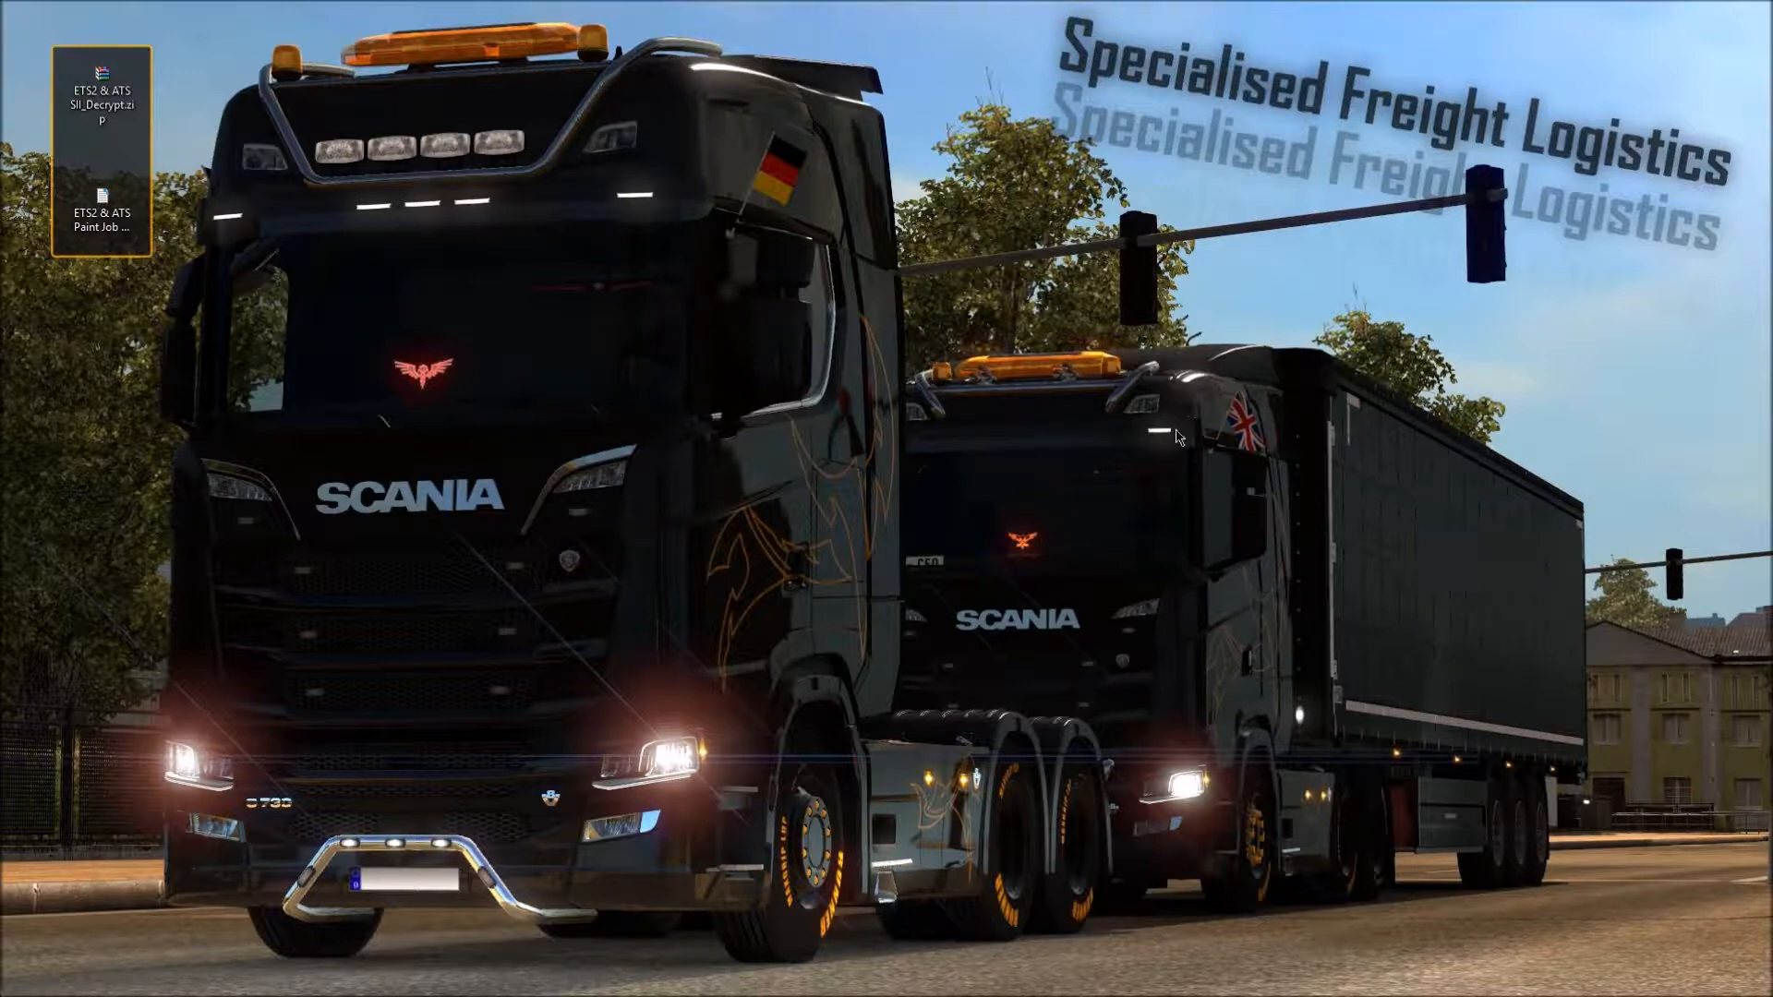
Step: Extract ETS2 & ATS SII_Decrypt.zip here on the desktop via its context menu
right_click(100, 96)
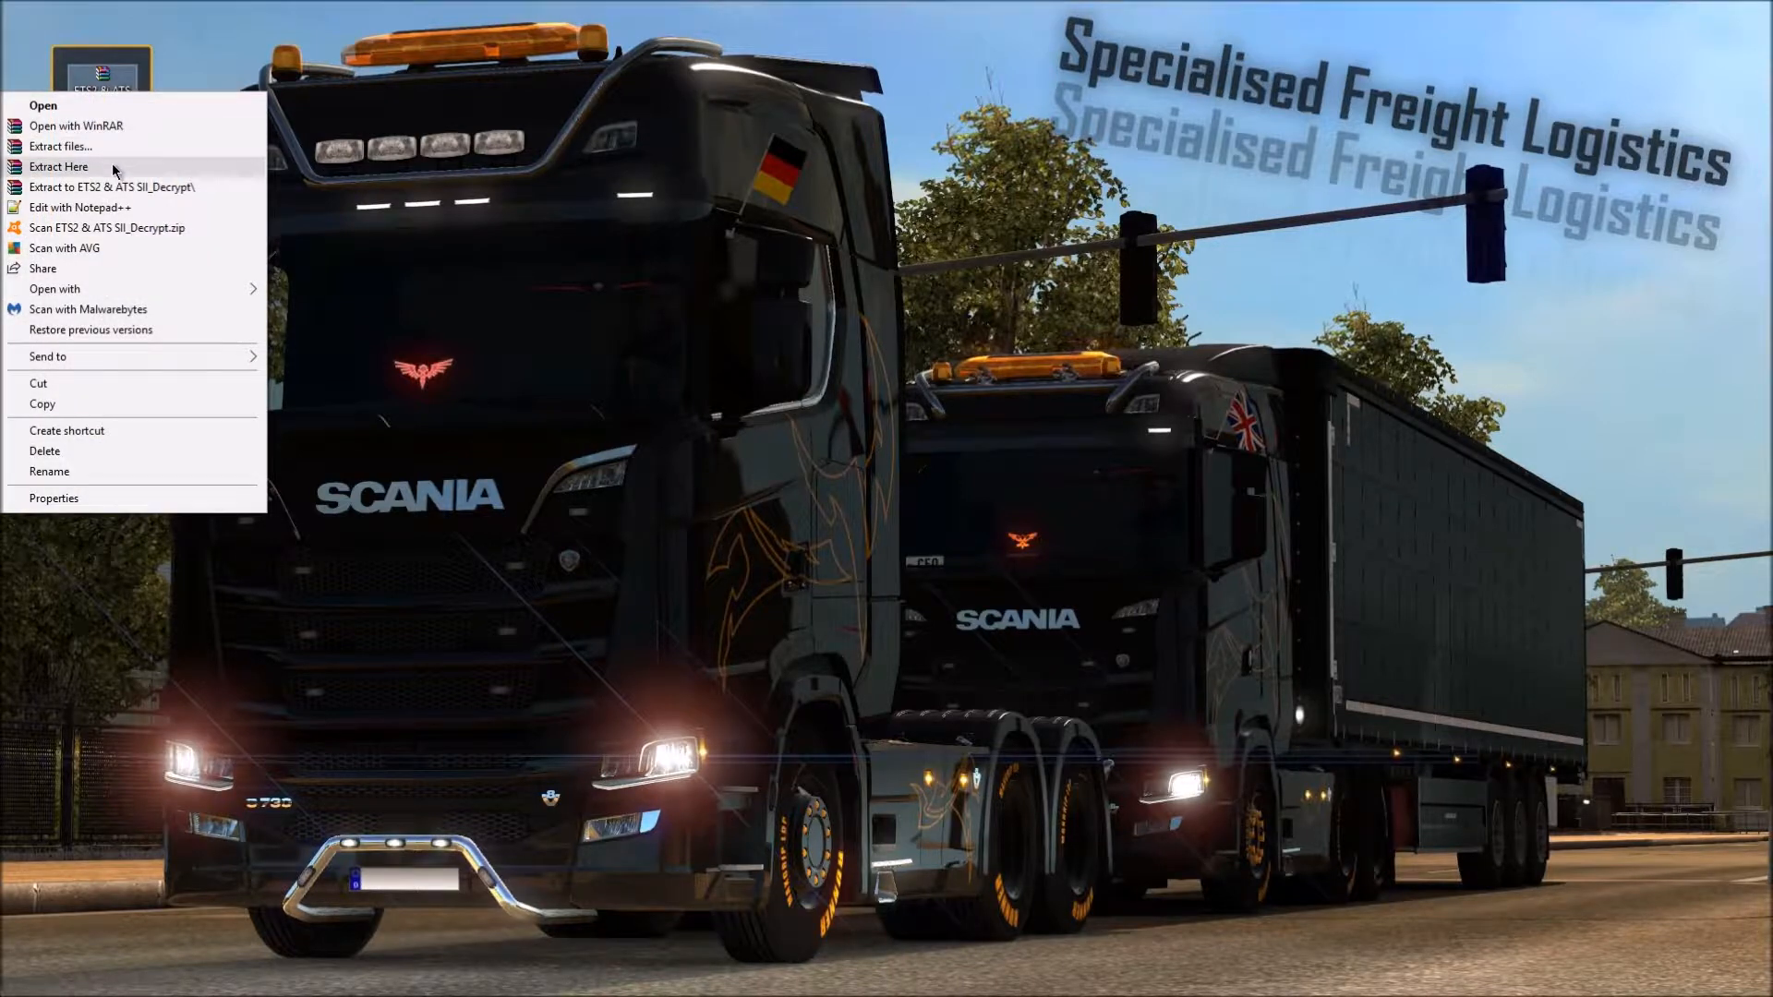
click(59, 166)
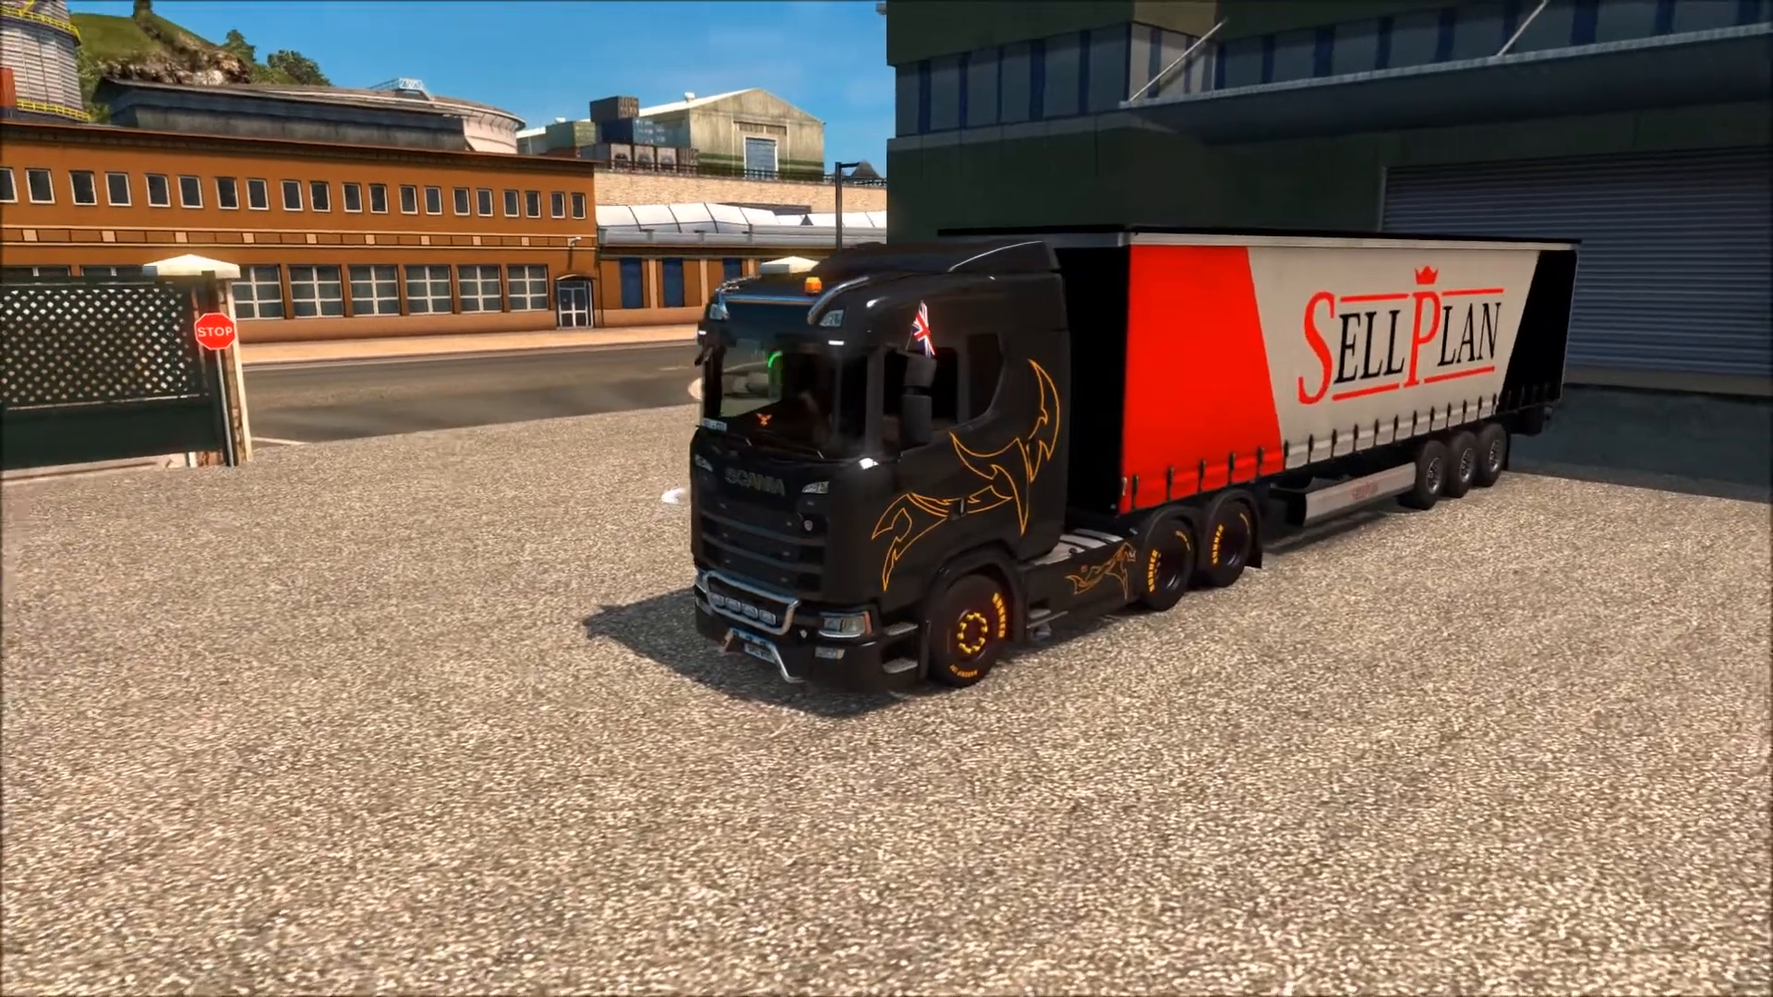
Step: Show the F1 quick key help overlay over the parked truck, then reach the world map
key(F1)
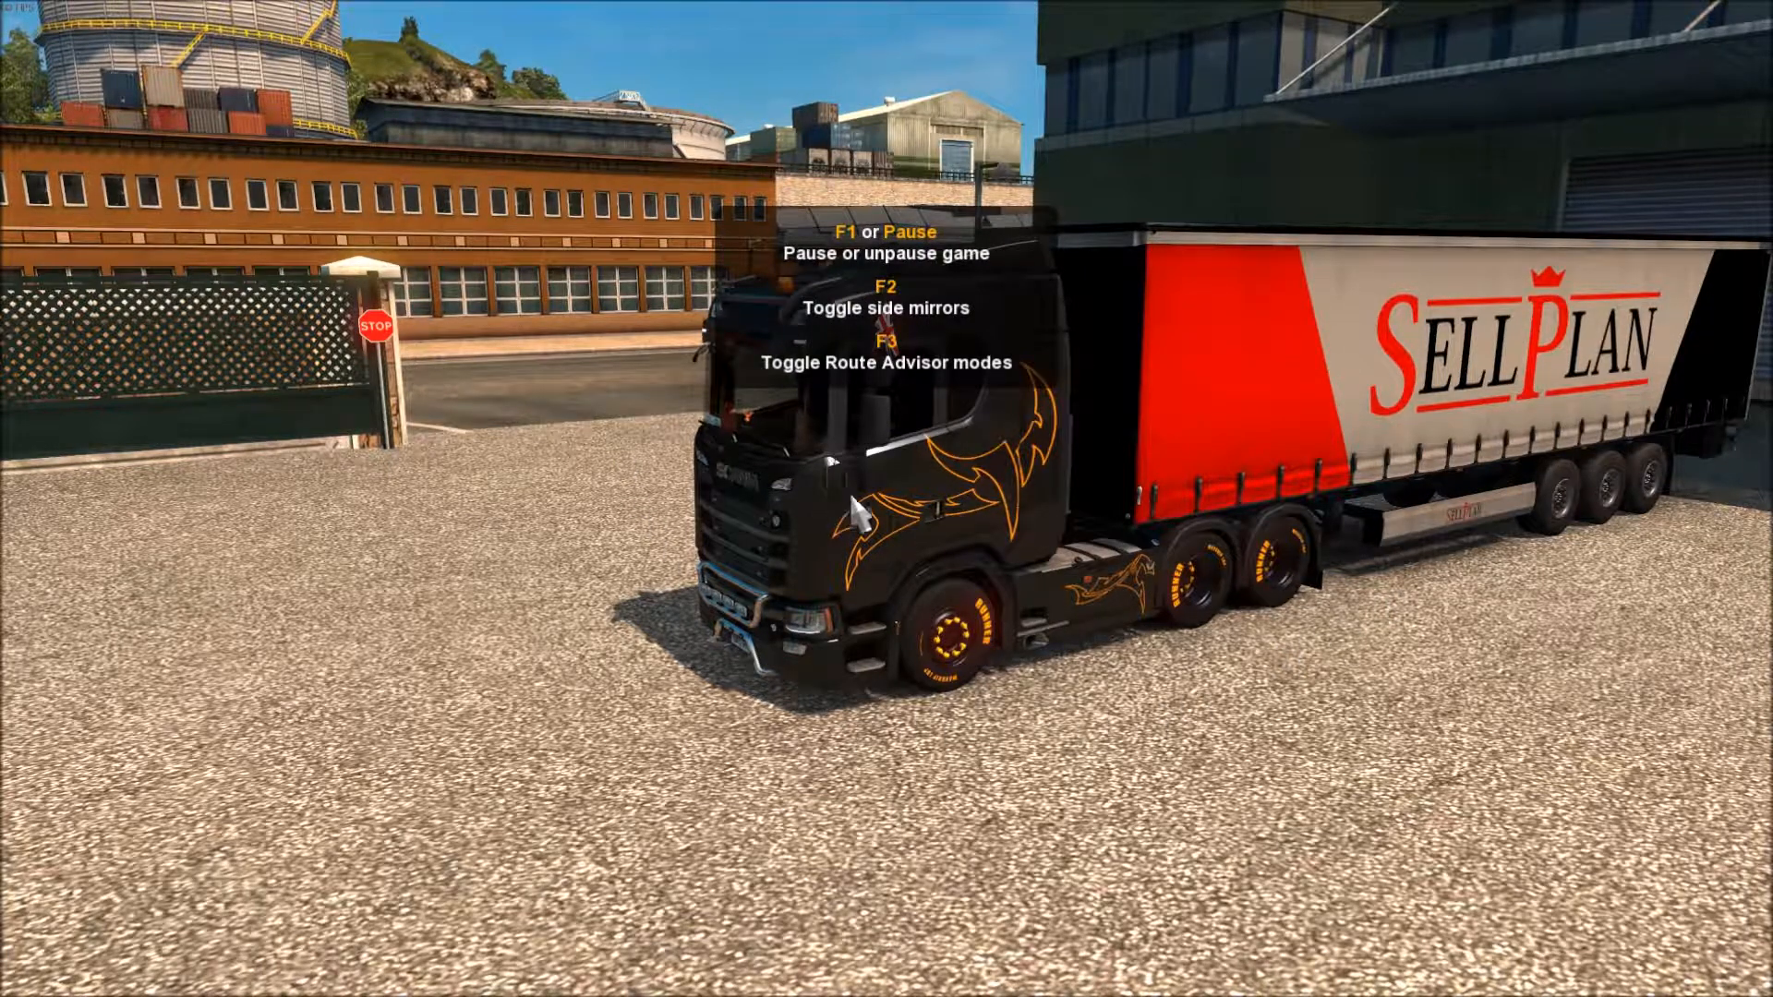
key(f1)
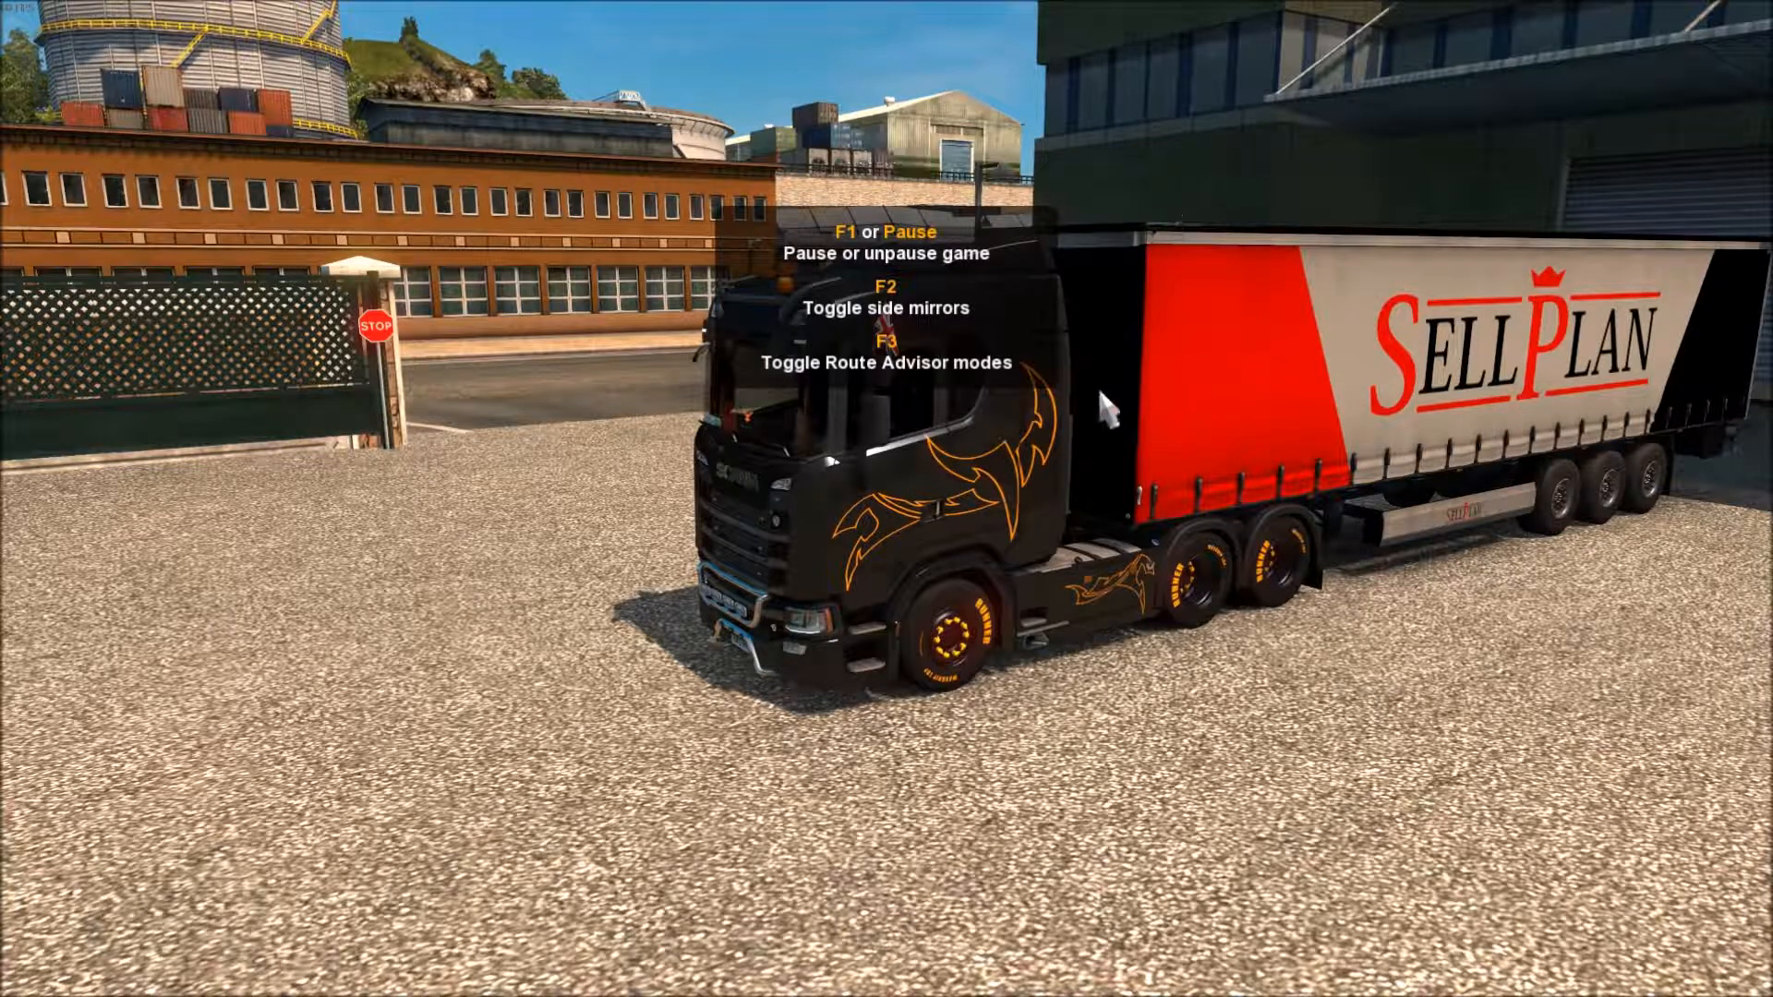
key(f1)
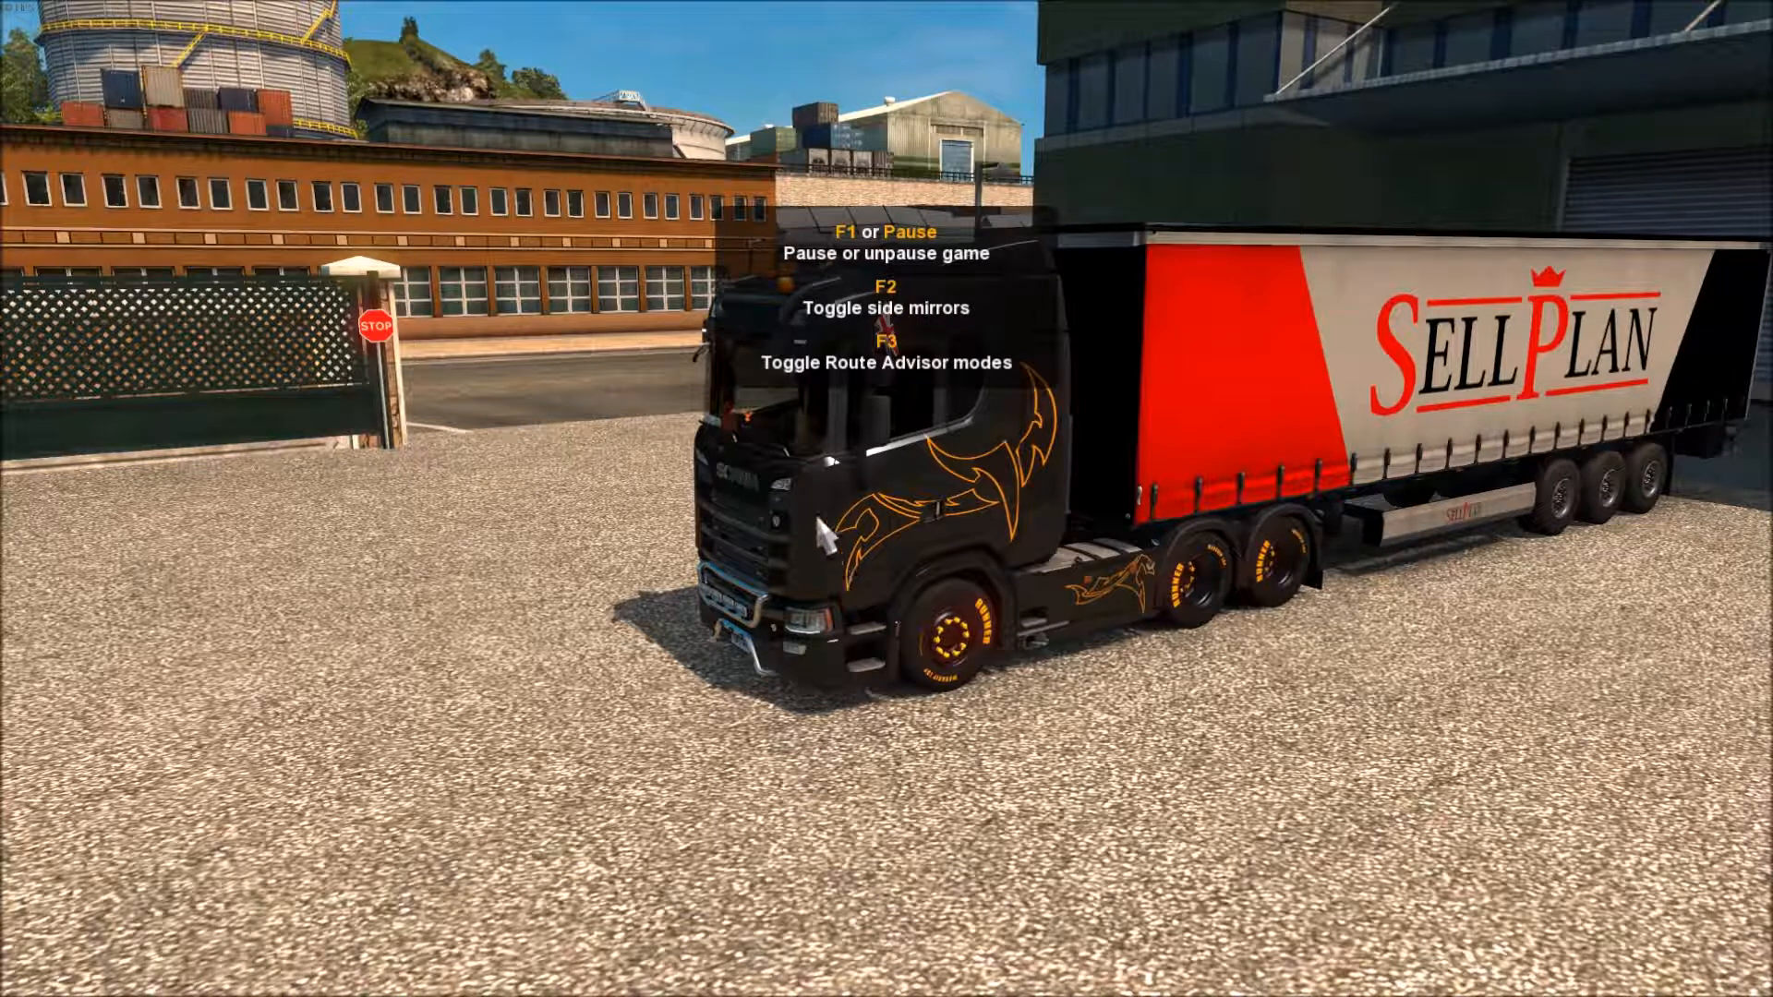
key(f1)
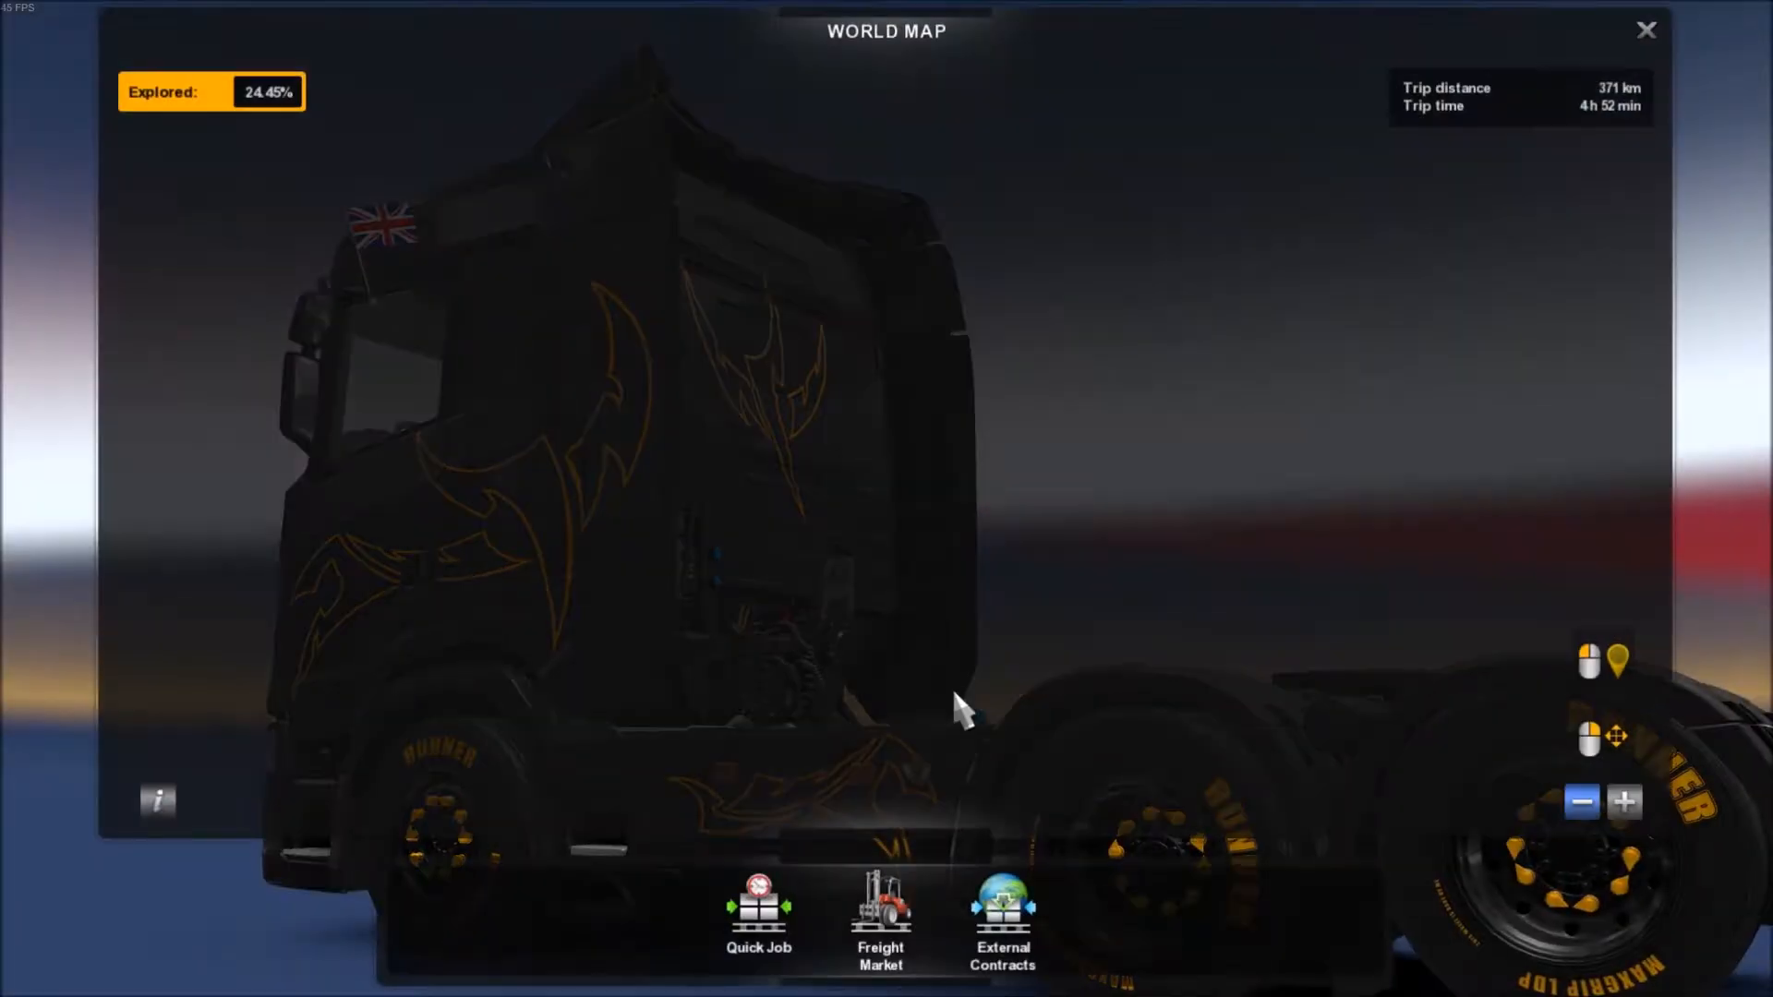
Step: Browse the Freight Market offers from London and close it without taking a job
click(879, 916)
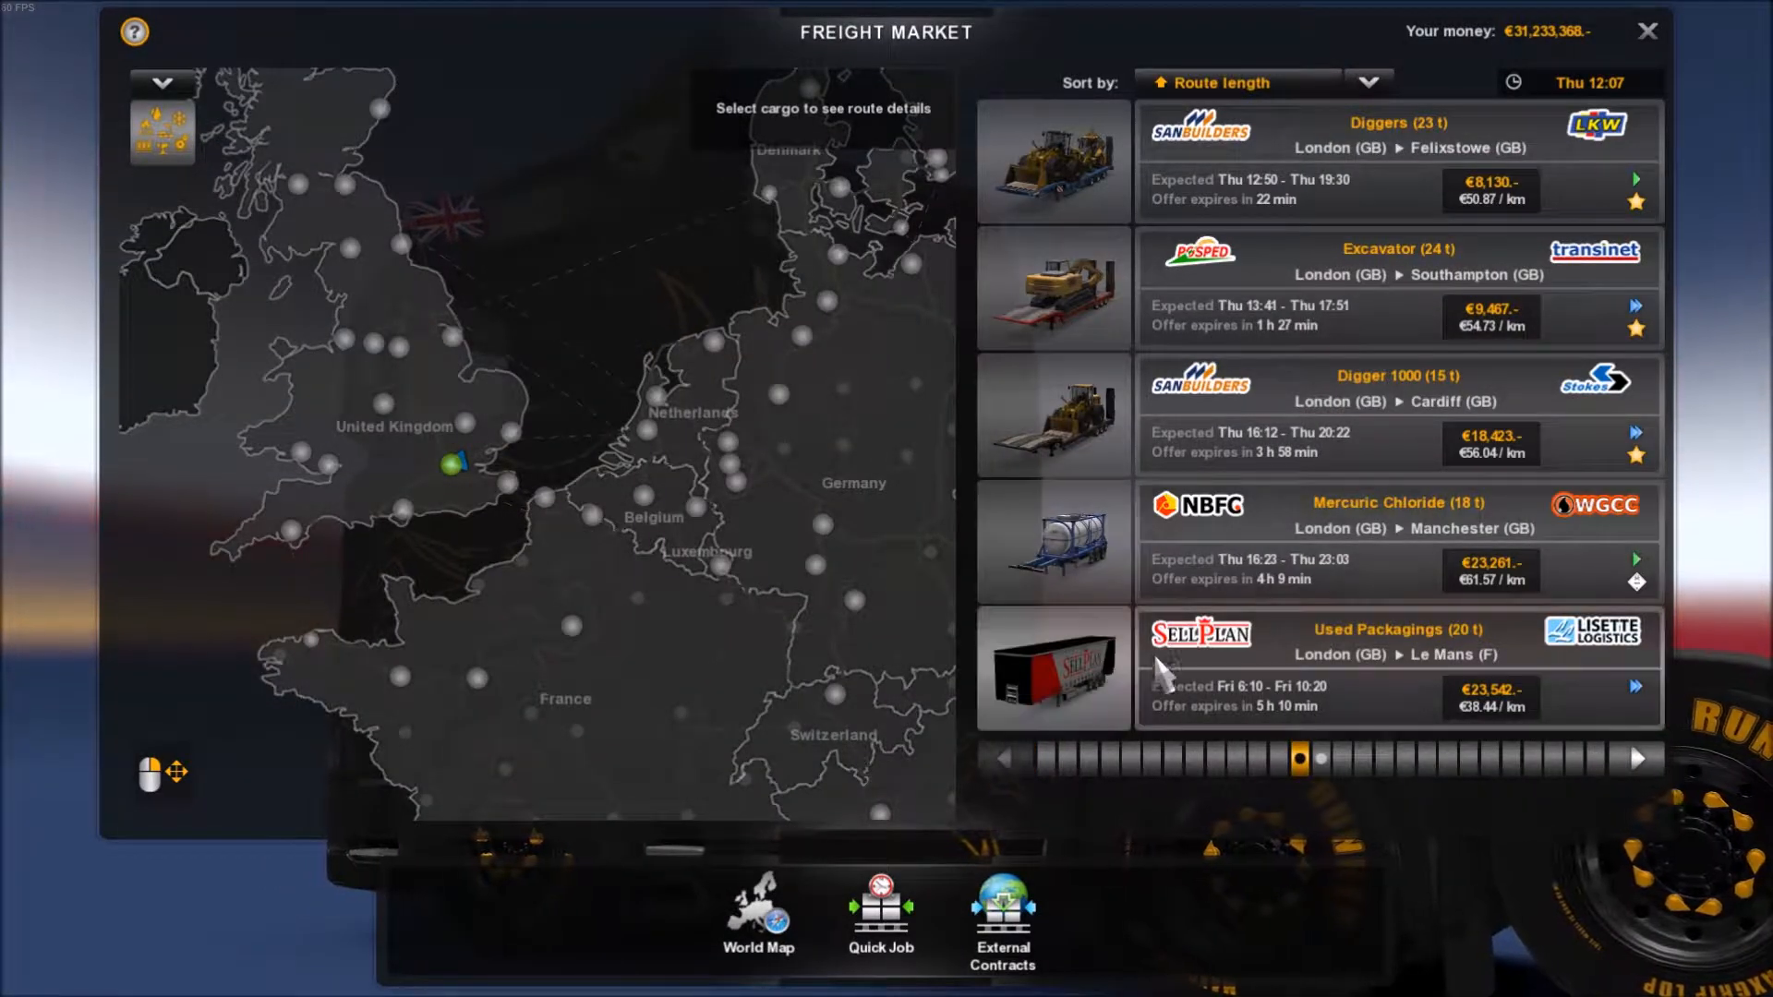
mouse_move(1051, 724)
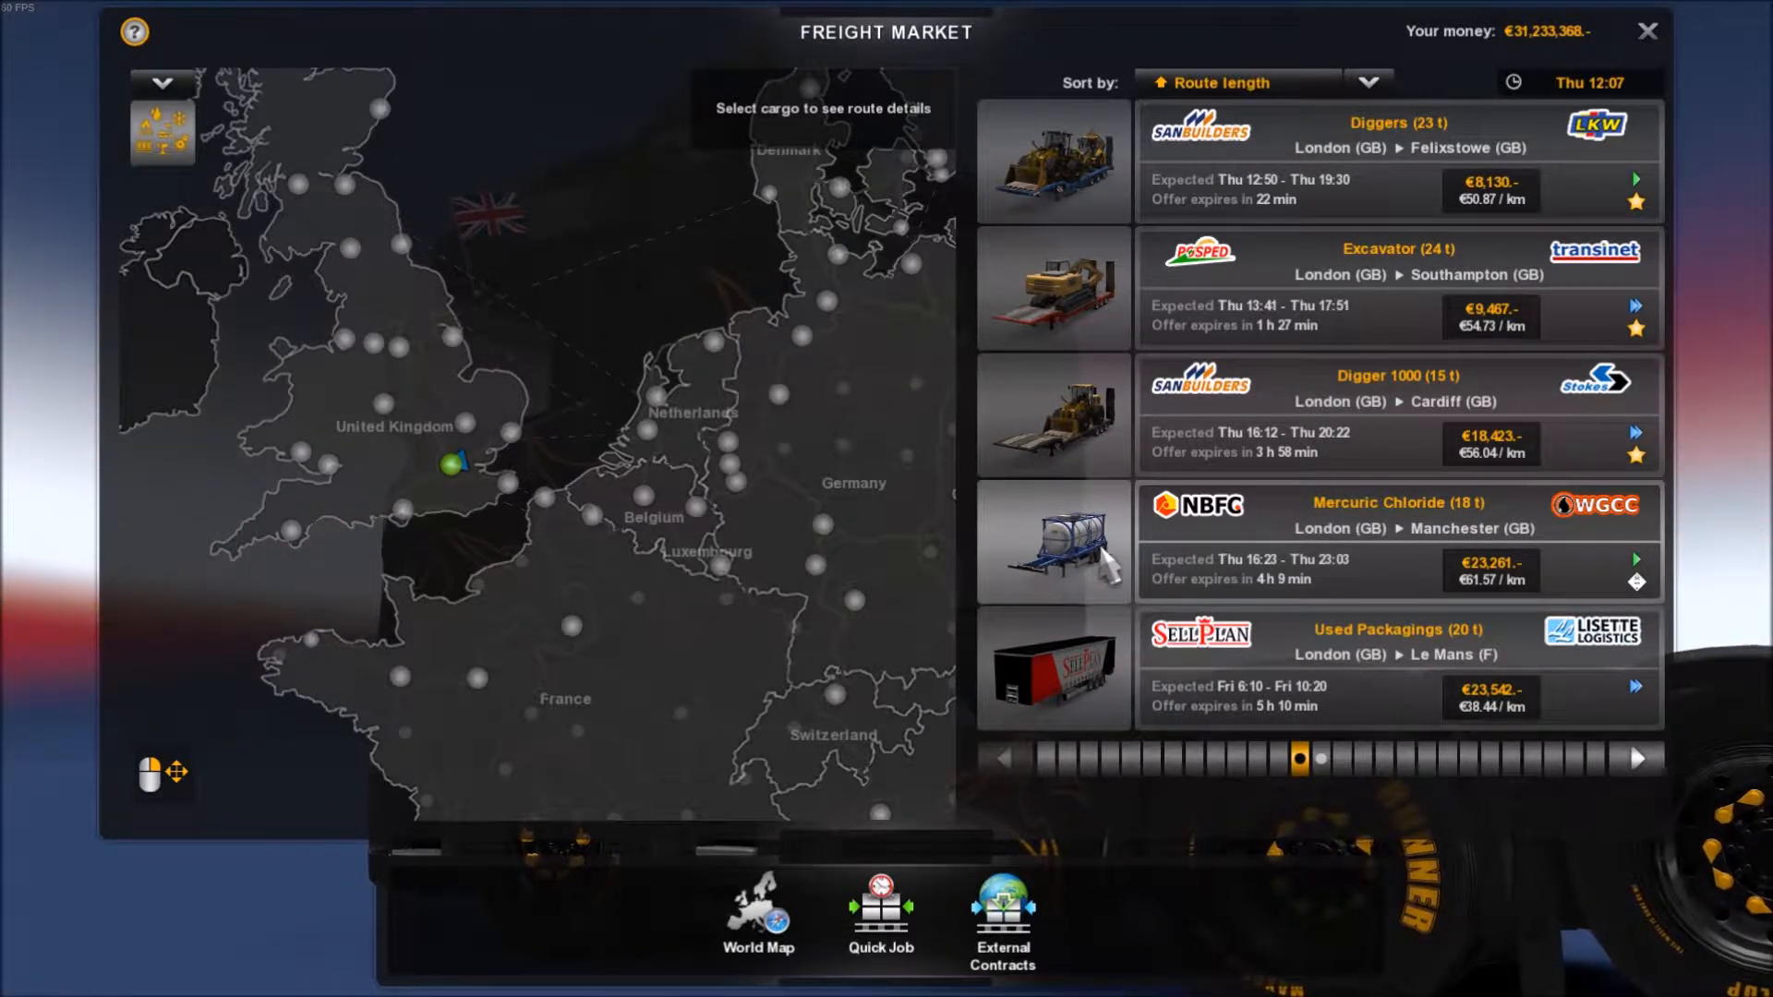
mouse_move(1132, 261)
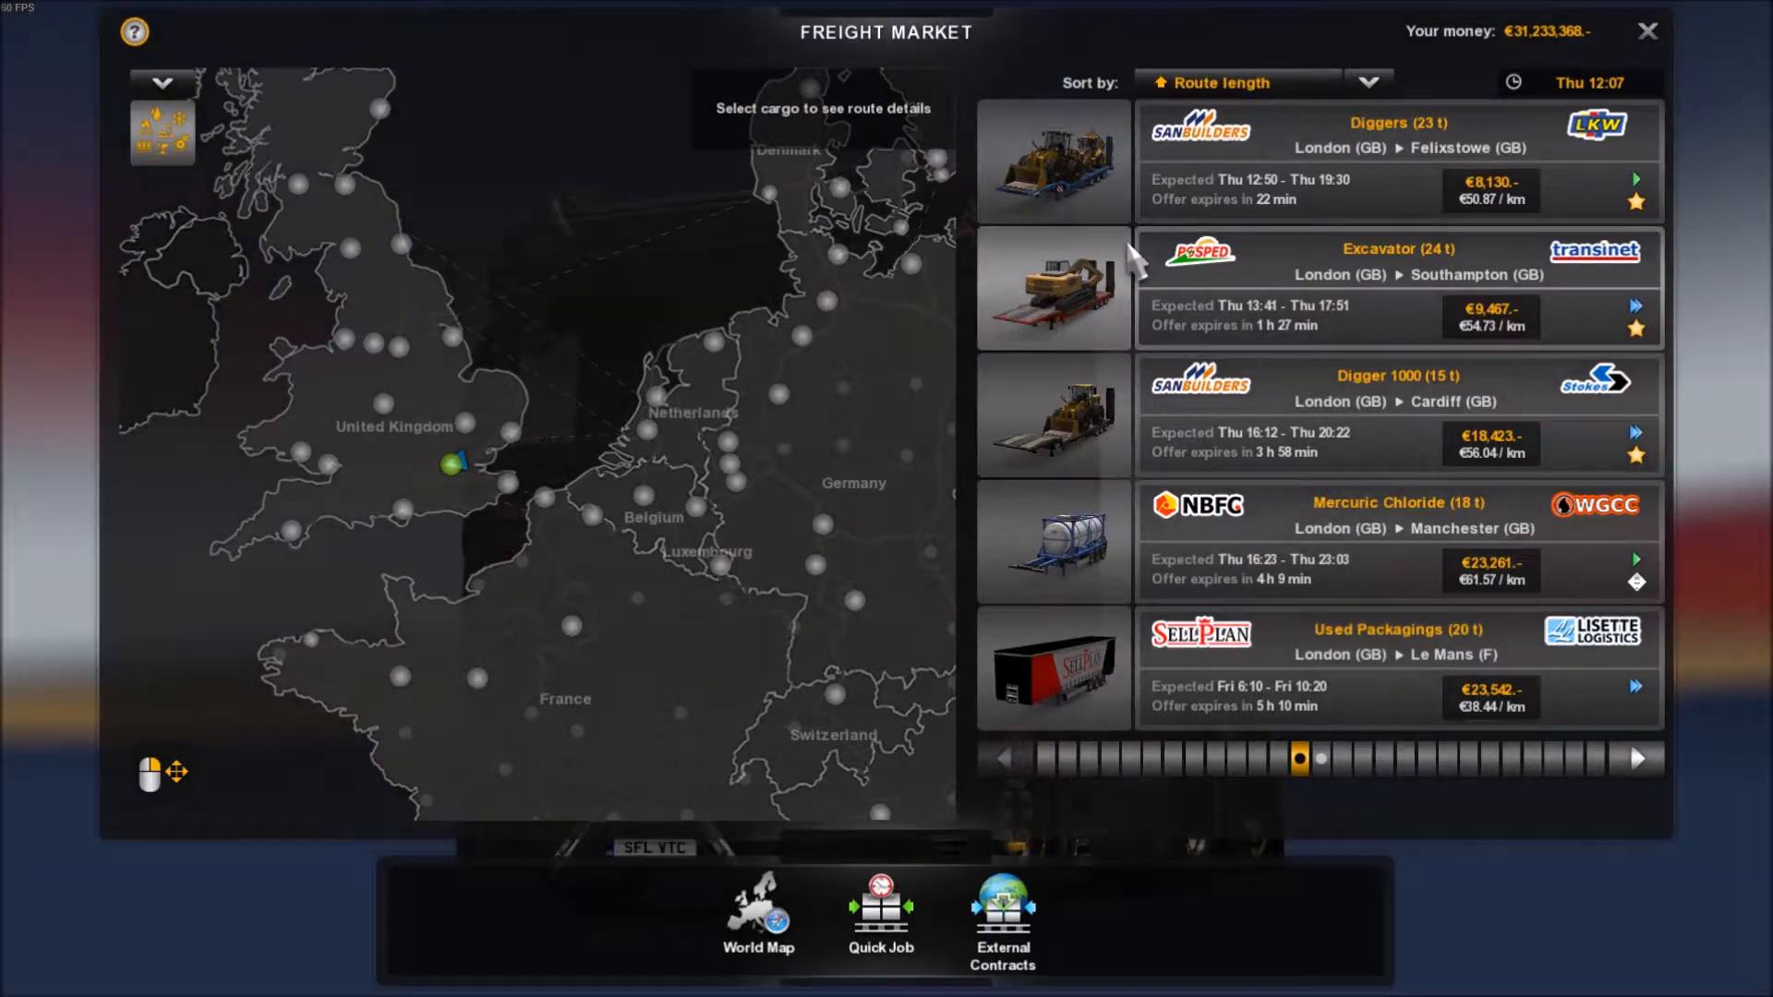
click(1646, 32)
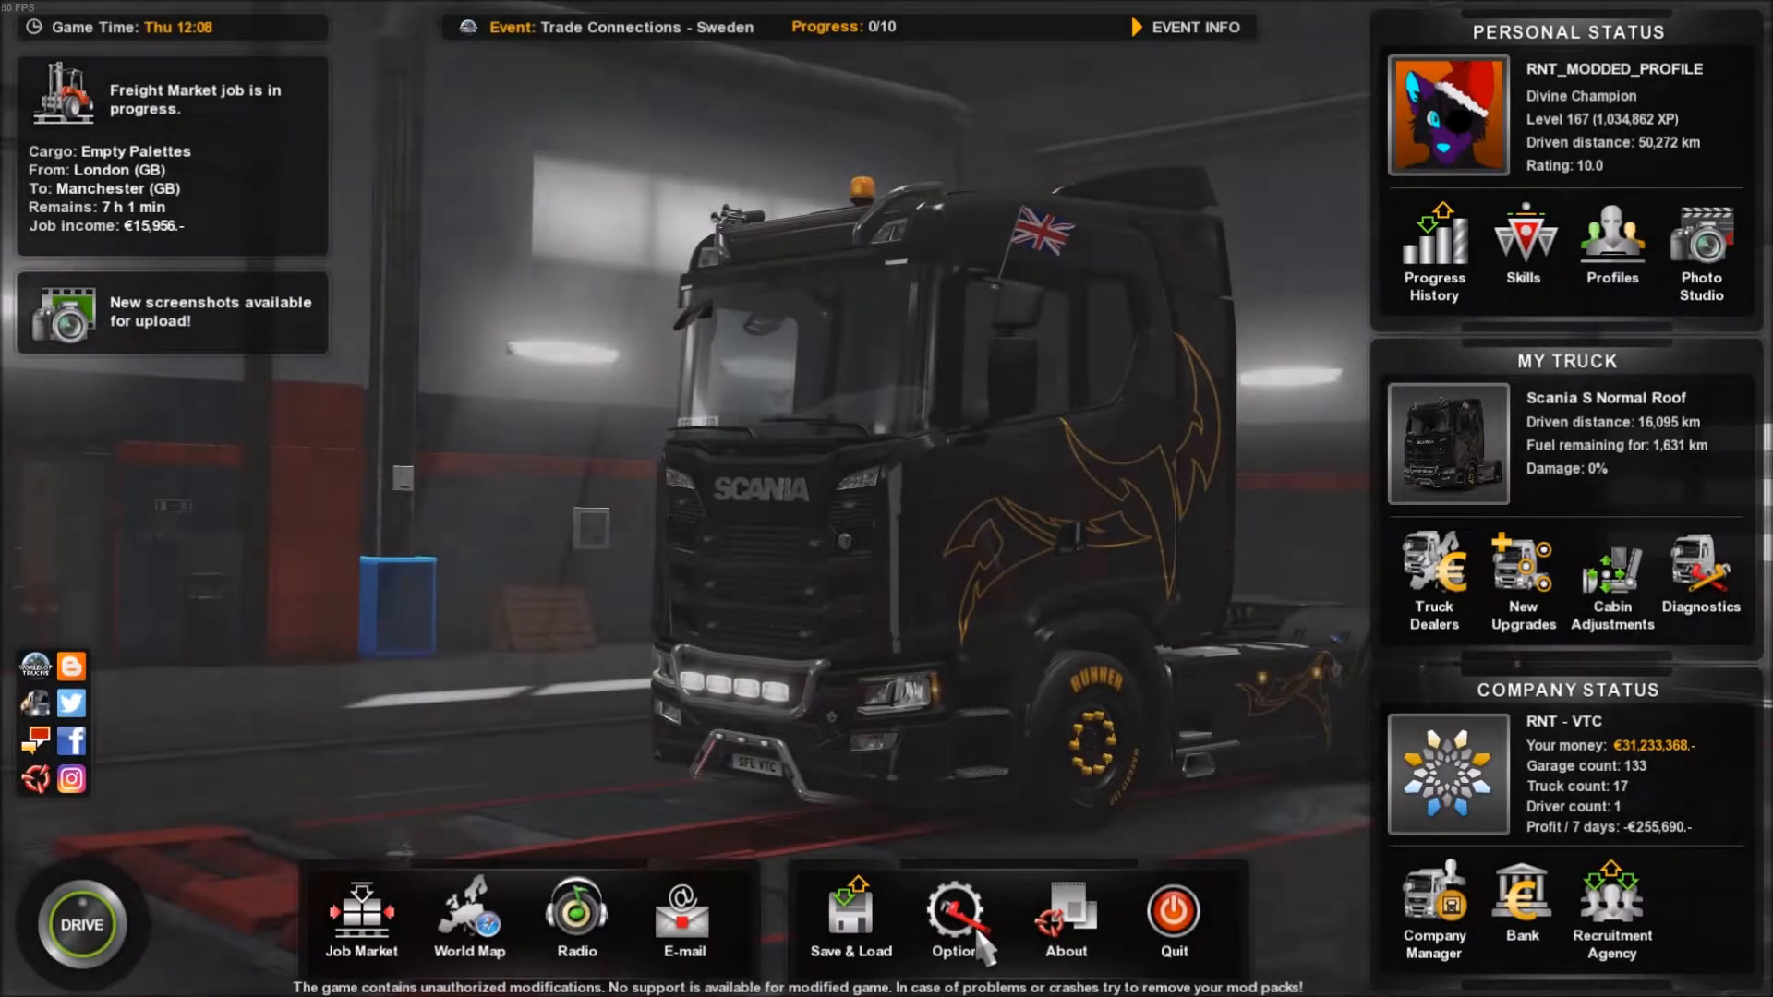
Step: Check the Quick Save assignment under Other in Options > Keys & Buttons, then leave
click(956, 916)
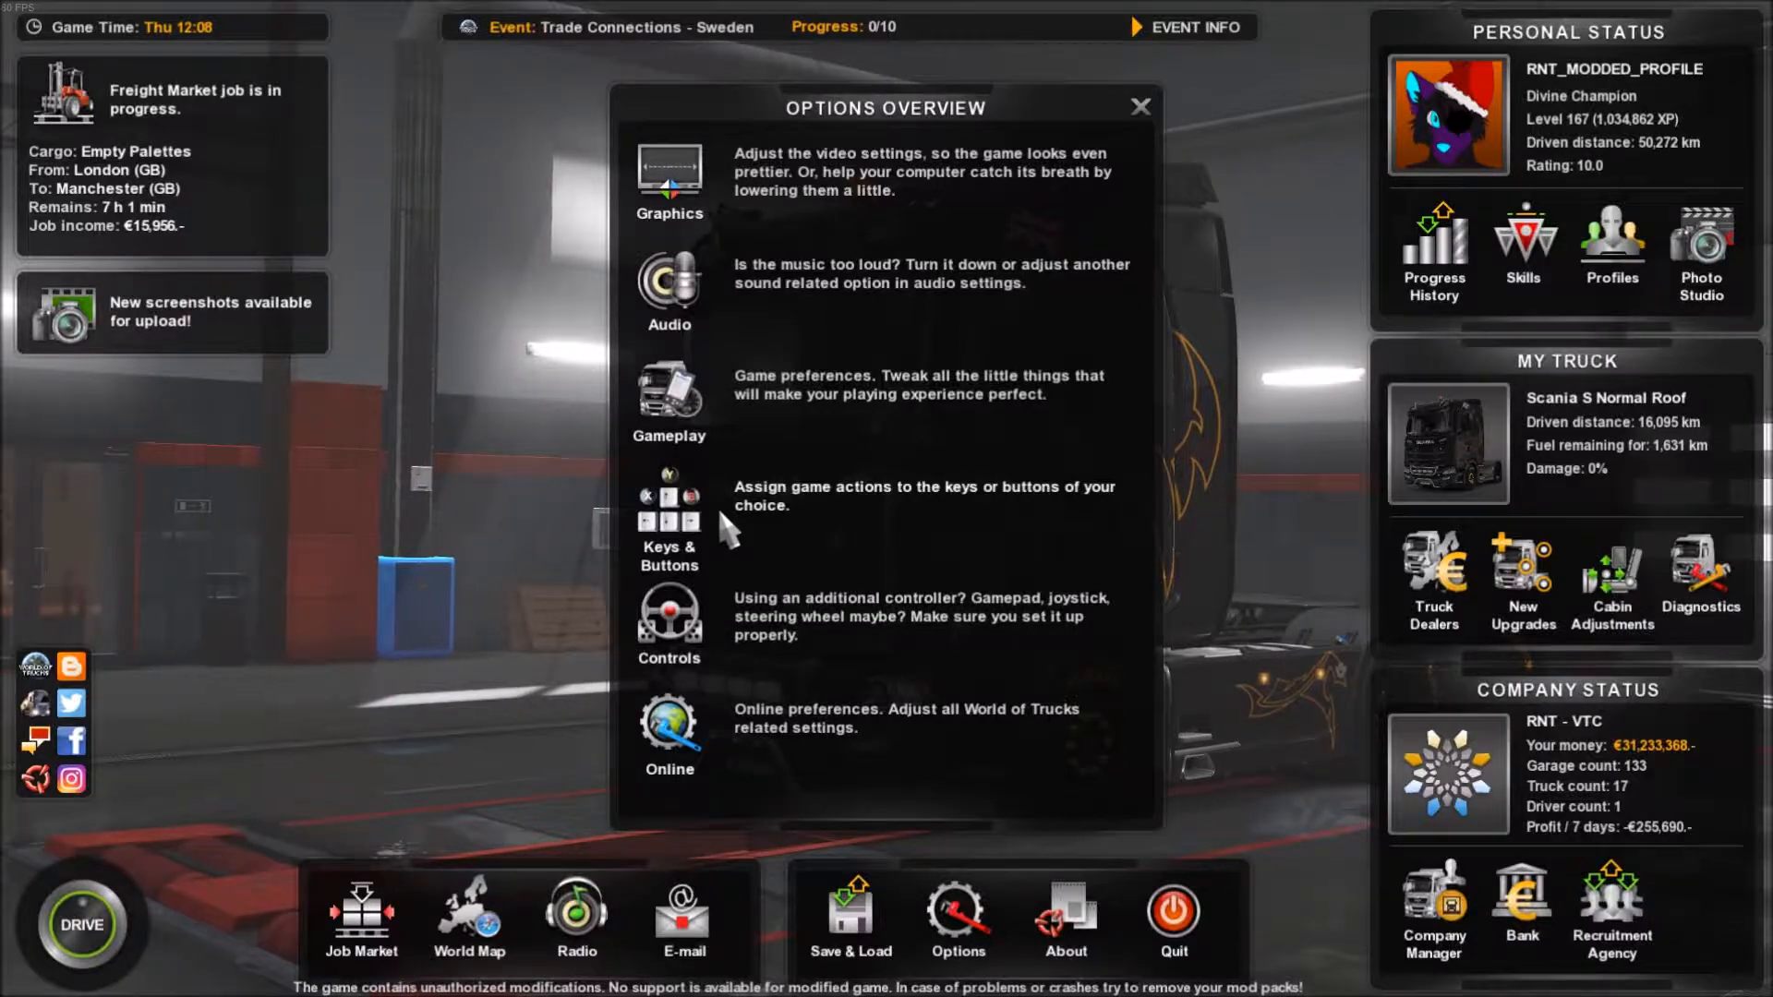
click(669, 521)
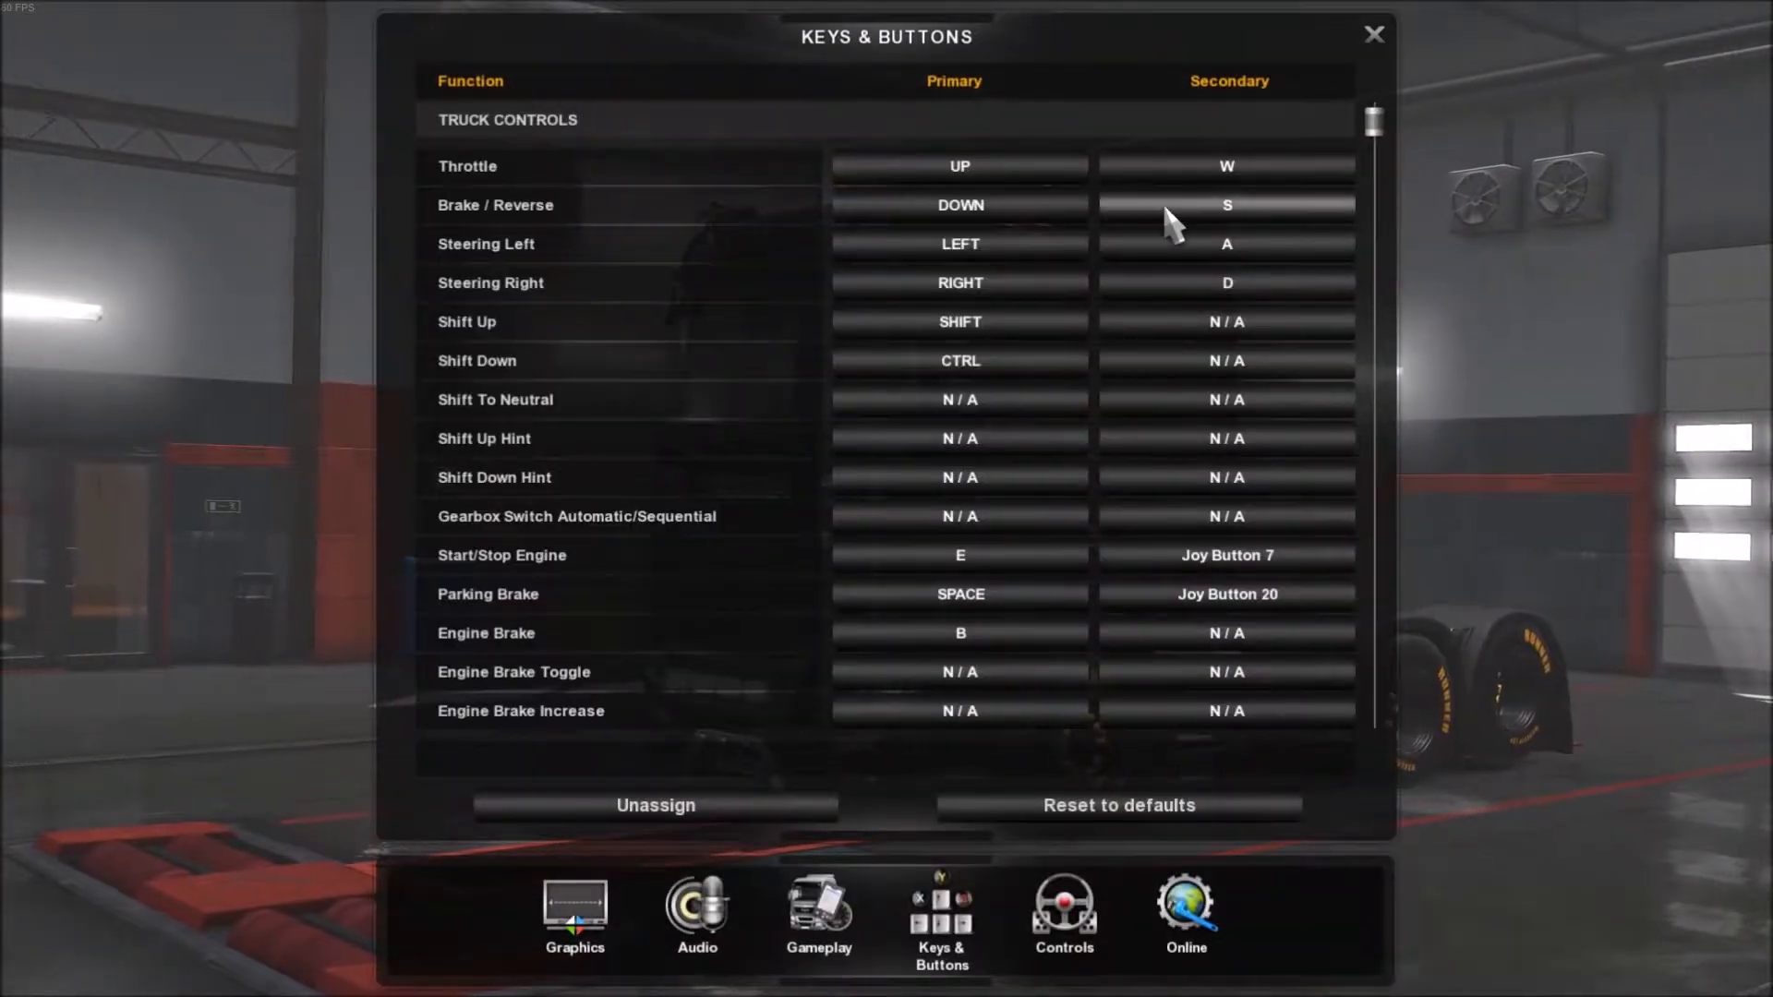
scroll(down, 3)
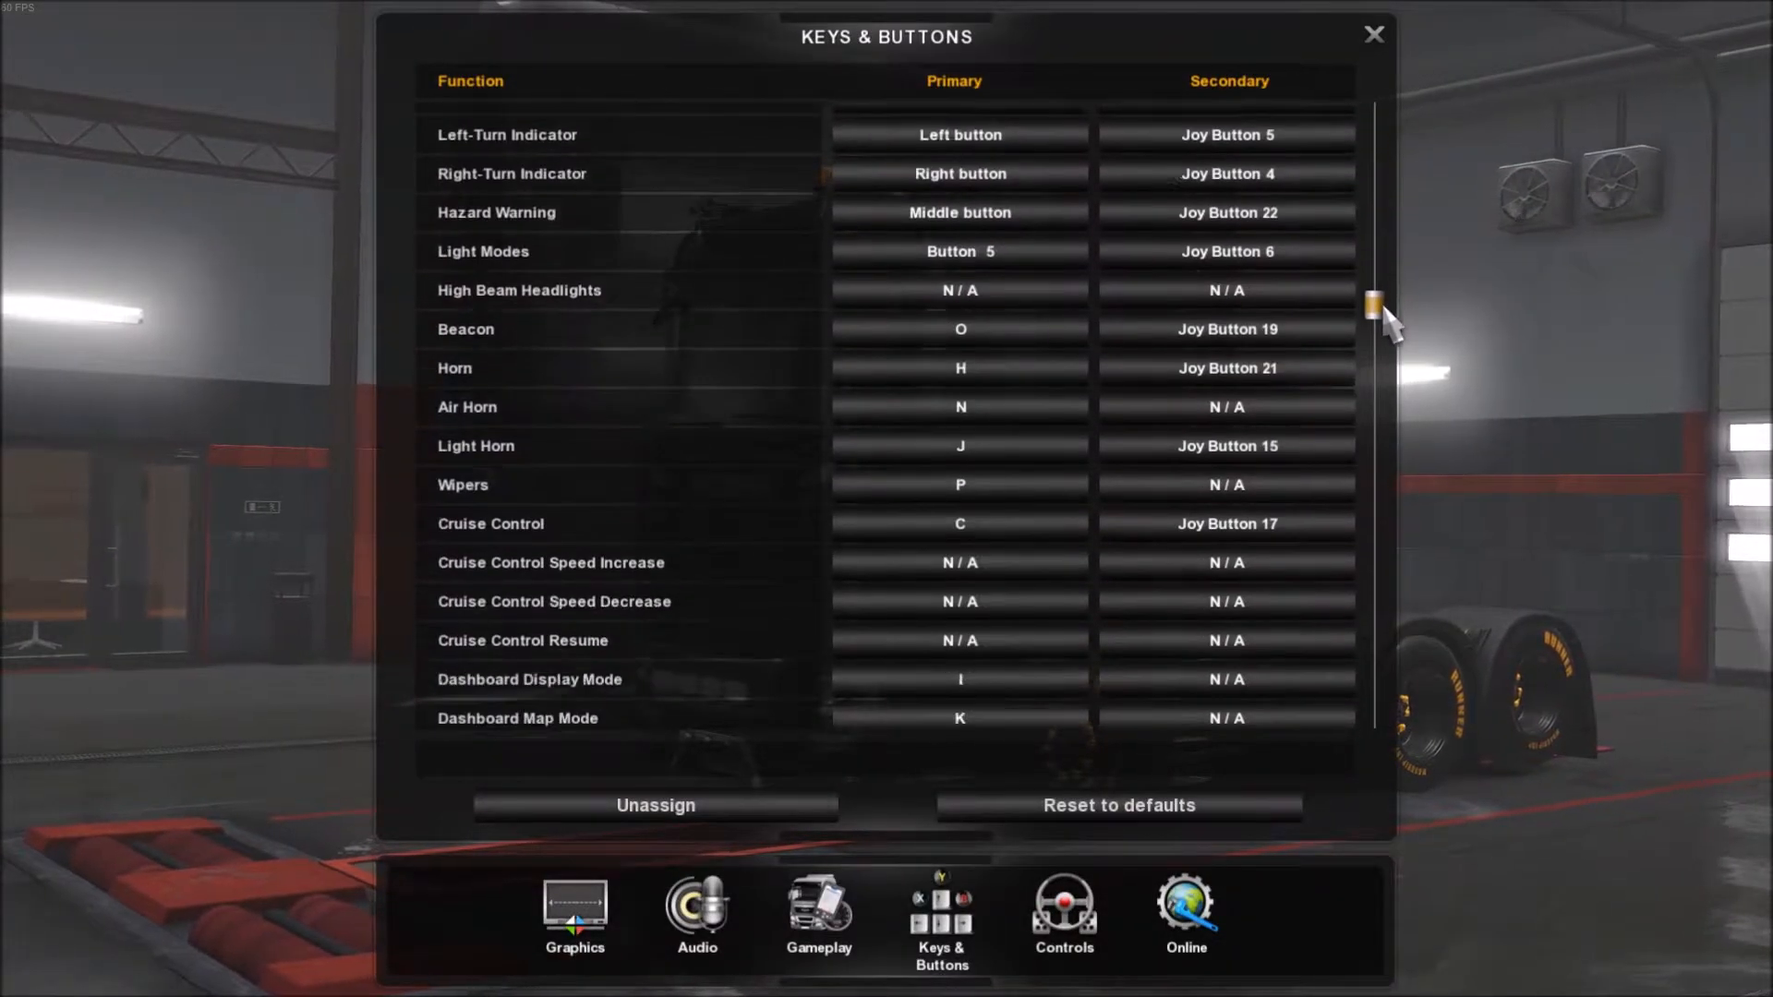
scroll(down, 3)
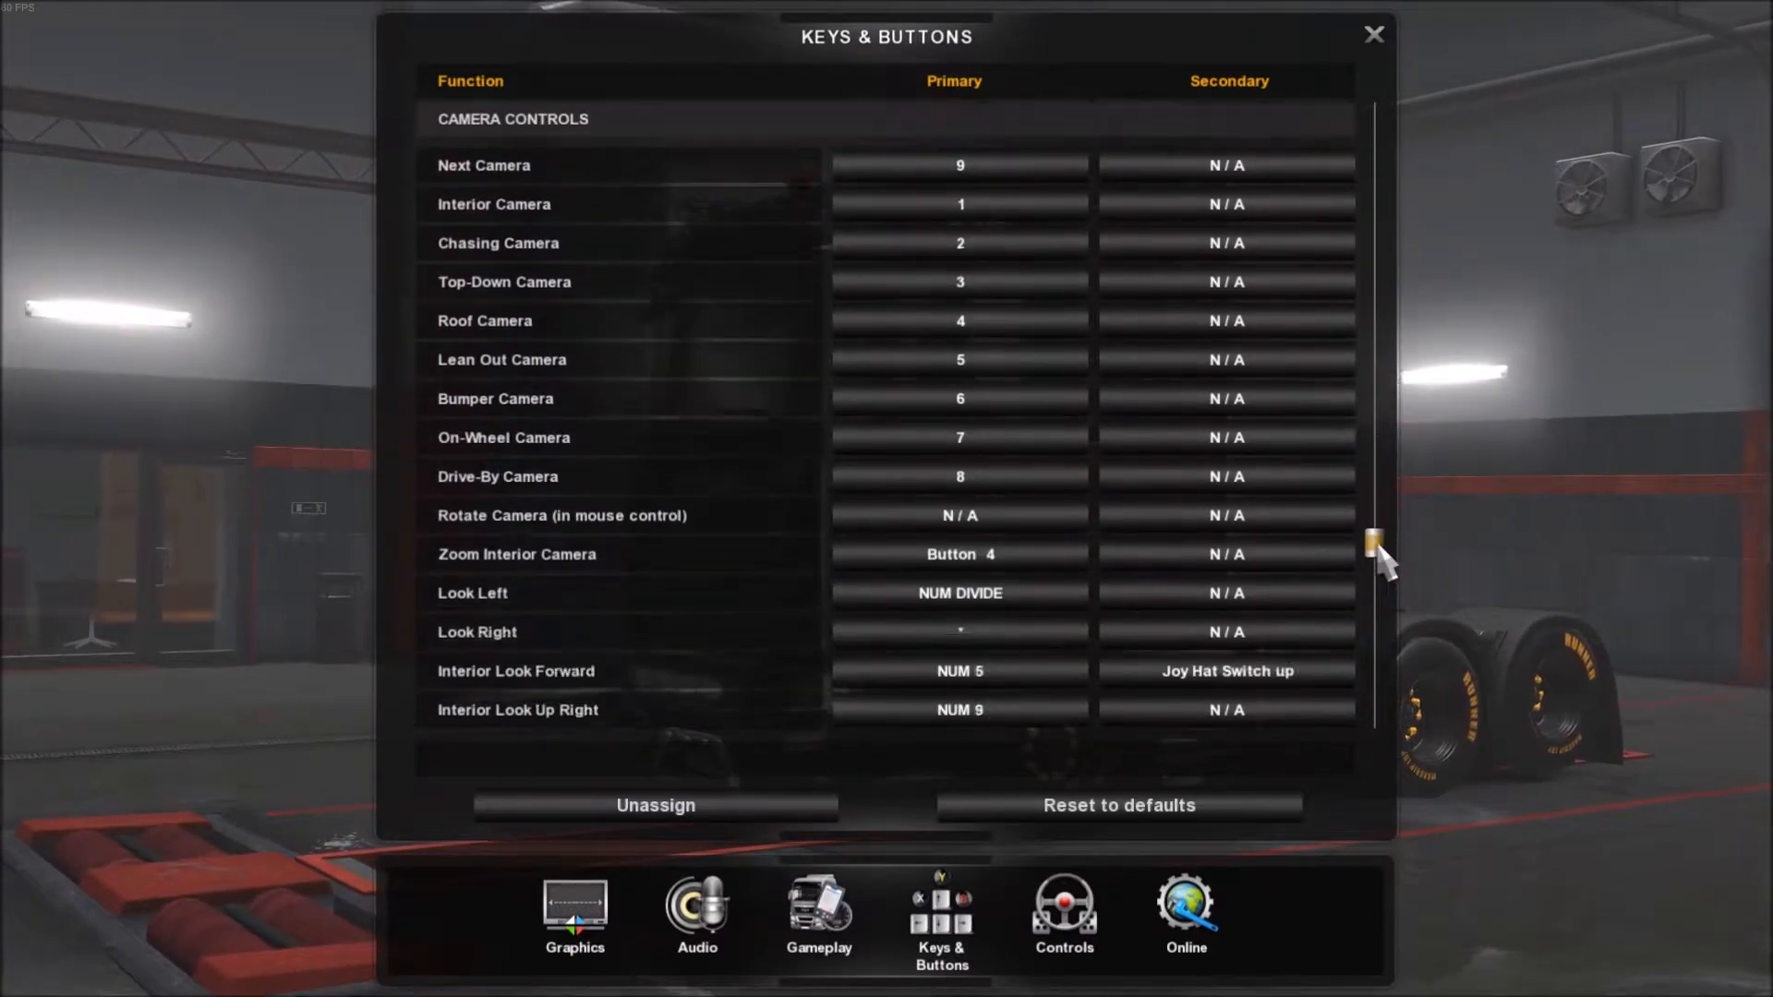
scroll(down, 3)
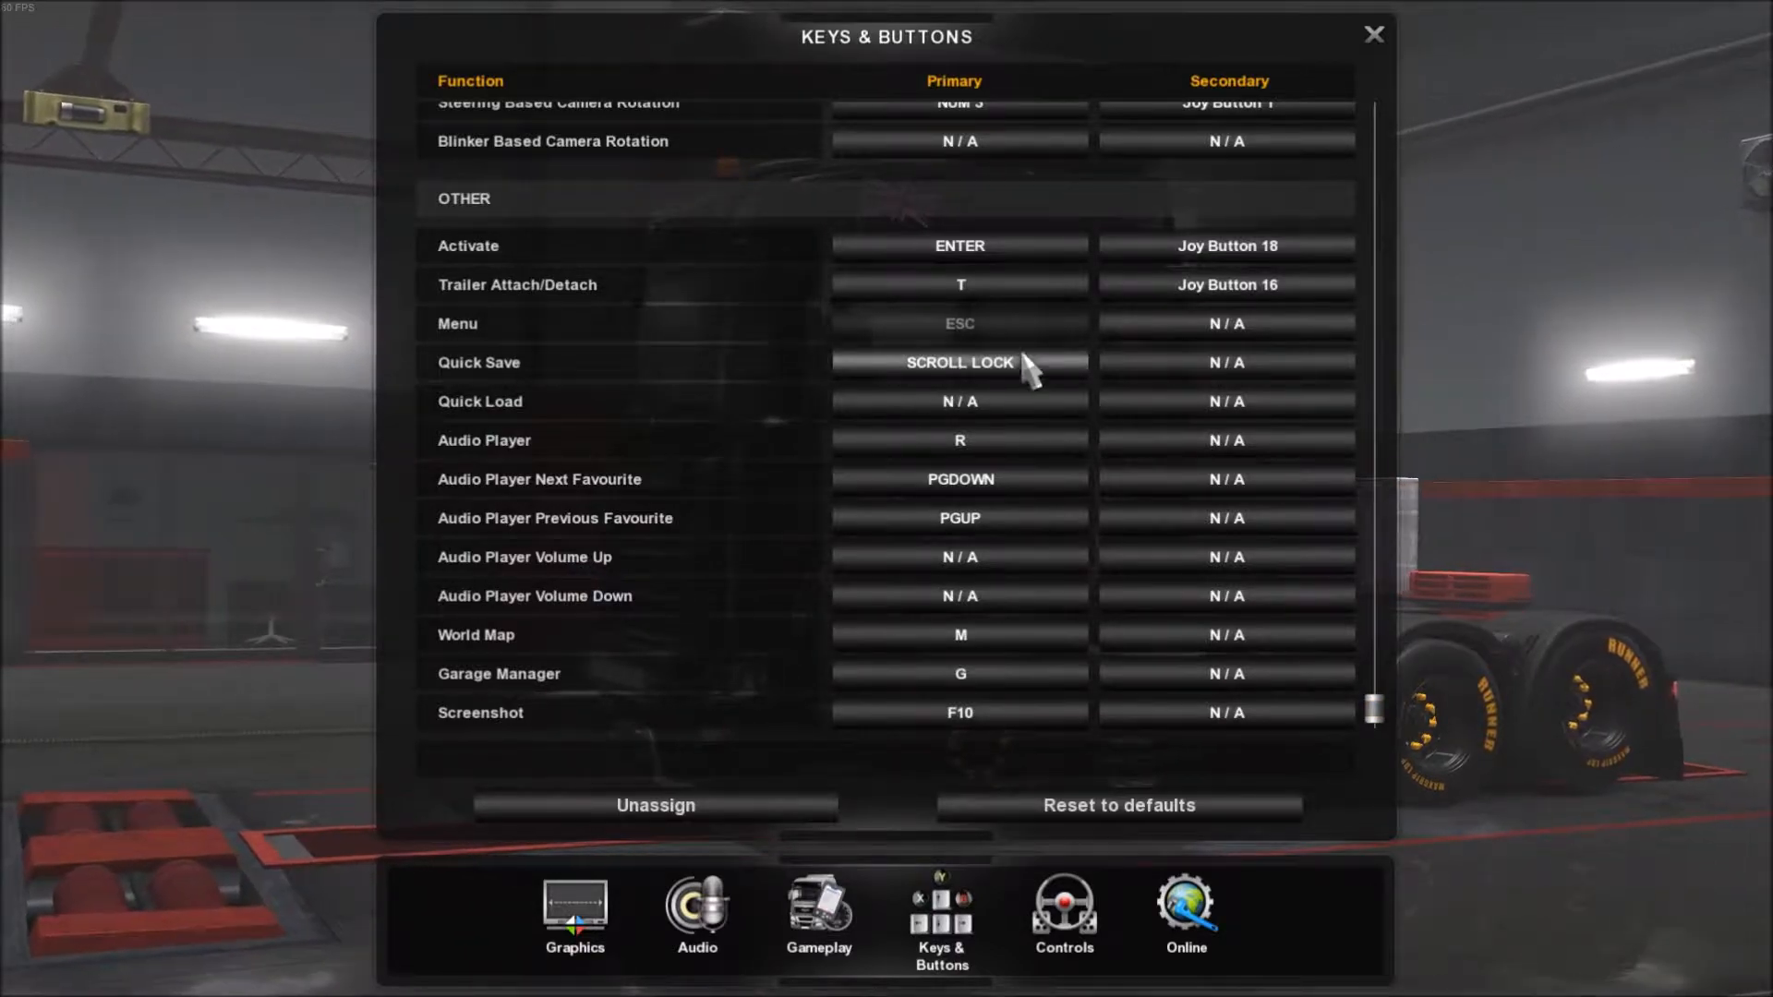
mouse_move(975, 384)
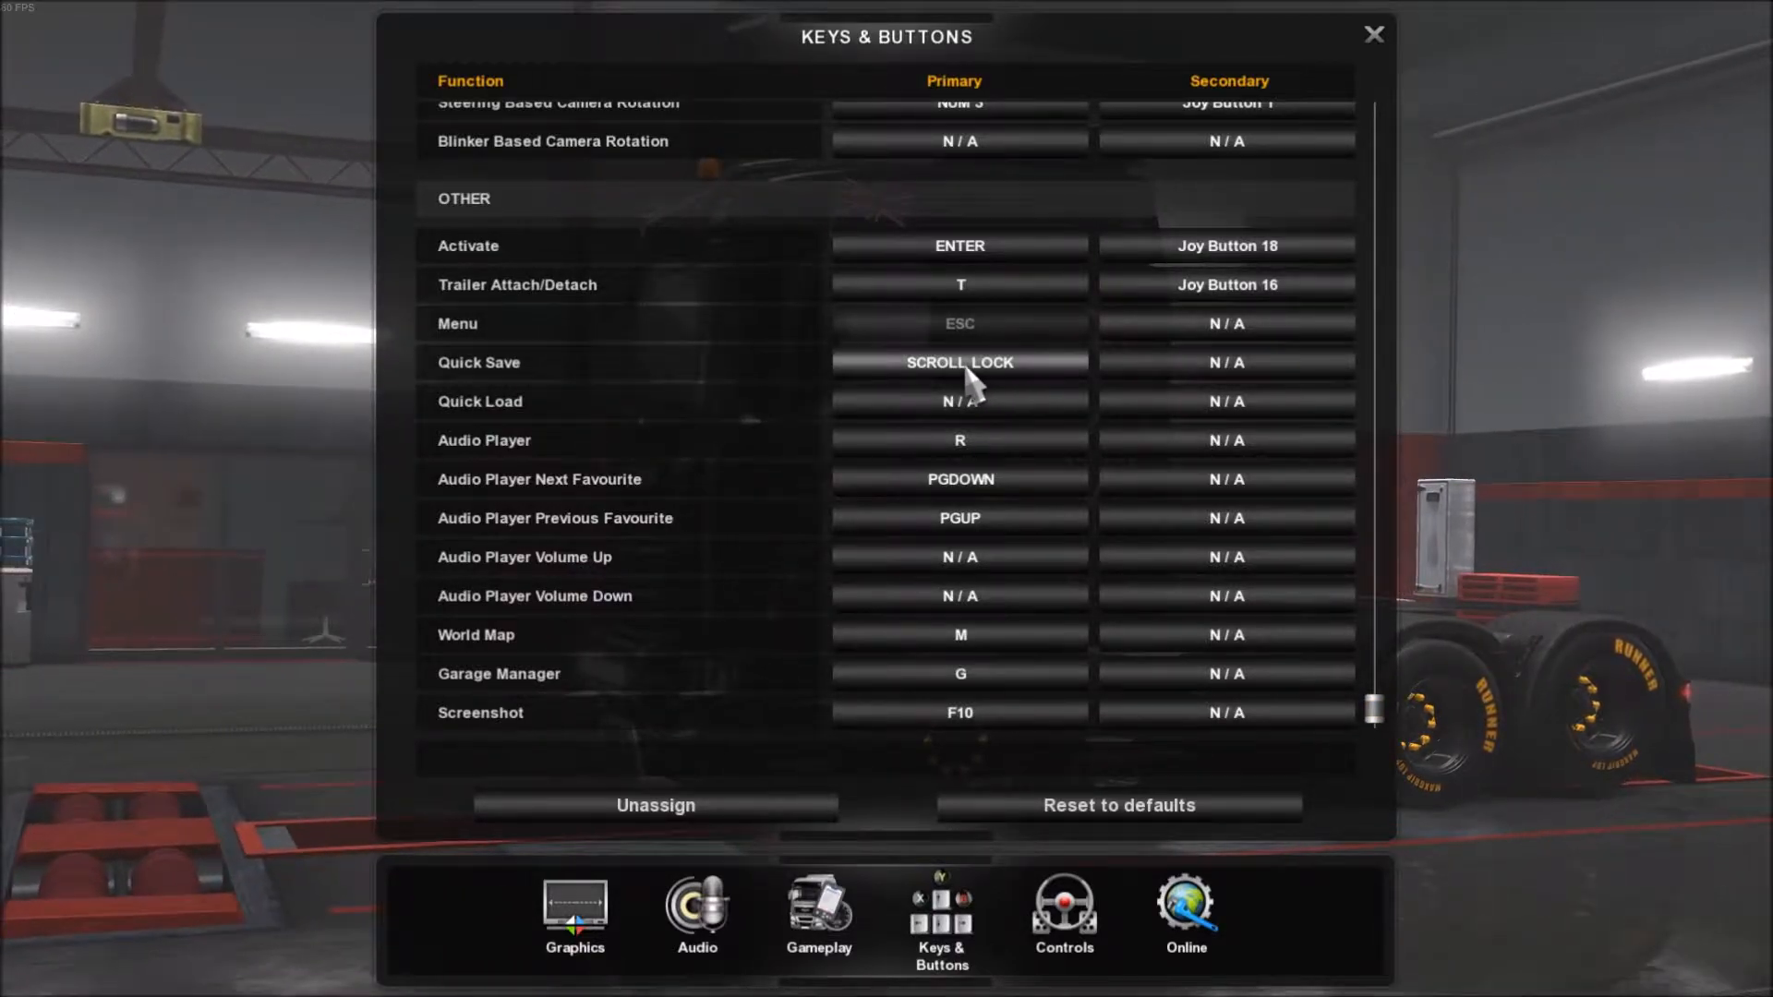
click(1375, 33)
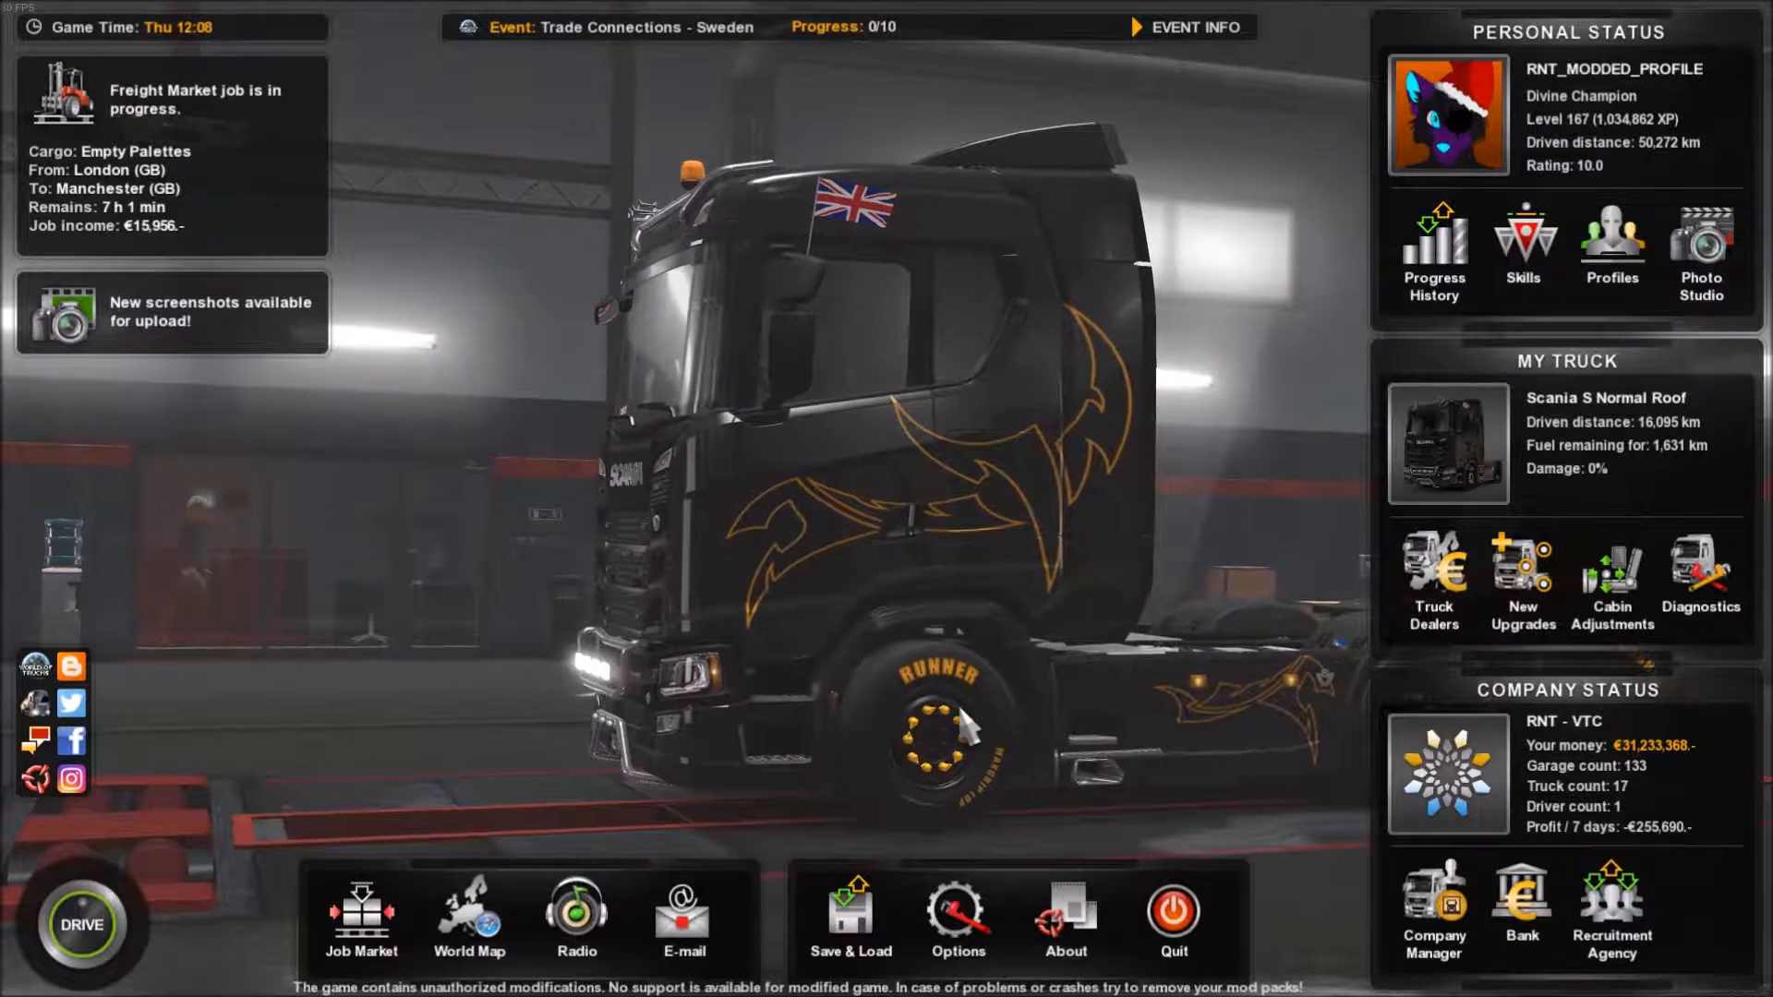
Step: Bring up the Save & Load list and choose the newest Quicksave
click(850, 916)
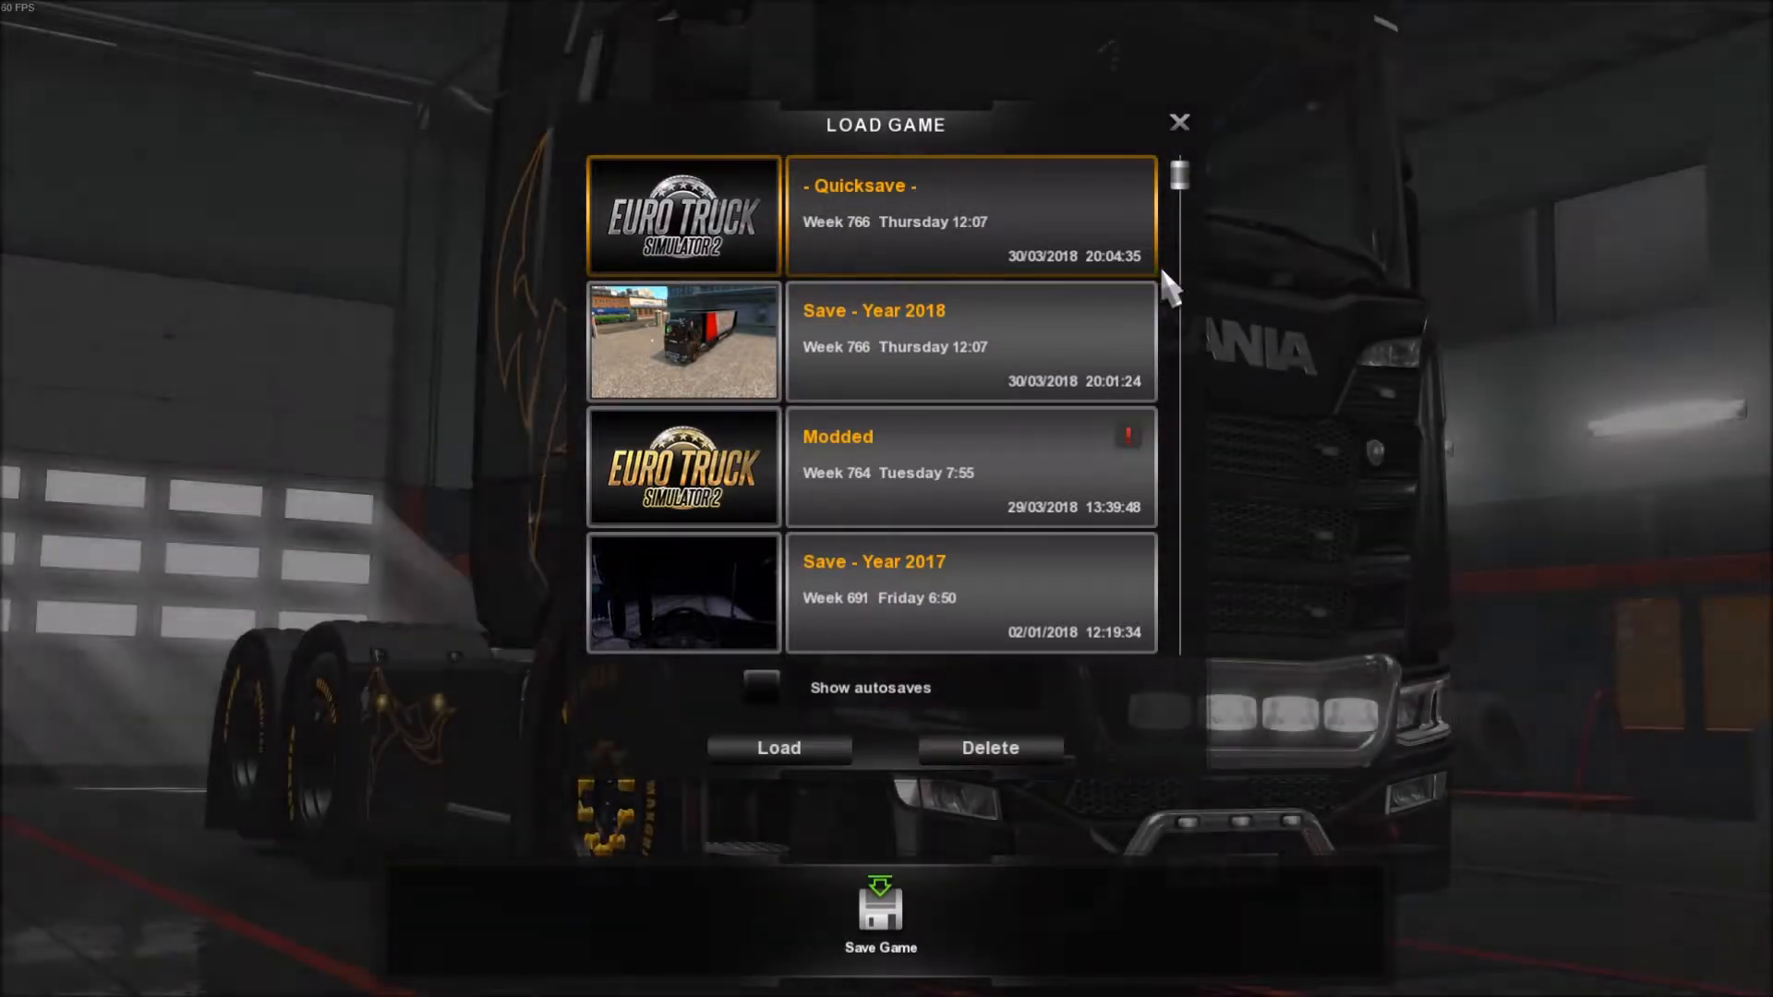
click(1180, 121)
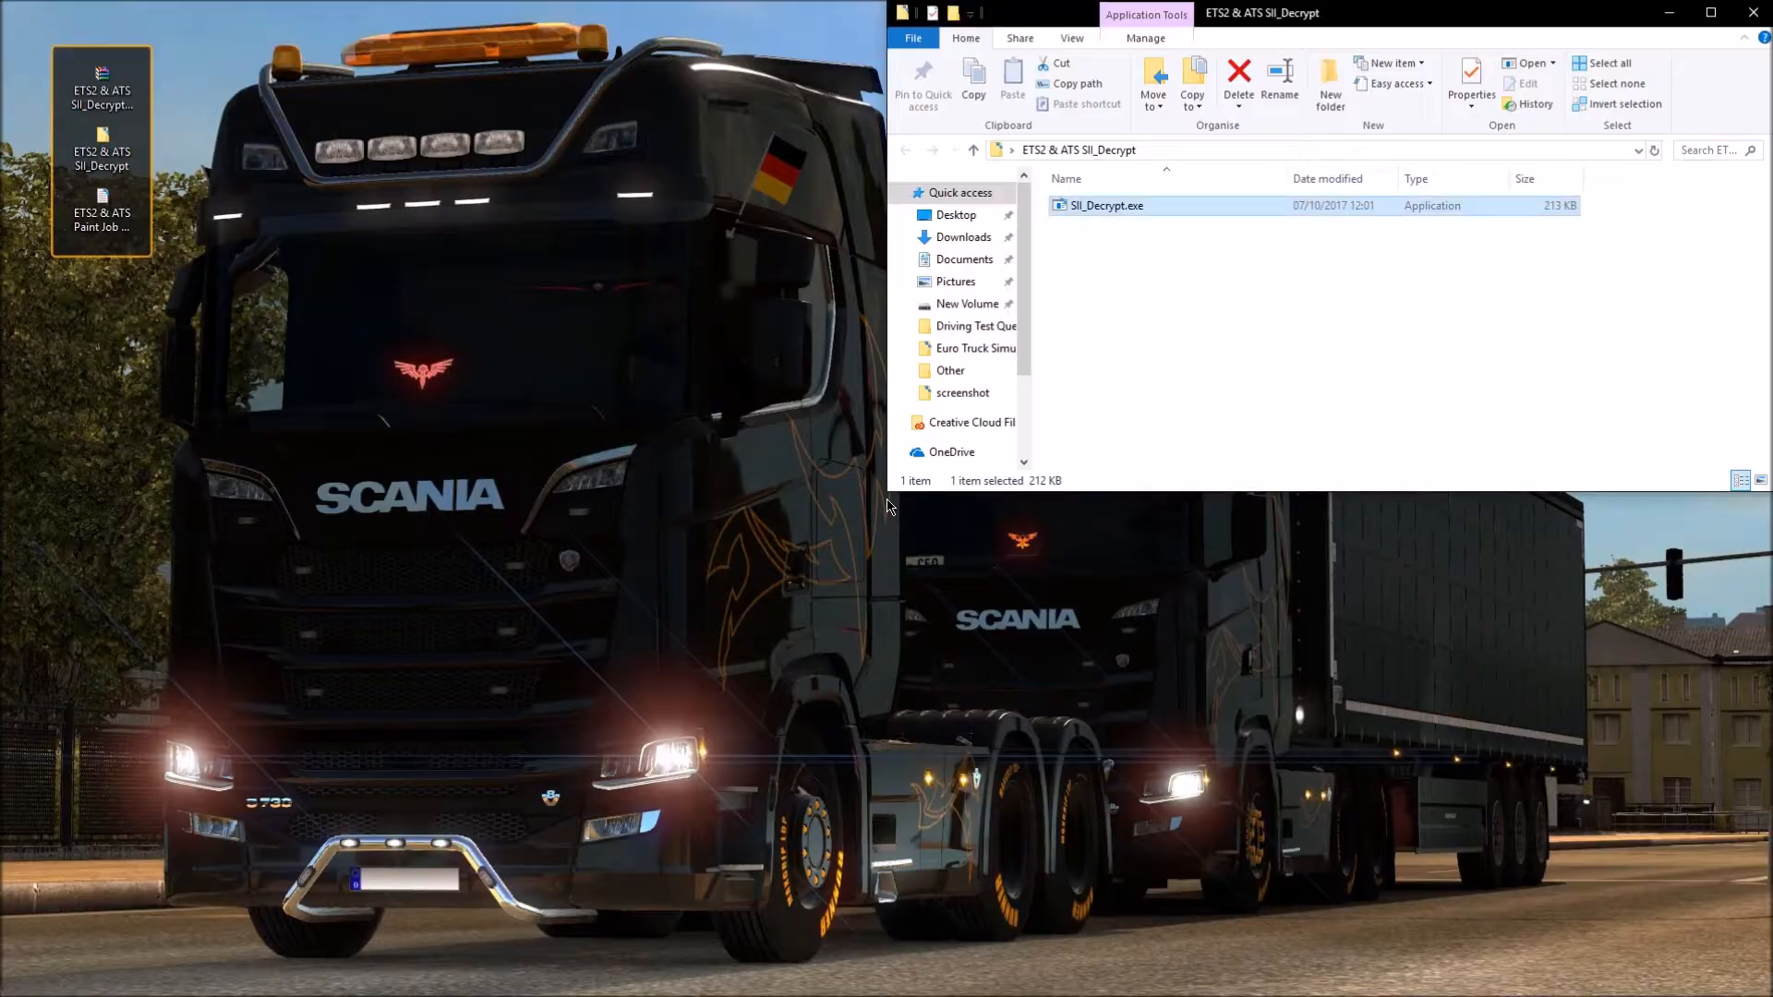
mouse_move(491, 274)
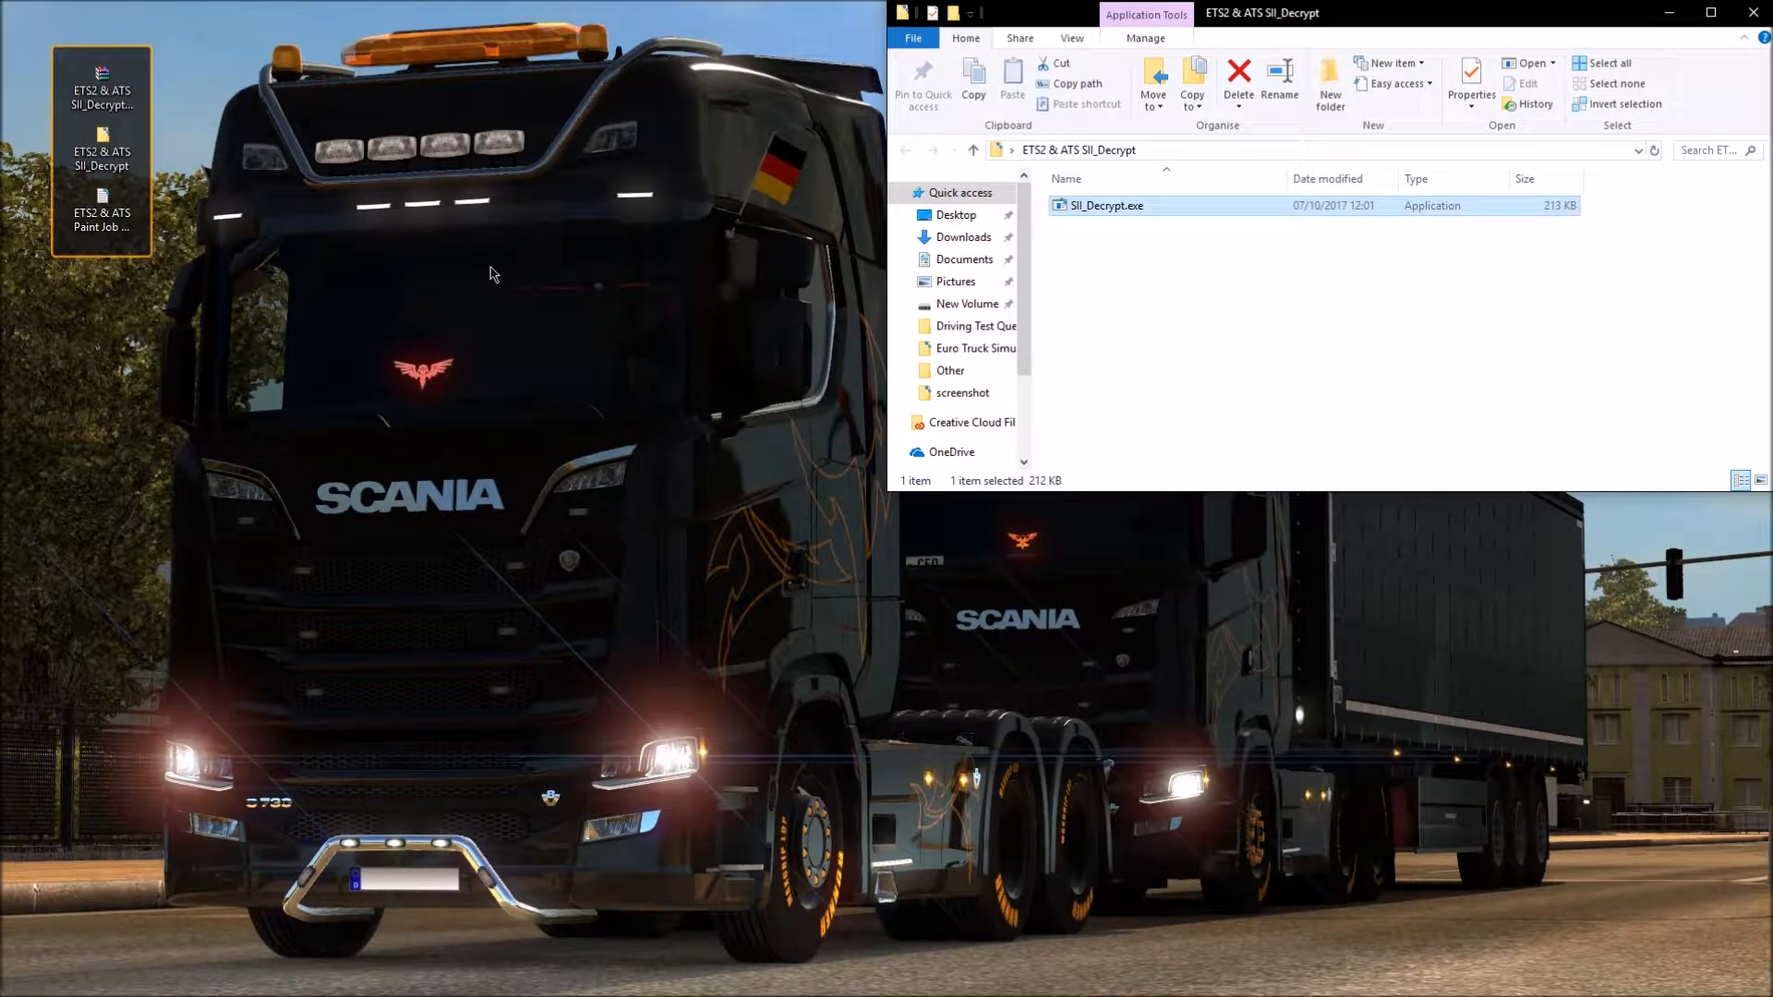
mouse_move(286, 859)
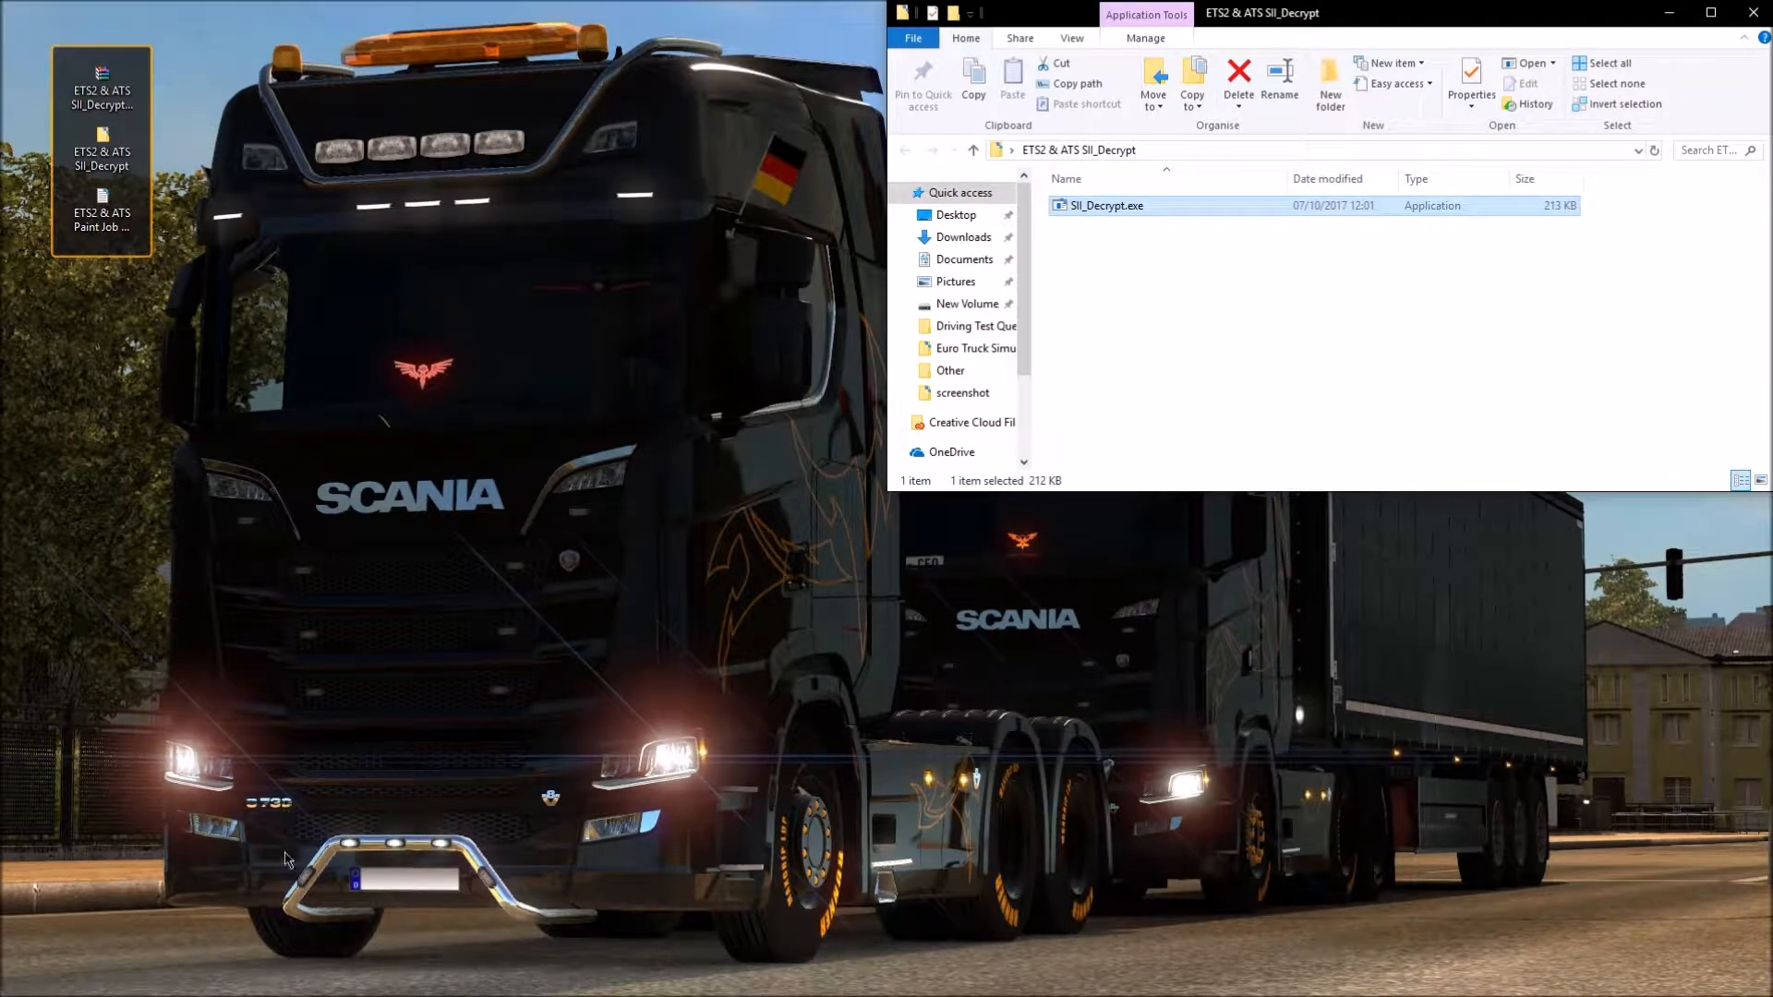
Step: Browse Documents > Euro Truck Simulator 2 > profiles > latest profile > save in a new Explorer window
right_click(304, 983)
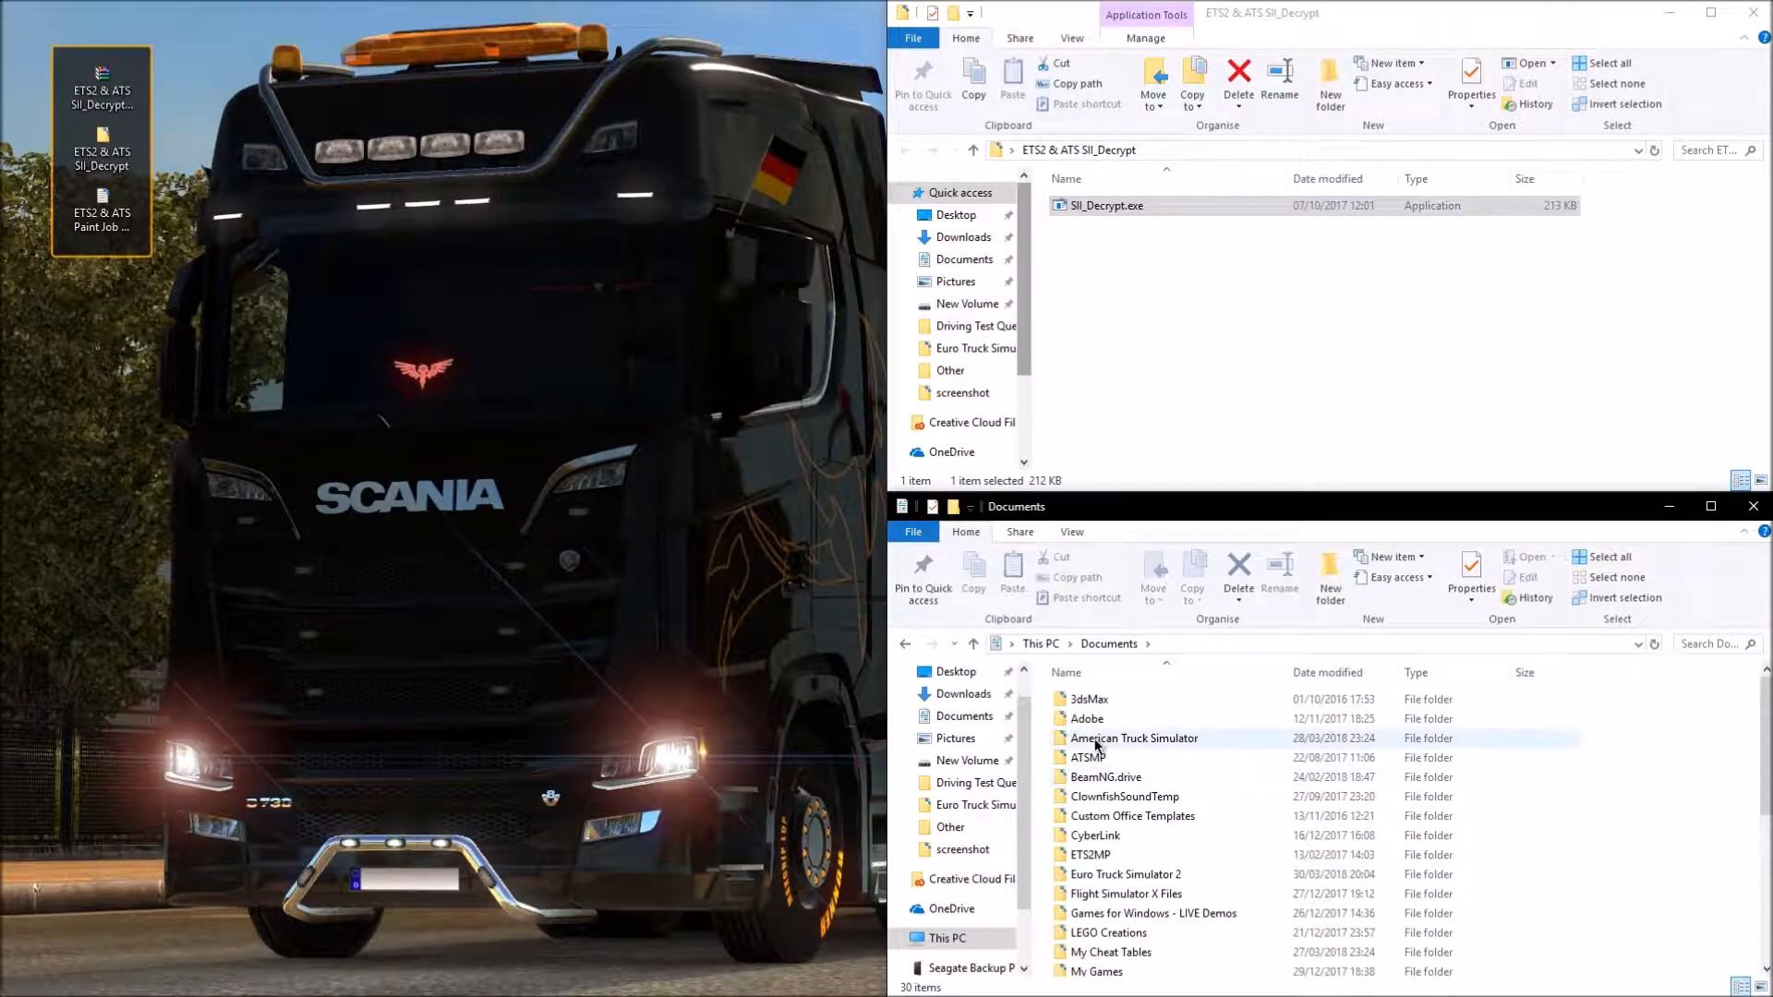
mouse_move(1134, 739)
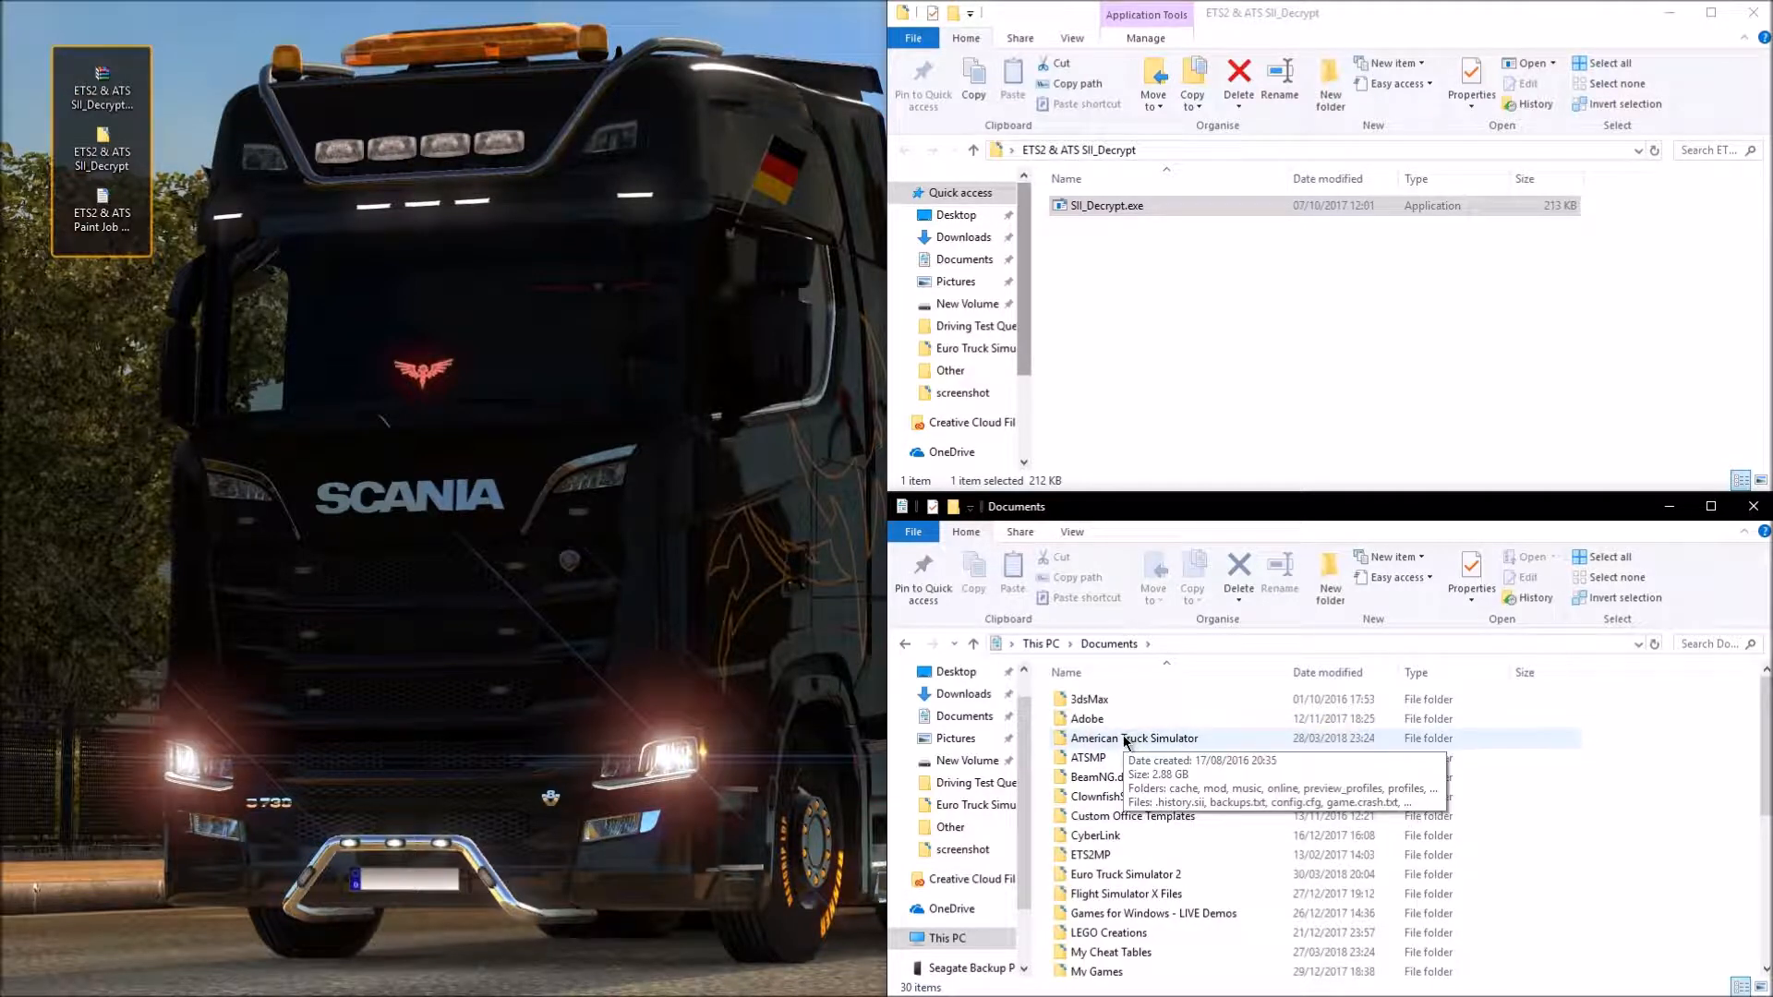
mouse_move(1188, 894)
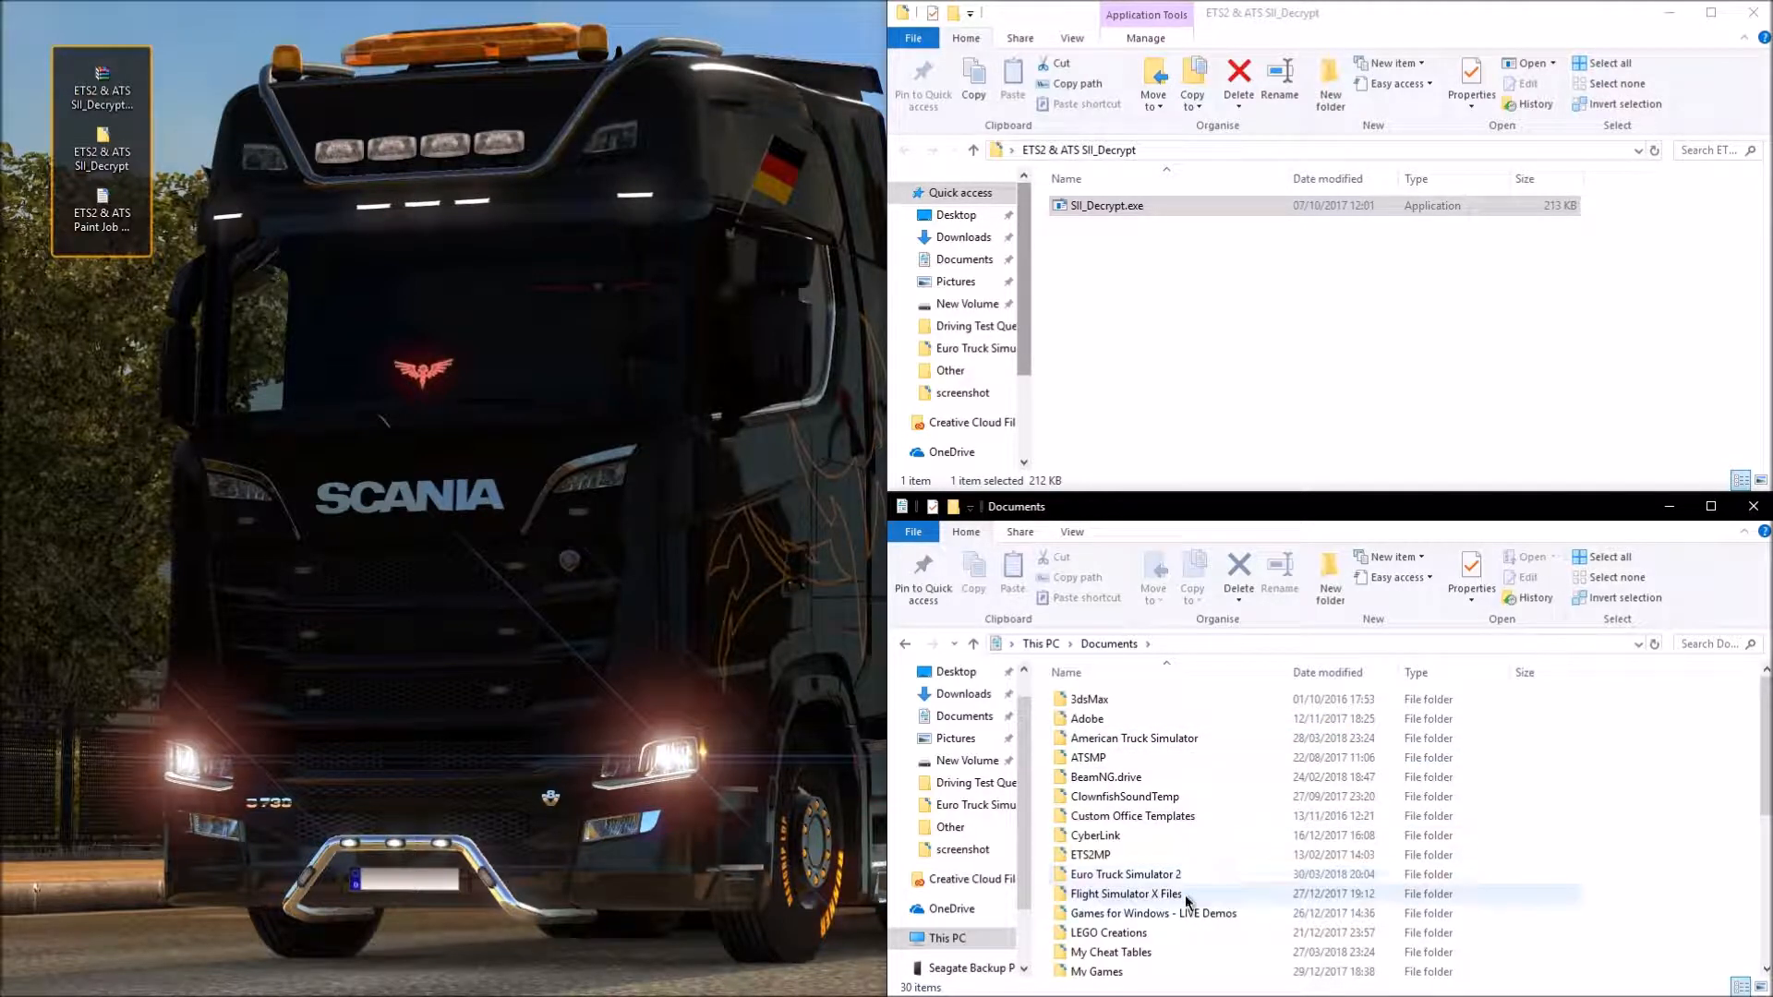
double_click(1124, 874)
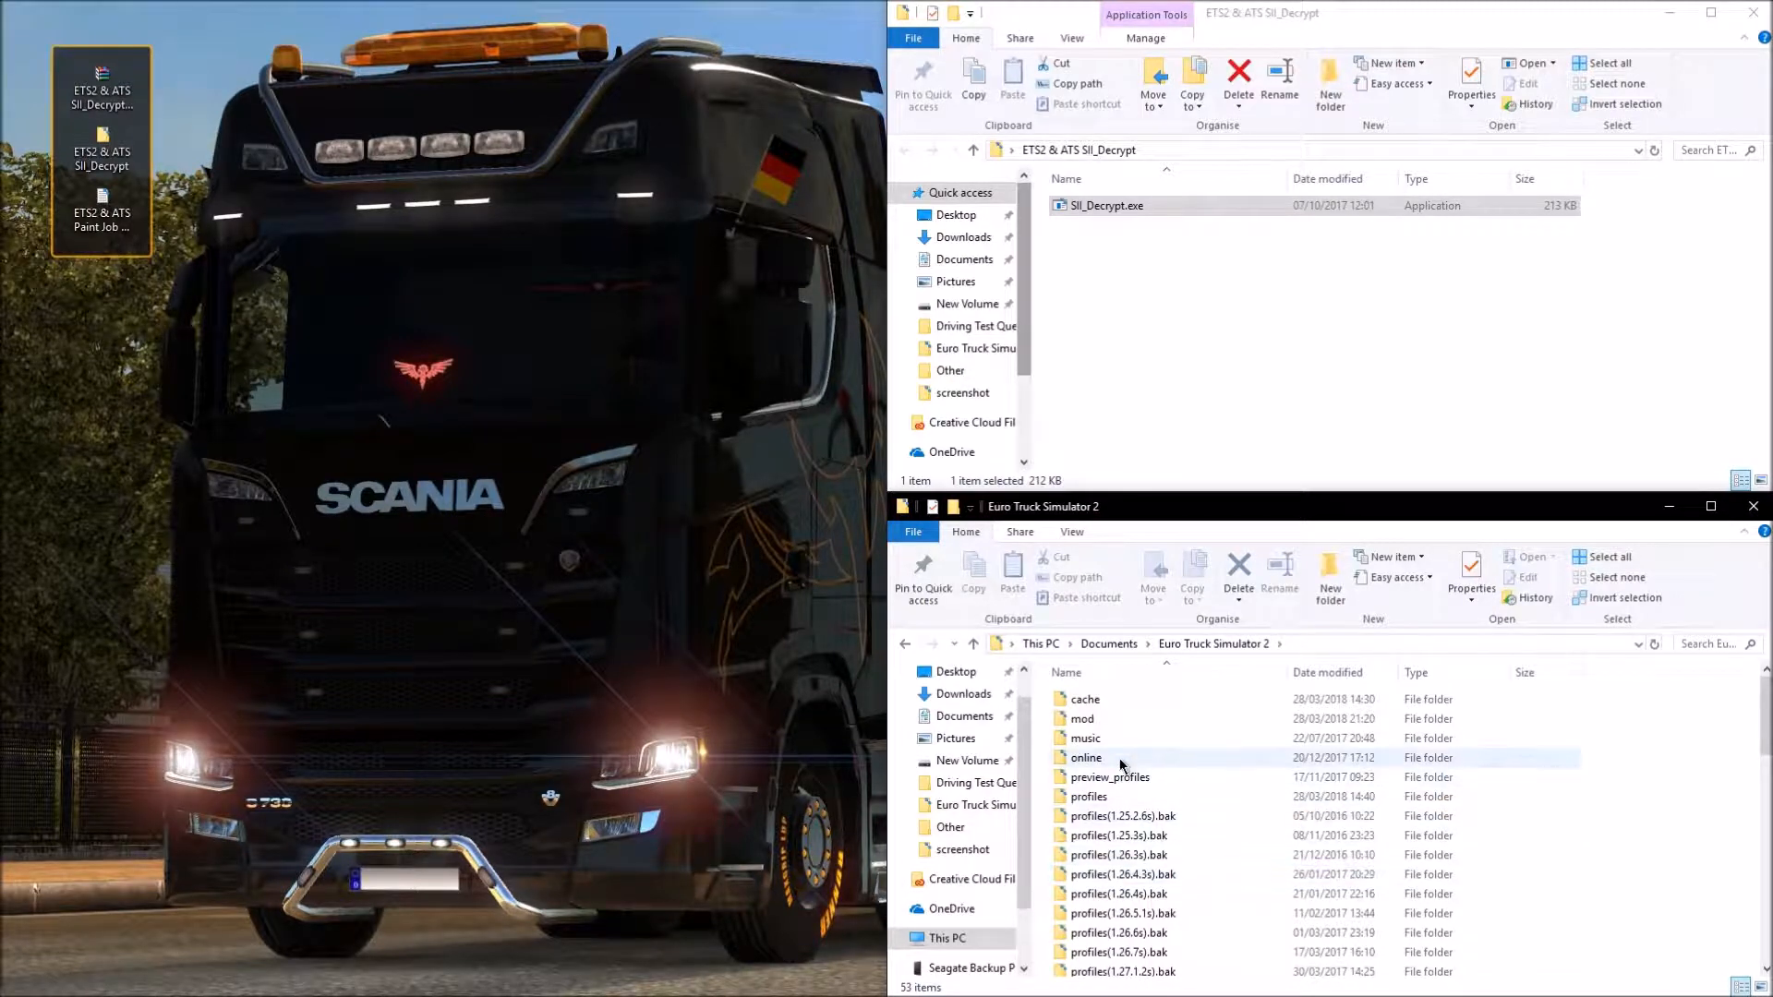
double_click(1088, 796)
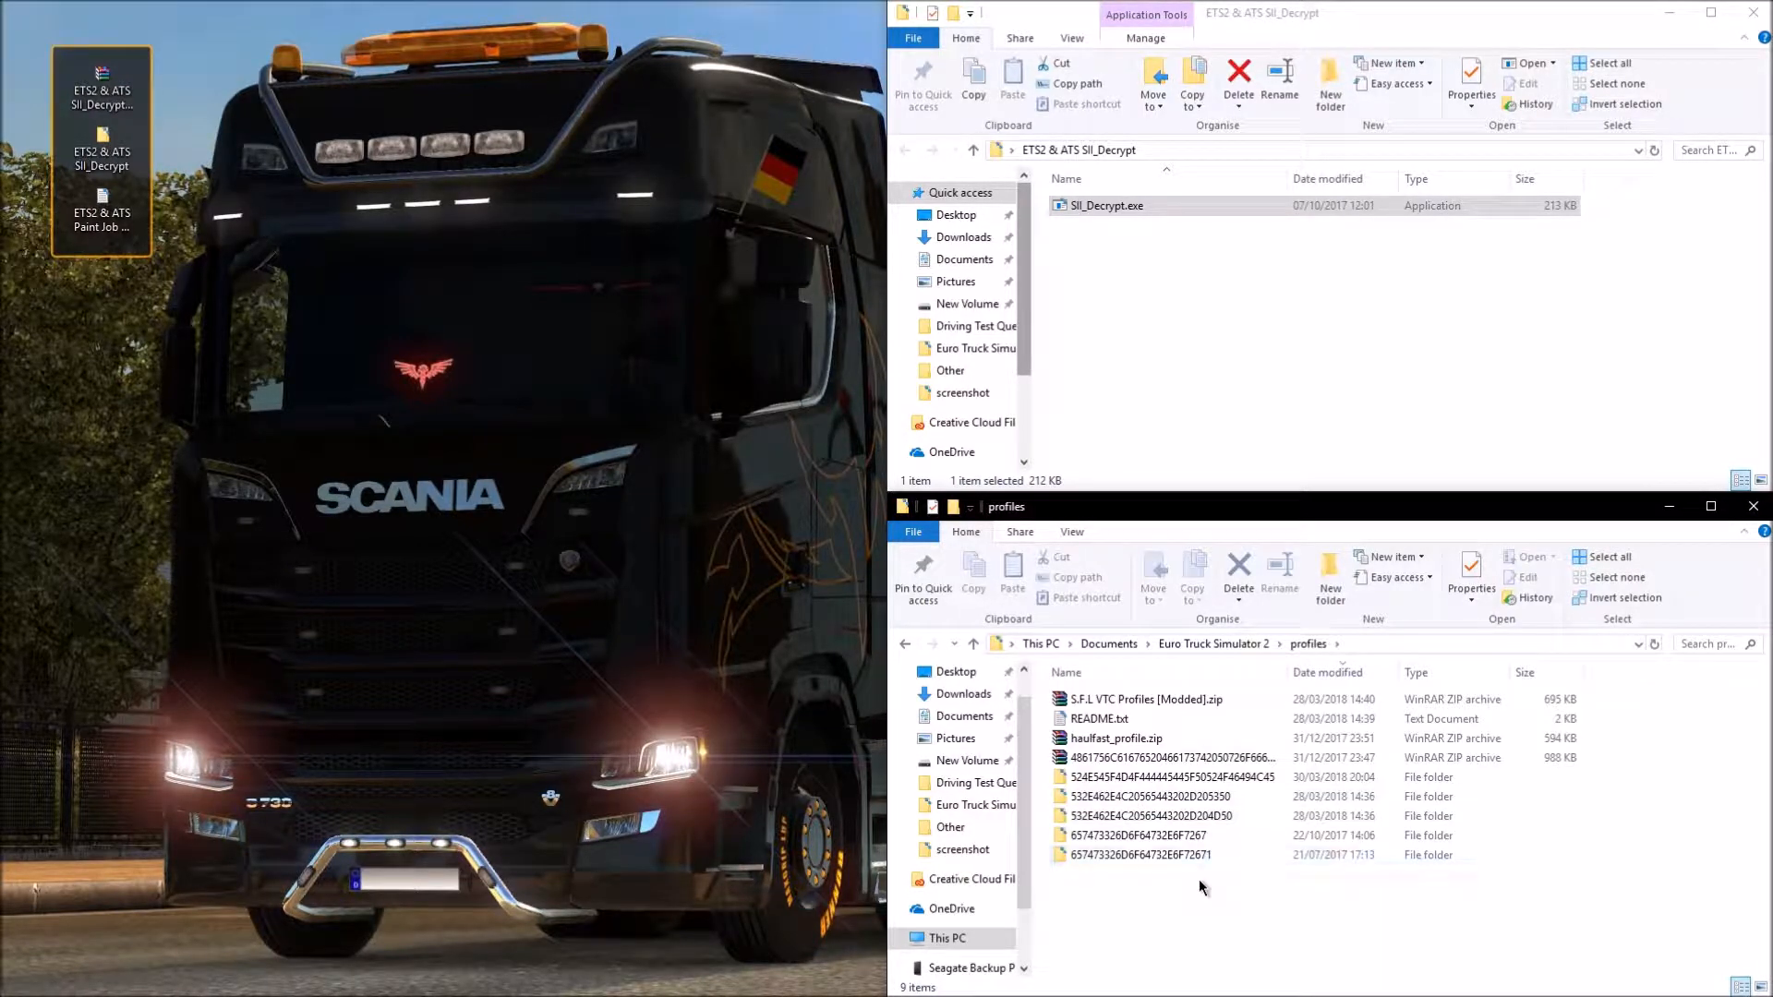
right_click(1201, 888)
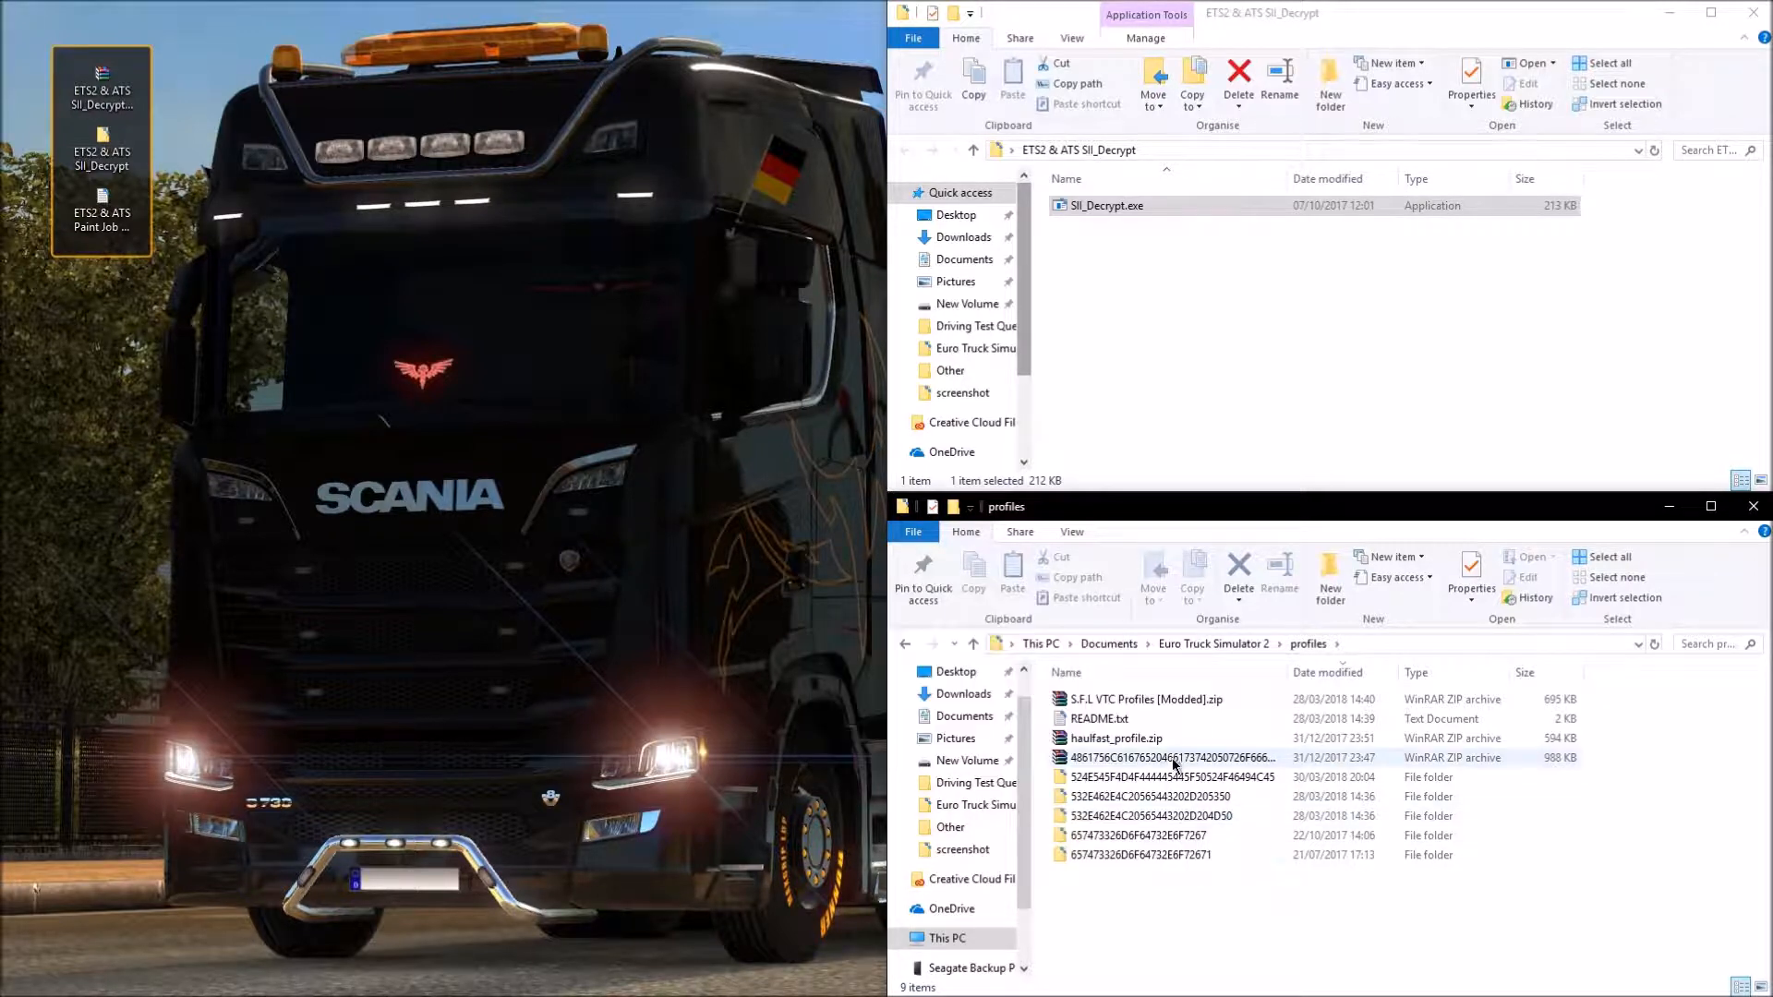
double_click(1160, 777)
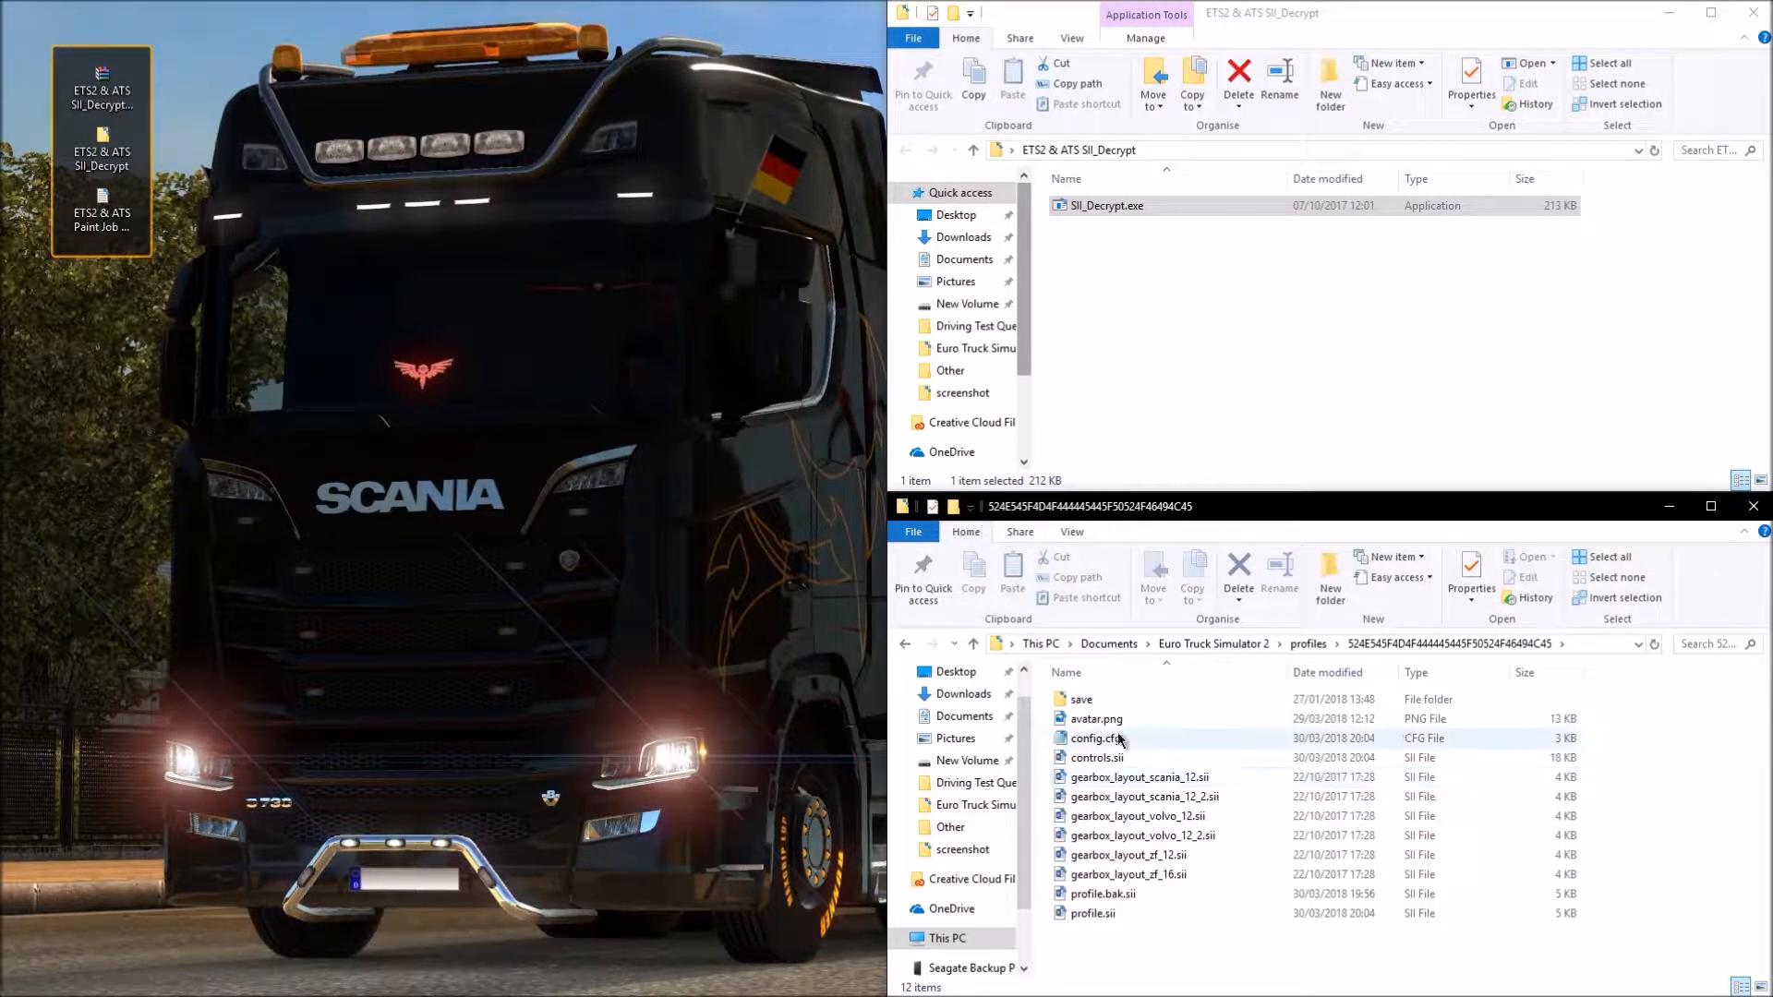
double_click(1080, 698)
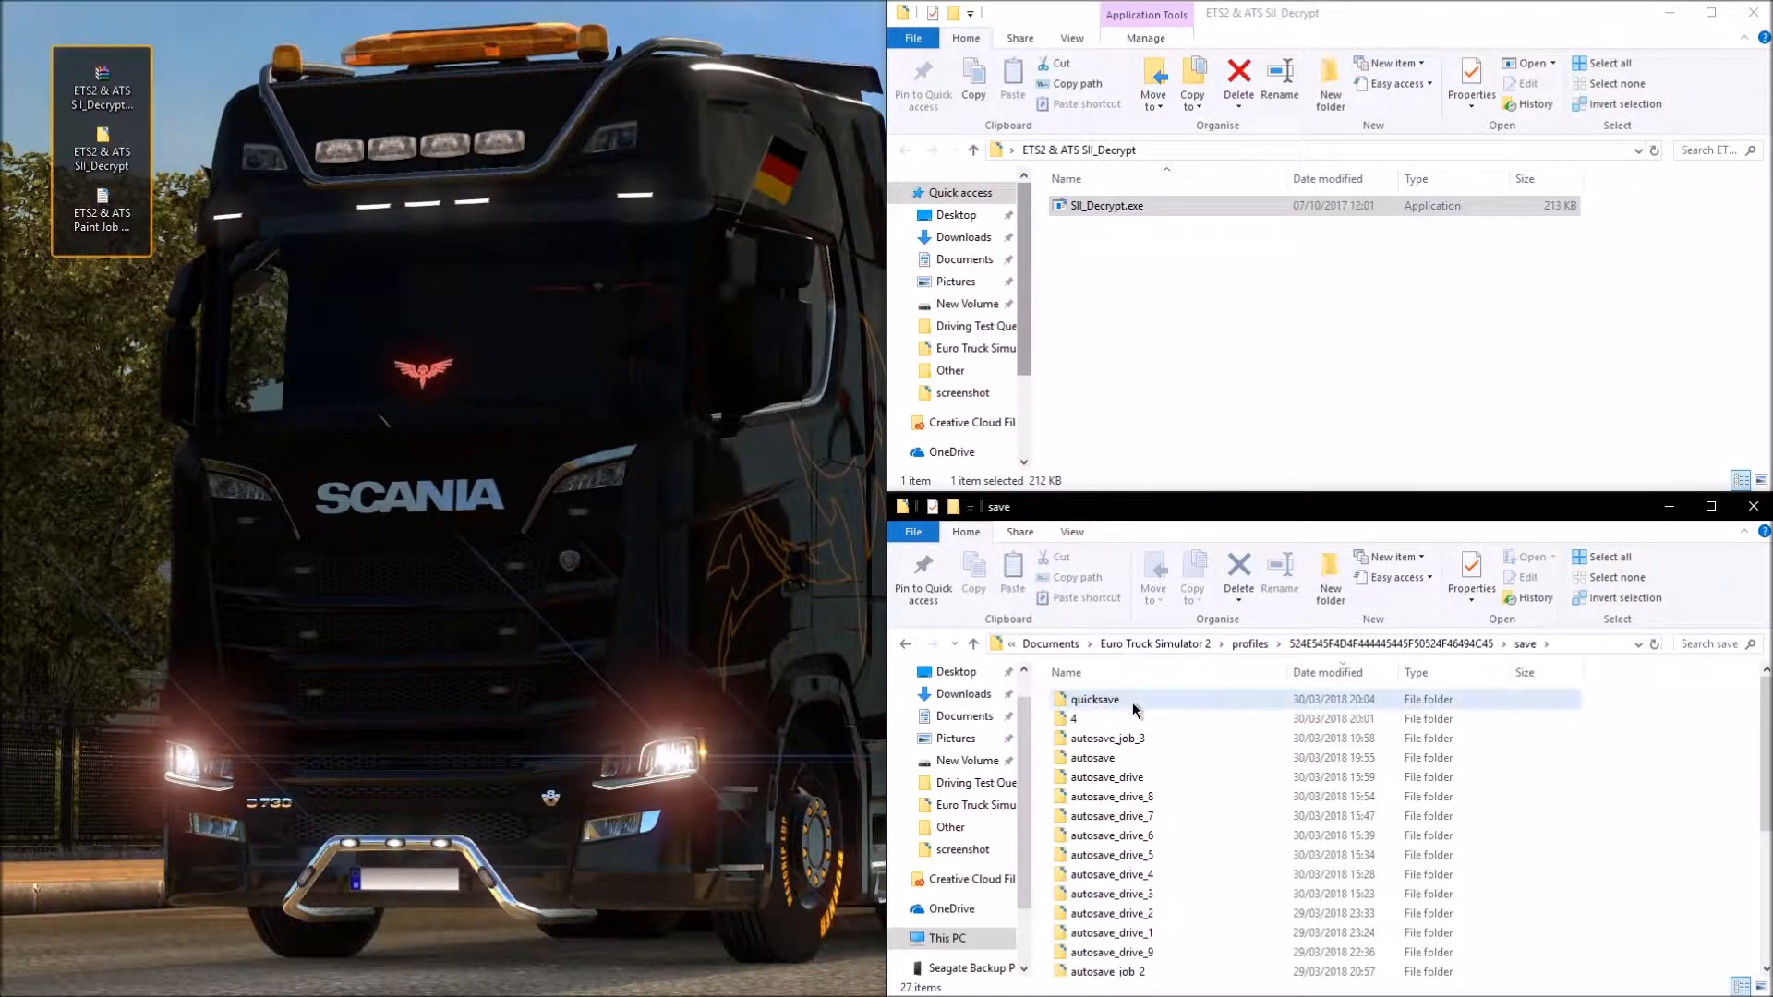
Step: Enter the quicksave folder and open game.sii in Notepad++
double_click(1093, 699)
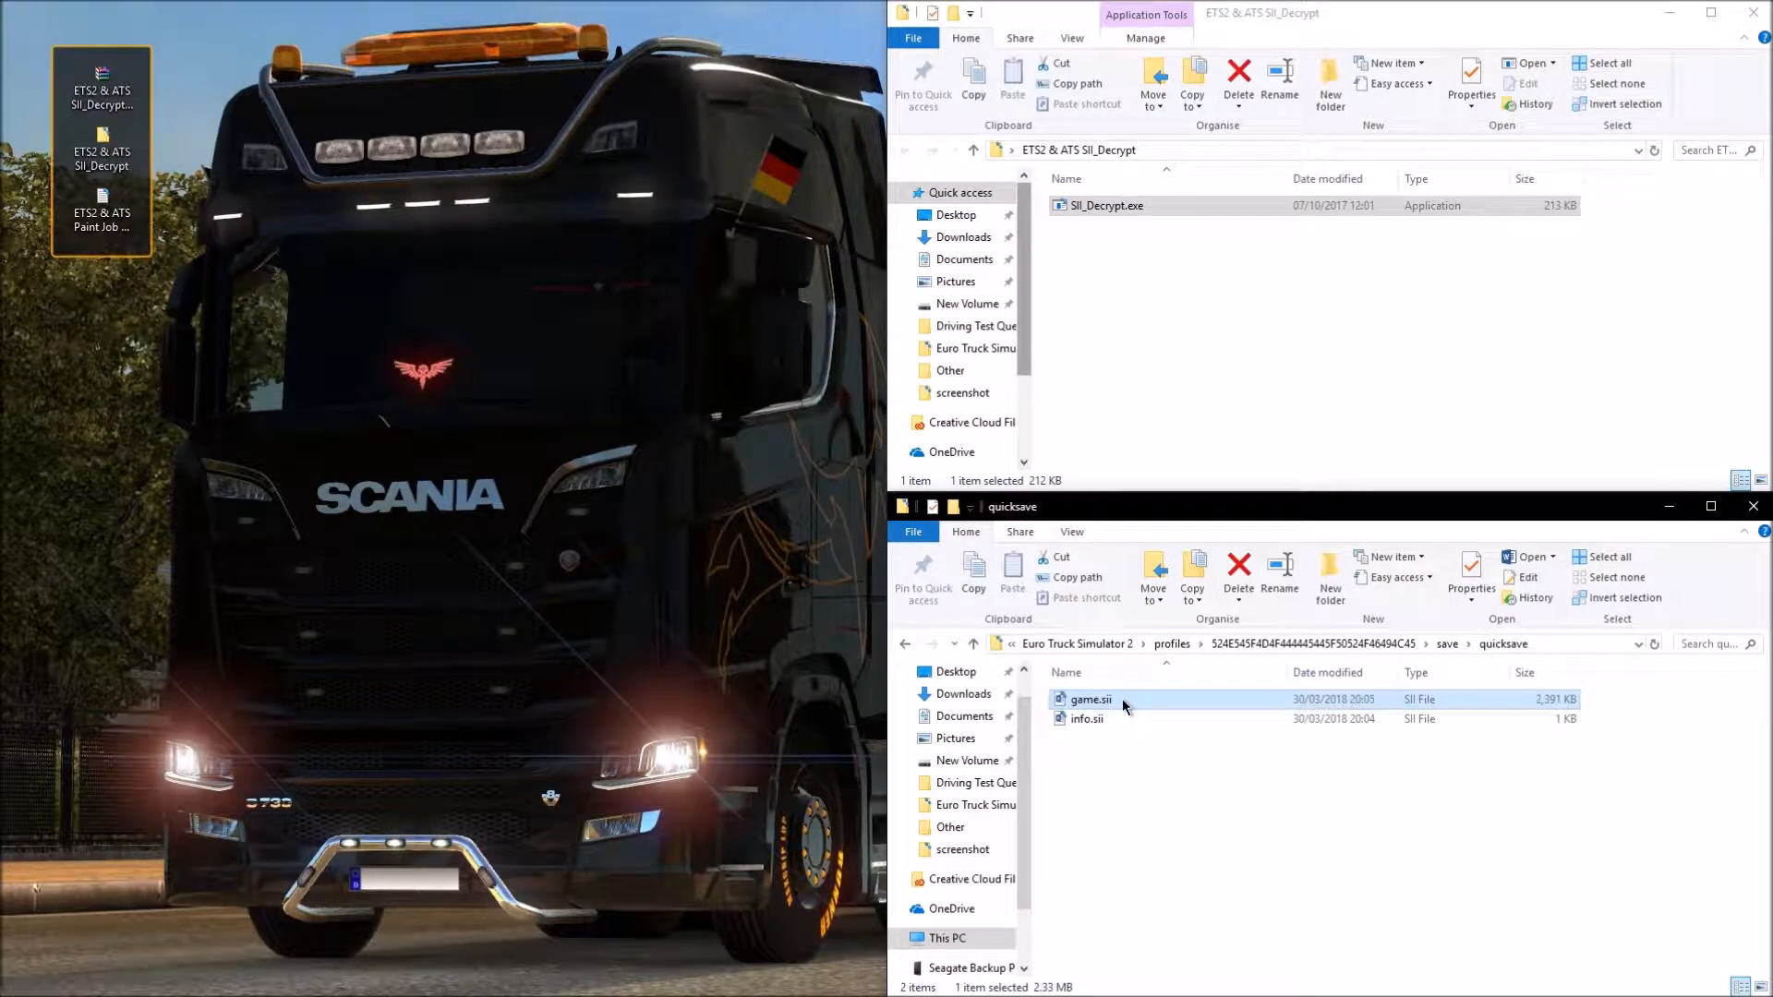
right_click(1089, 698)
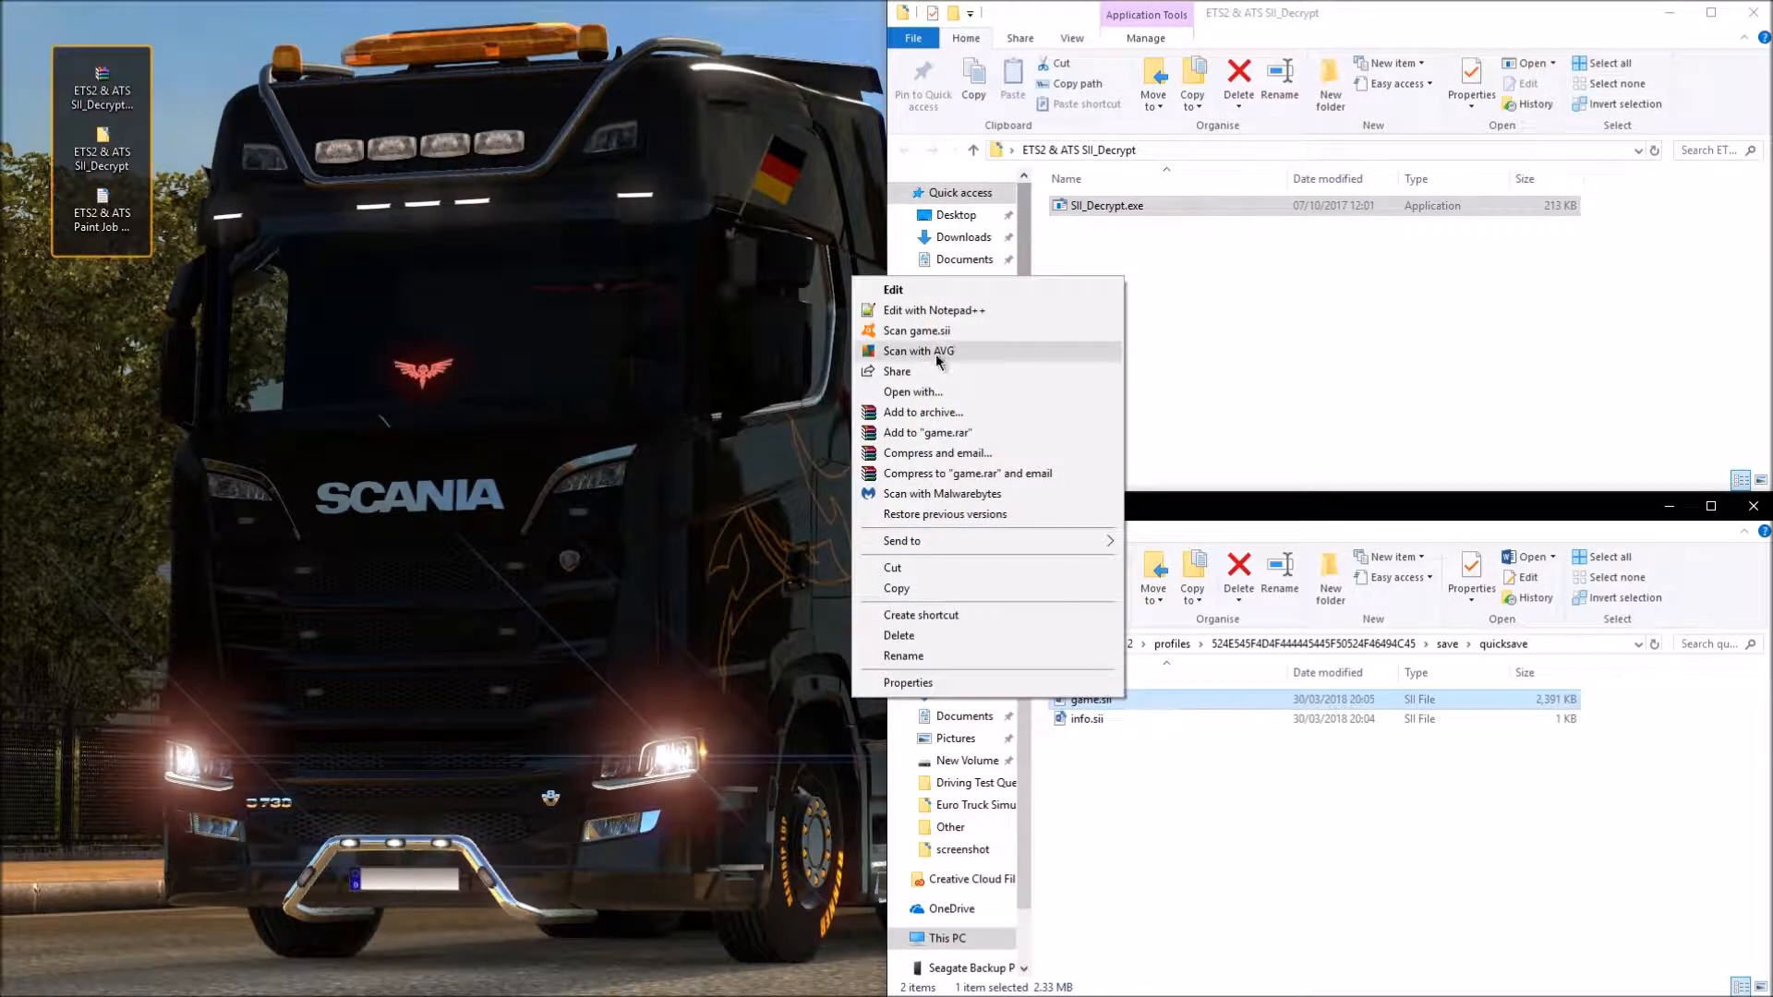
mouse_move(935, 310)
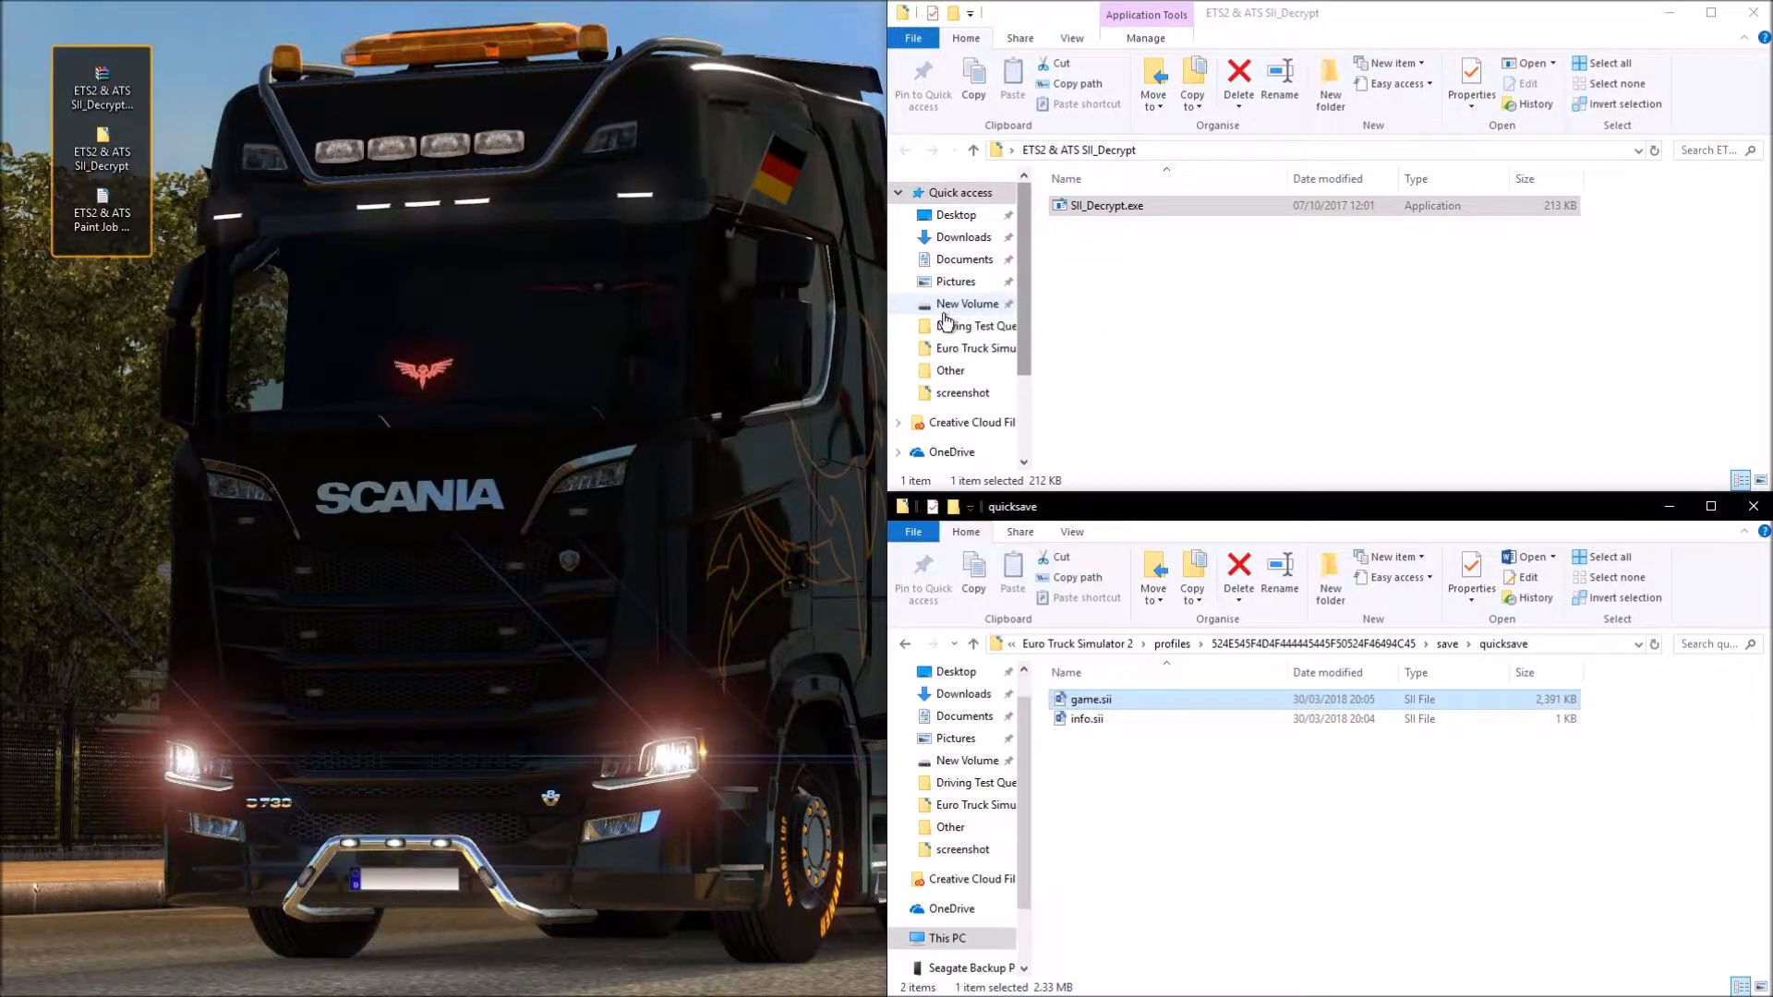
double_click(1092, 699)
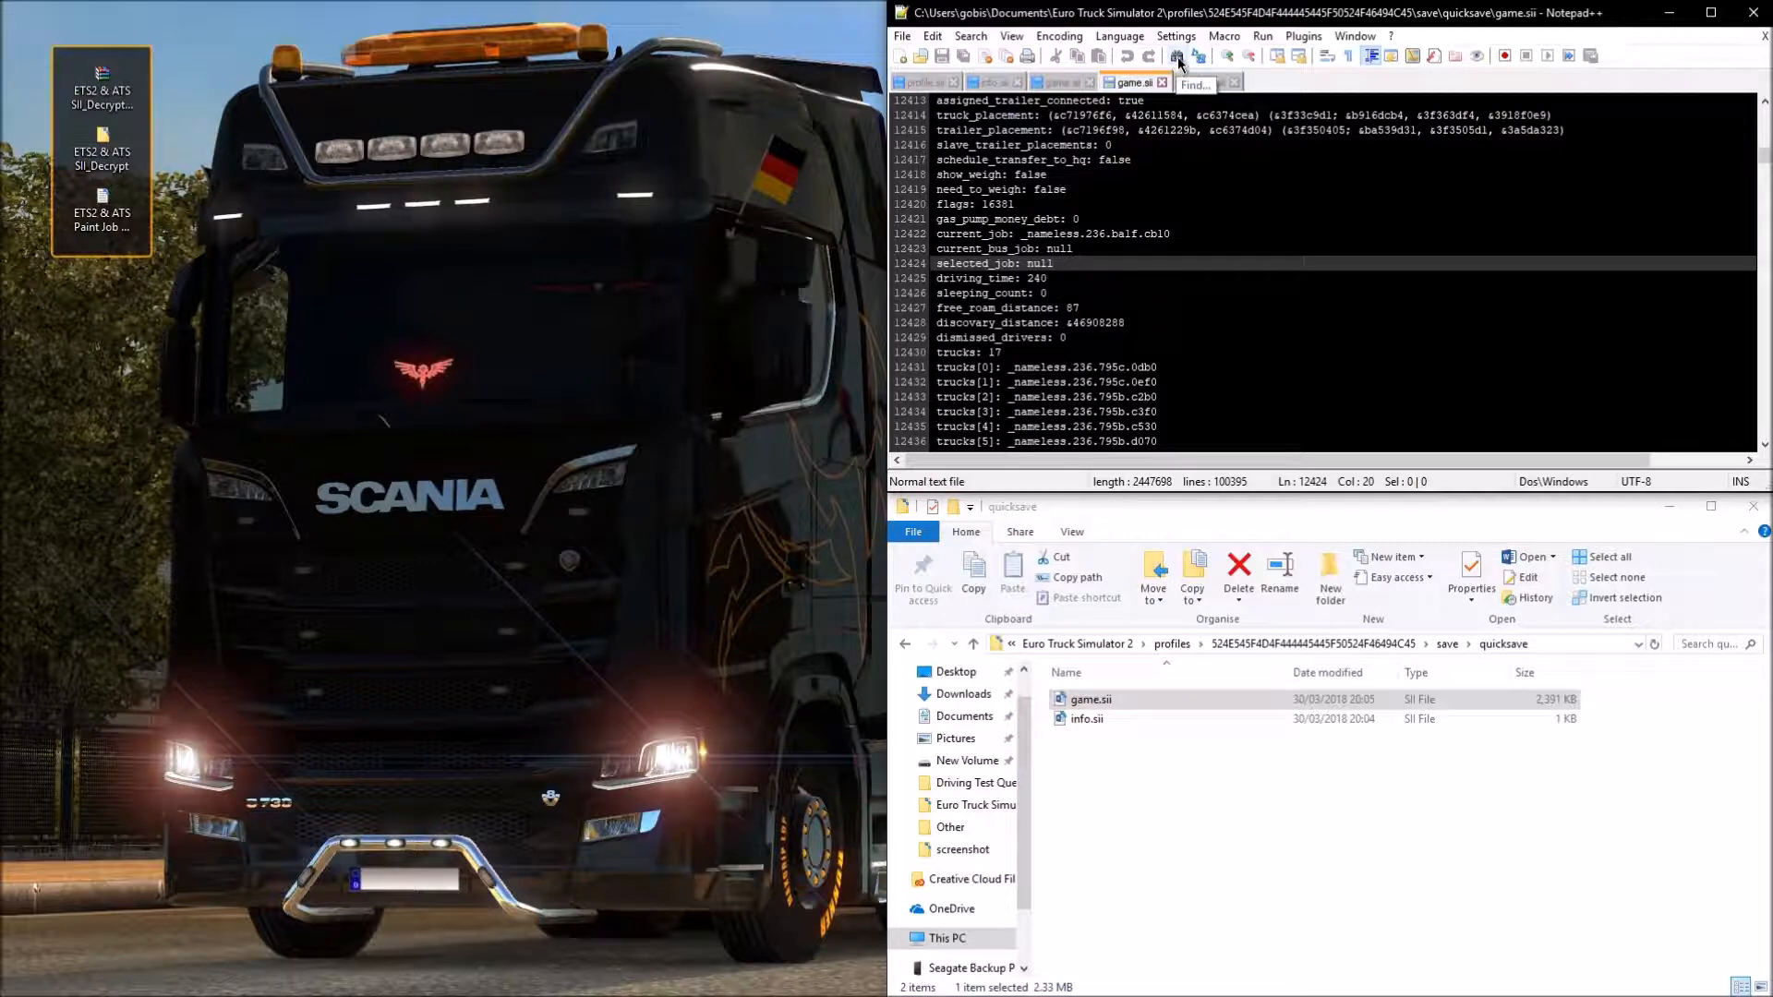
Step: Find the SPL - CEO plate text in game.sii and jump to its next match
click(1177, 56)
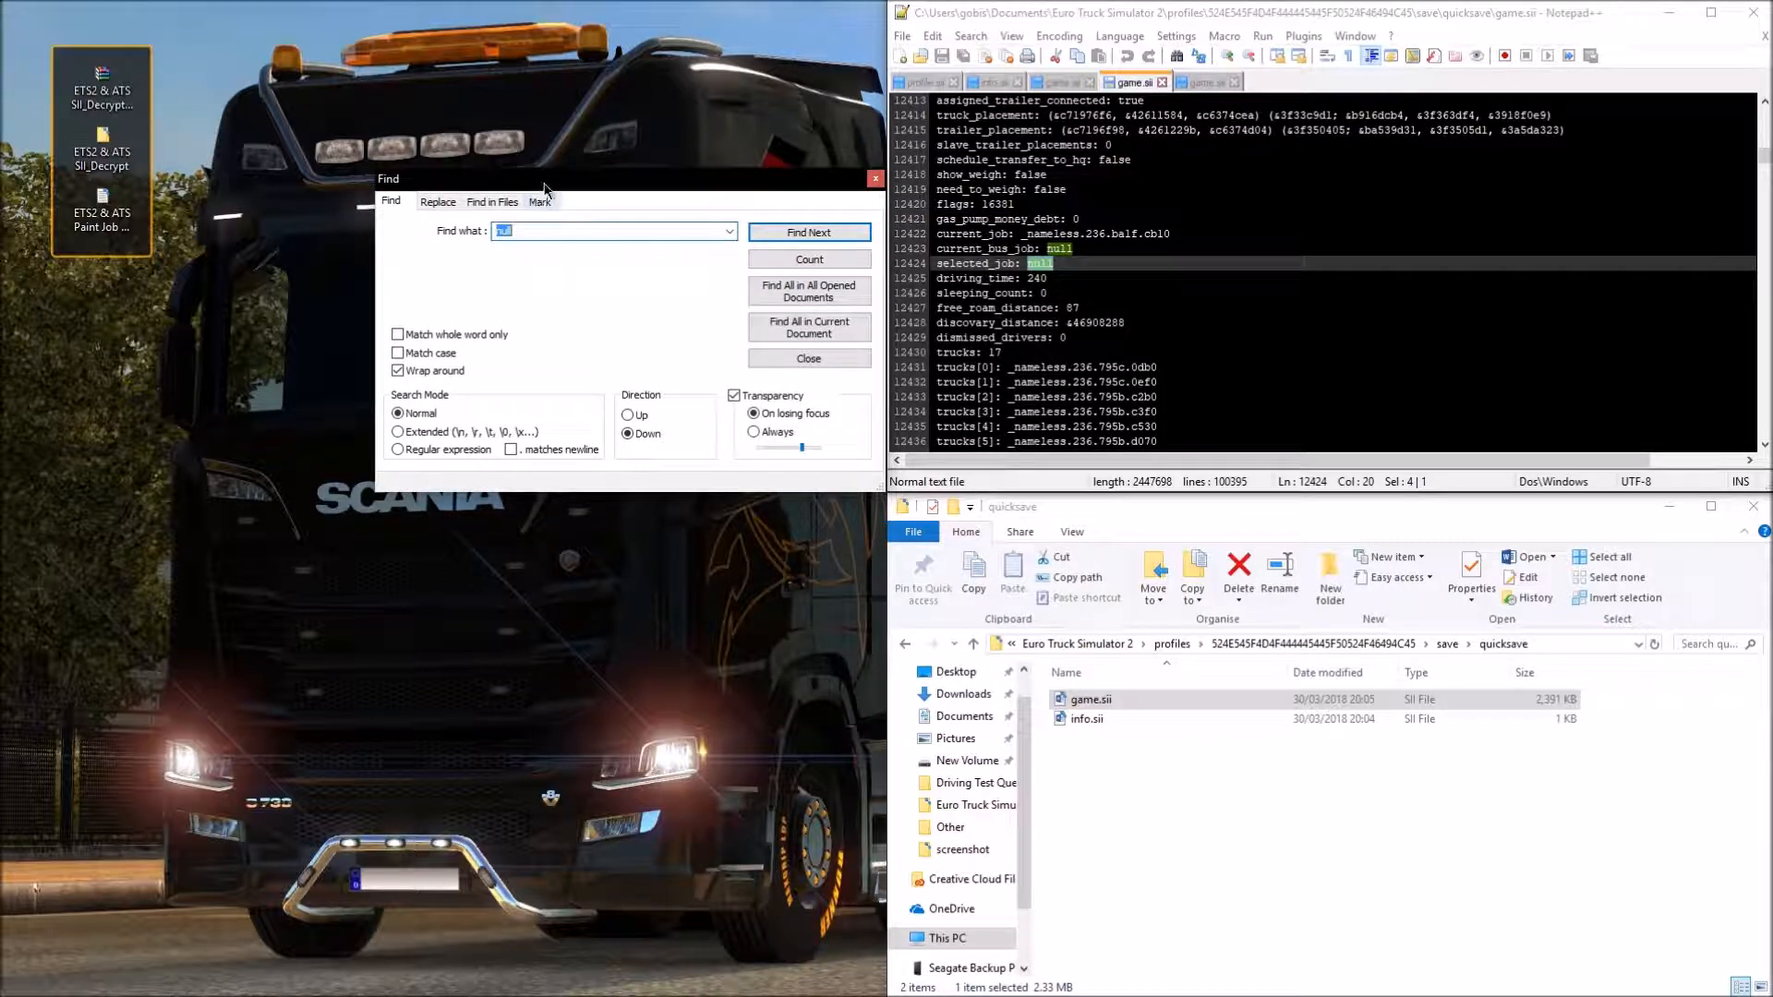
key(alt+tab)
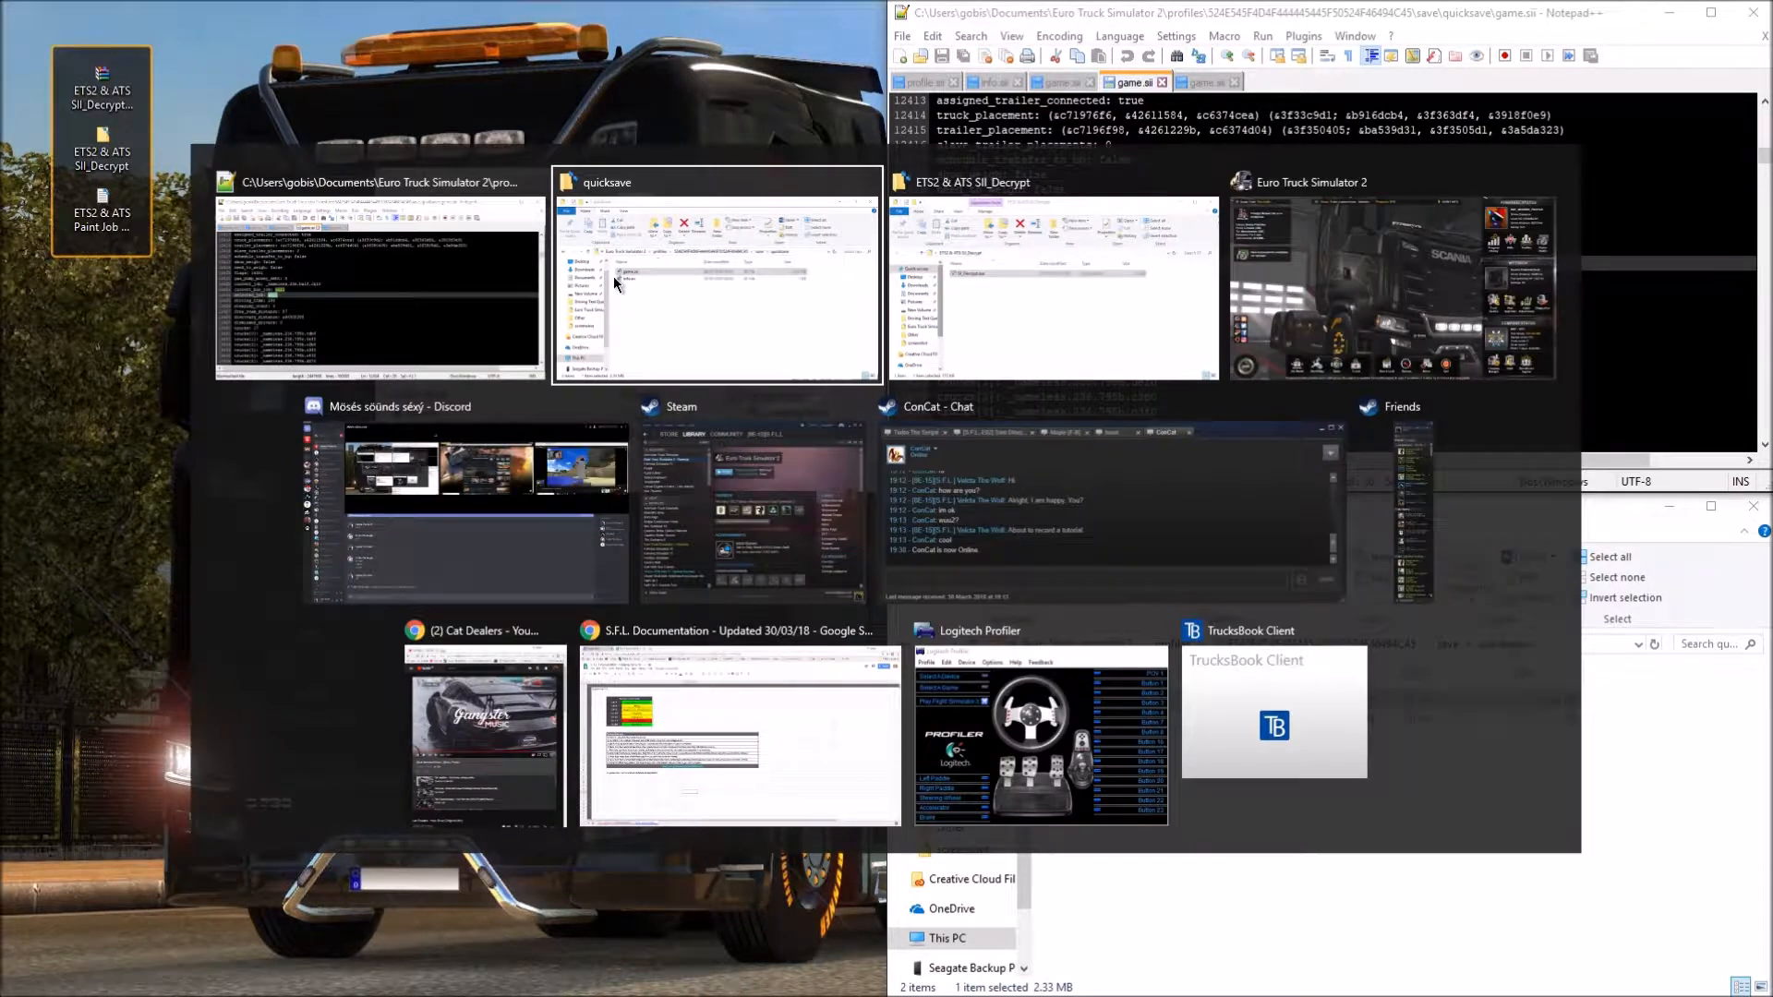
click(1391, 283)
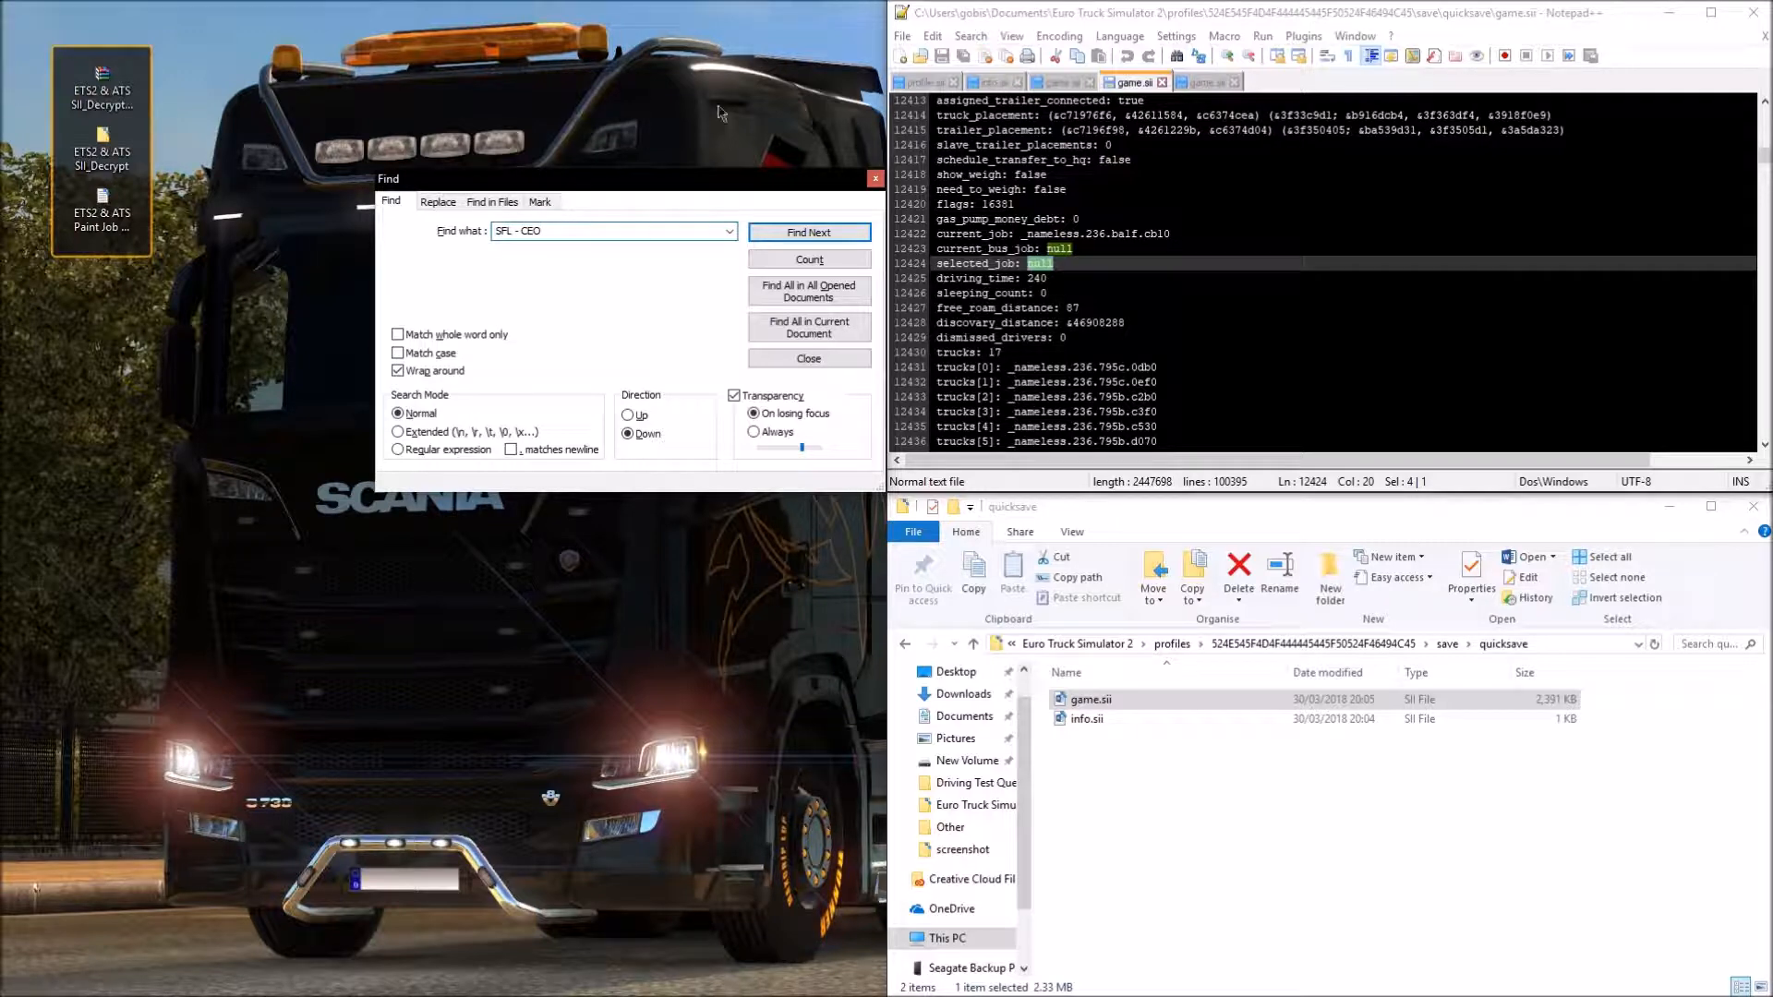
click(809, 233)
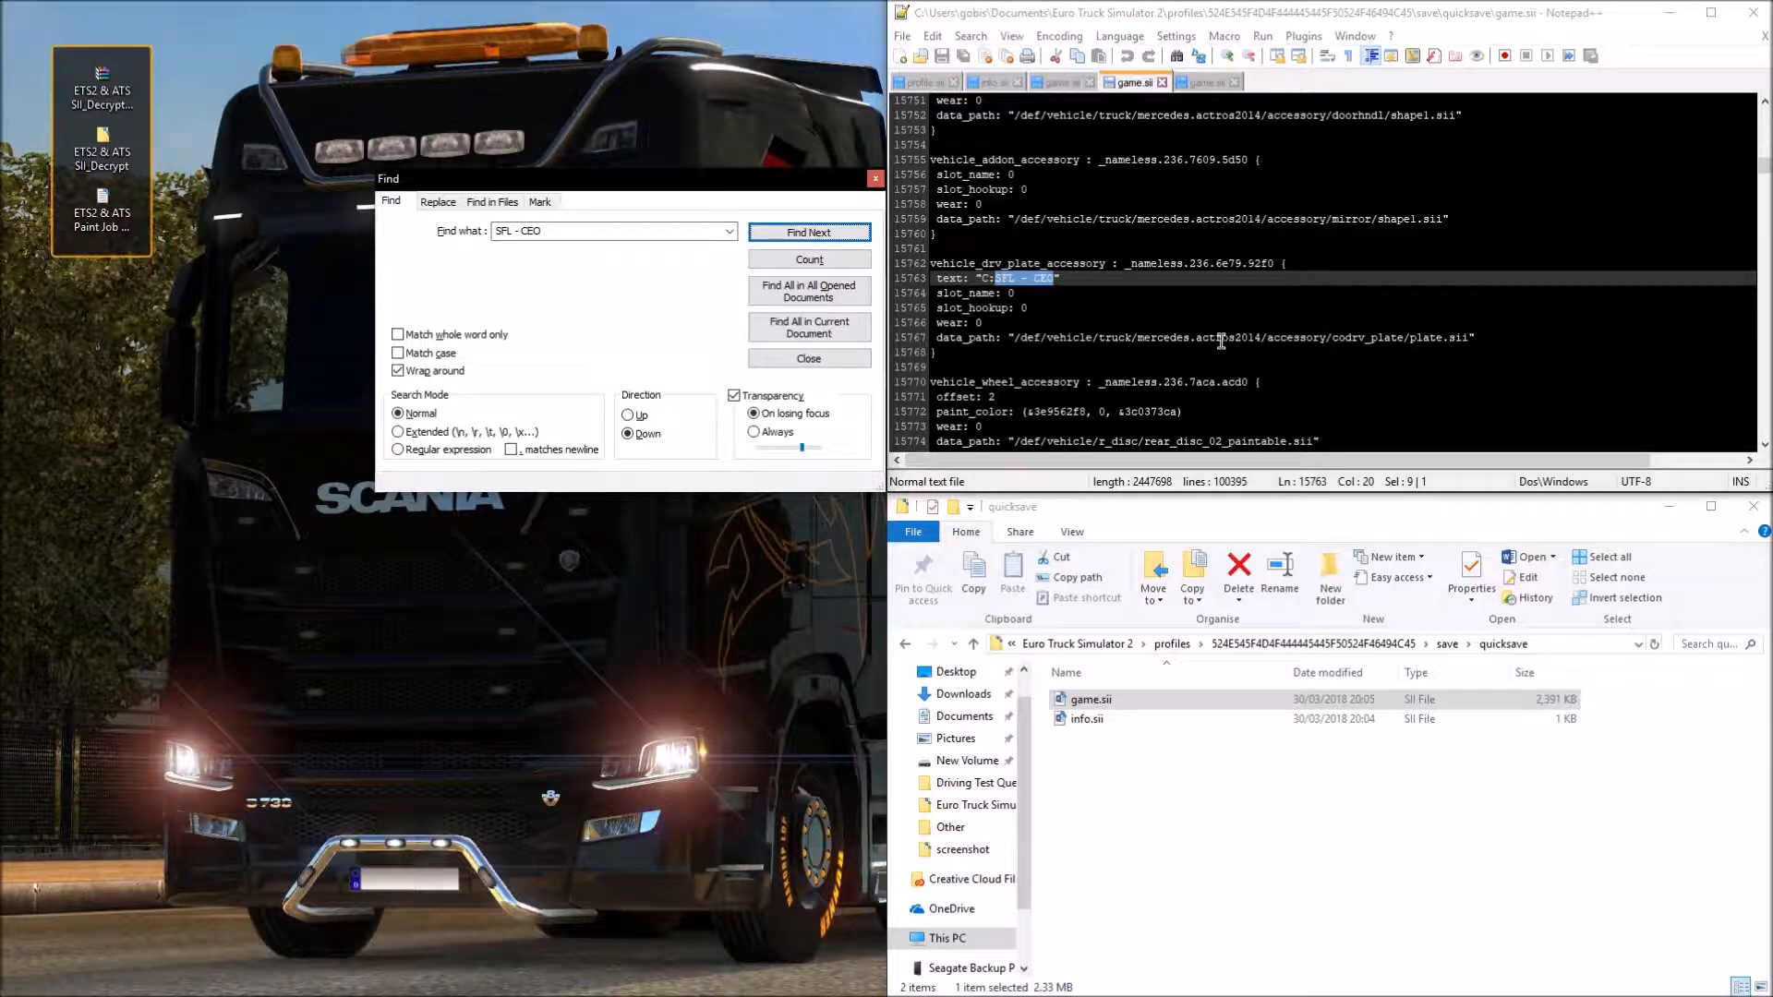
click(808, 232)
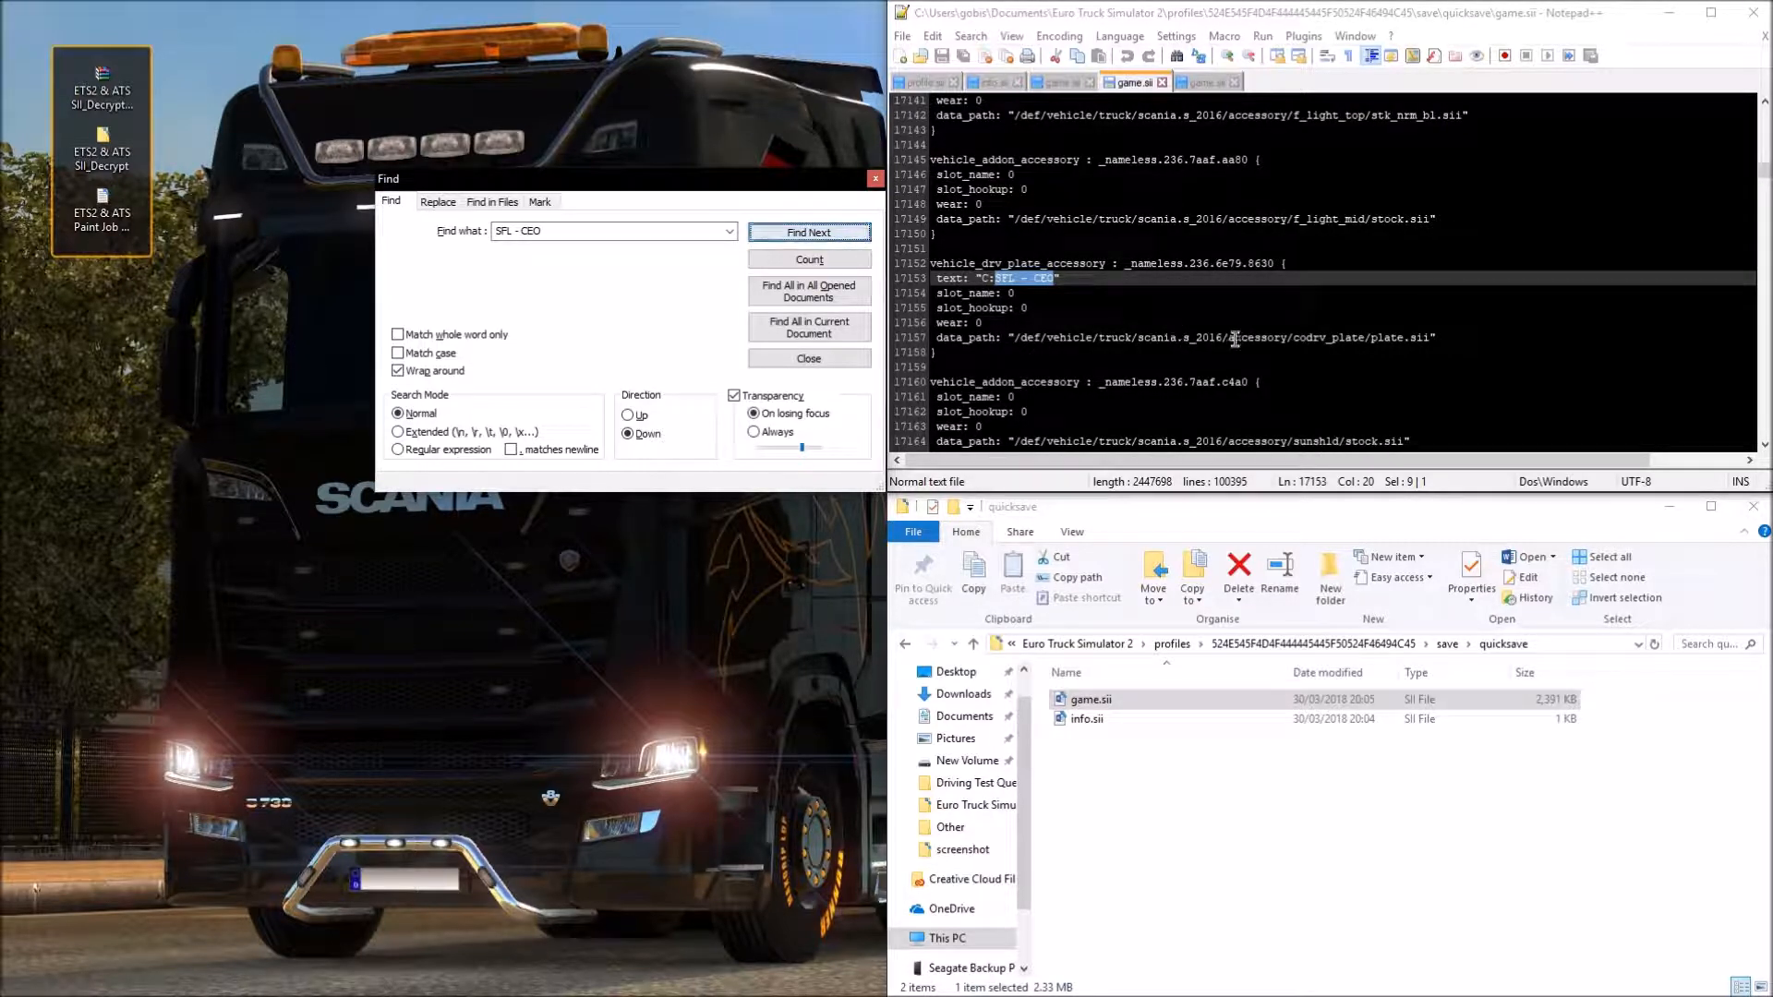
click(807, 358)
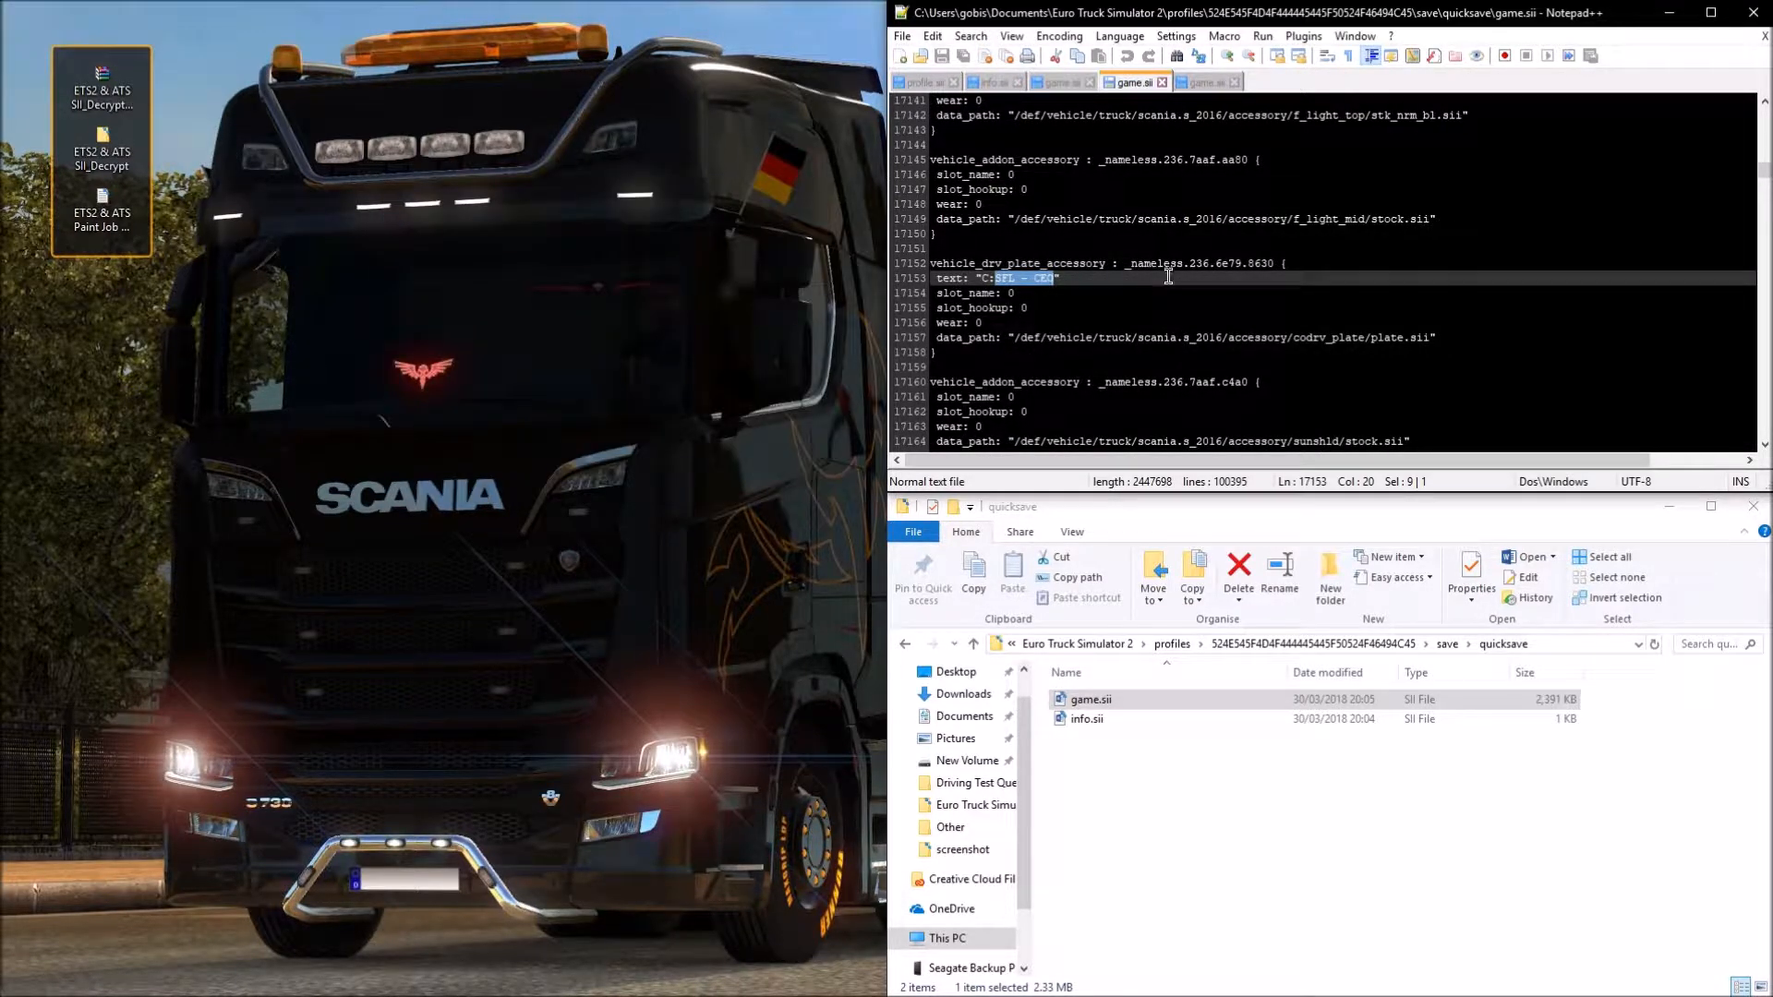
mouse_move(1130, 309)
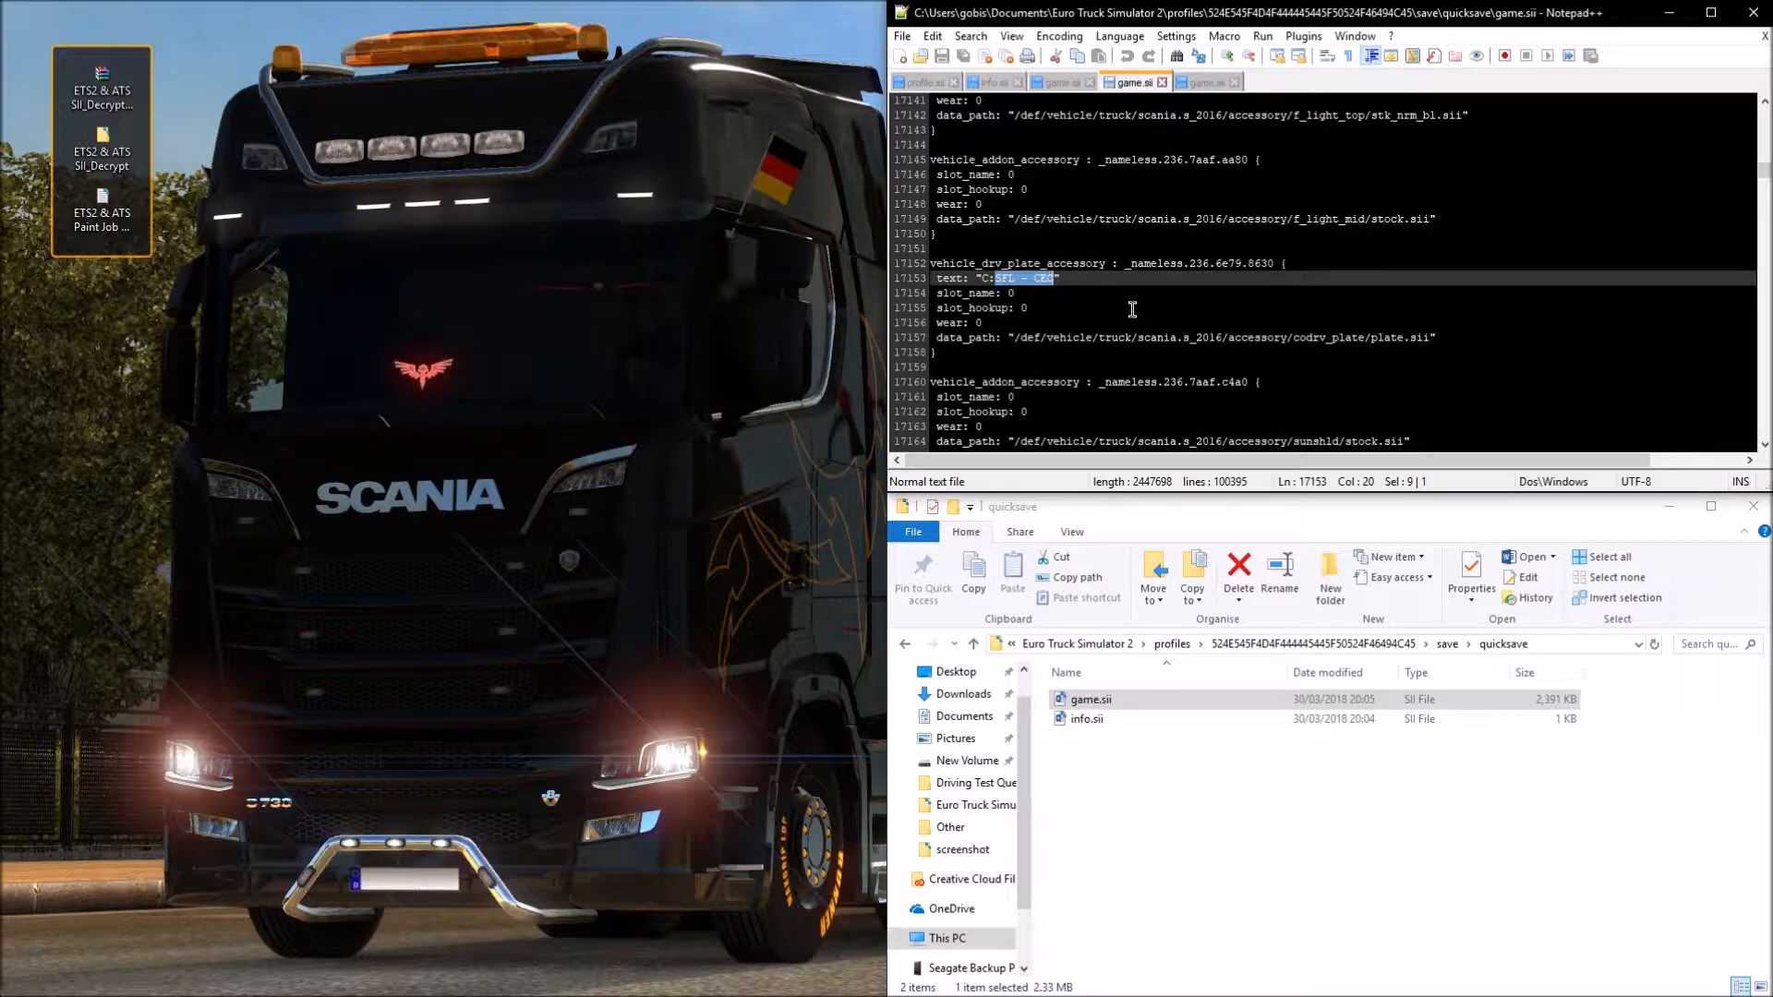
Step: Copy the paint job's colour lines from mask_r_color through base_color
scroll(down, 3)
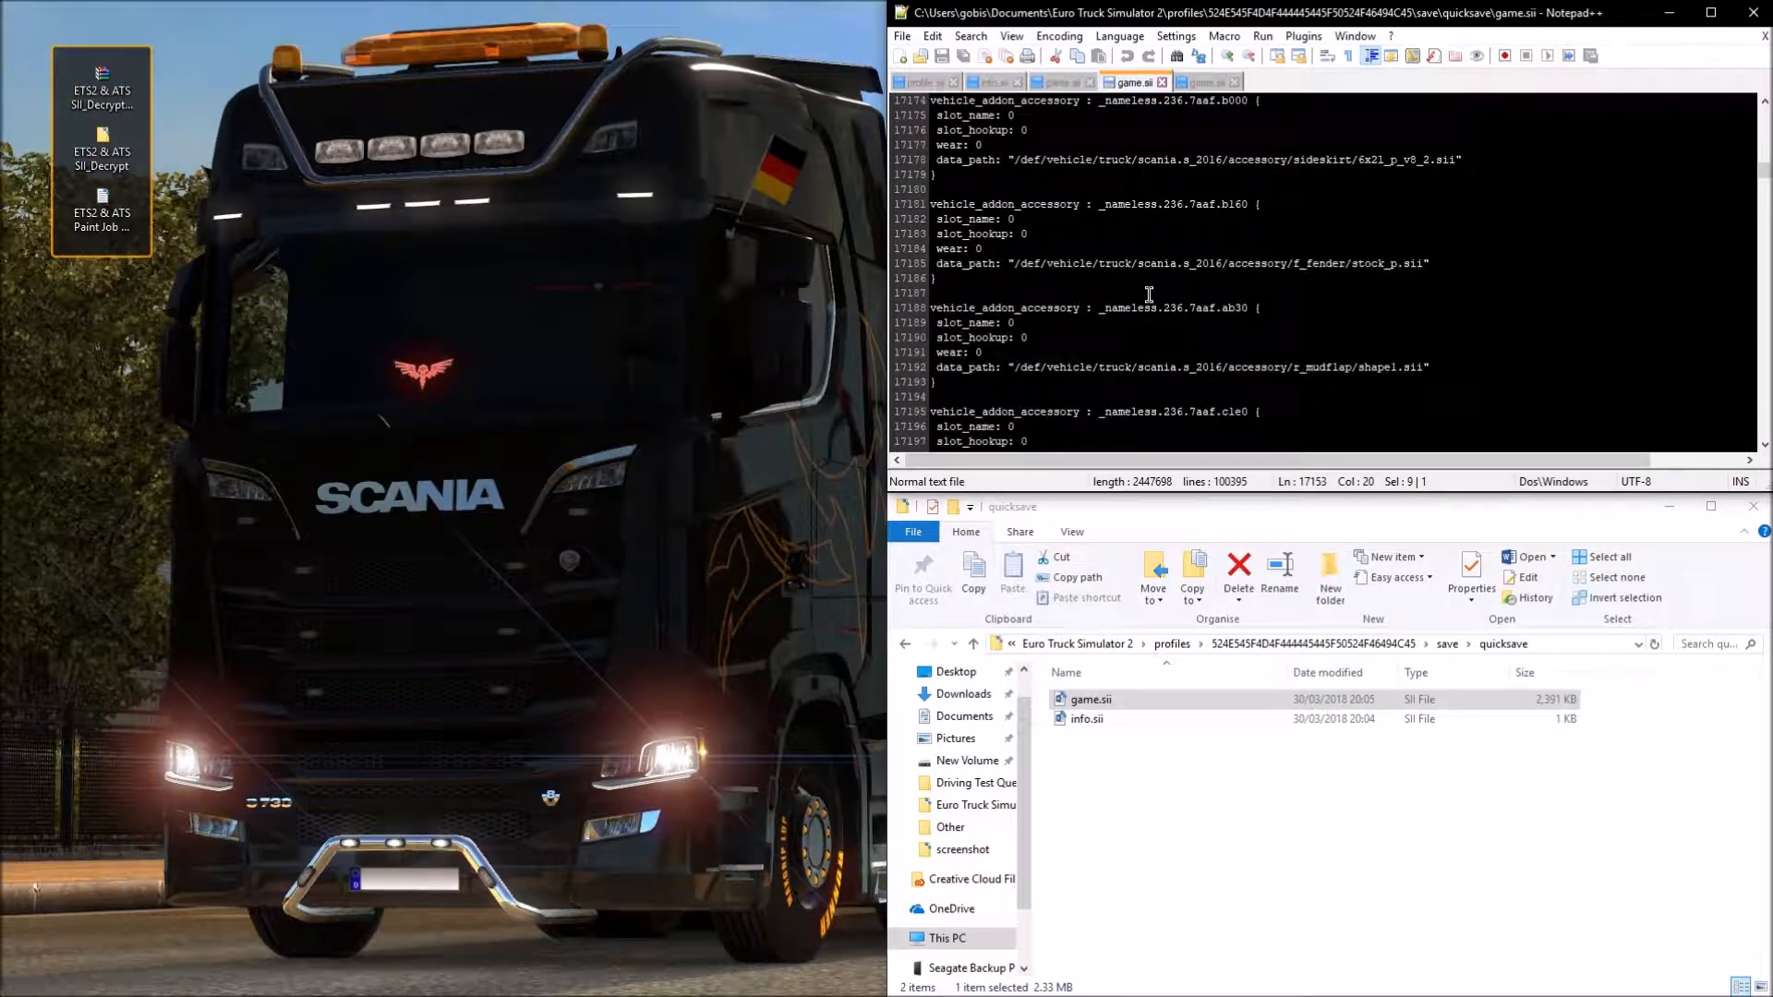
scroll(down, 3)
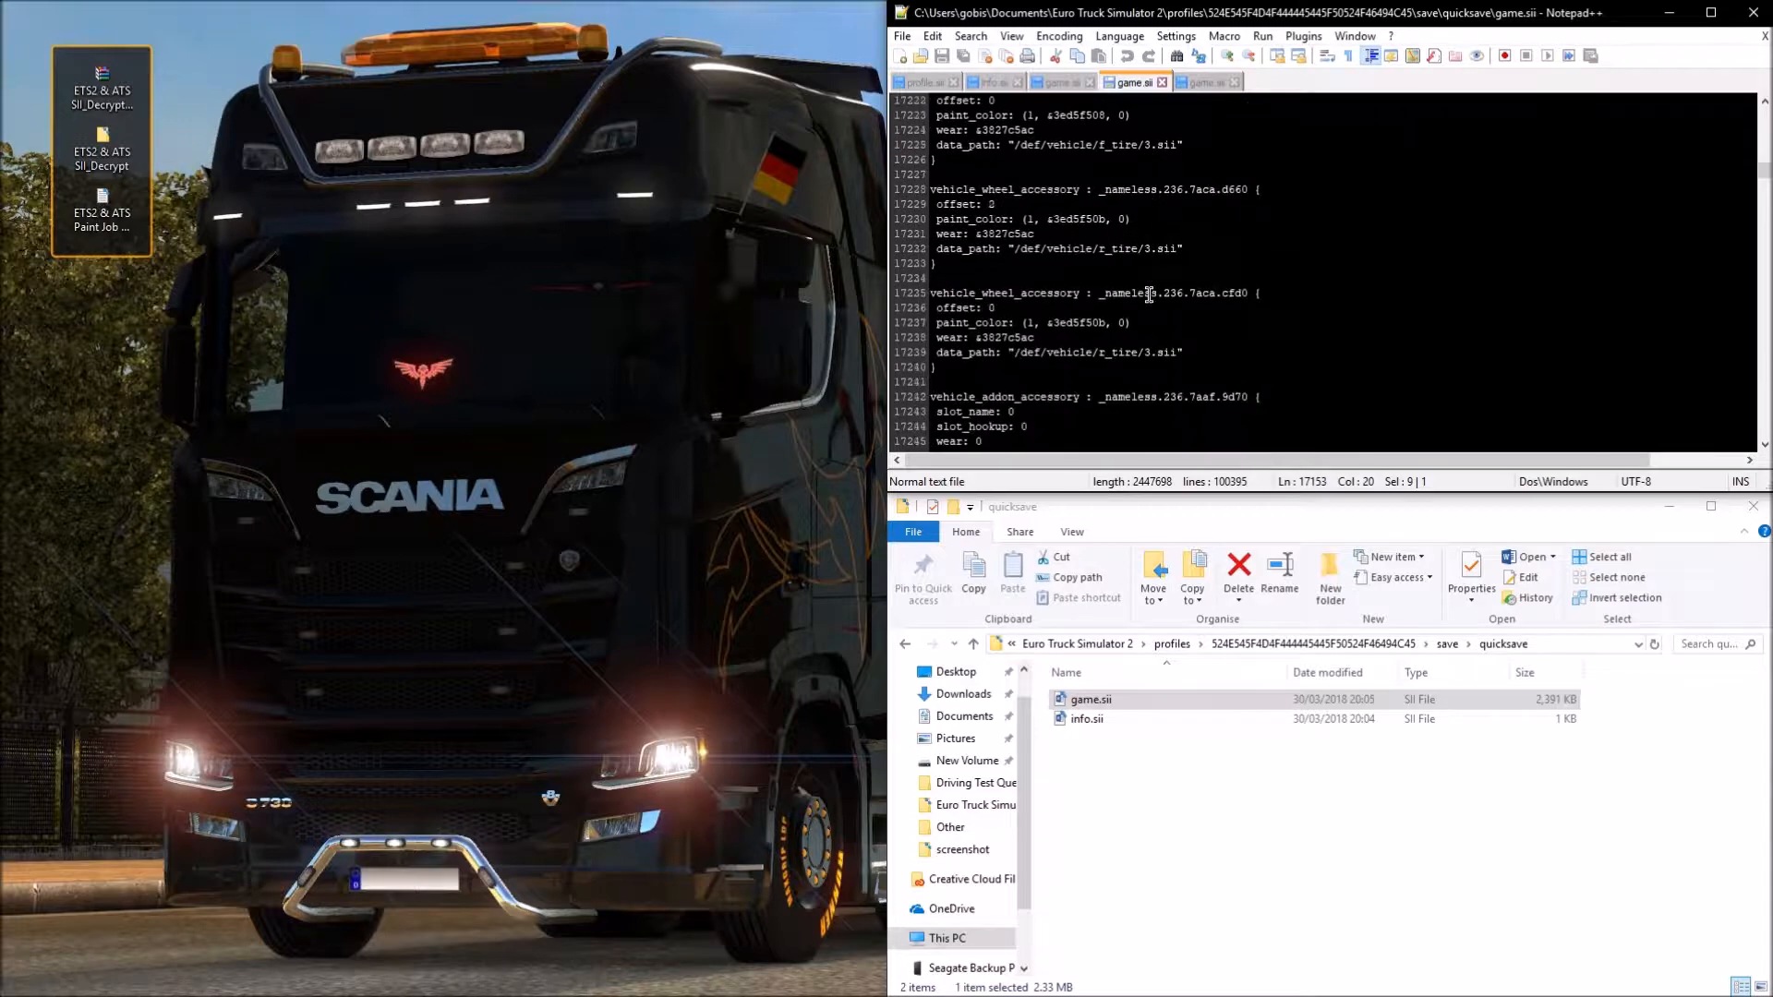
scroll(down, 3)
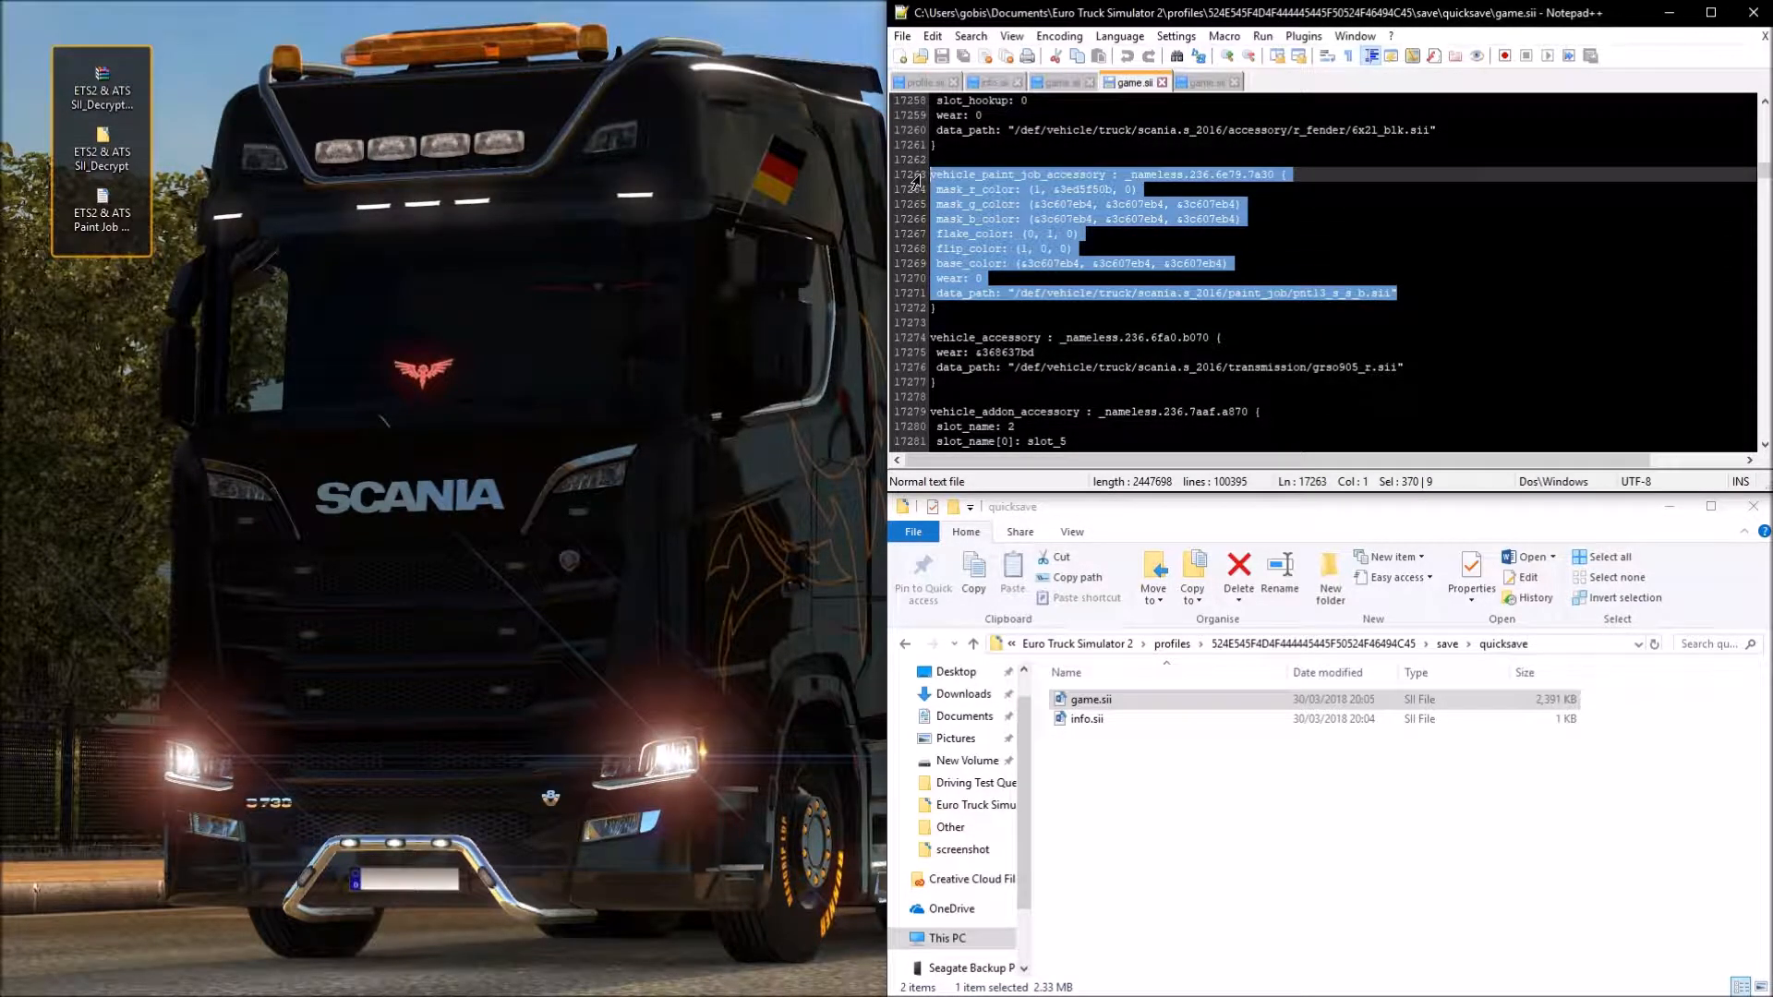
click(1017, 293)
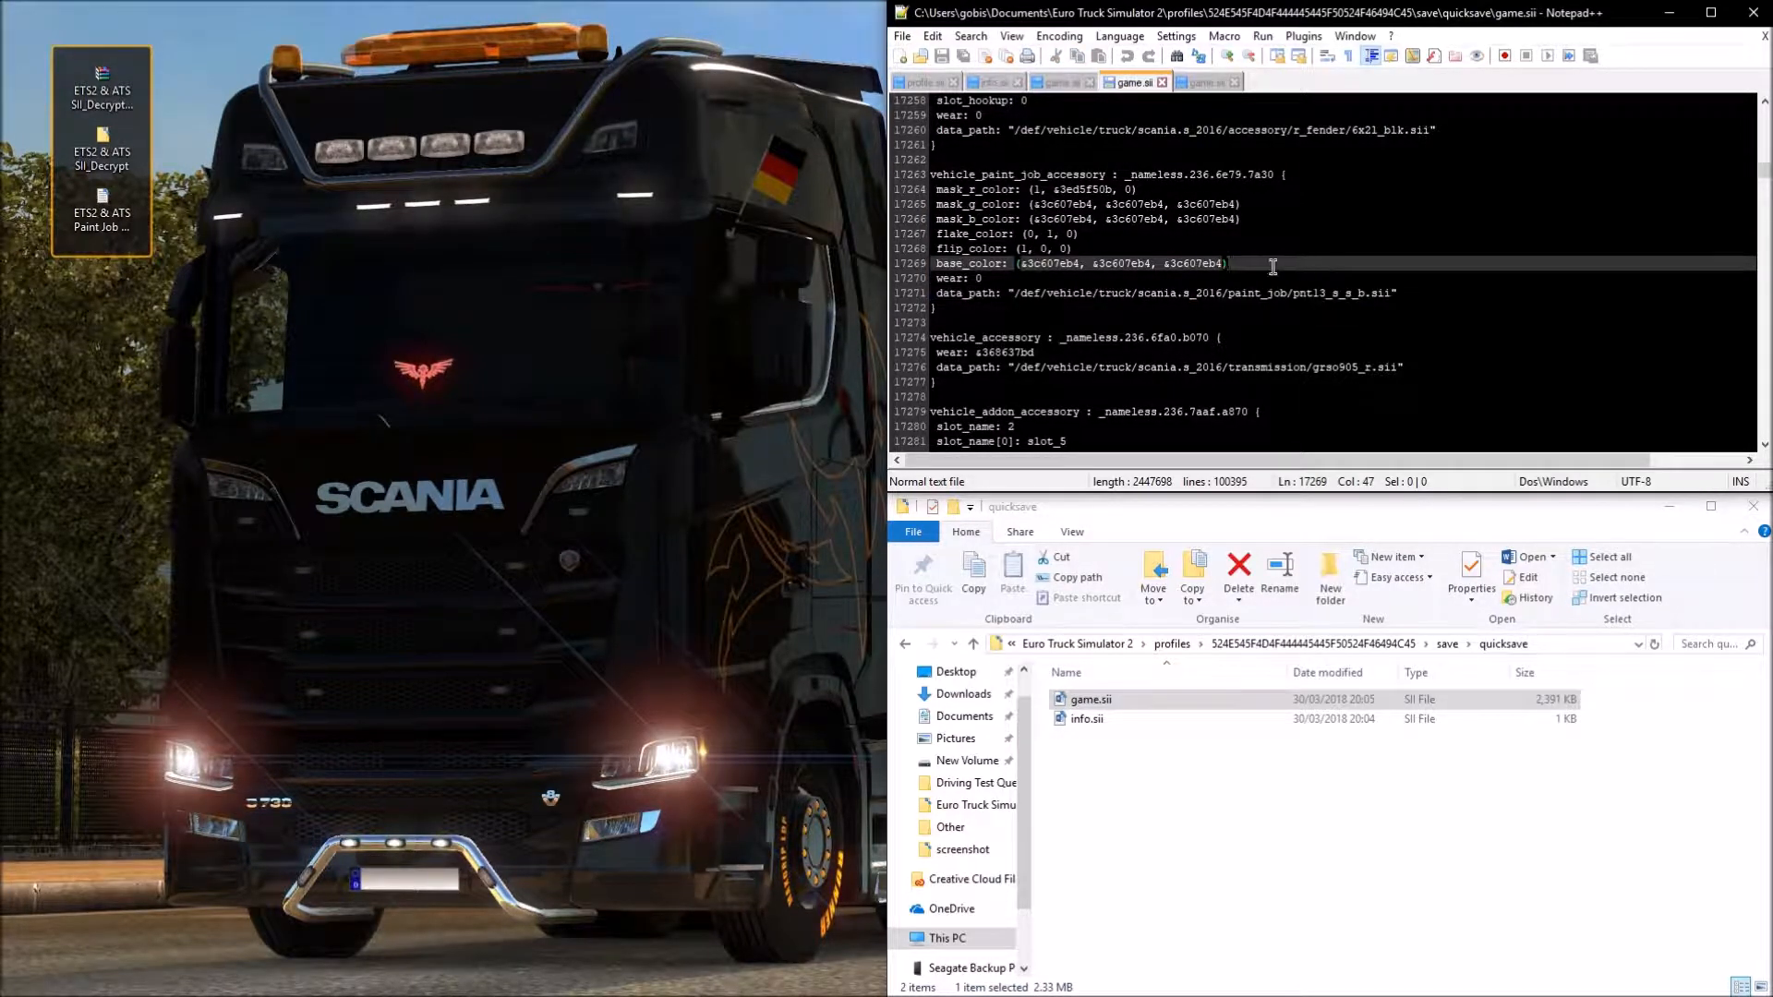
drag(1226, 262, 939, 188)
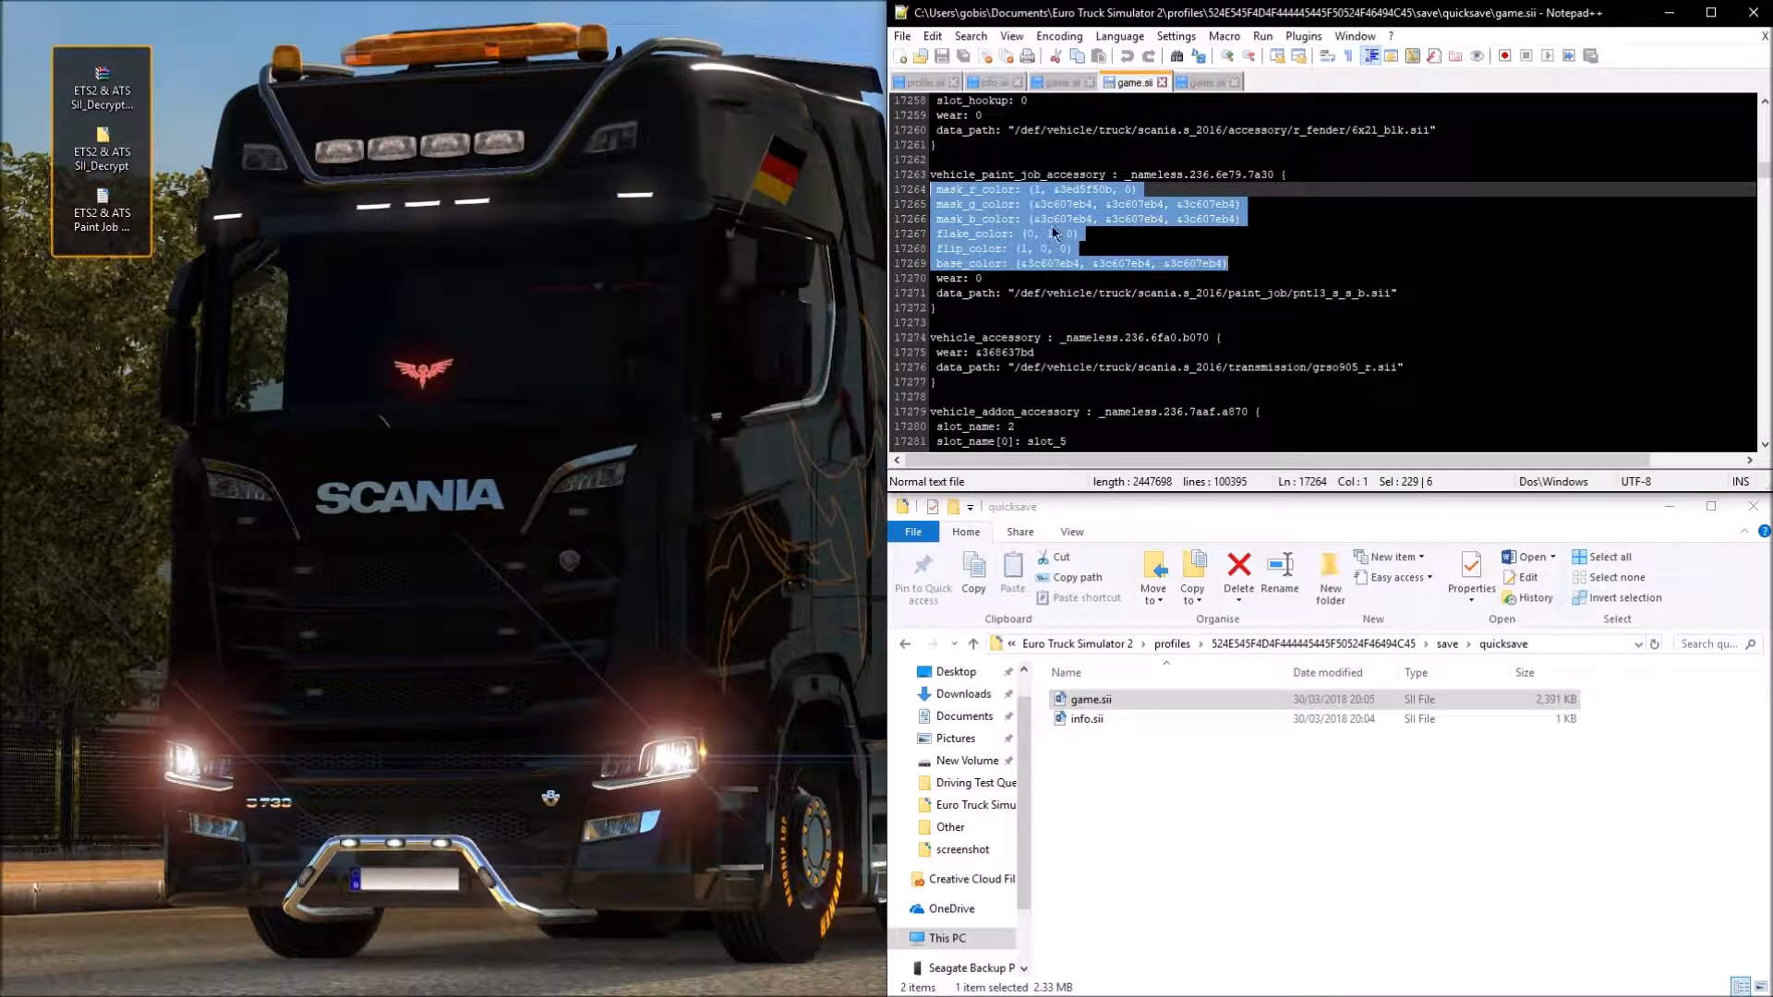
right_click(1045, 226)
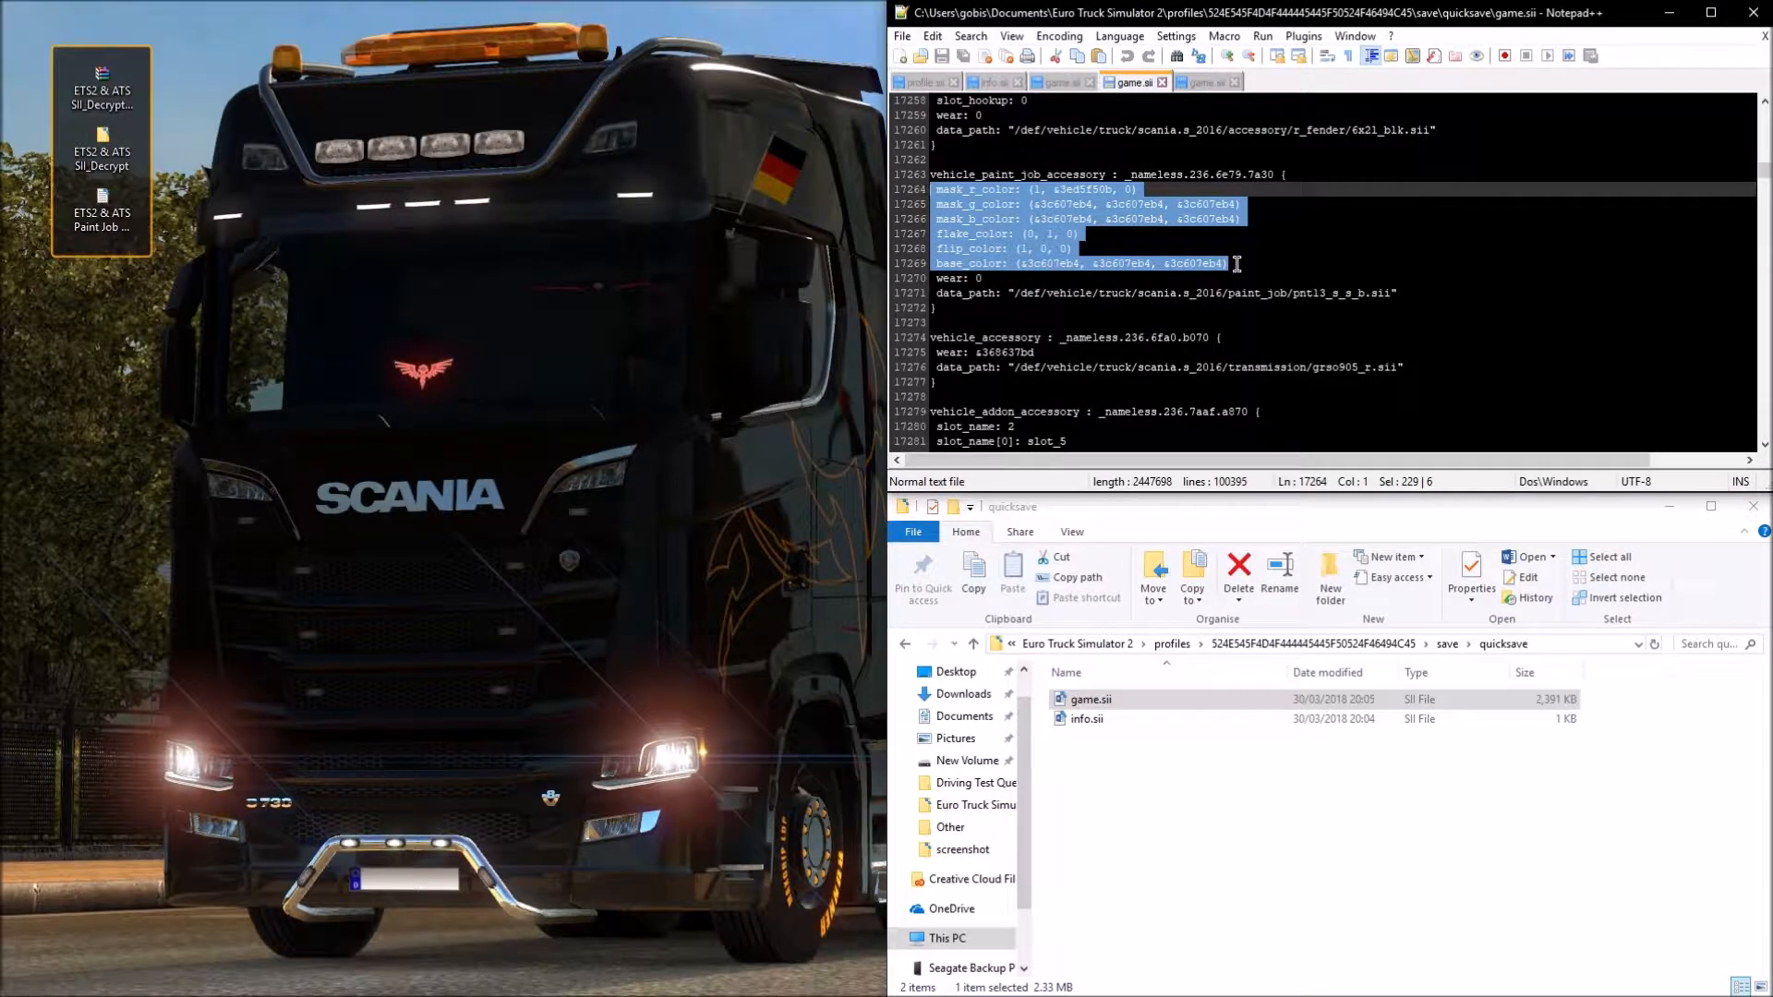
key(Ctrl+f)
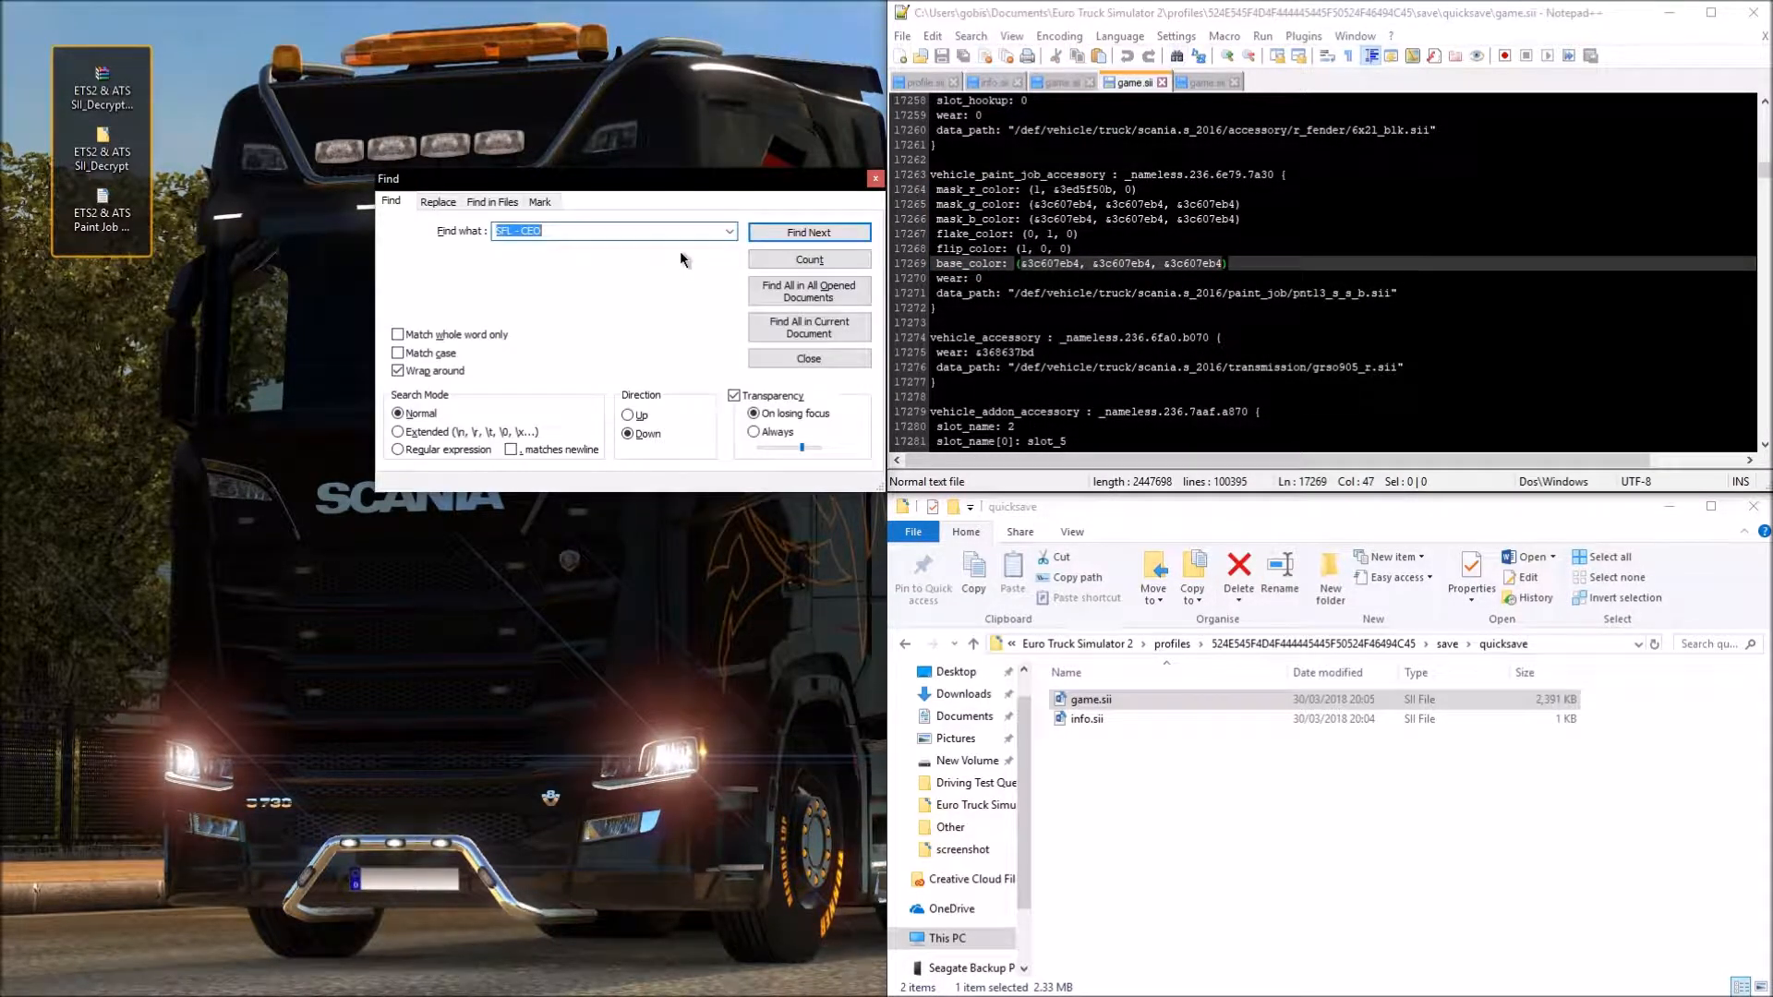
Step: Search for player_job and land on that block in the save
text(player)
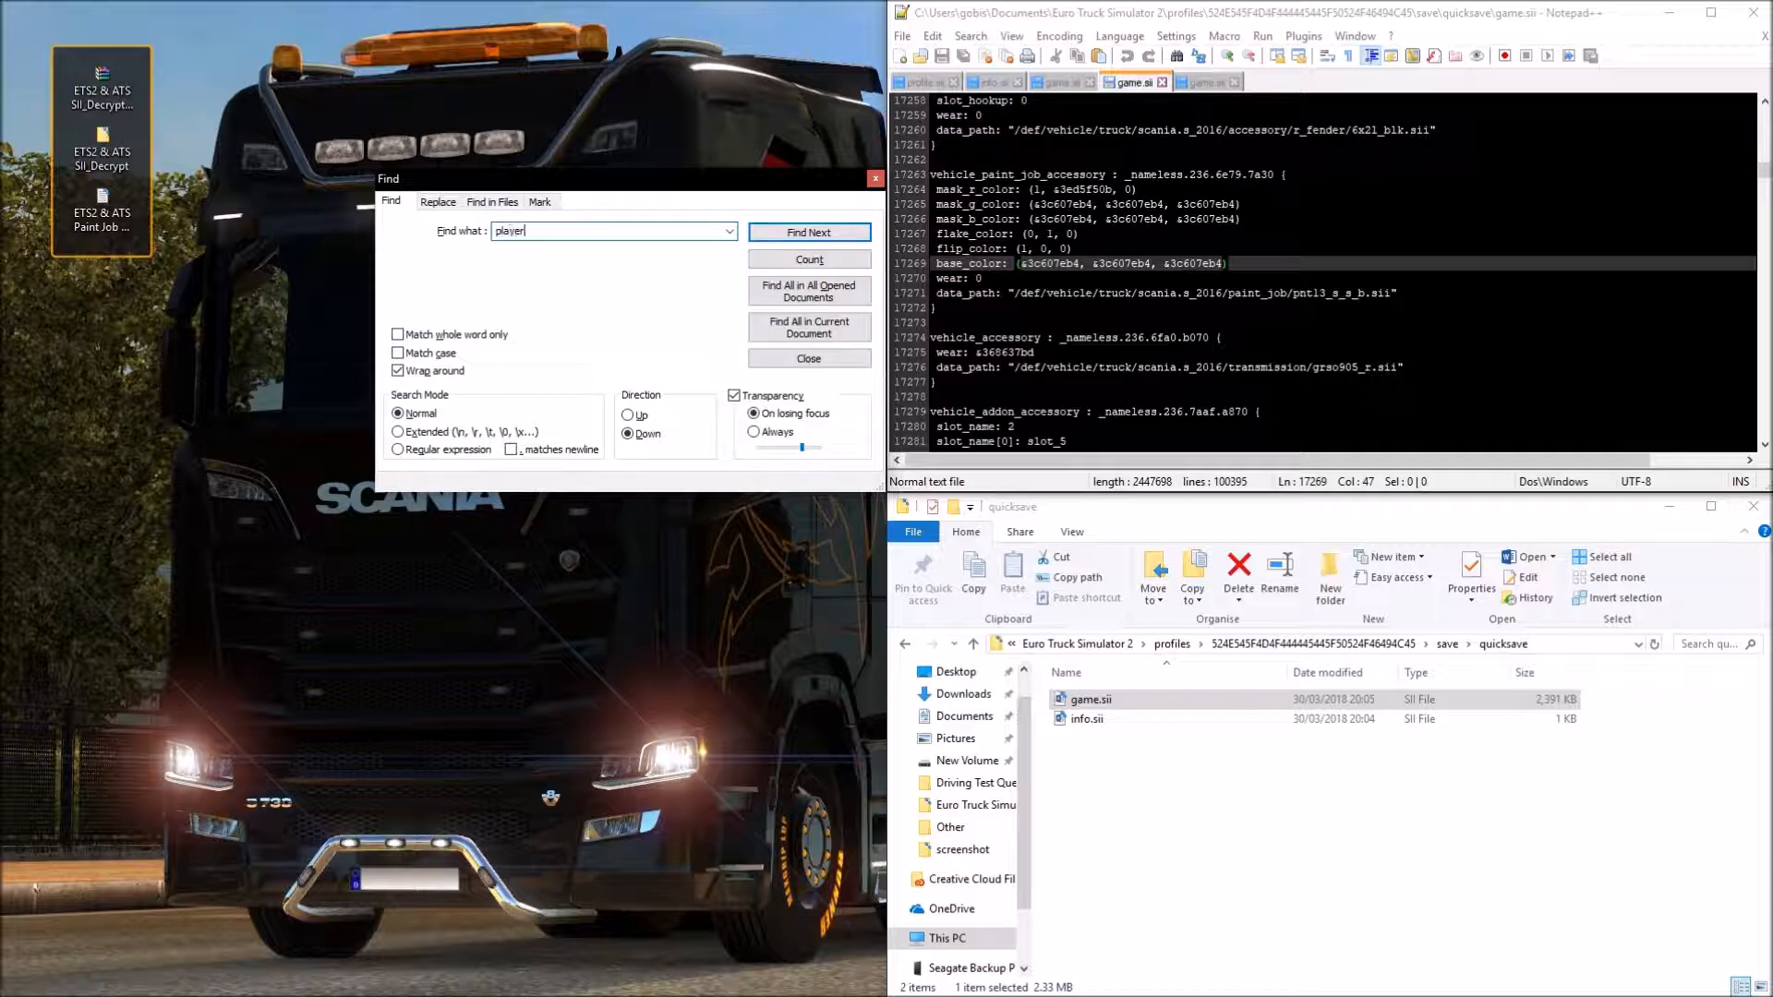
text(_)
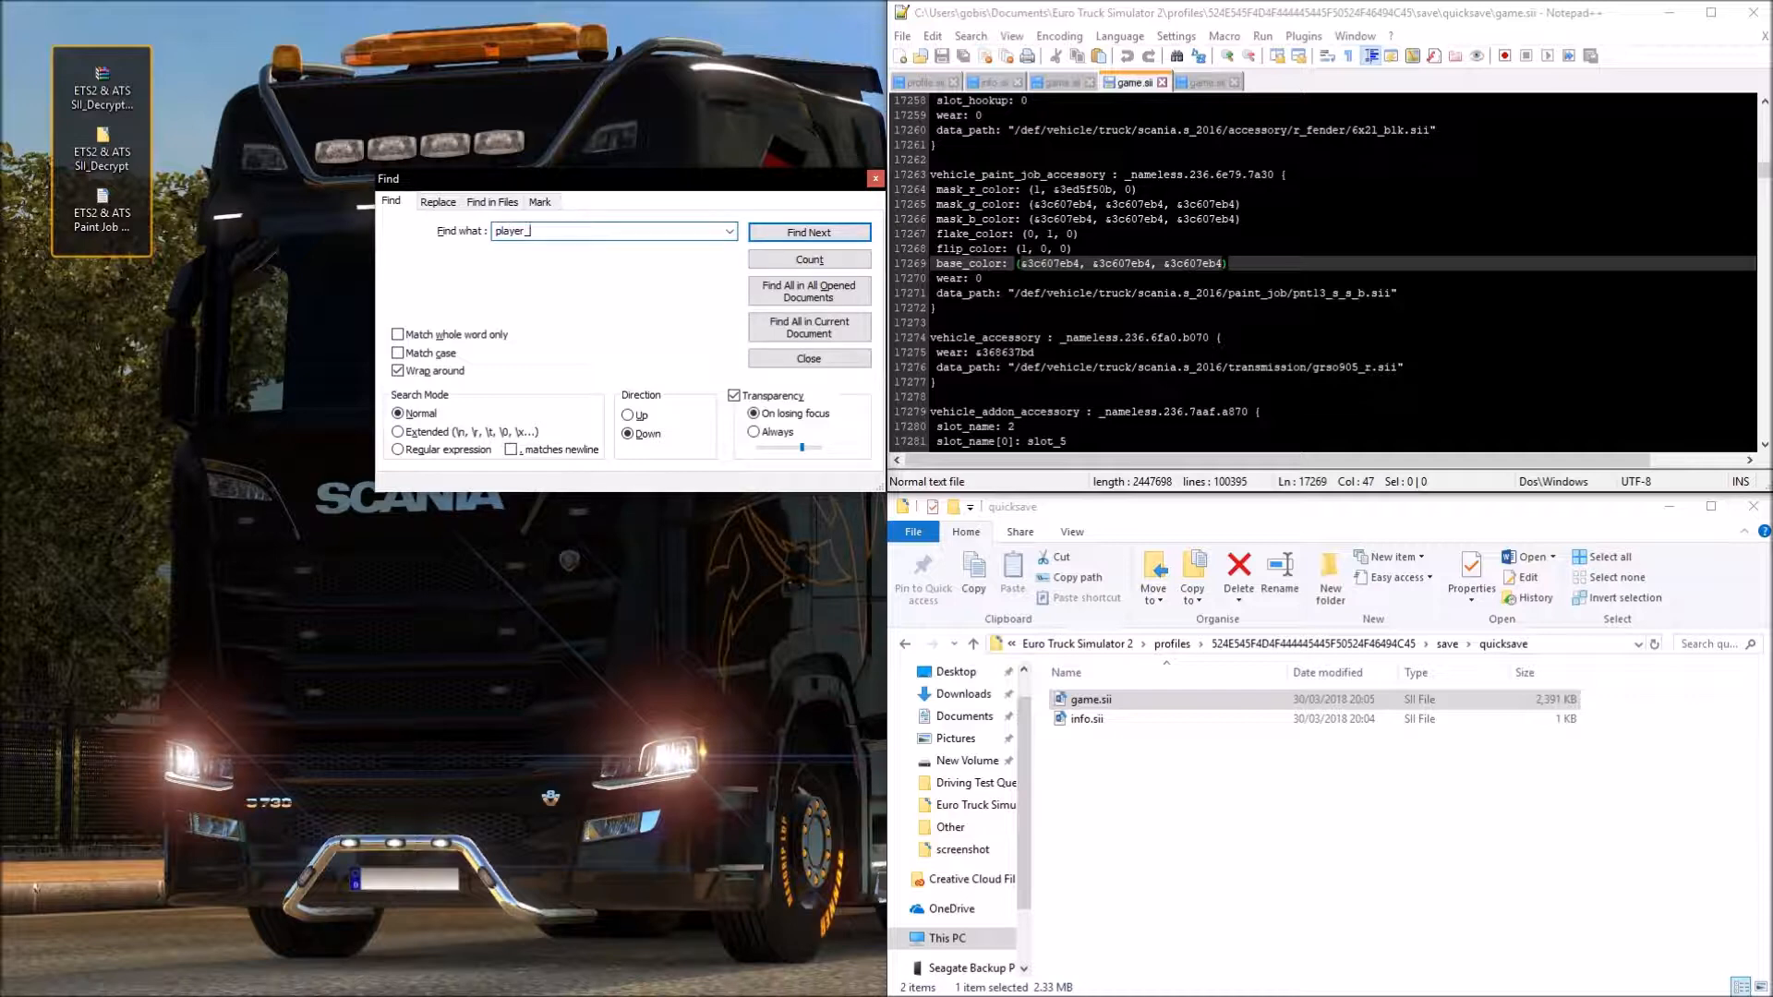
text(job)
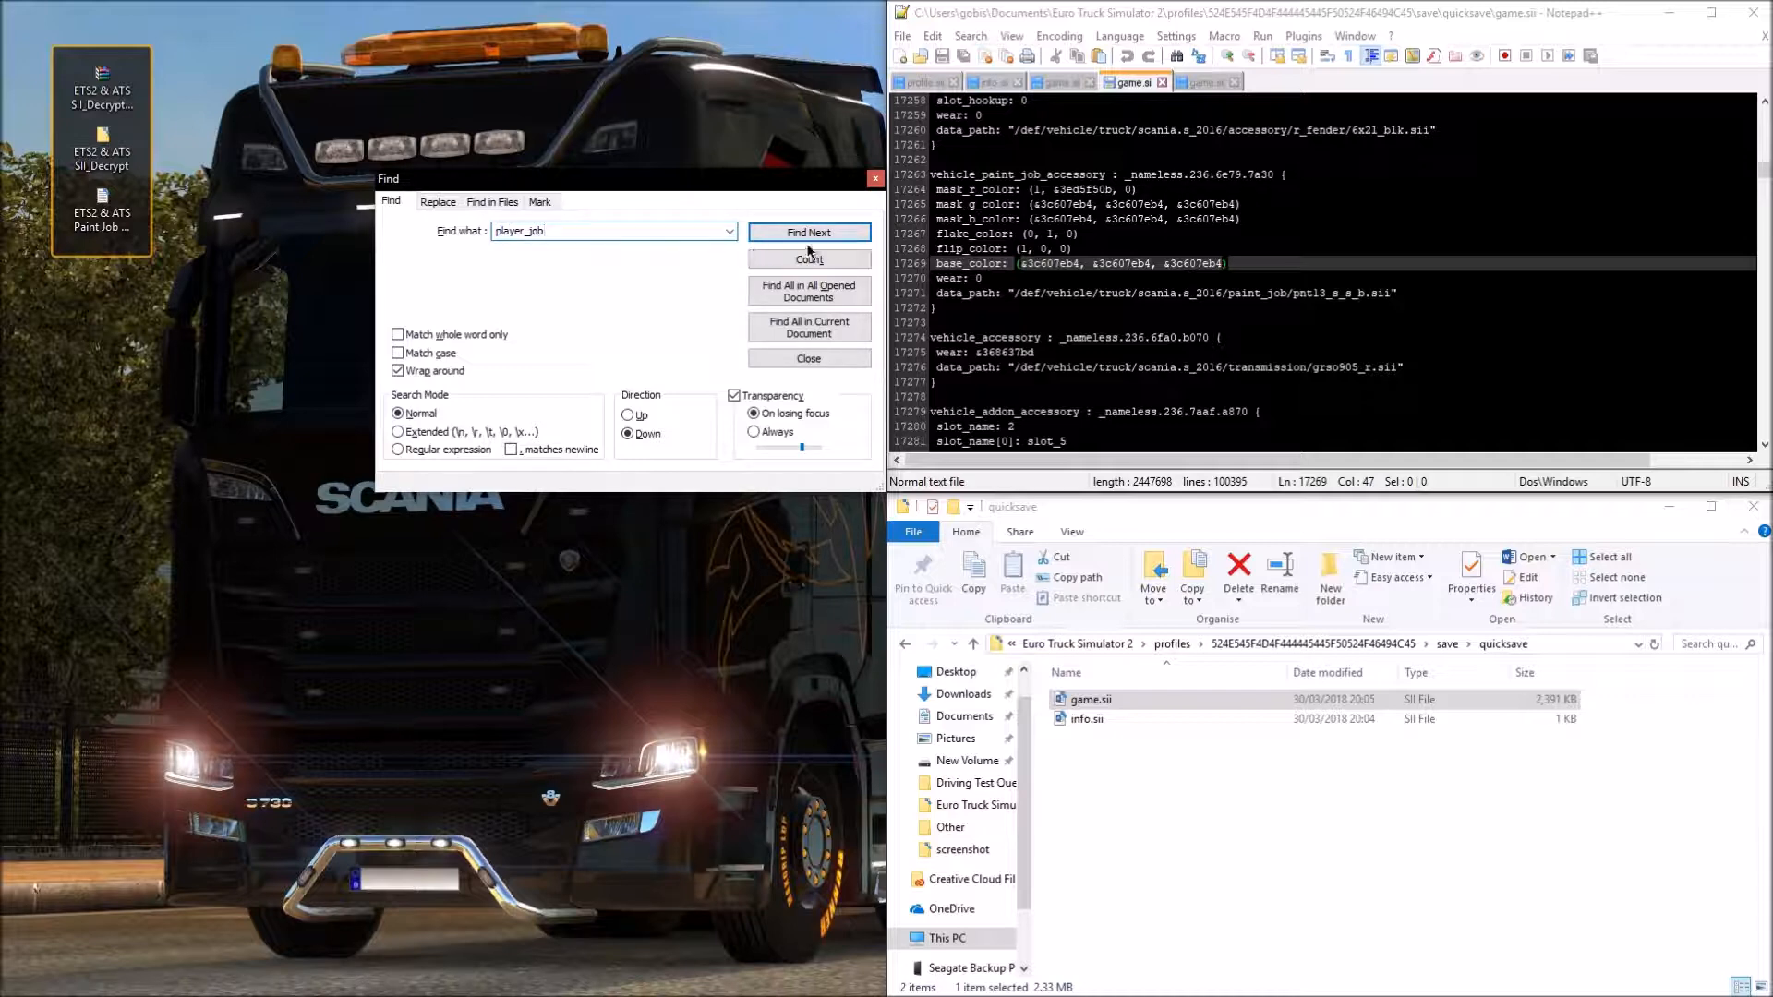
click(809, 233)
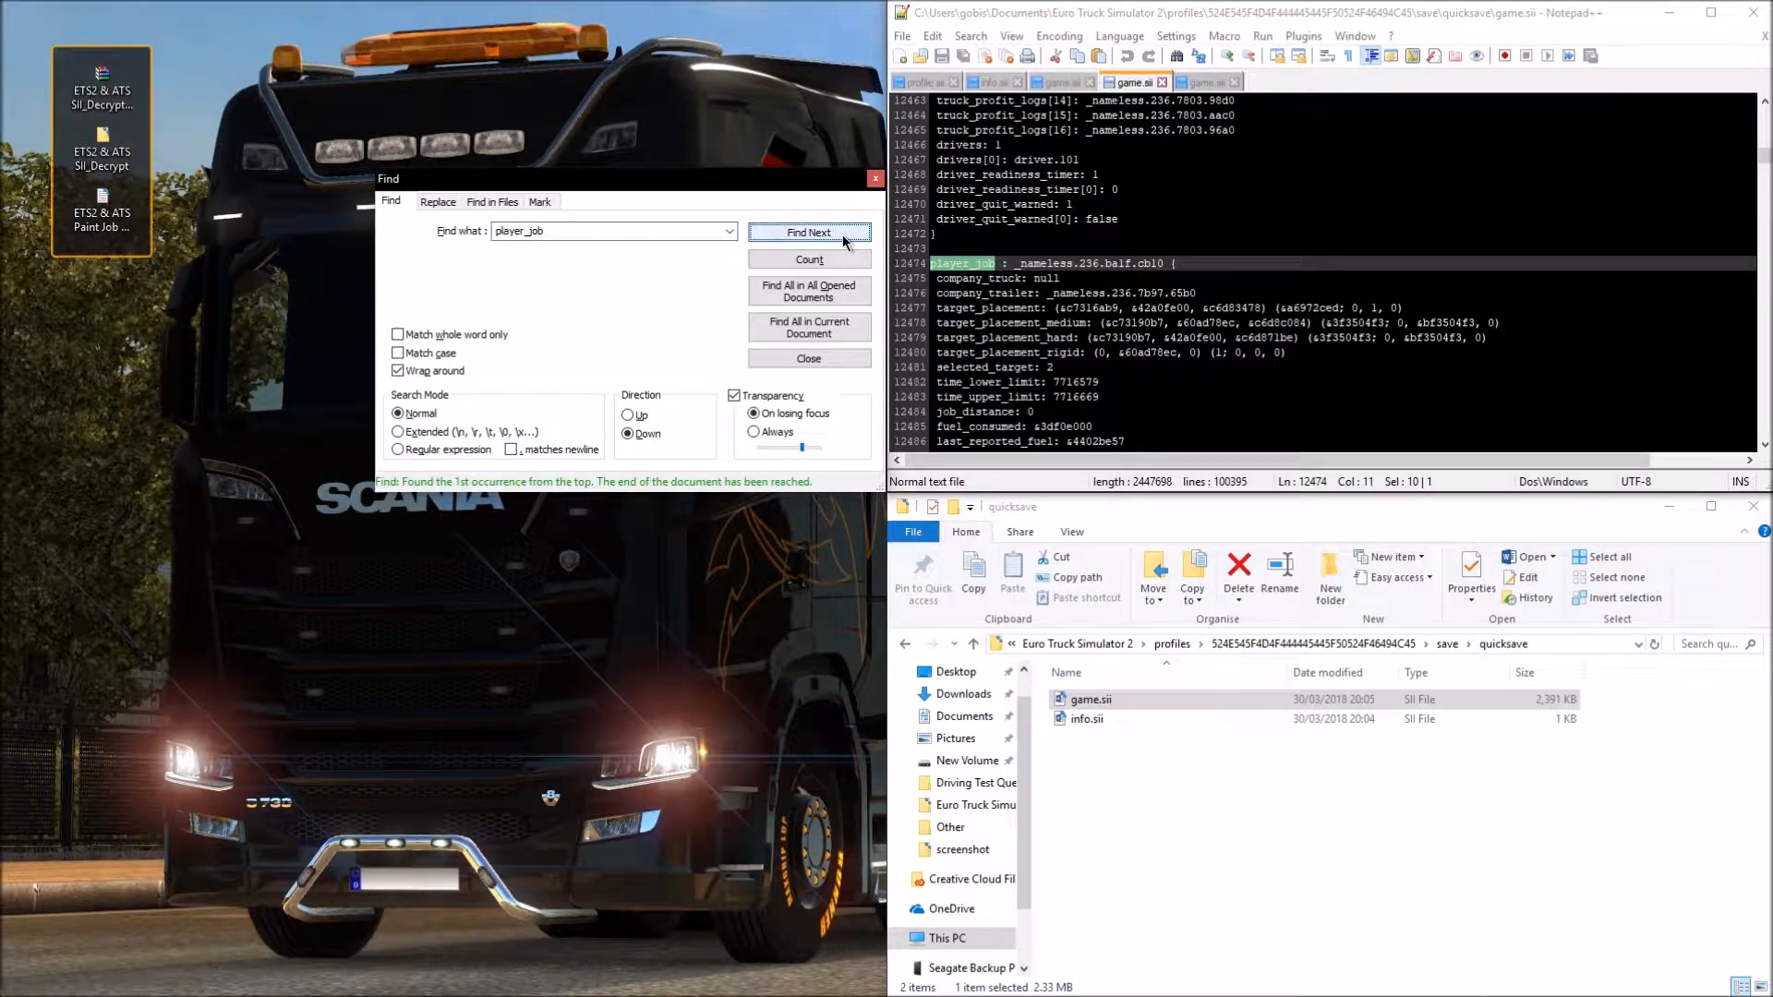
click(807, 359)
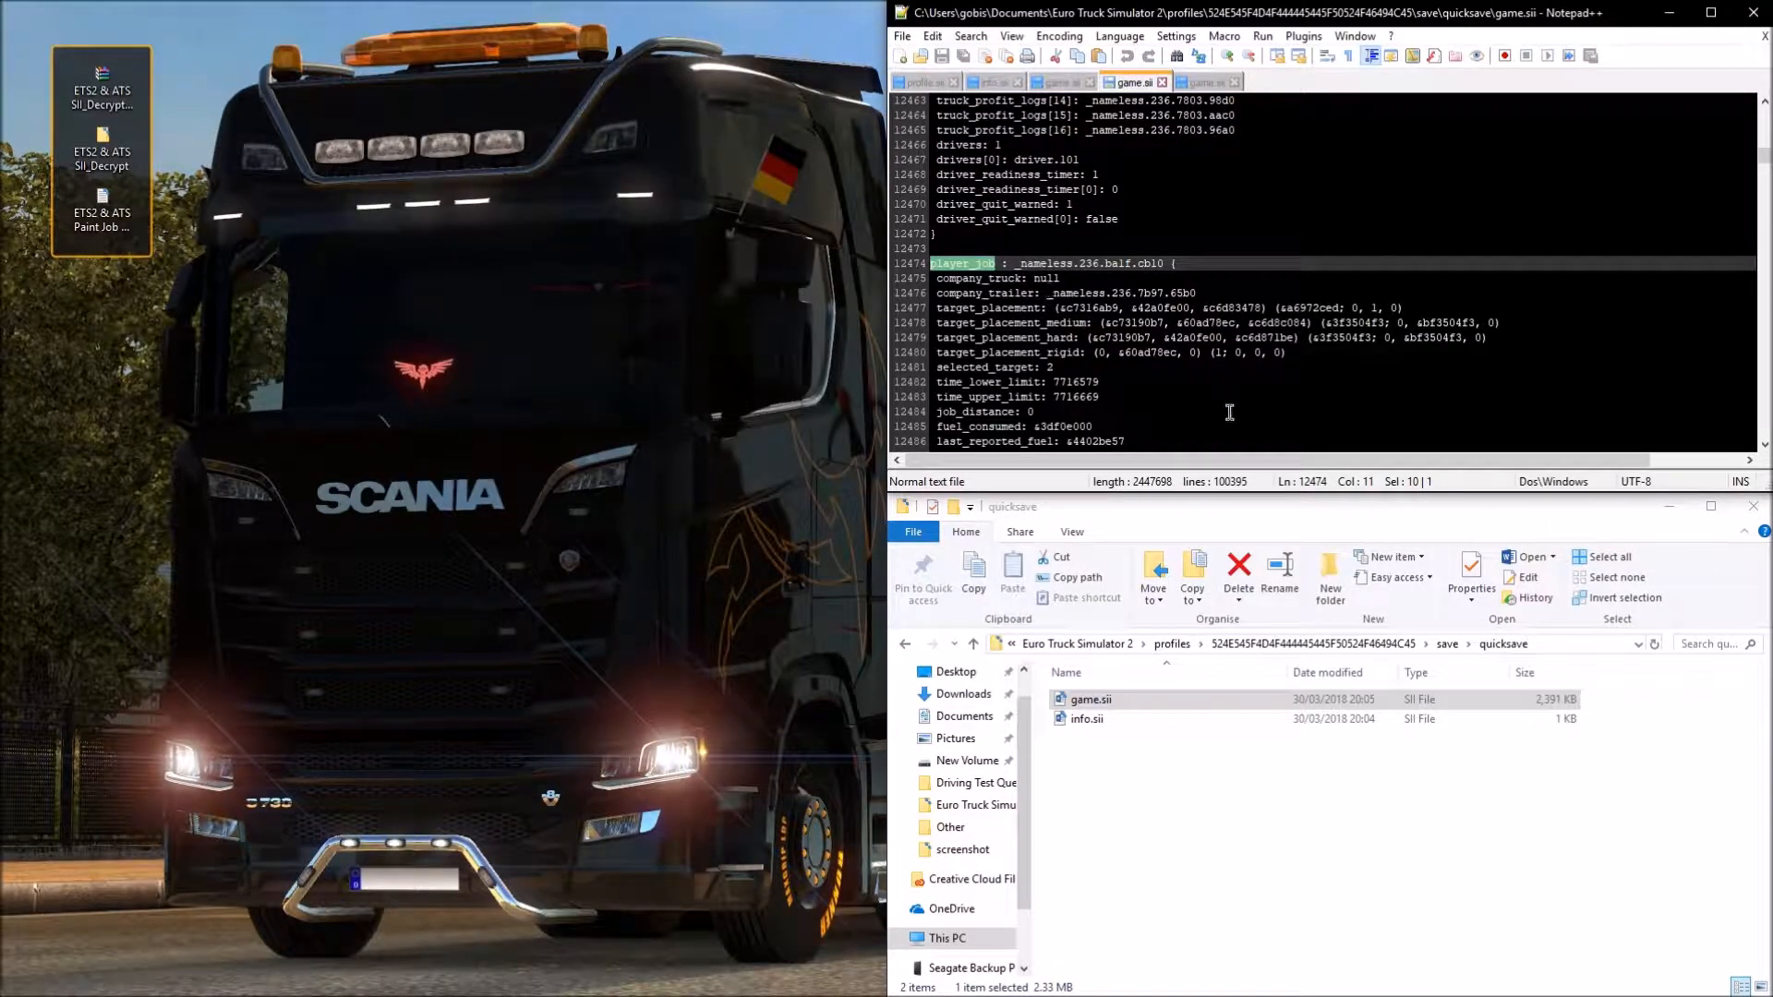
Step: Change the trailer's cargo_mass value to 22080
scroll(down, 3)
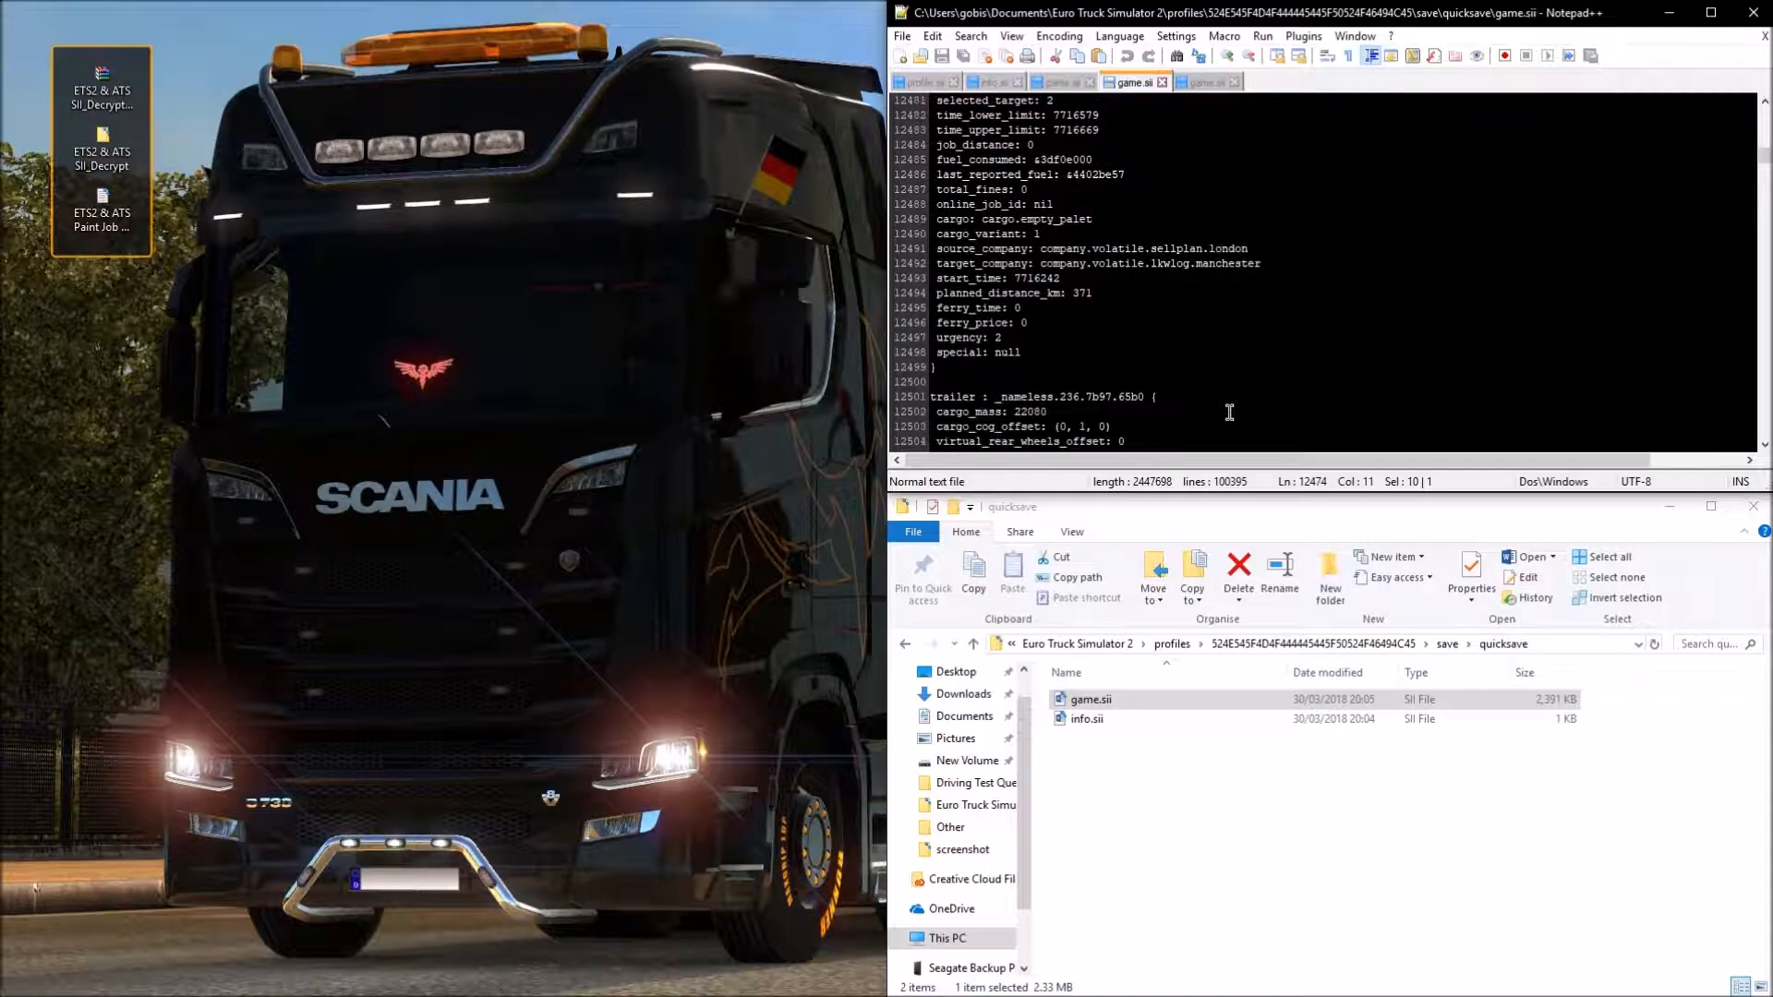
scroll(down, 3)
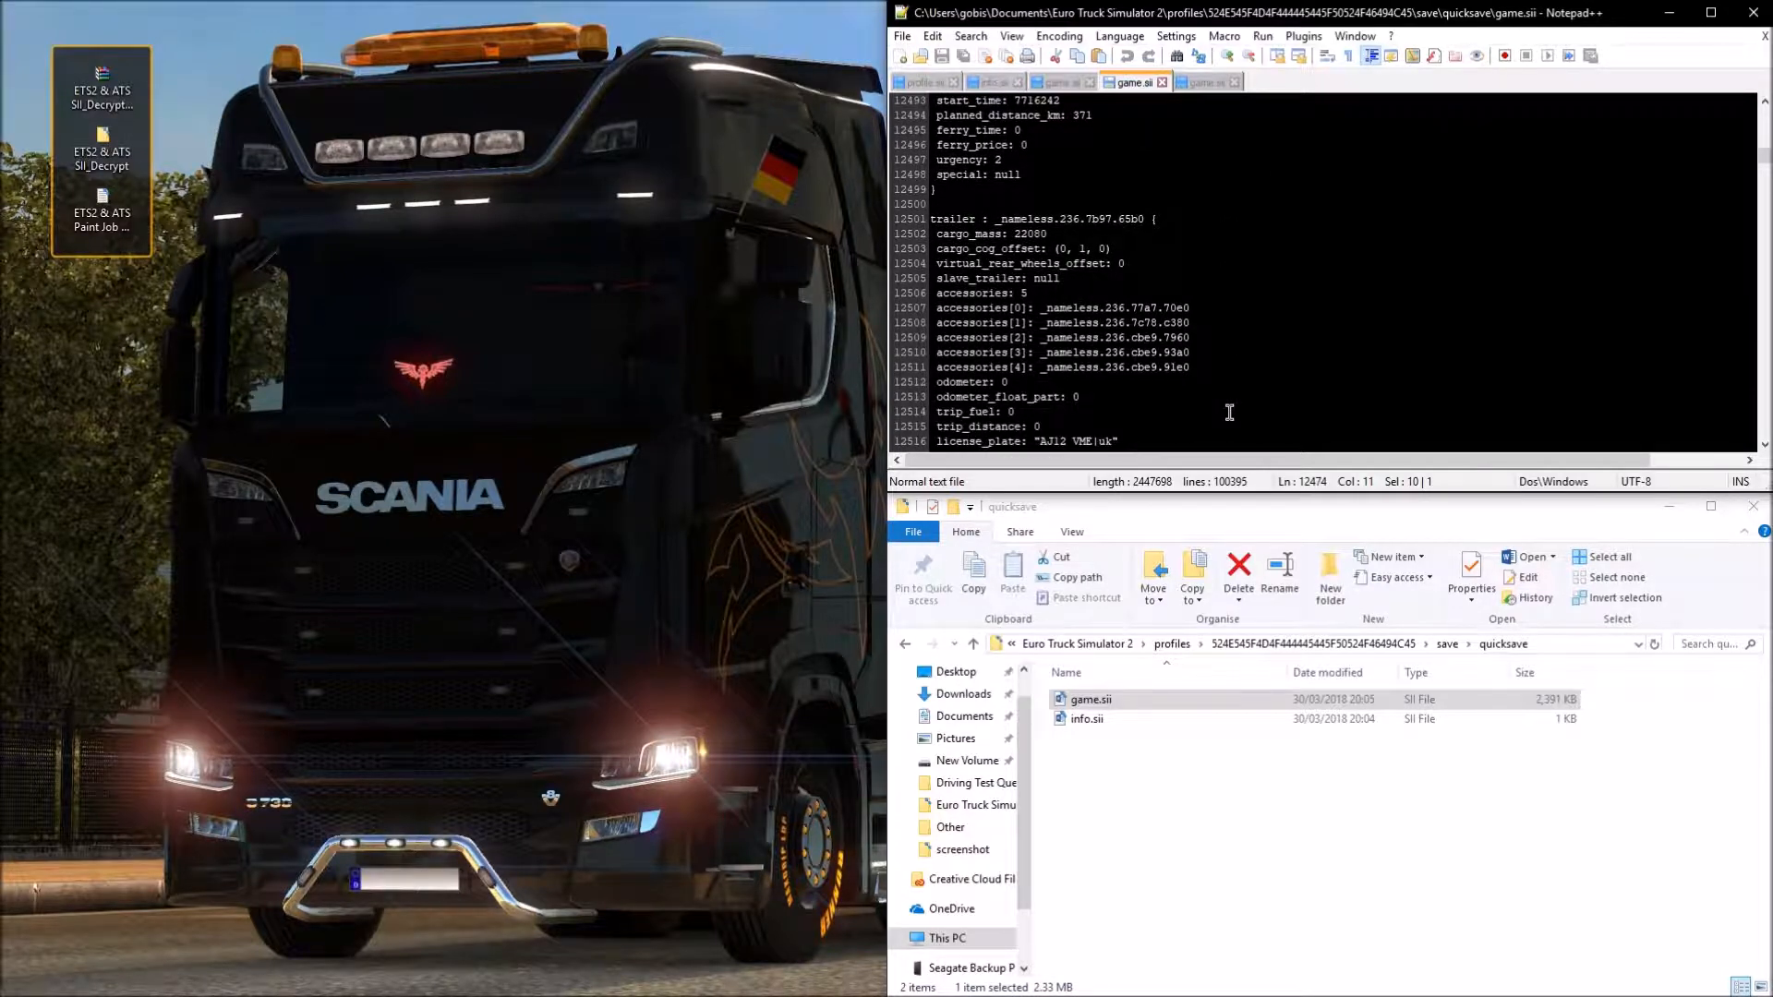
scroll(down, 3)
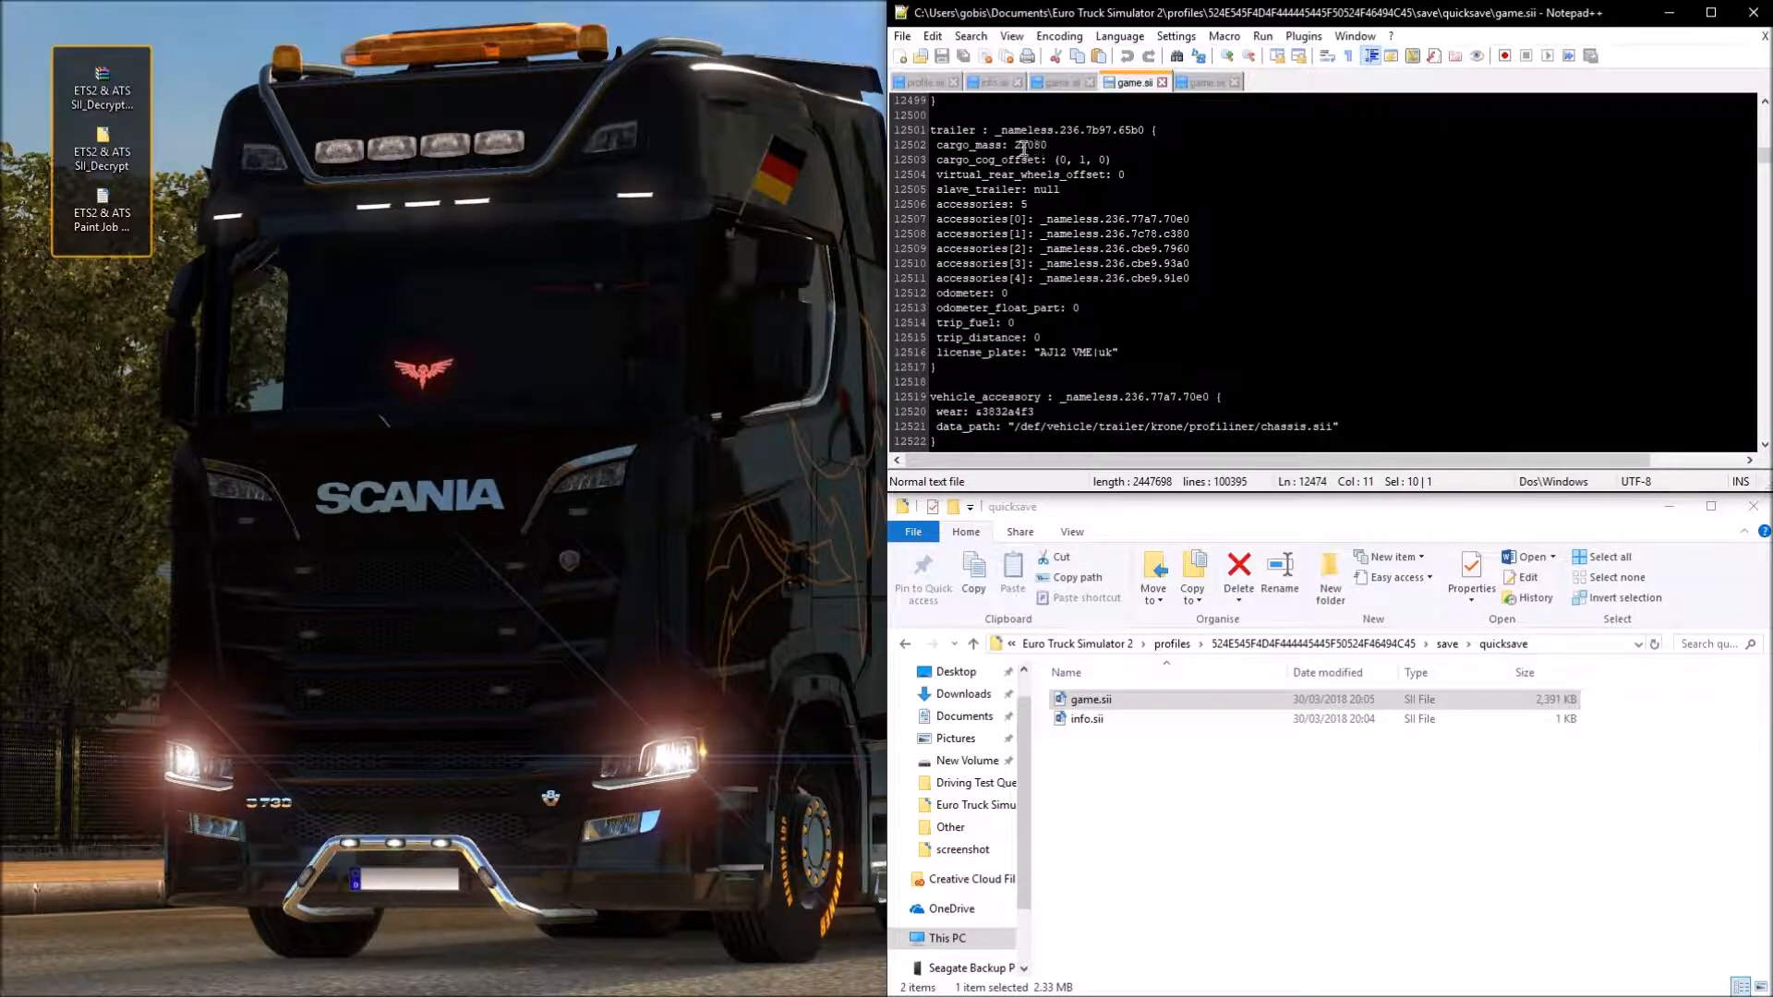
click(1024, 144)
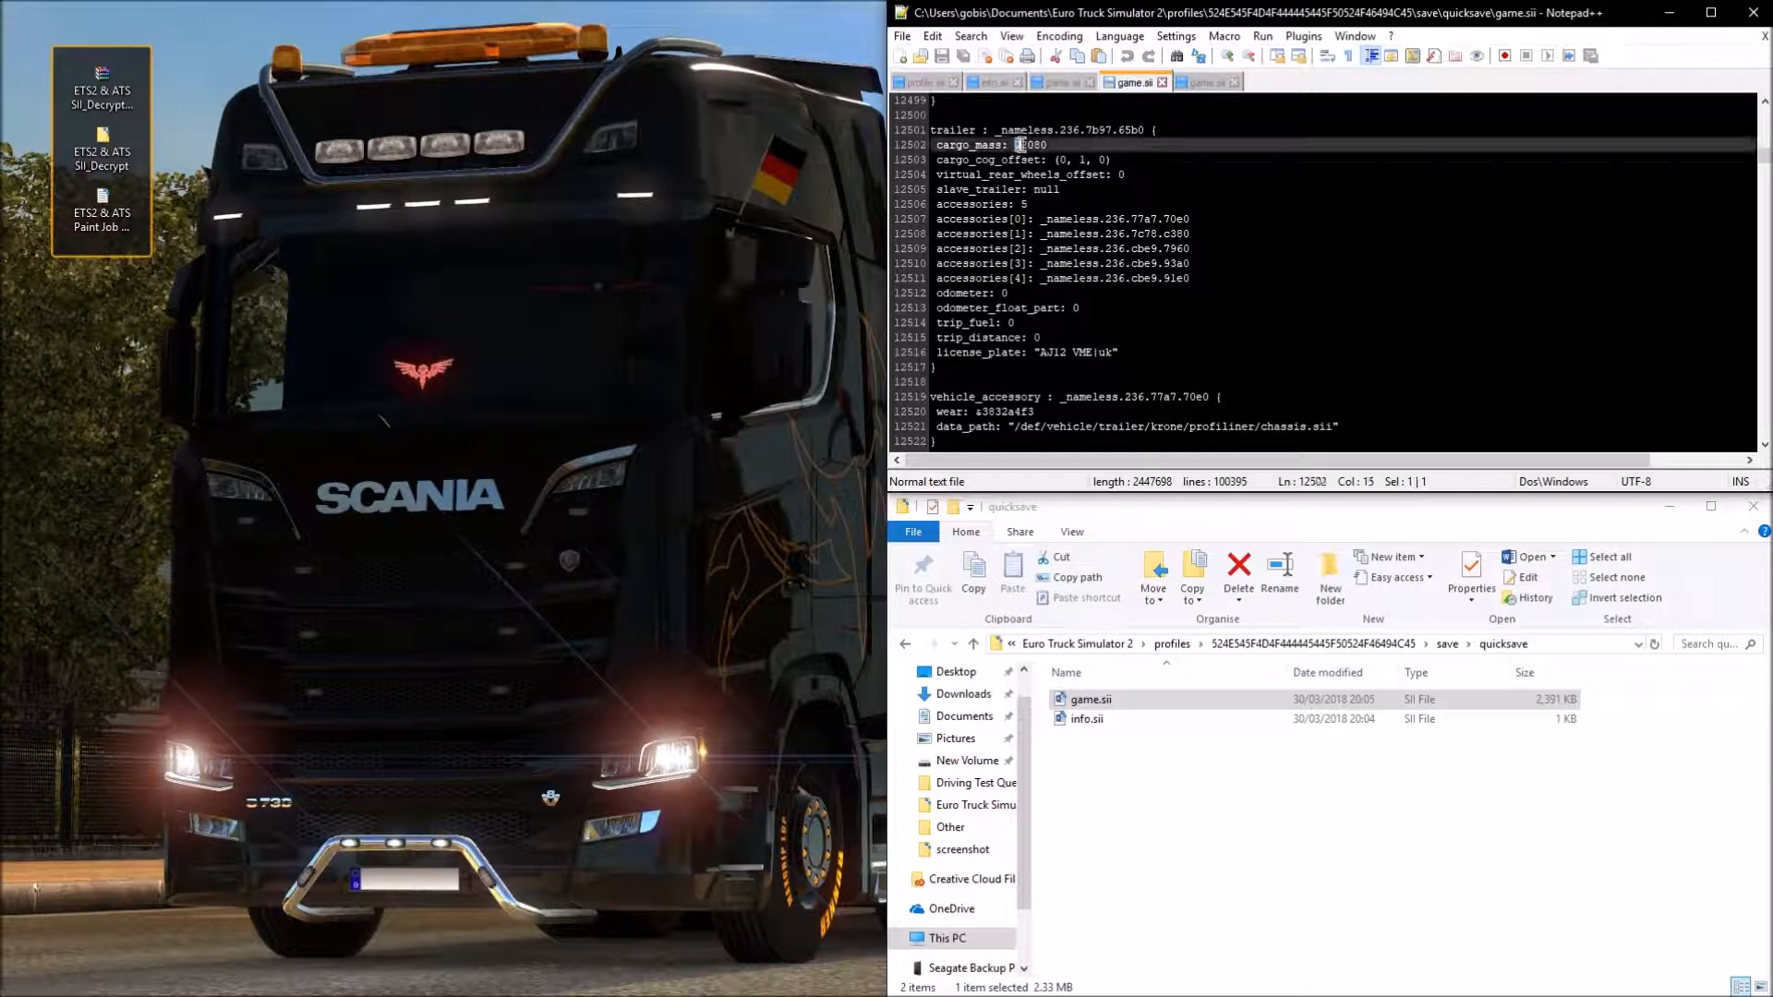
text(22080)
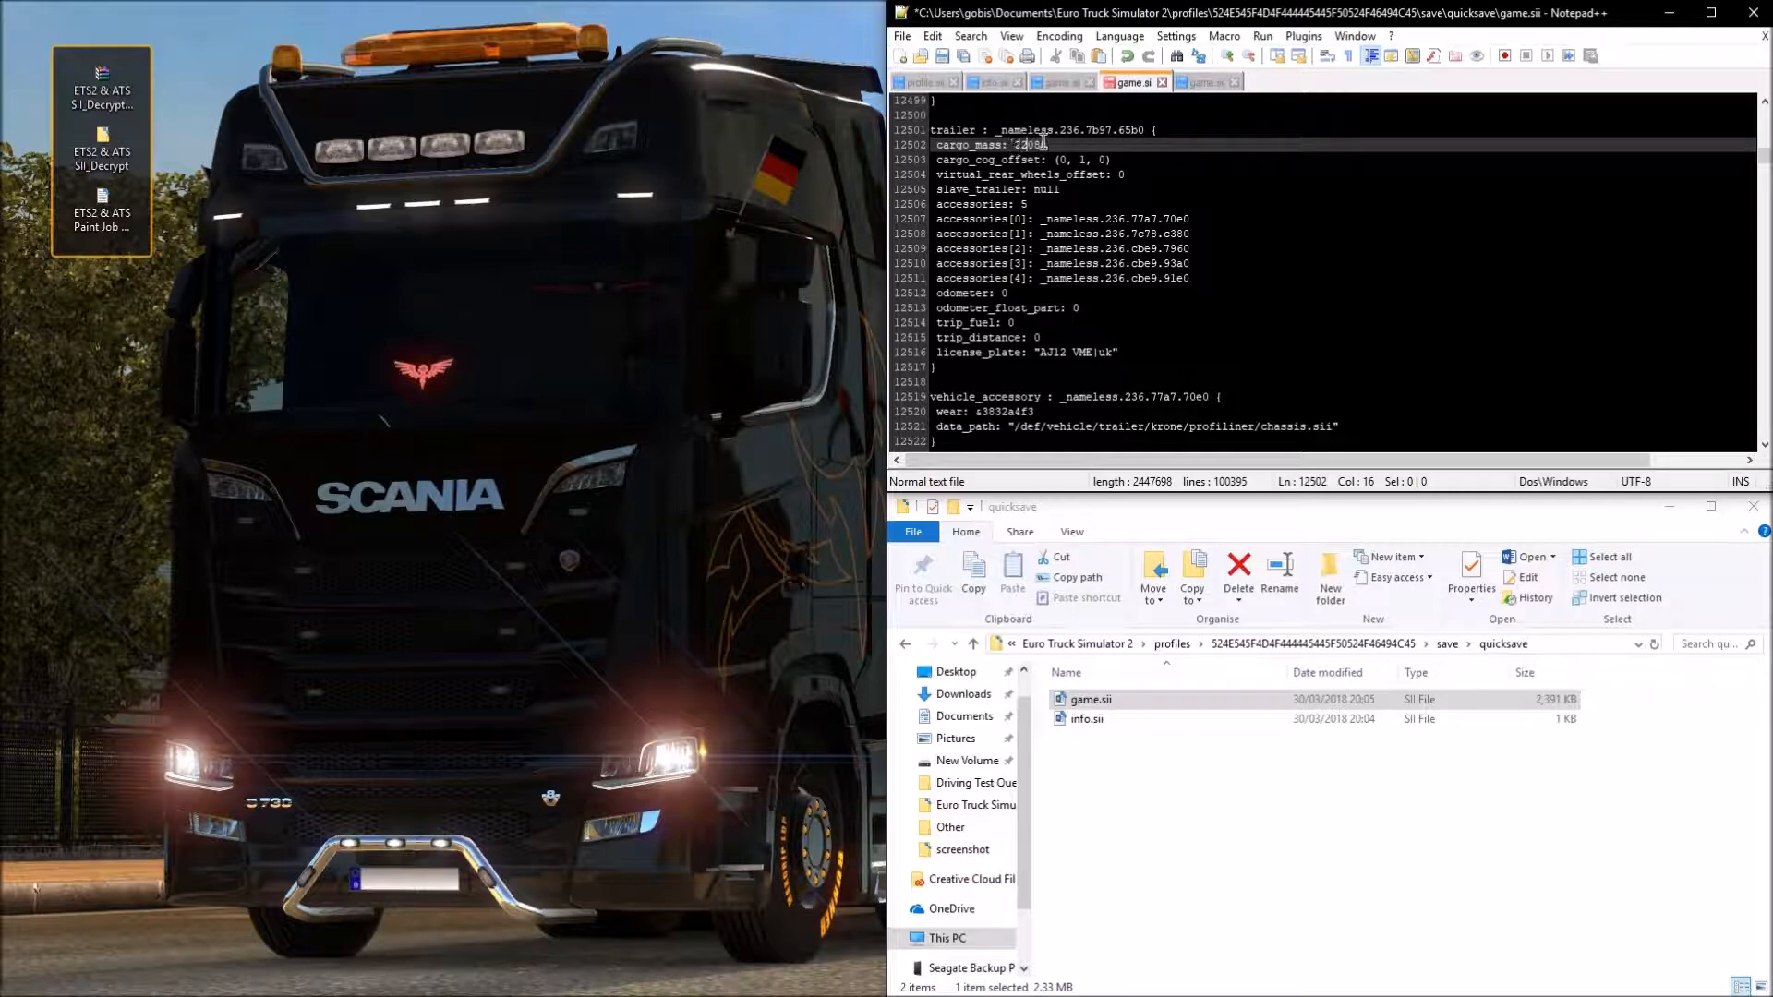
scroll(down, 3)
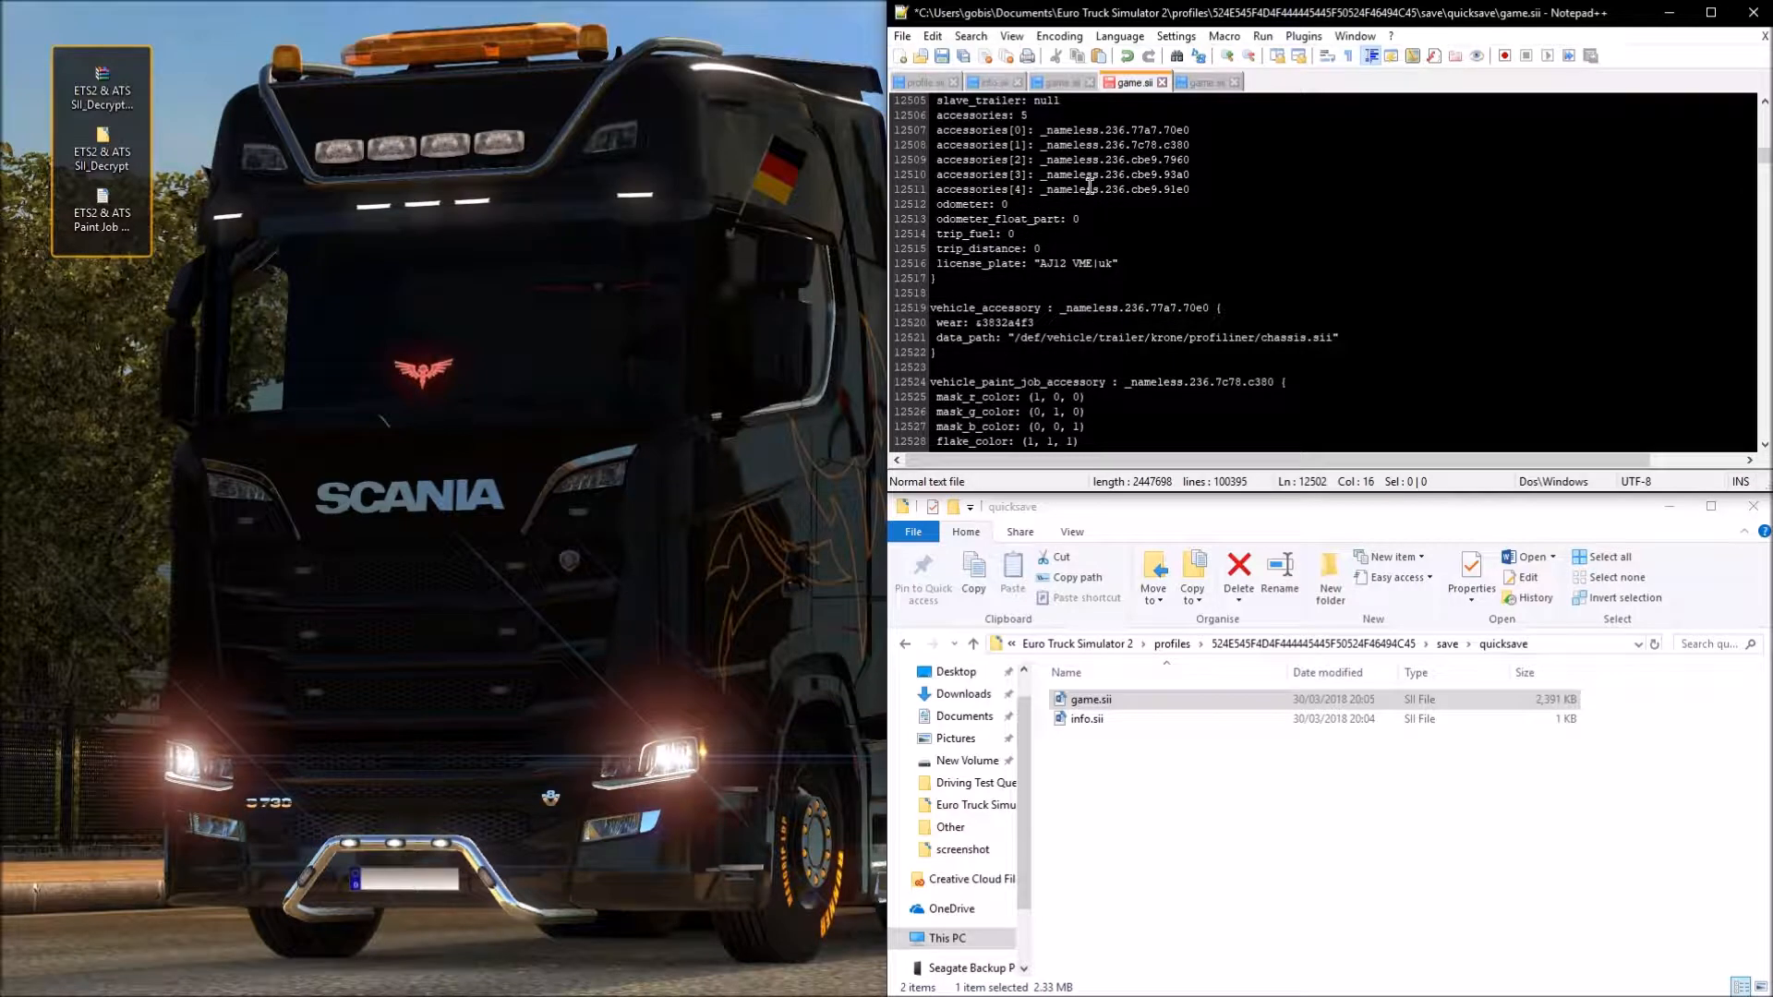
Step: Replace the trailer paint job data_path file name with default, pointing to company_paint_job/default.sii
double_click(1056, 218)
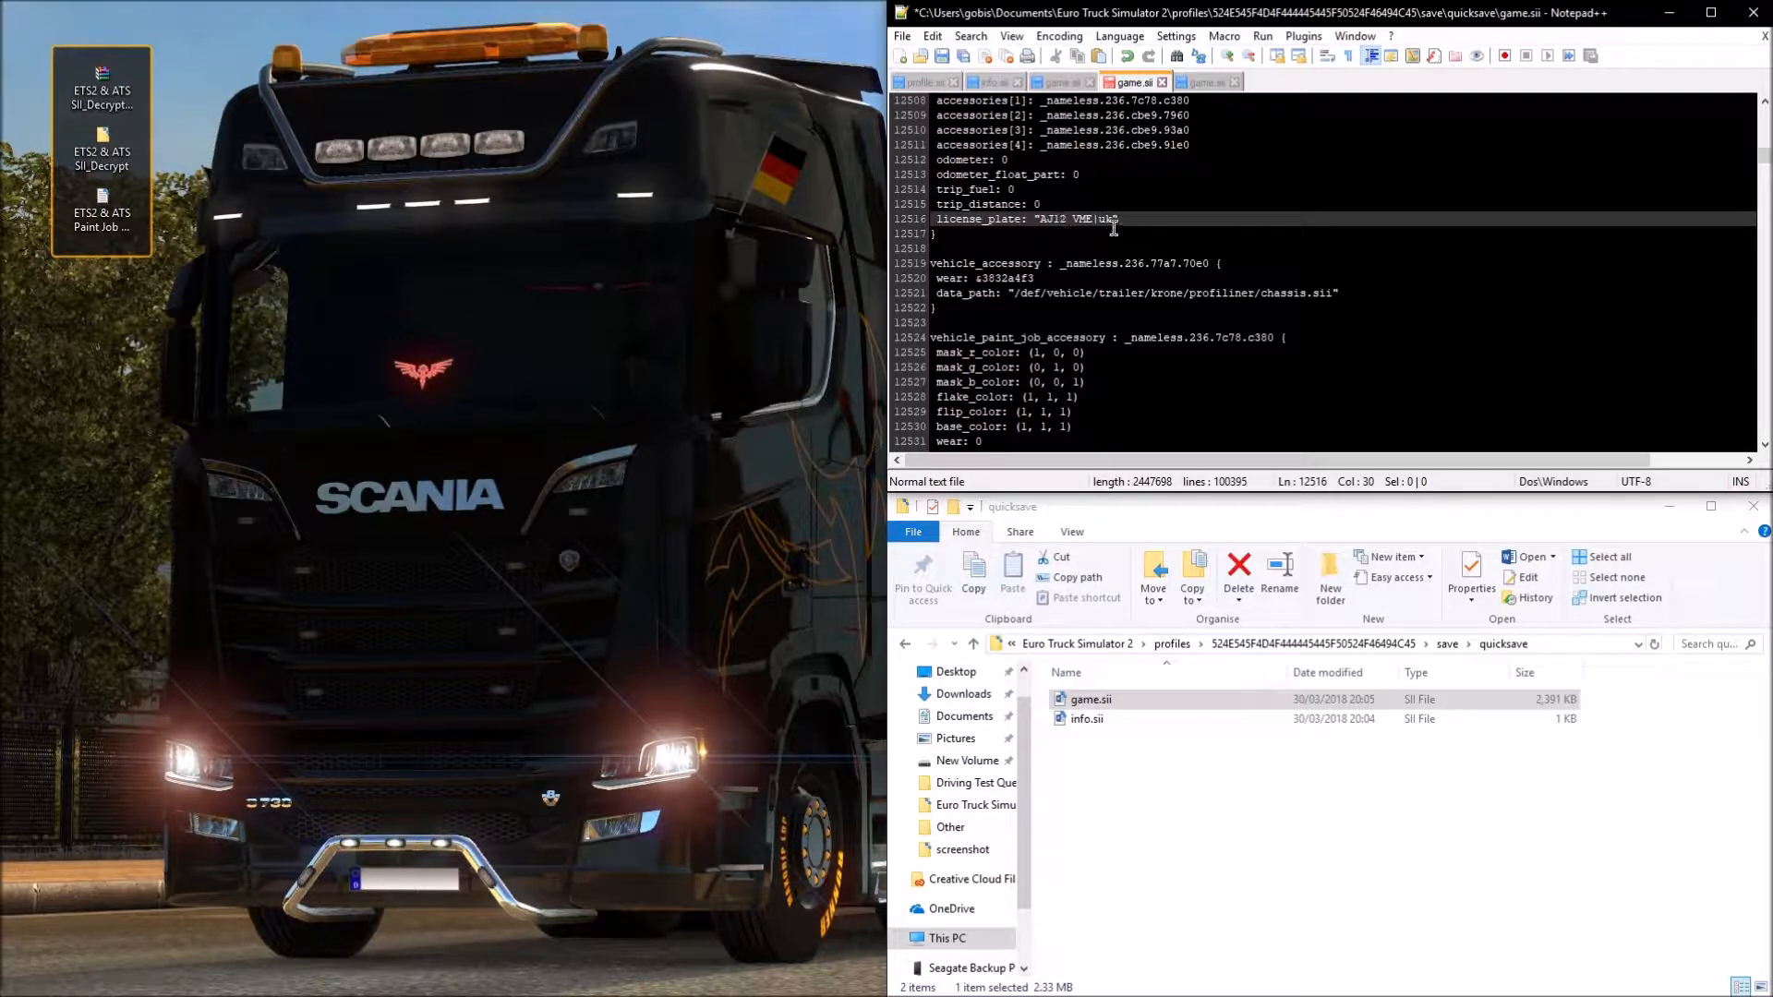
scroll(down, 3)
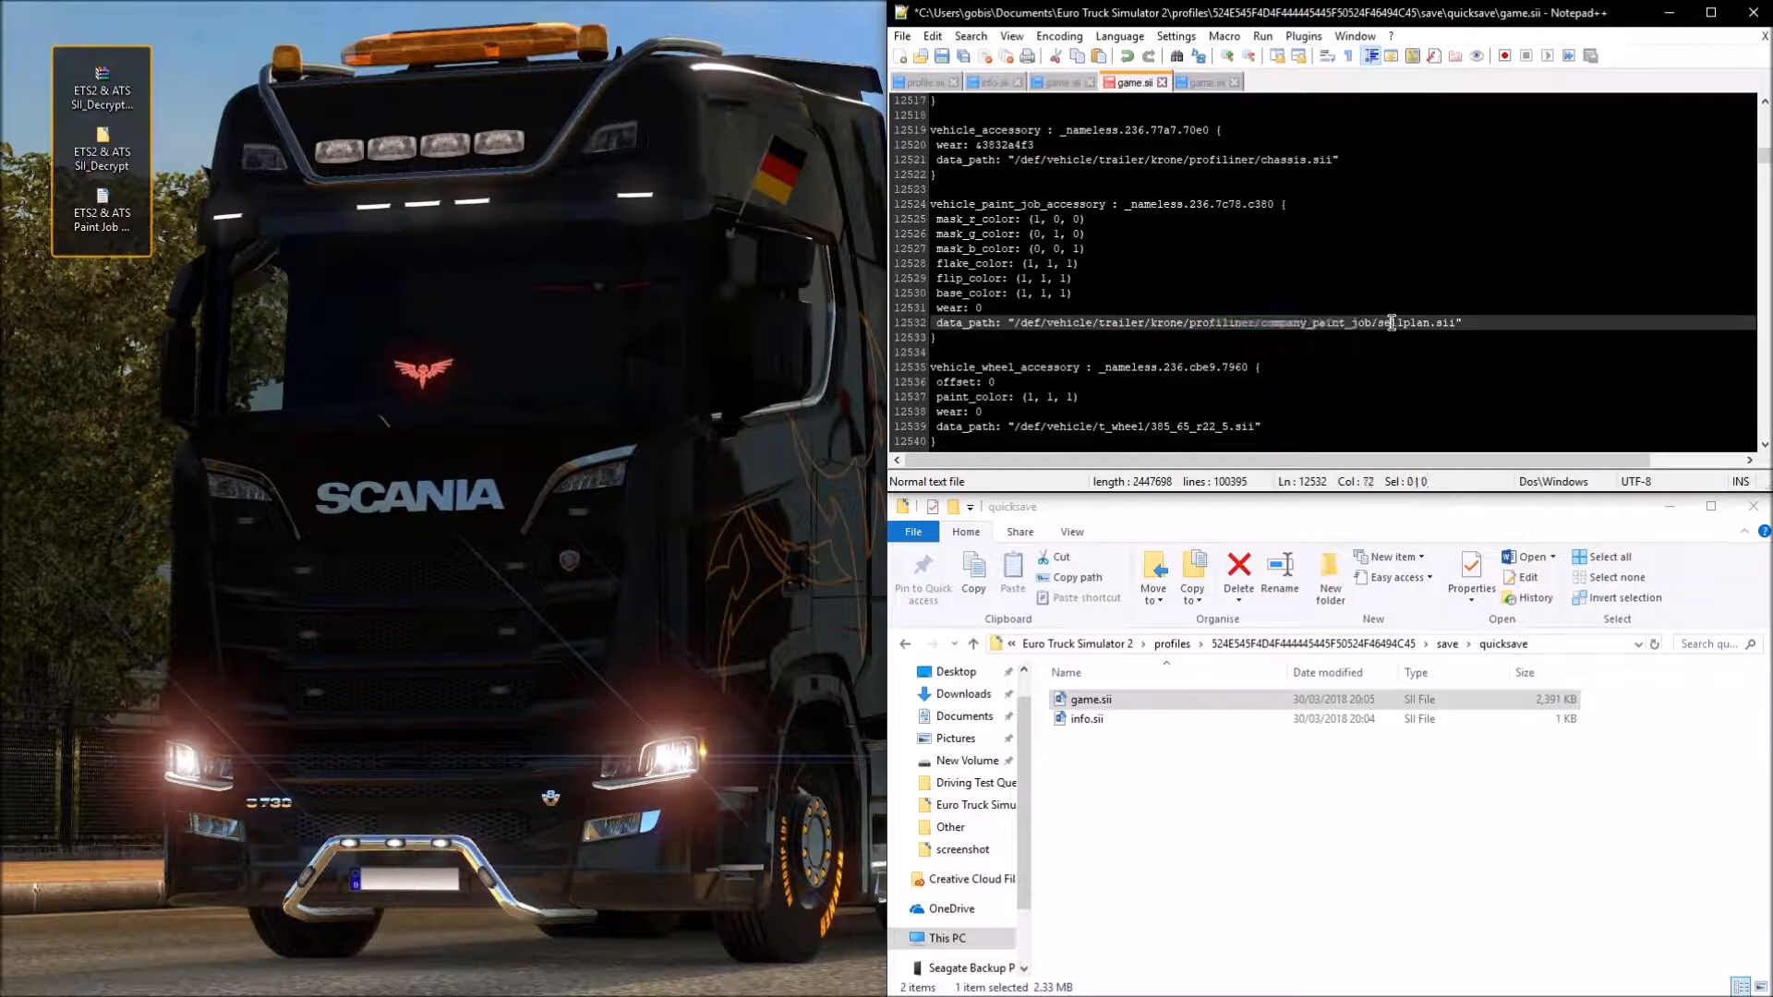
double_click(1402, 321)
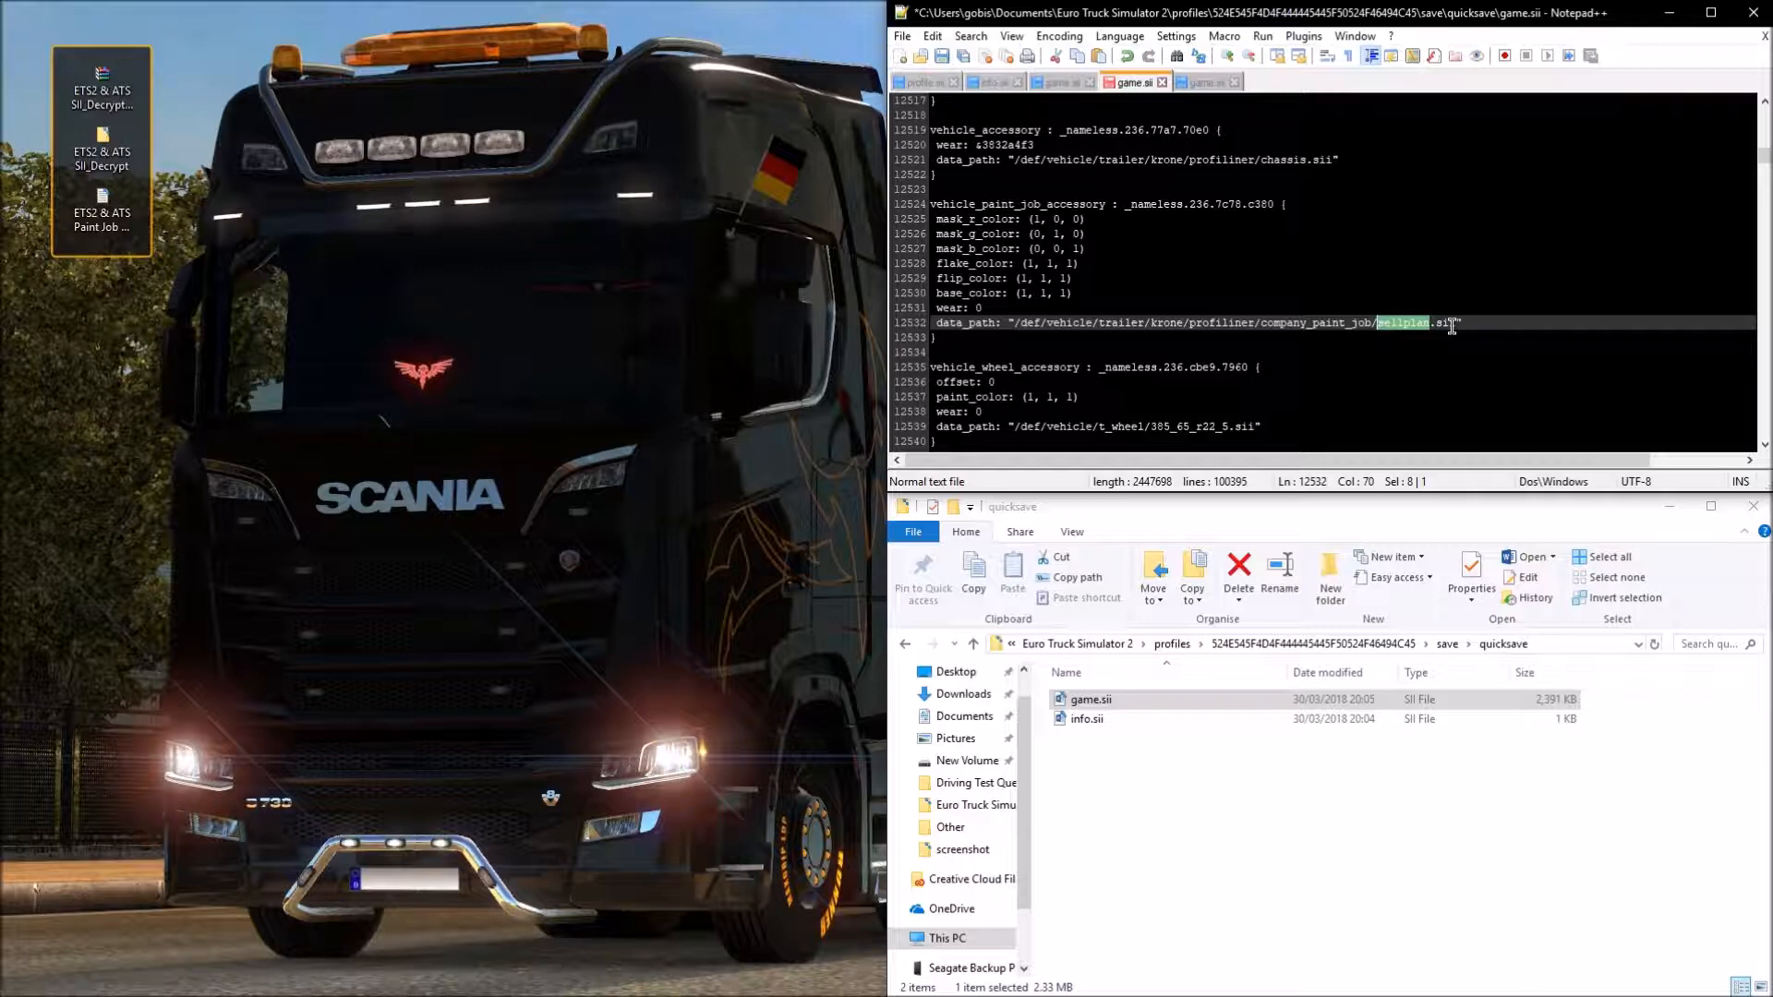
text(default)
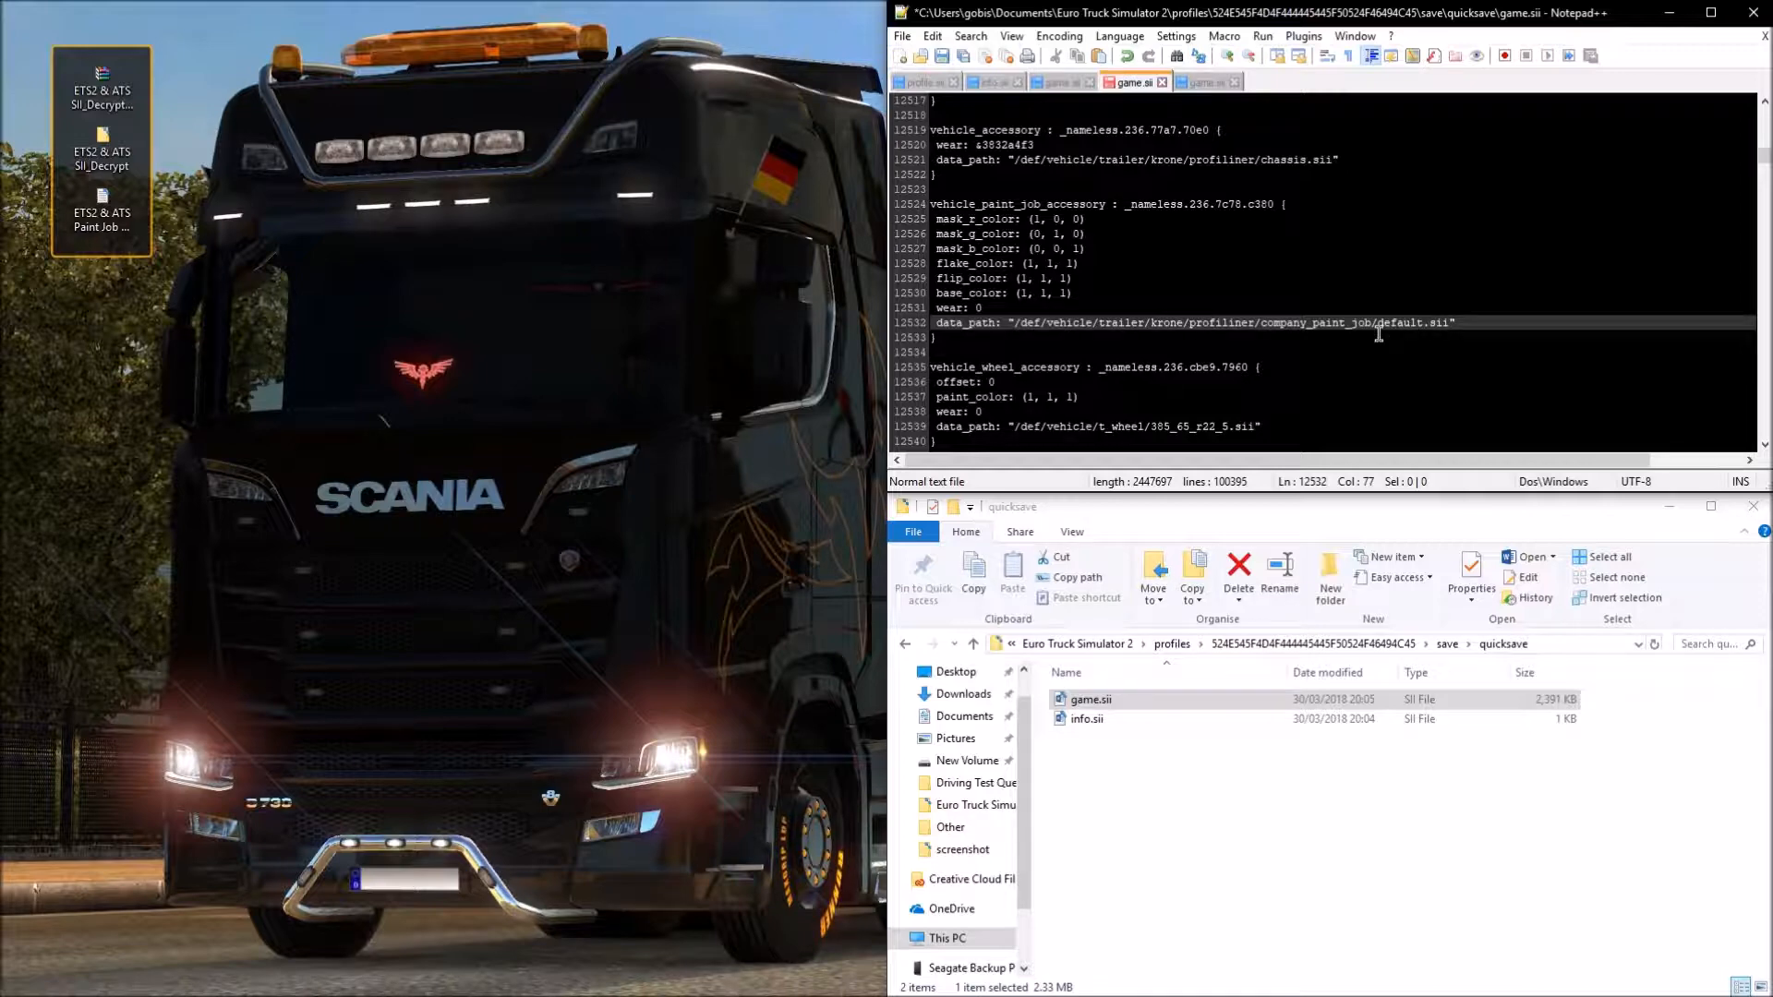
double_click(100, 197)
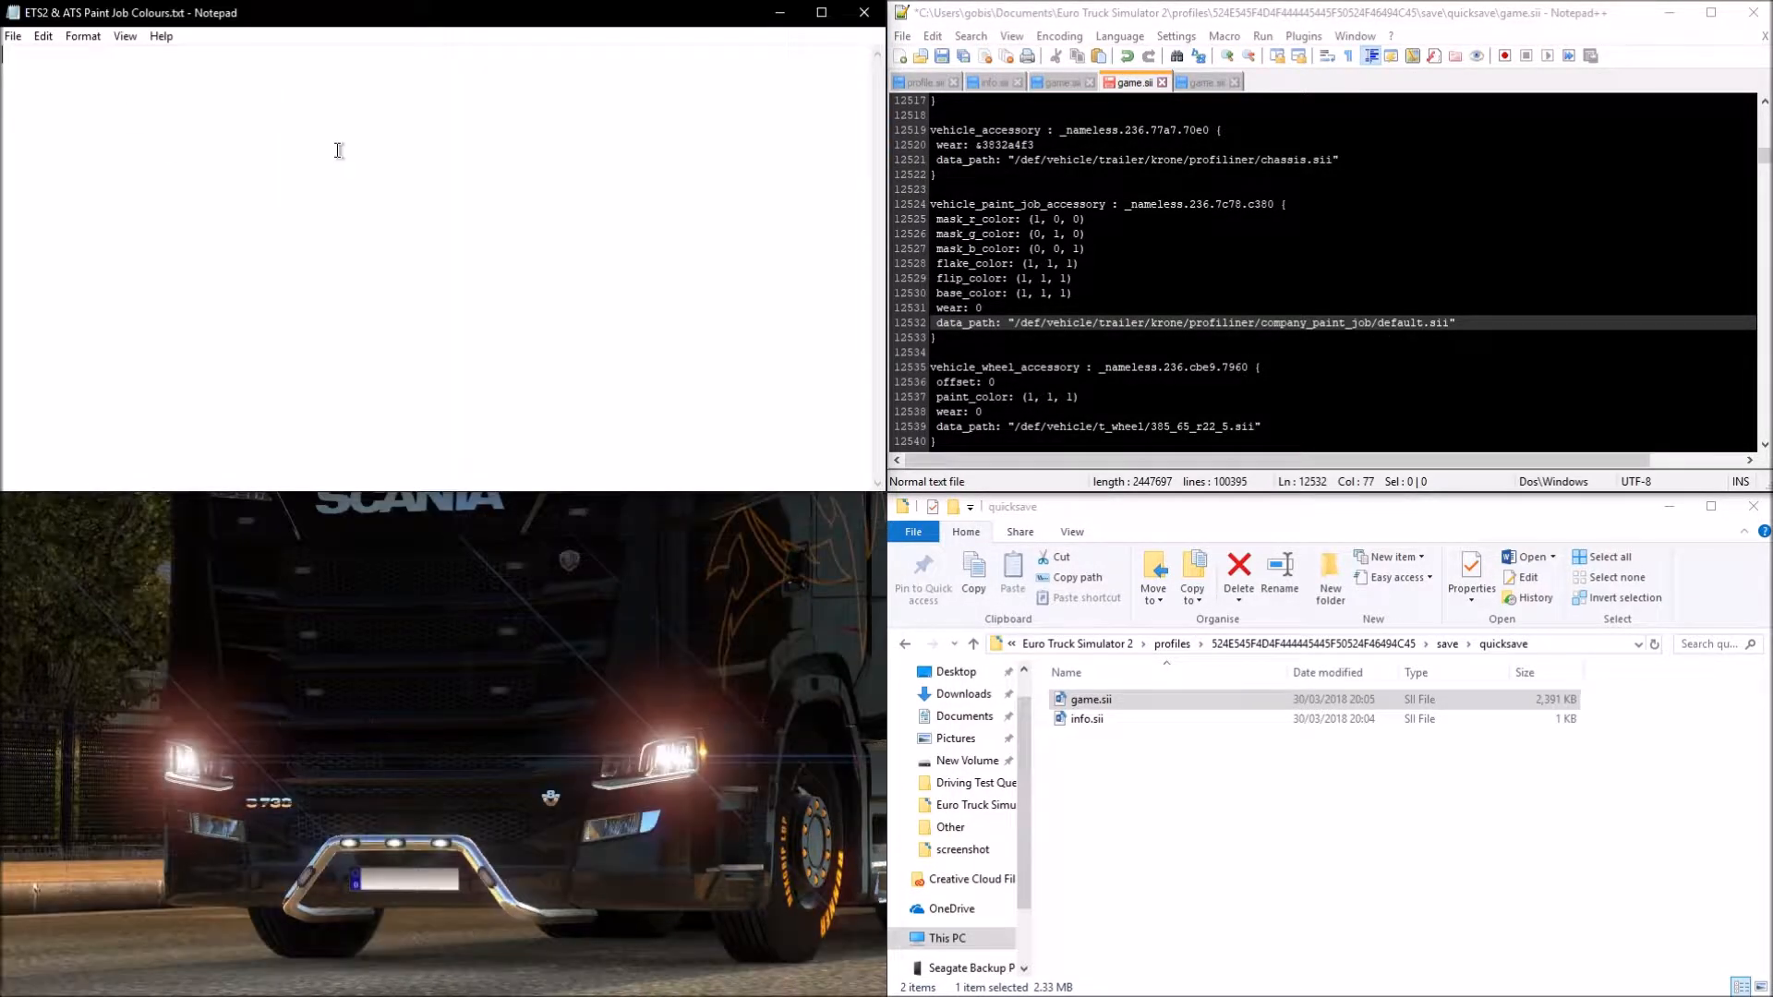
Step: Note the Dark Grey Colour values in Notepad and paste its base_color line over the trailer's base_color
text(Dark Gr)
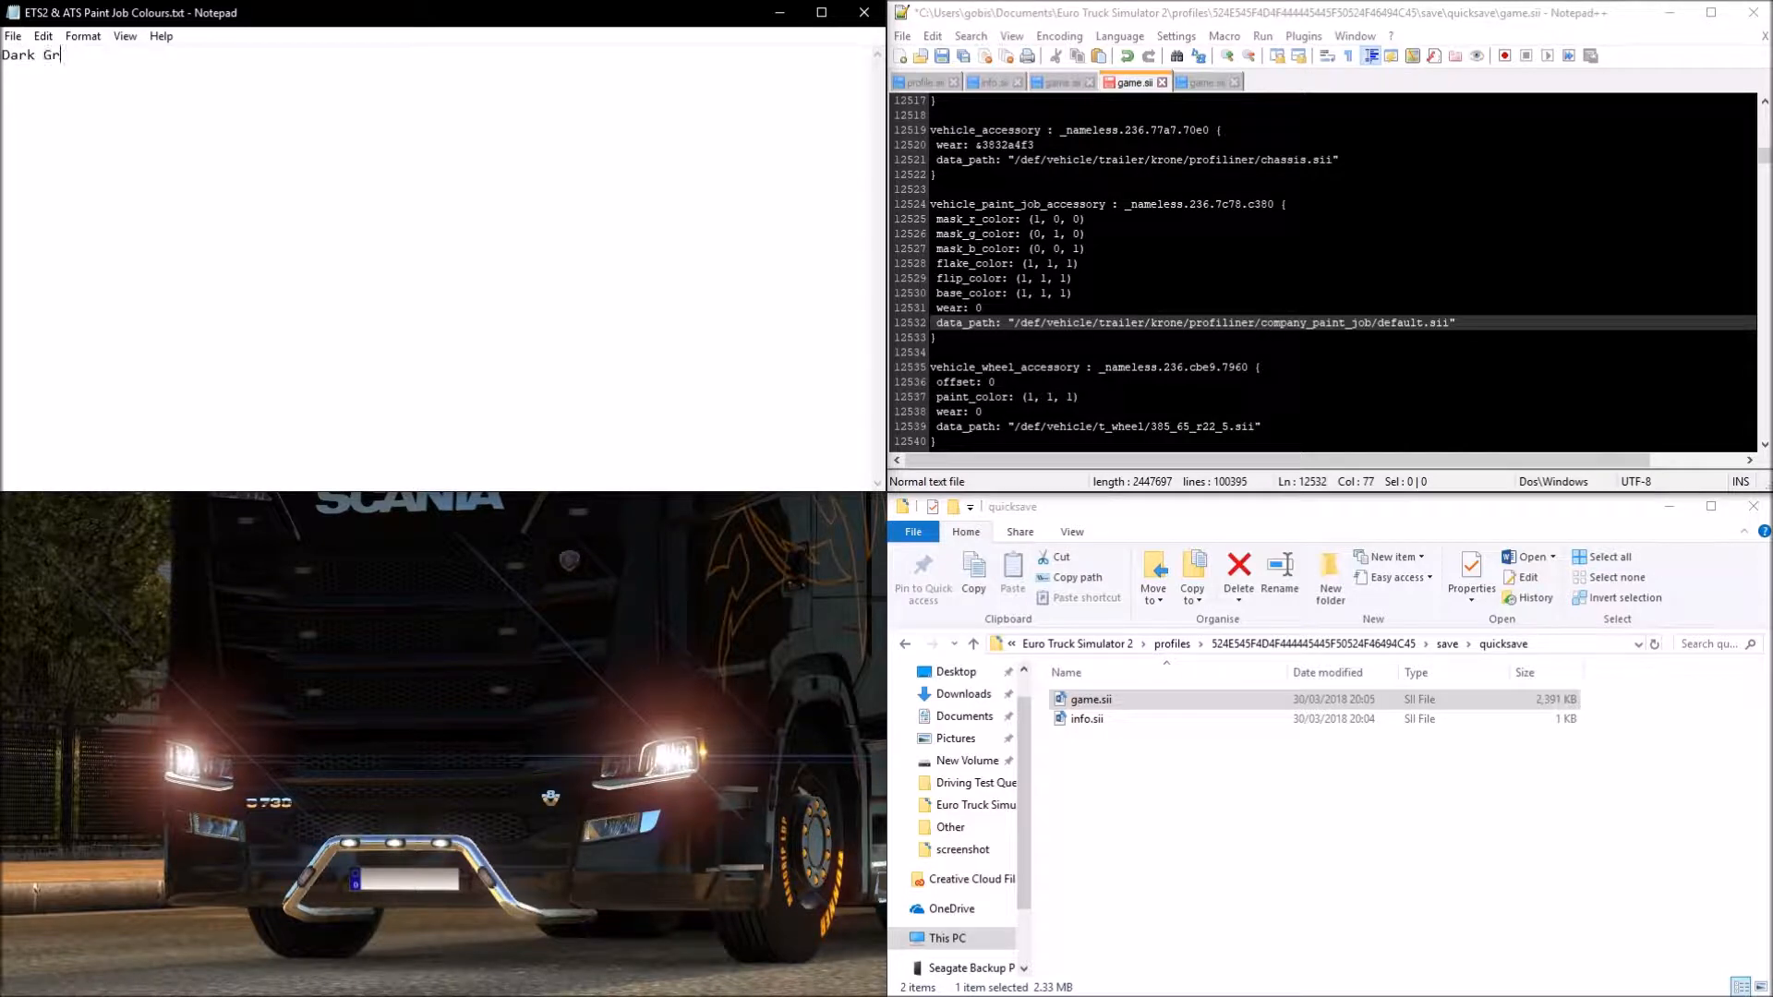
text(ey Colour:)
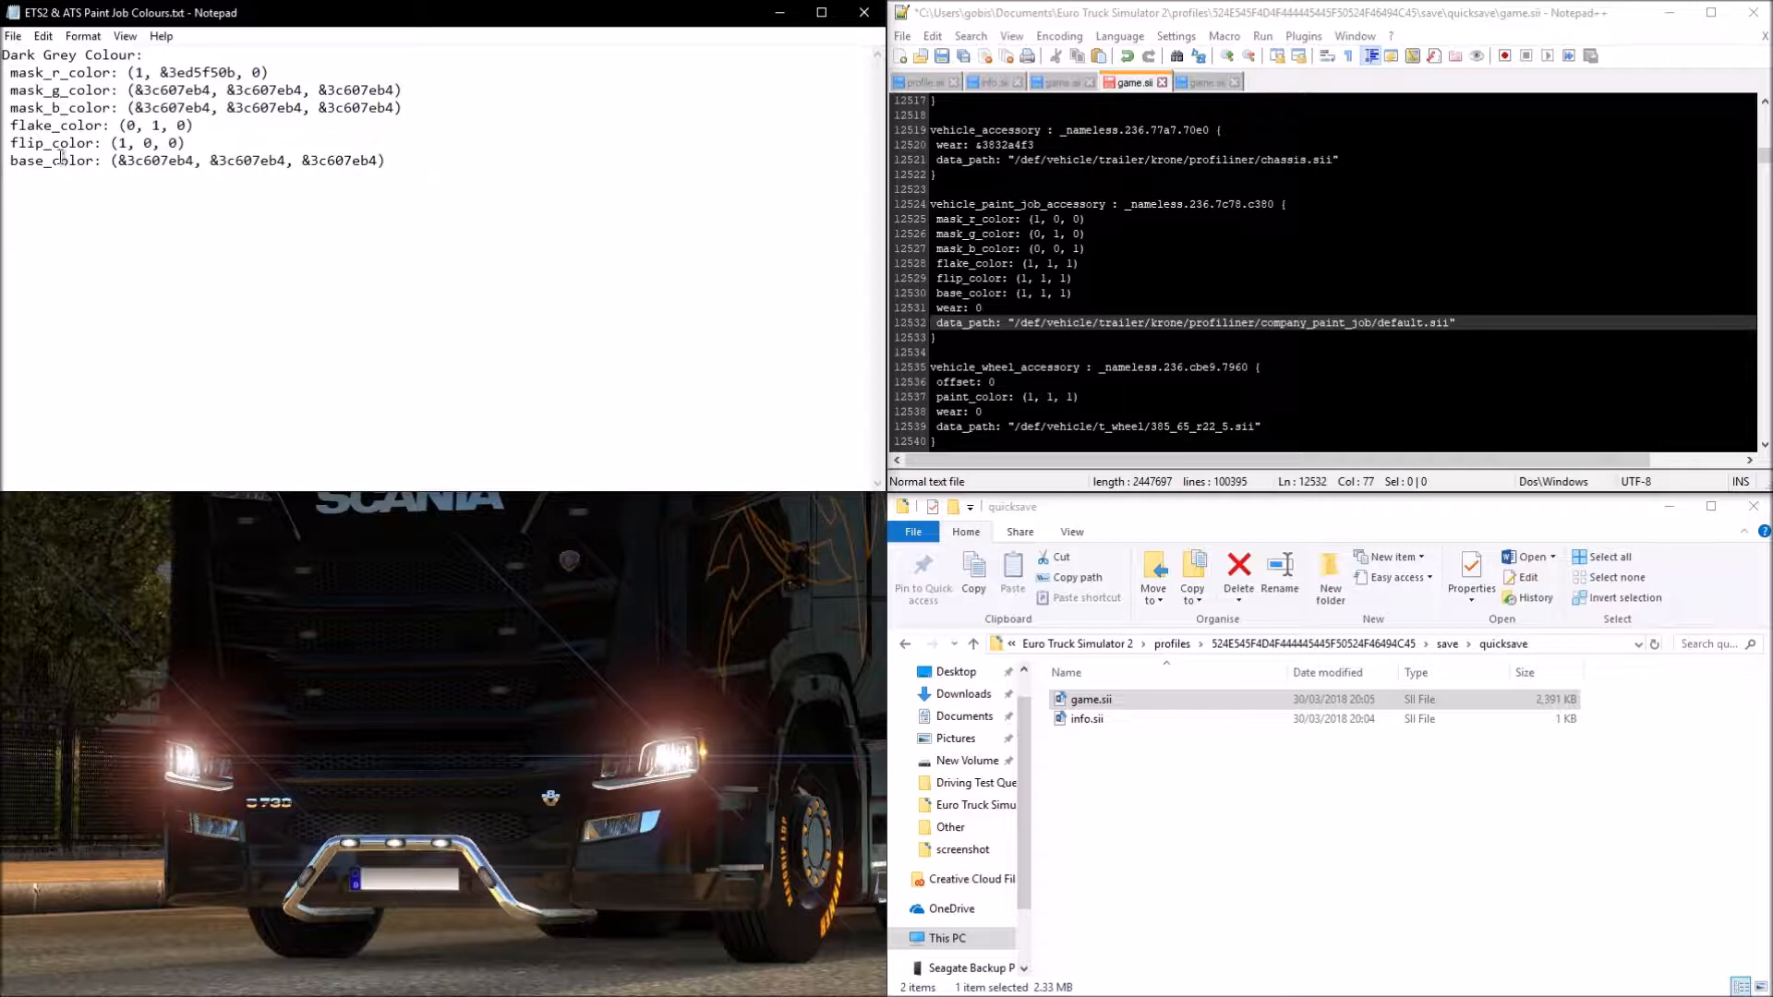
double_click(140, 160)
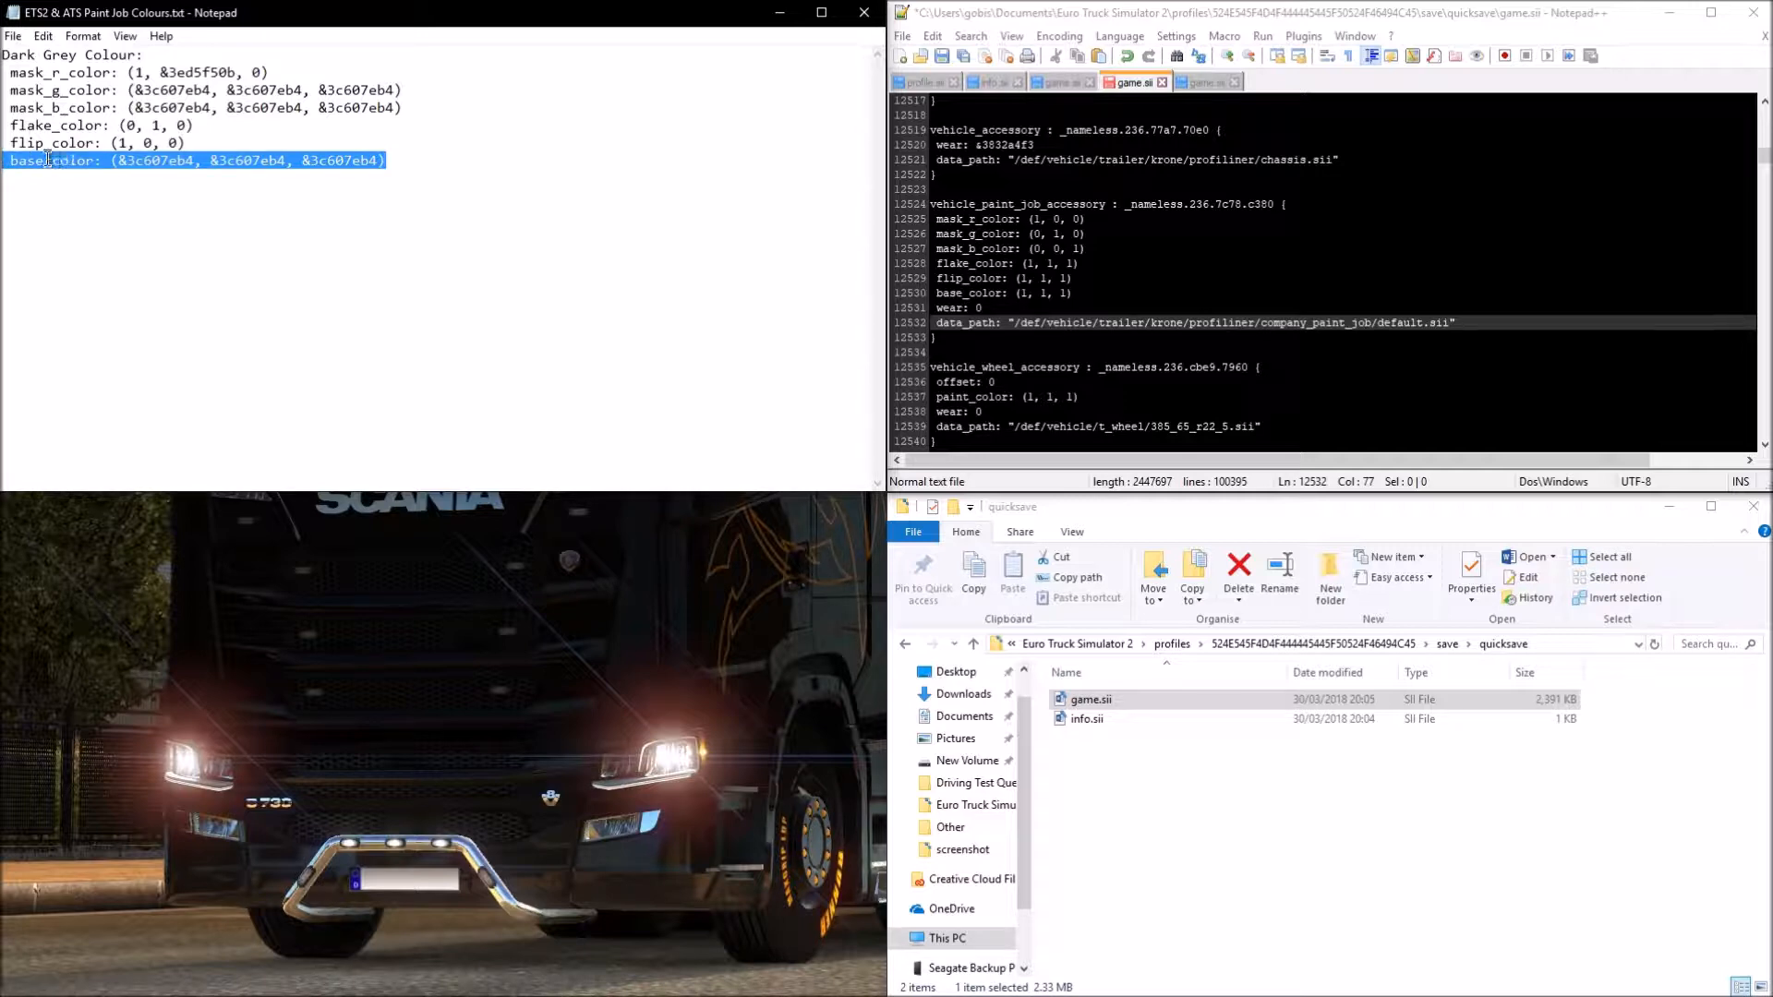
mouse_move(787, 382)
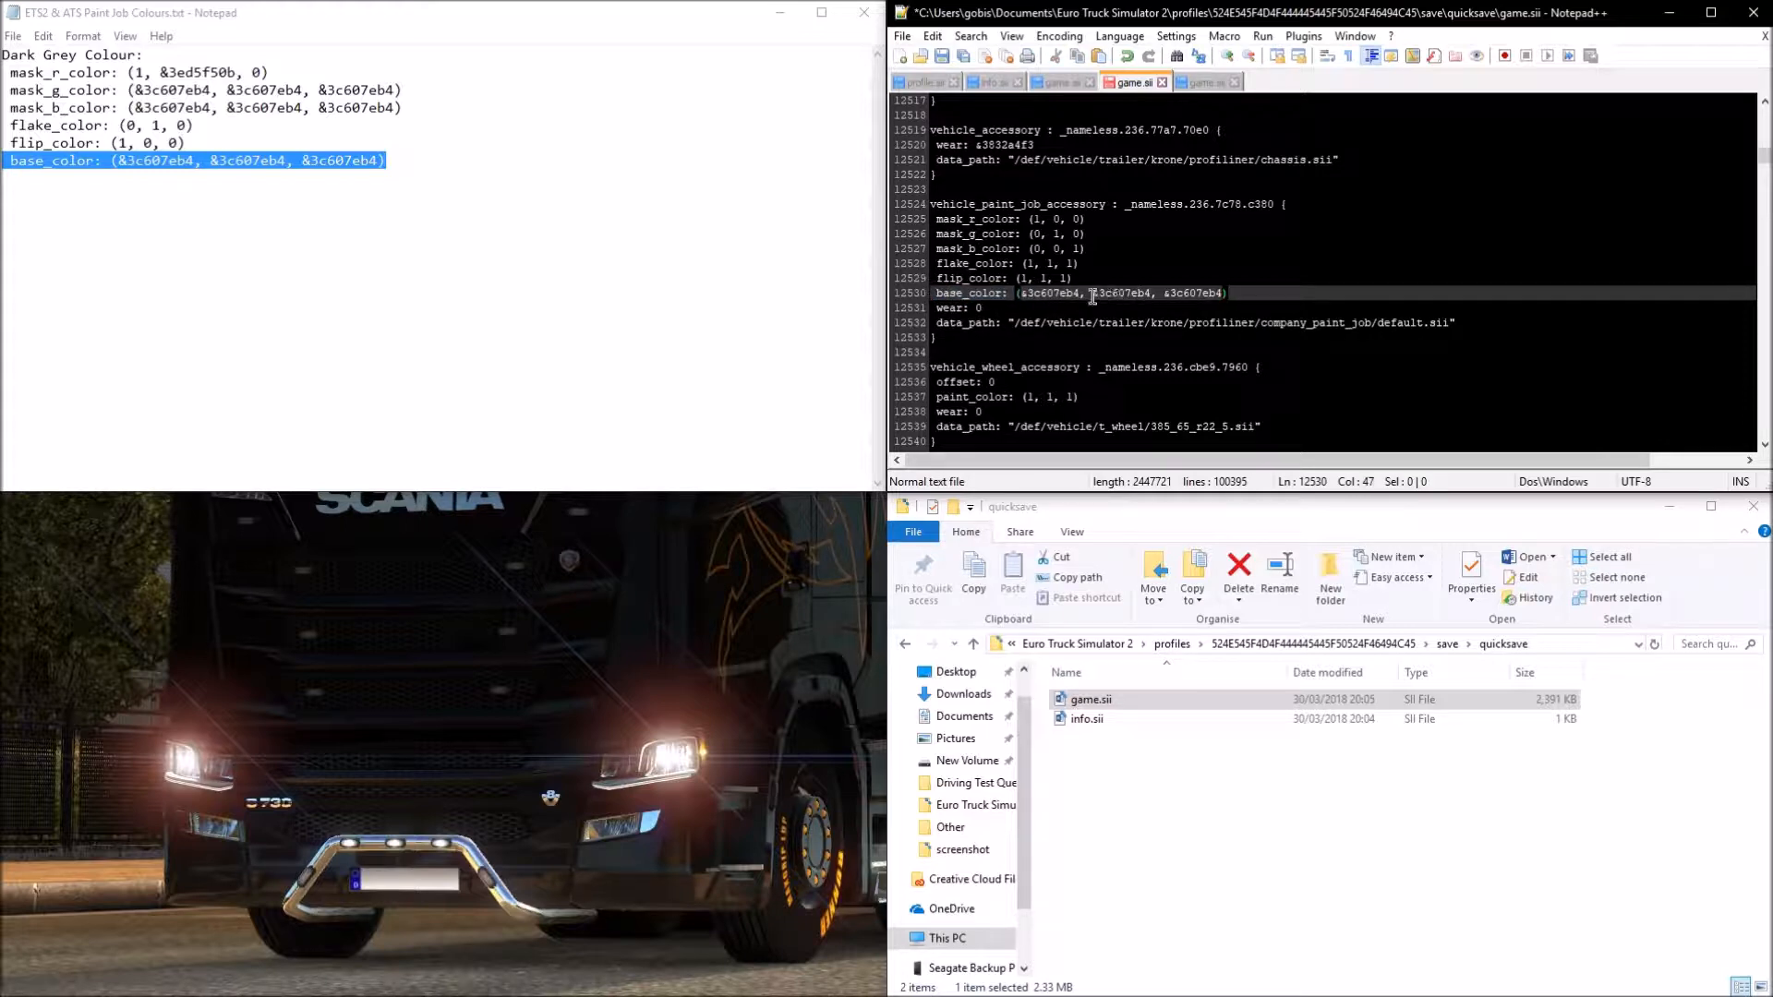
scroll(down, 3)
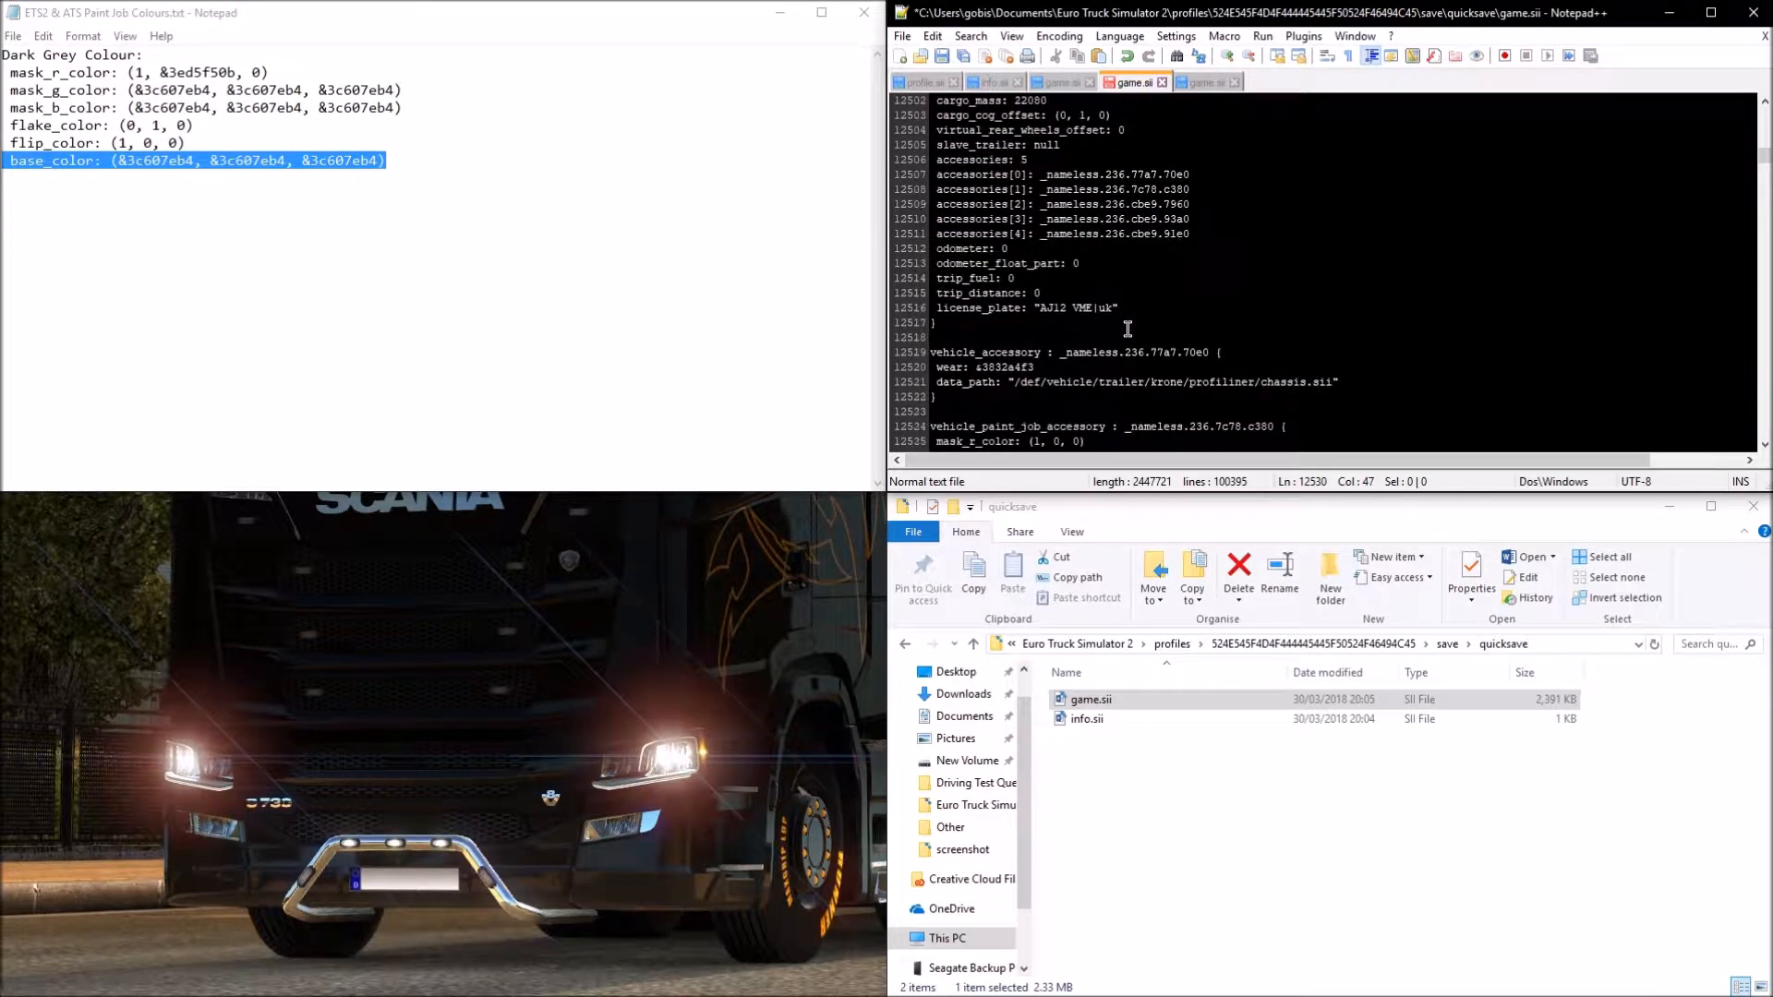
scroll(up, 3)
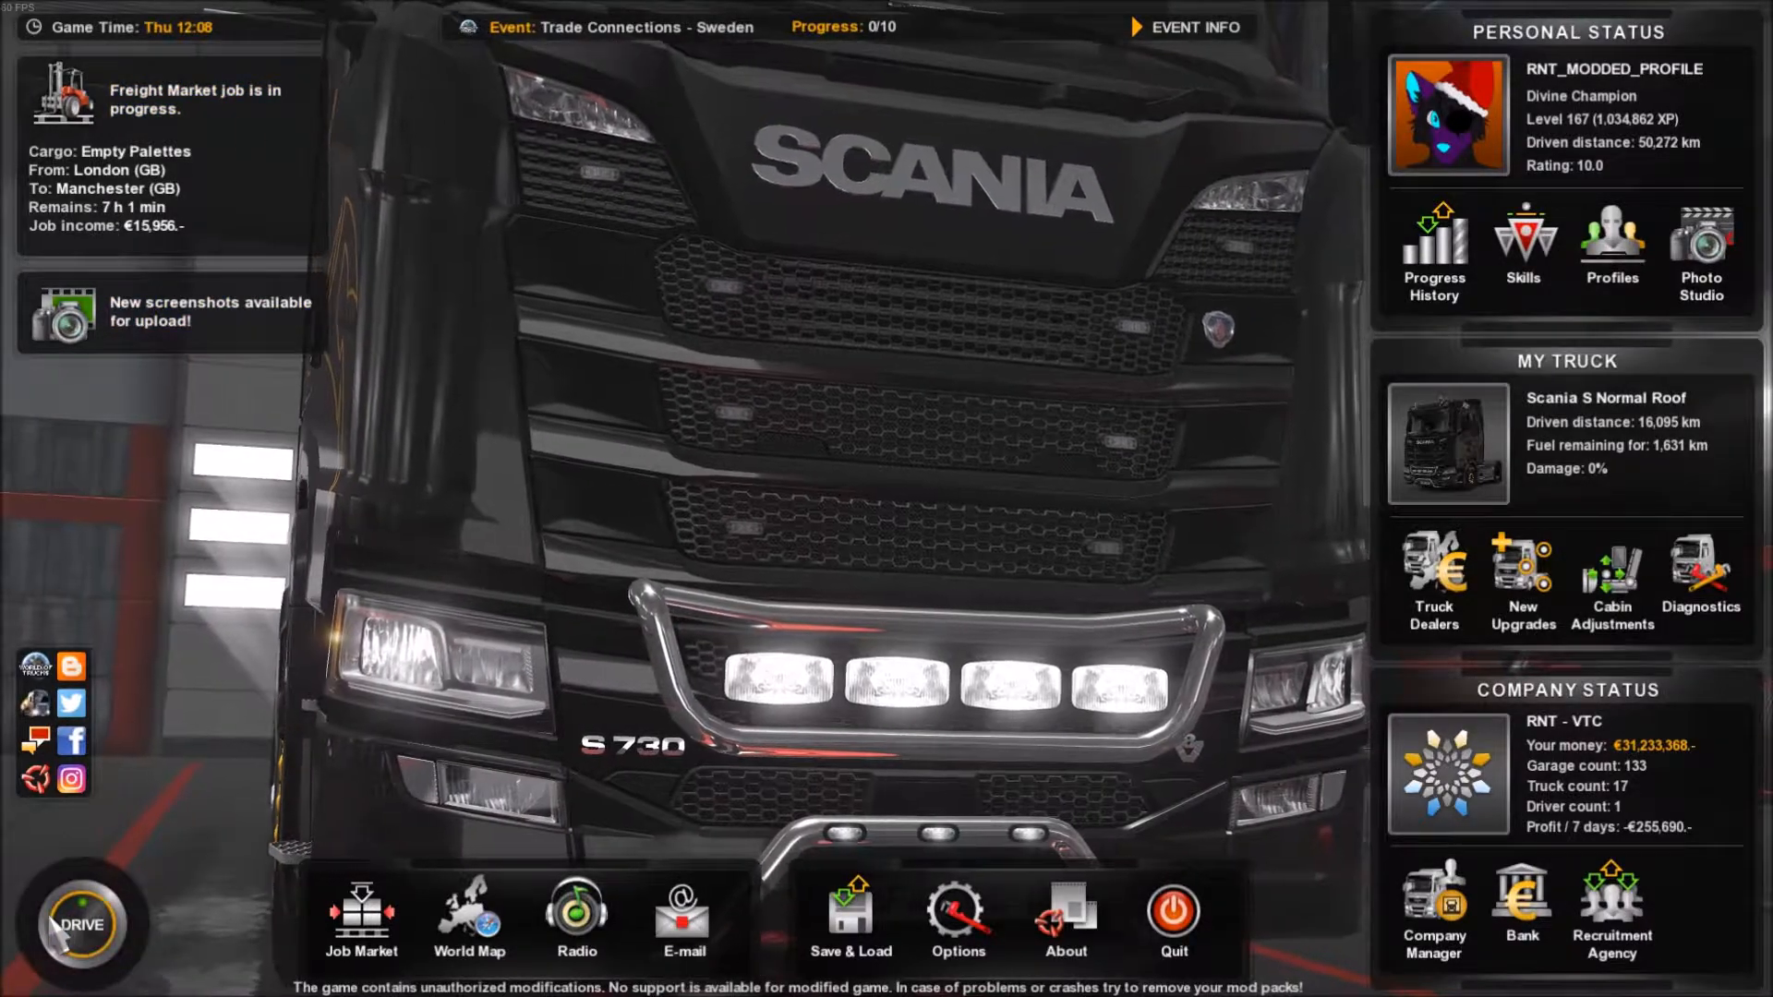
Step: Switch from the game back to the Notepad++ save file and colour notes
click(80, 923)
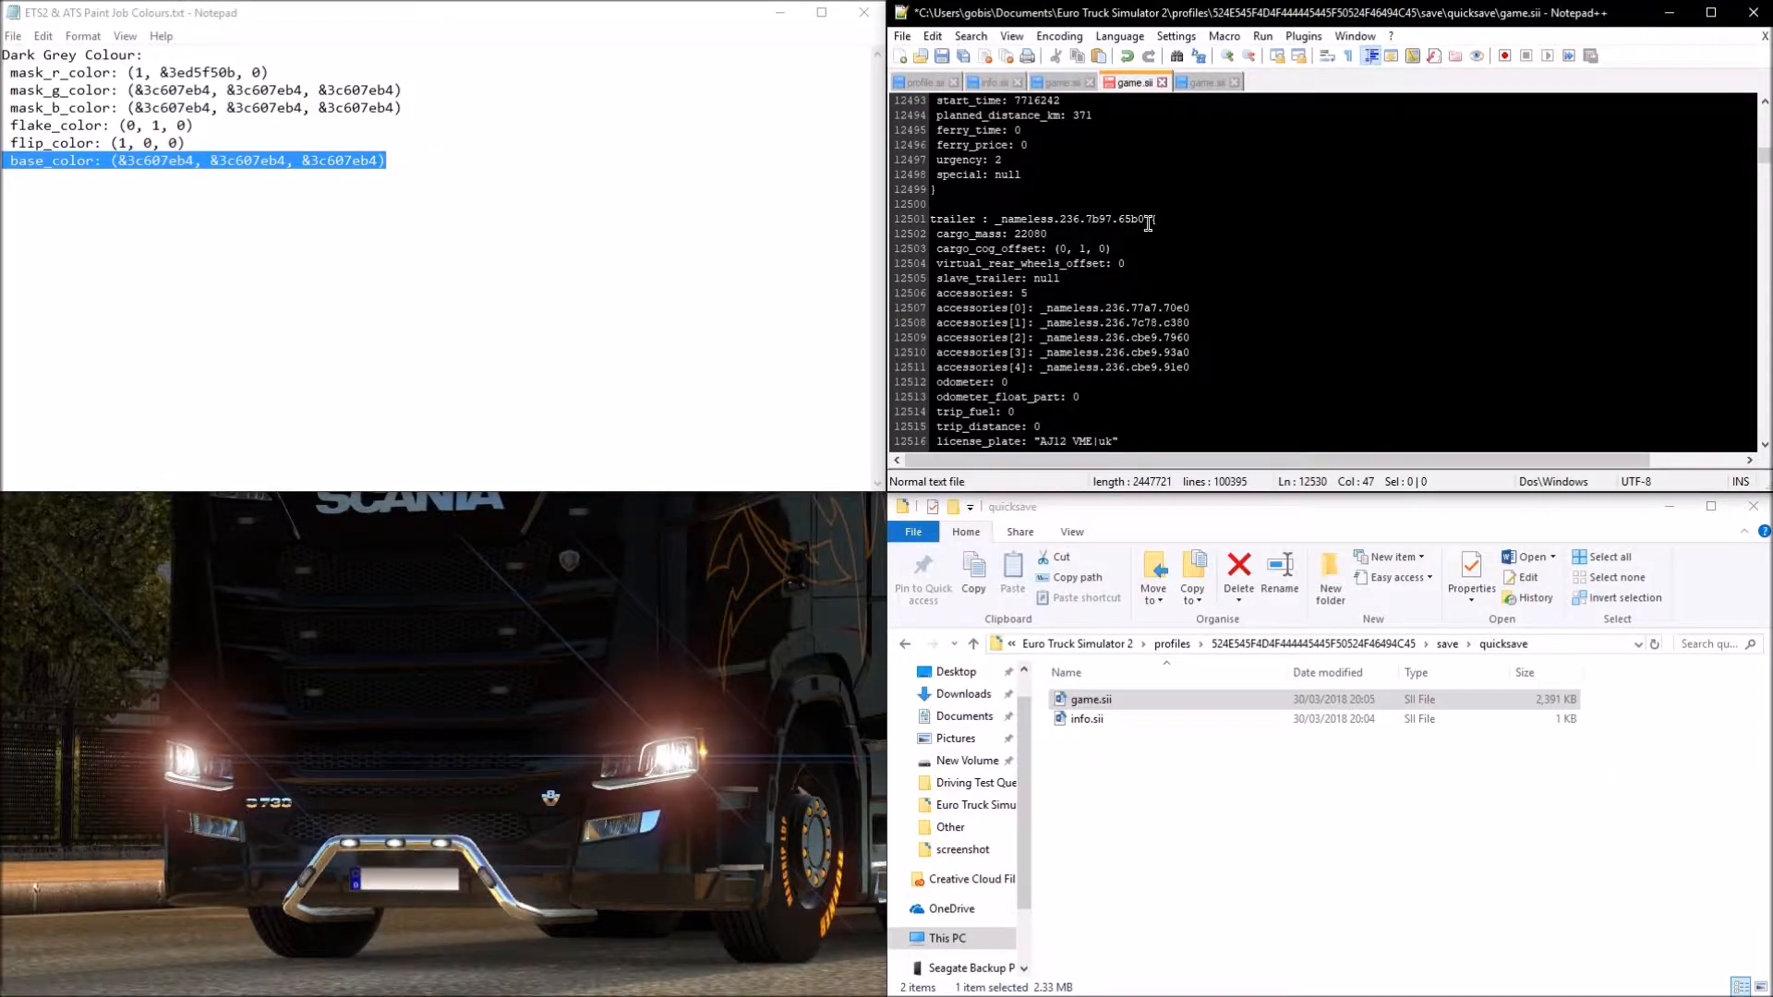
Step: Change cargo_mass to 5000 and the license_plate country to france, giving Tutorial|france
double_click(1014, 235)
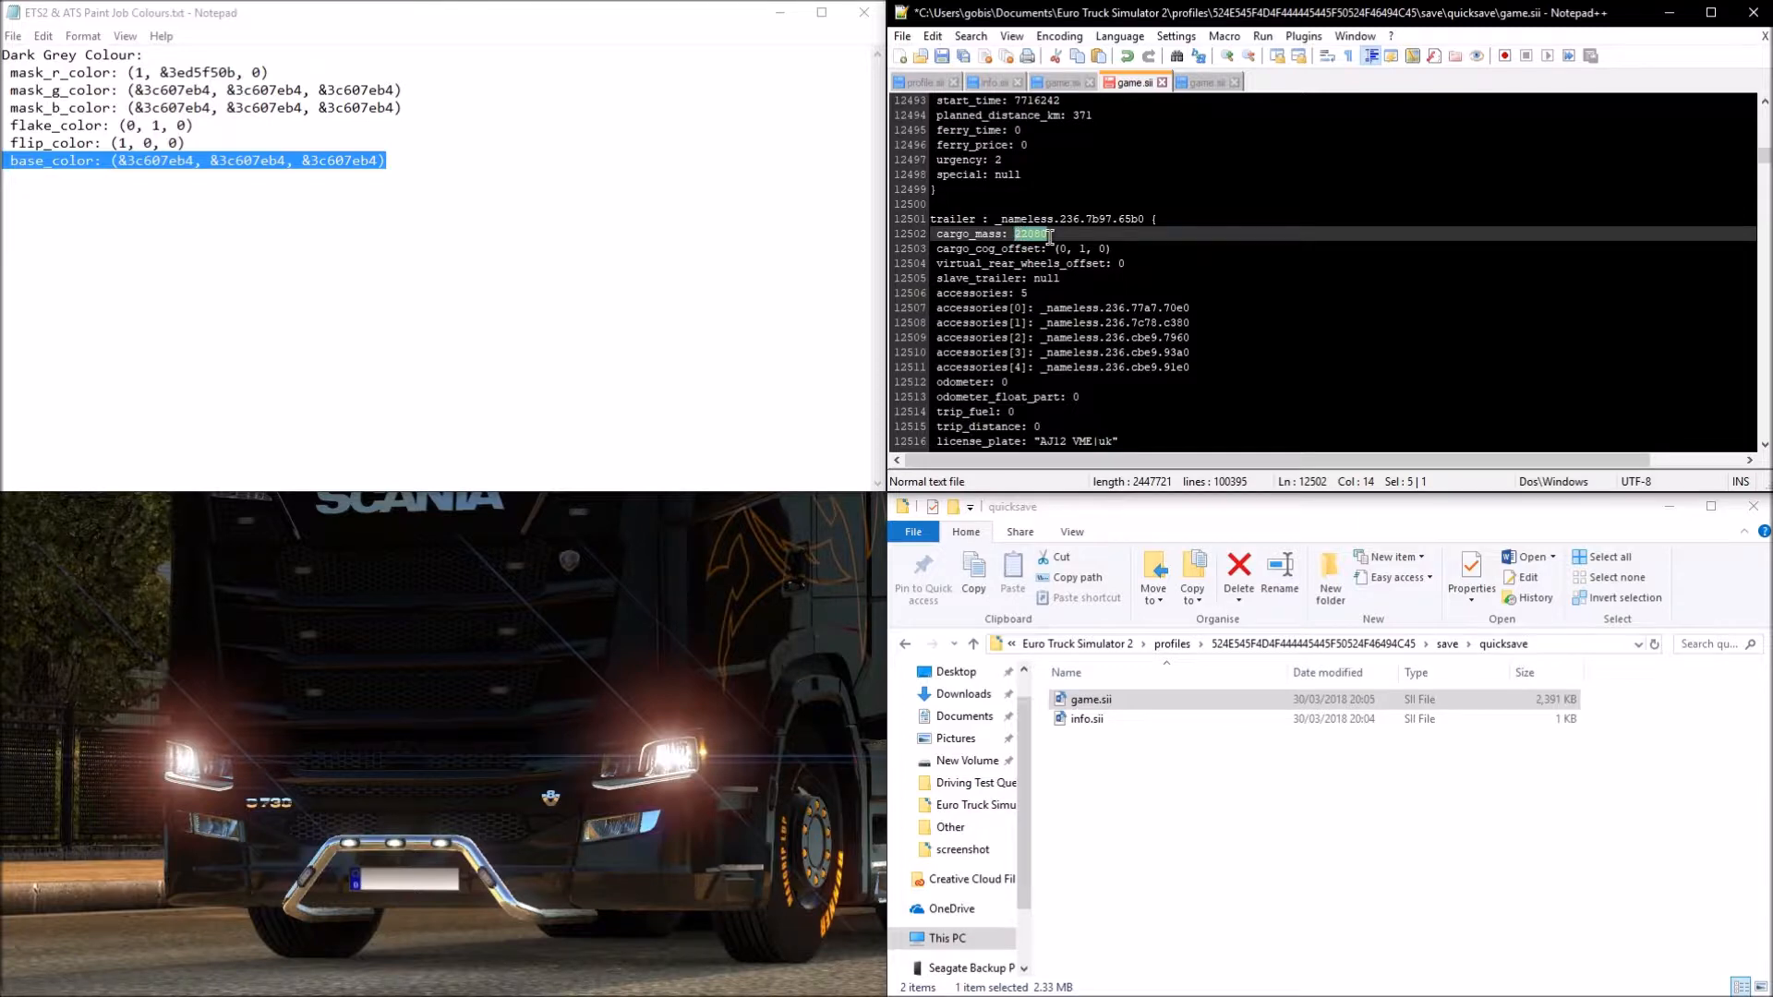
text(5000)
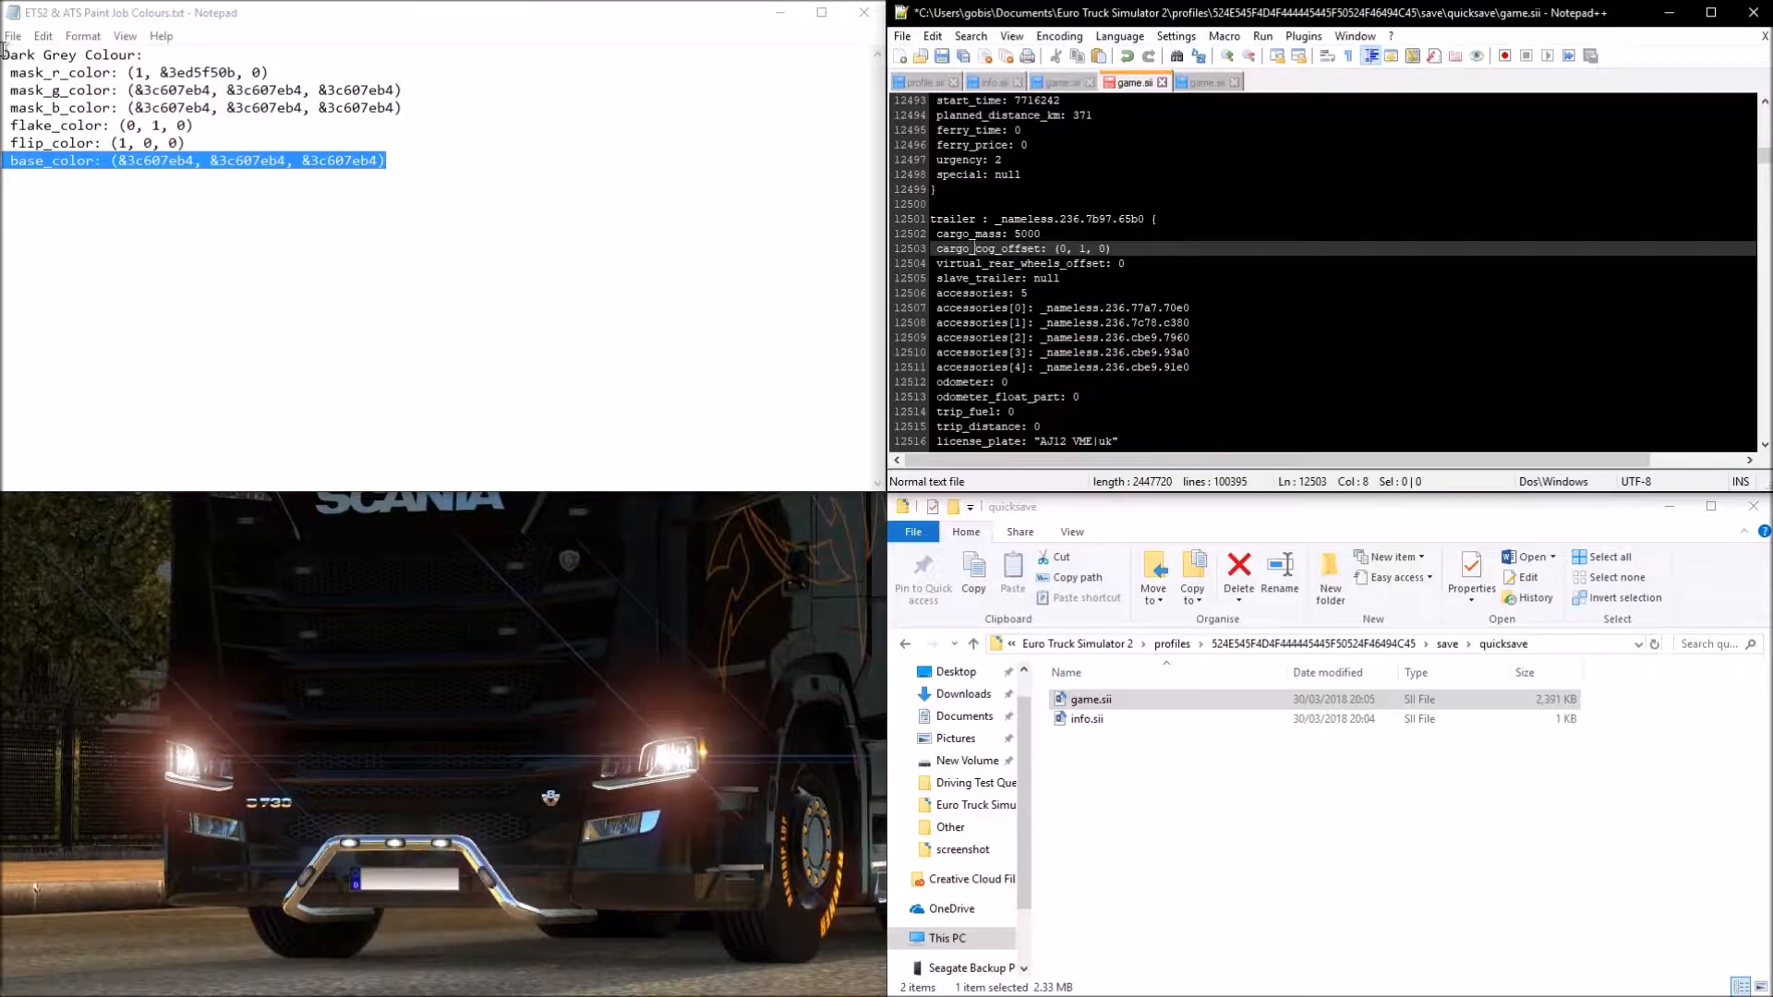
scroll(down, 3)
text(Tutorial)
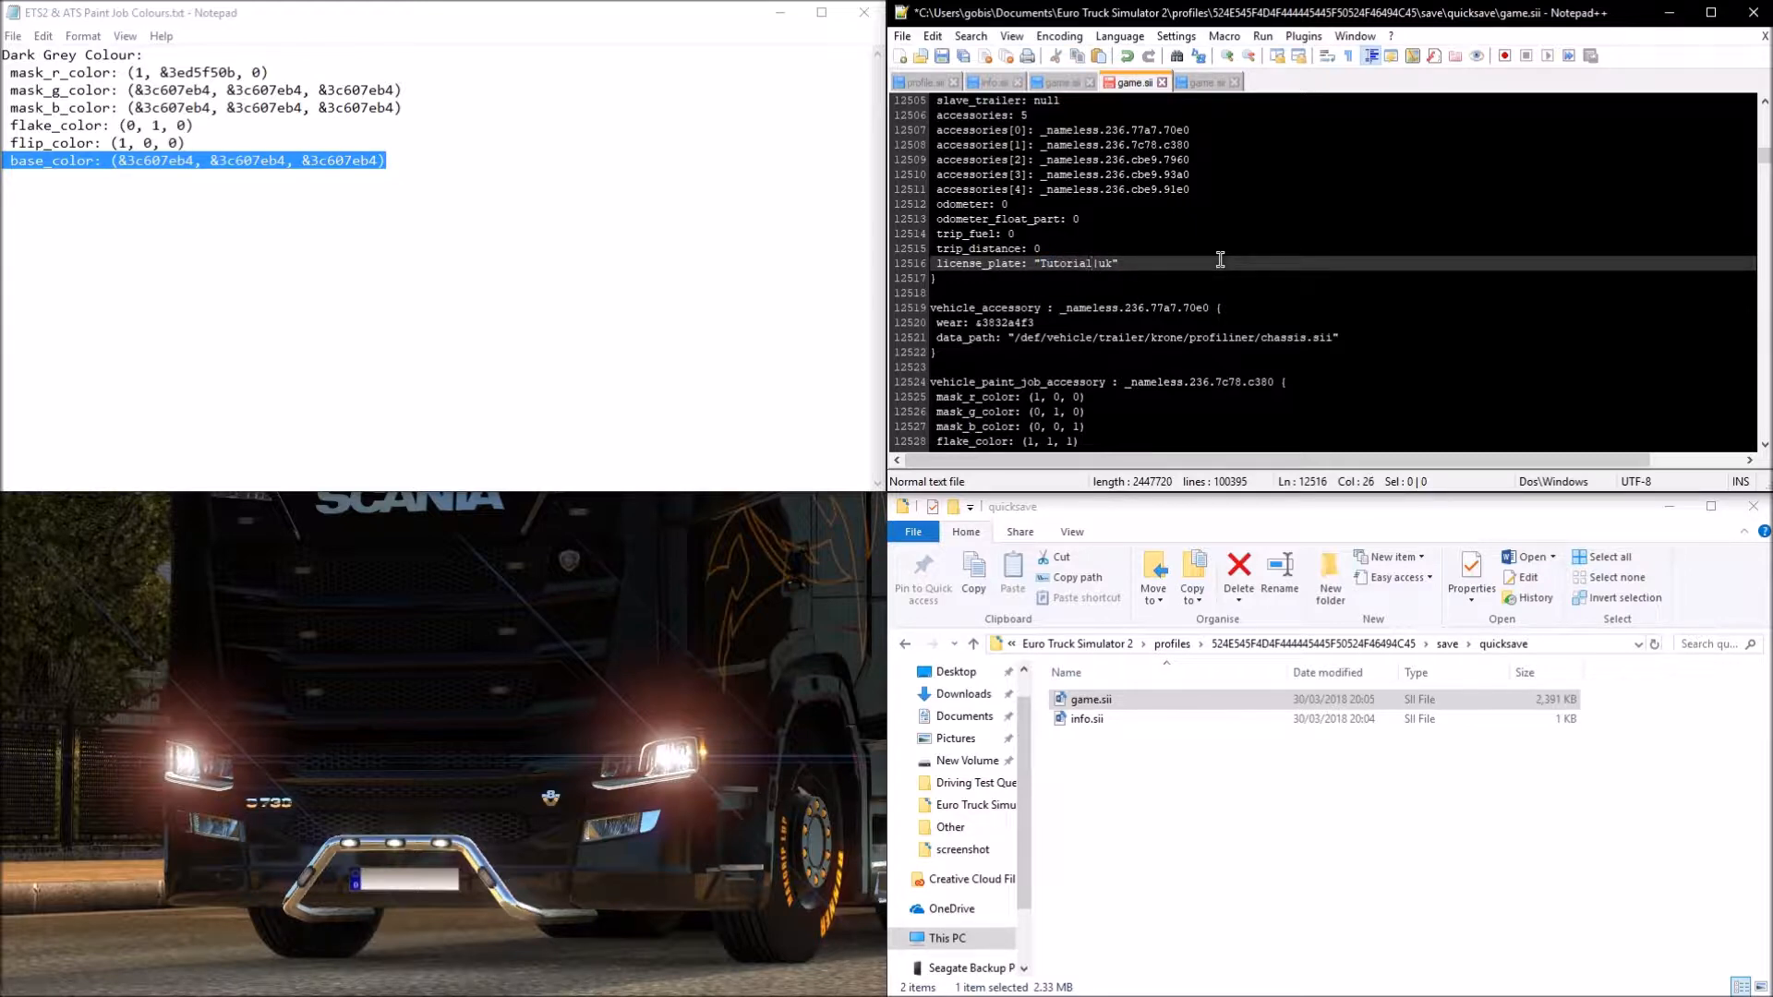
click(1106, 262)
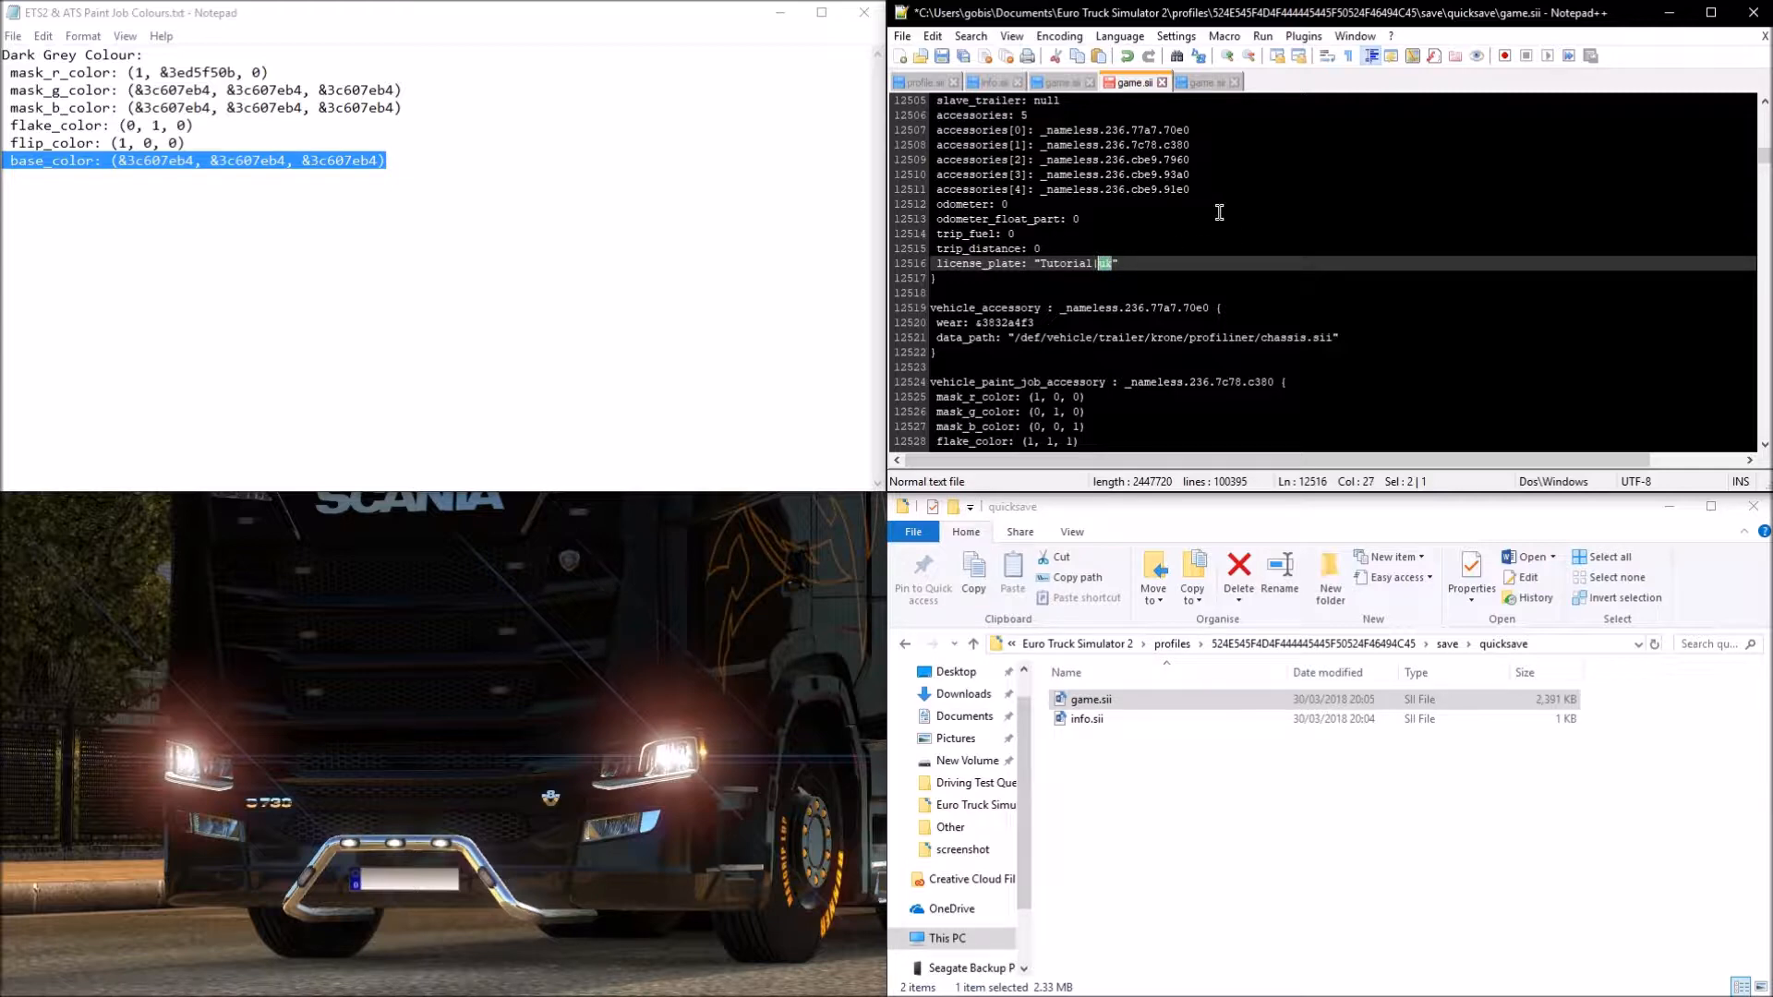
text(france)
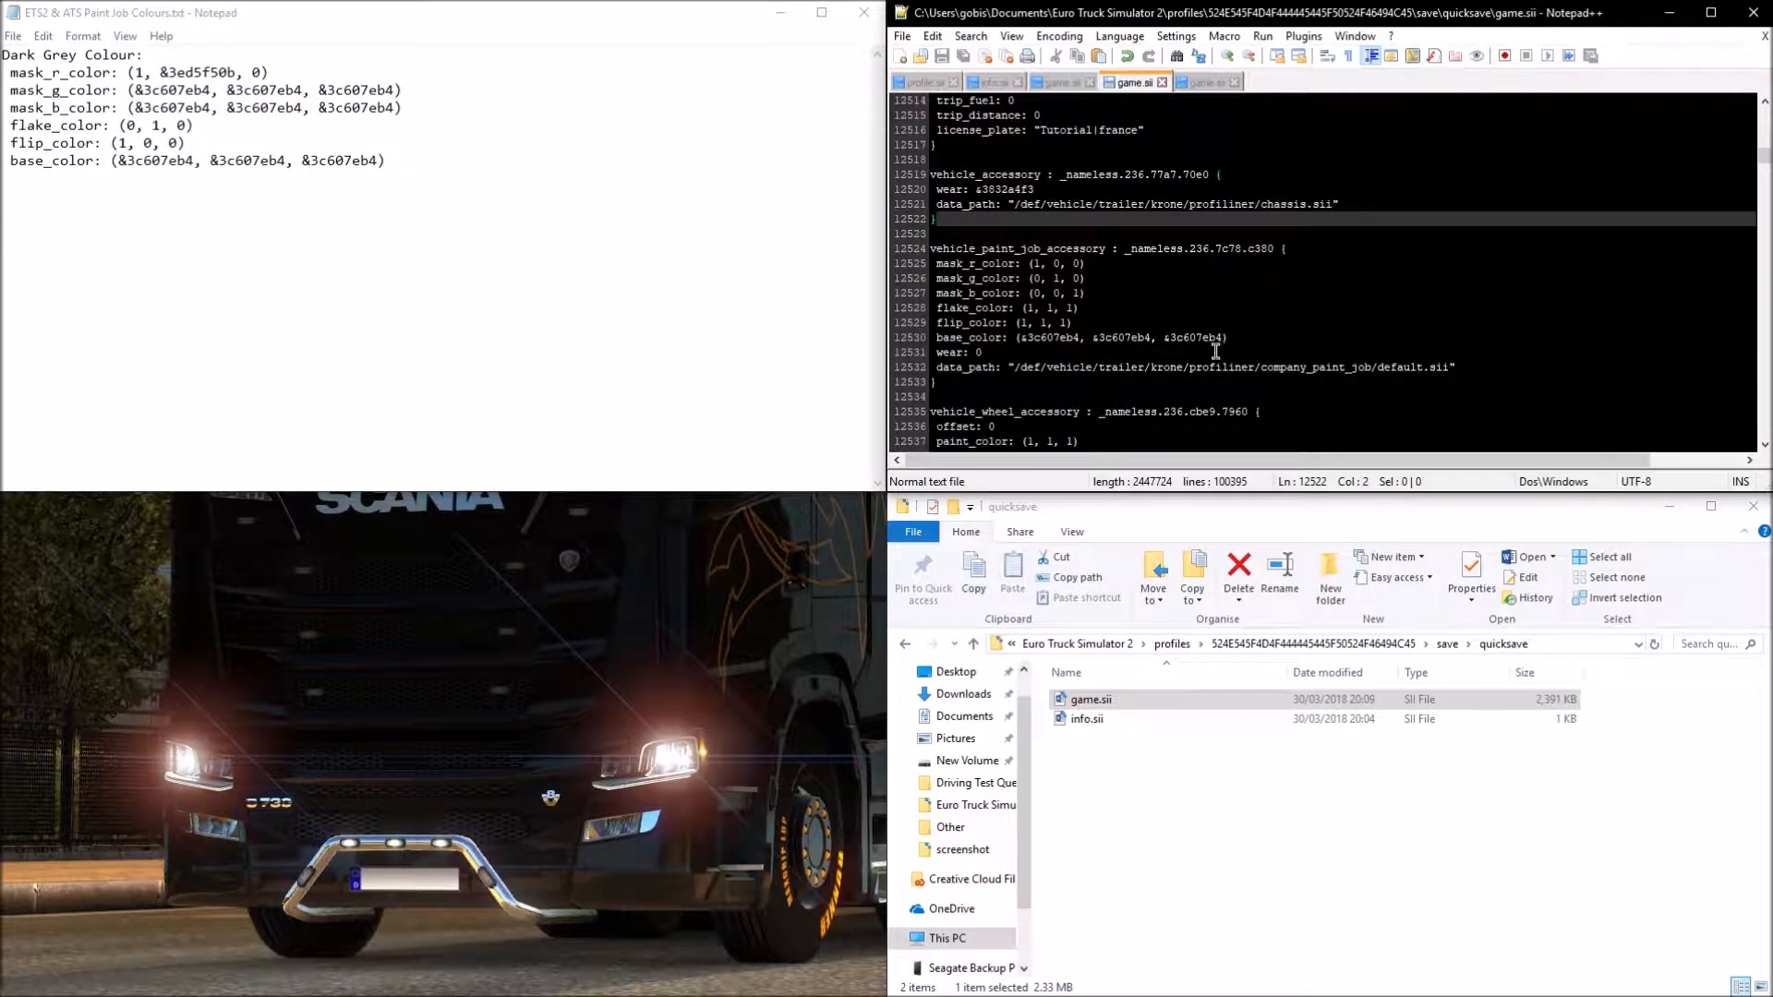
Step: Scroll through the trailer block to verify the paint, plate and cargo mass edits
scroll(down, 3)
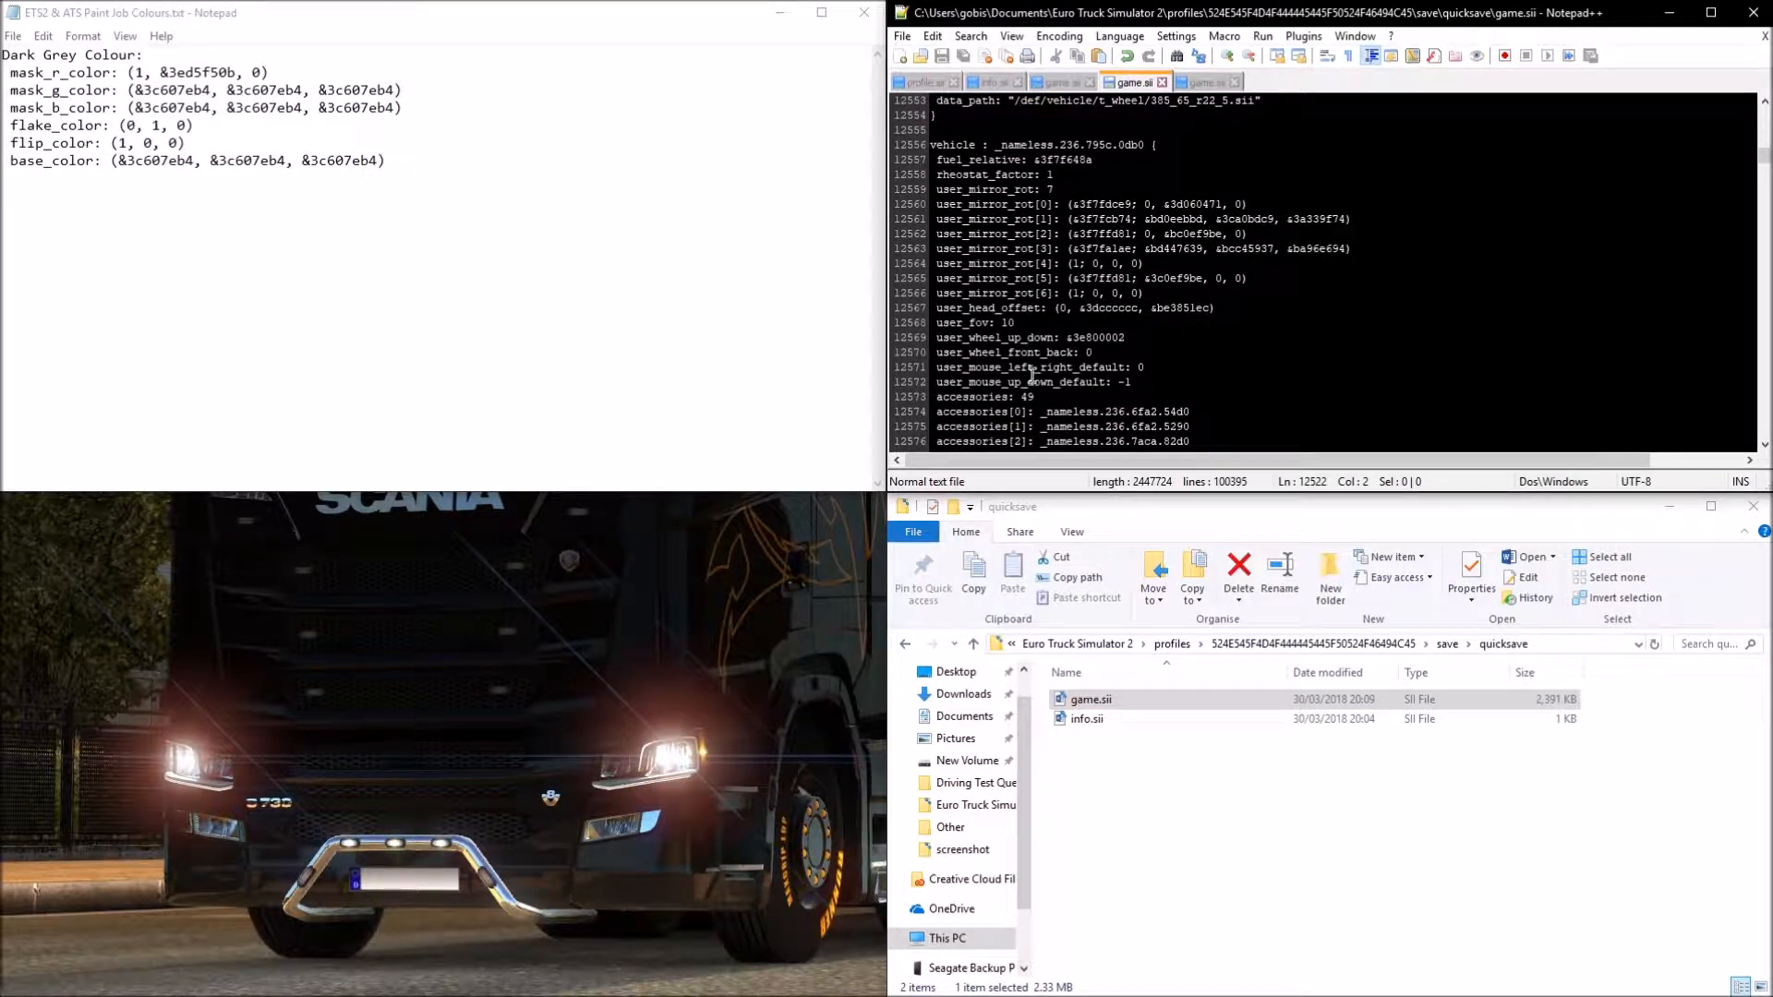
scroll(down, 3)
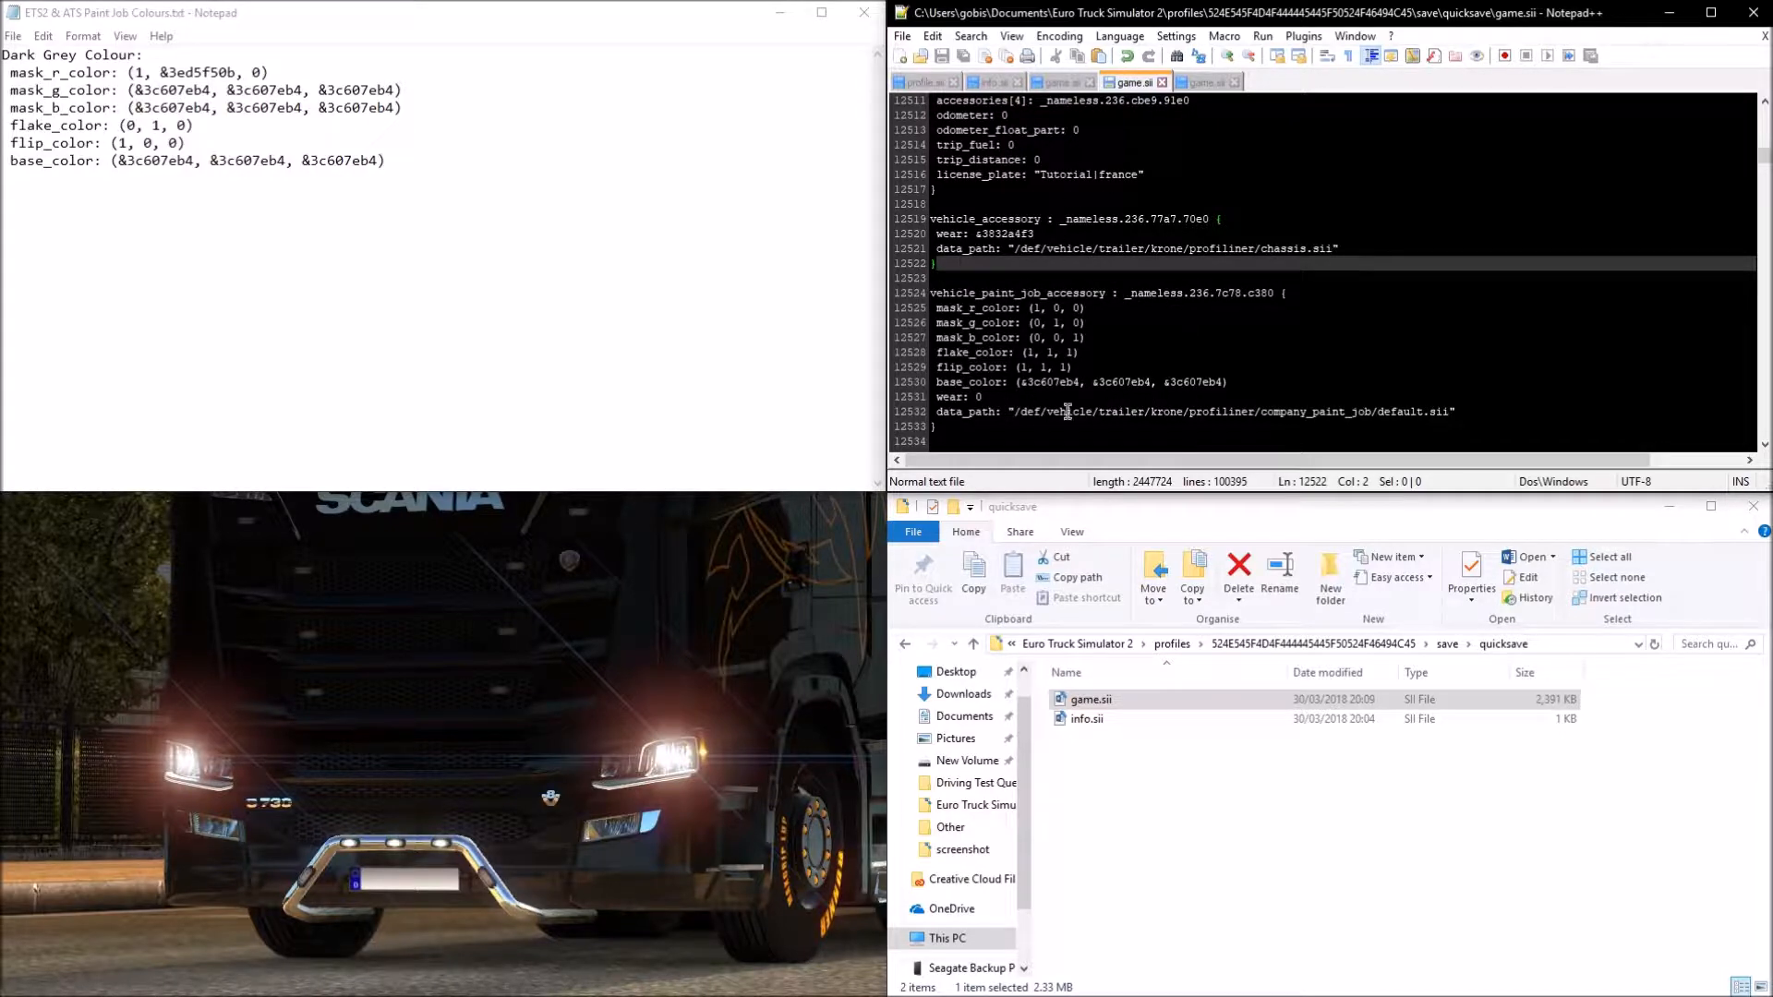
scroll(up, 3)
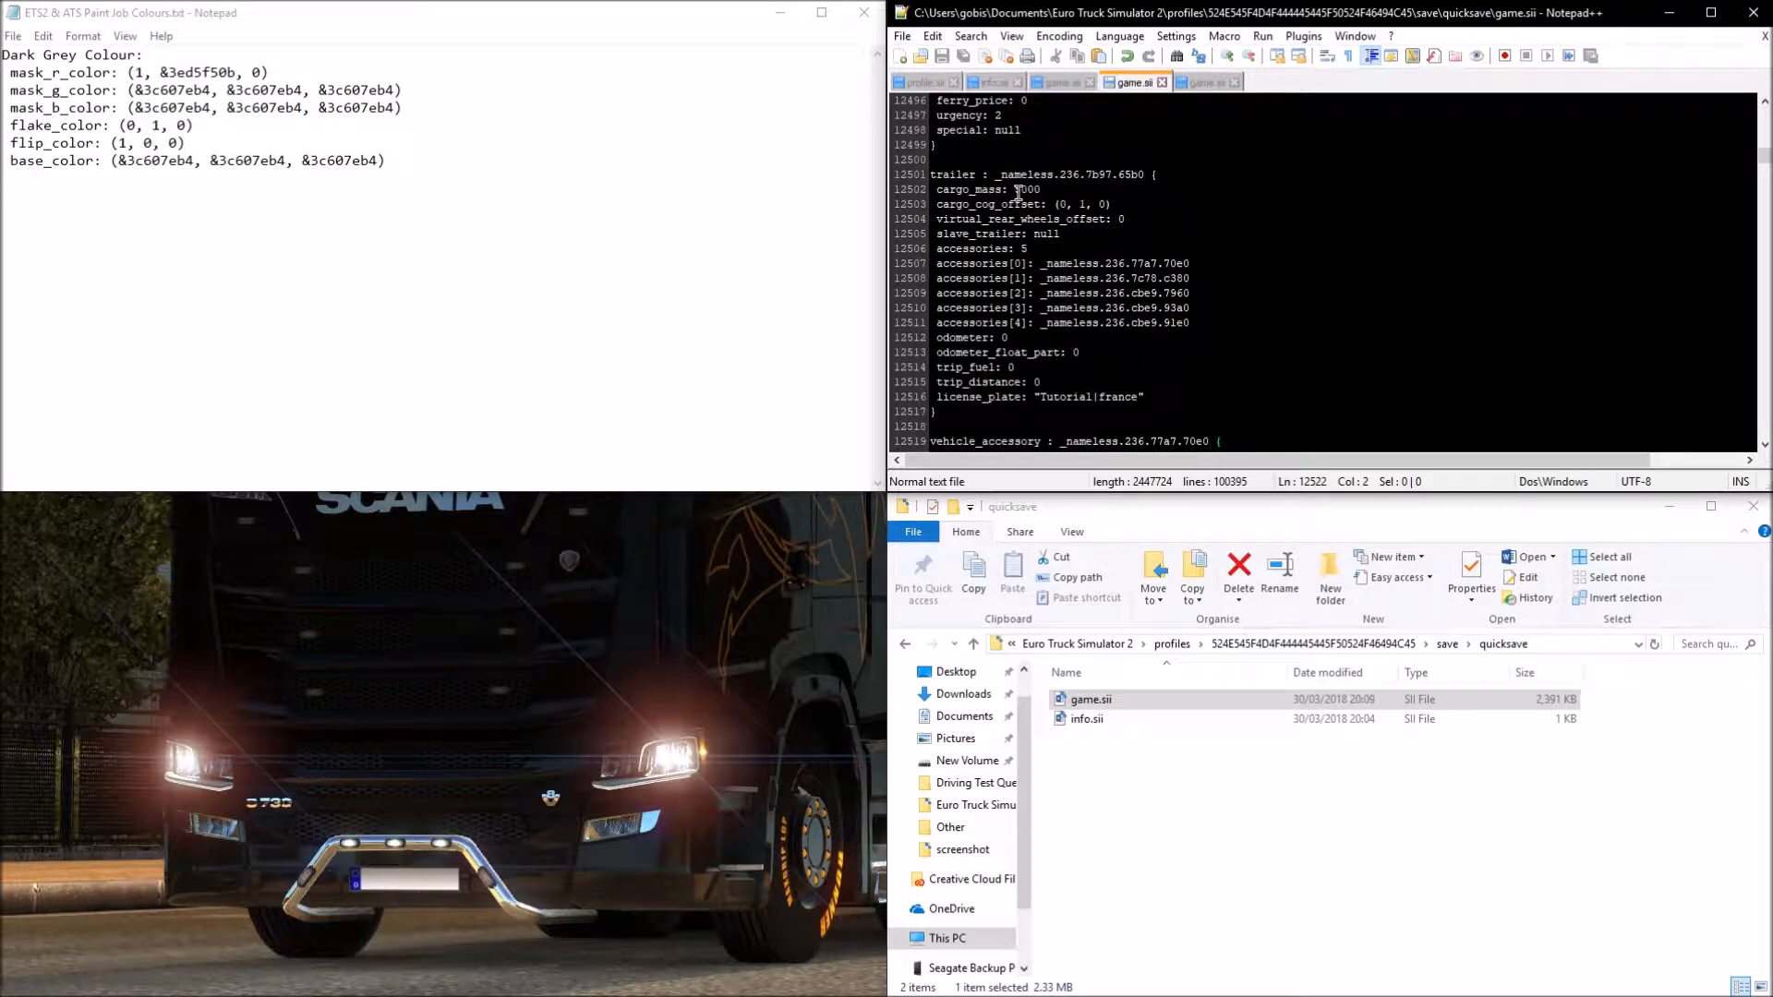
scroll(down, 3)
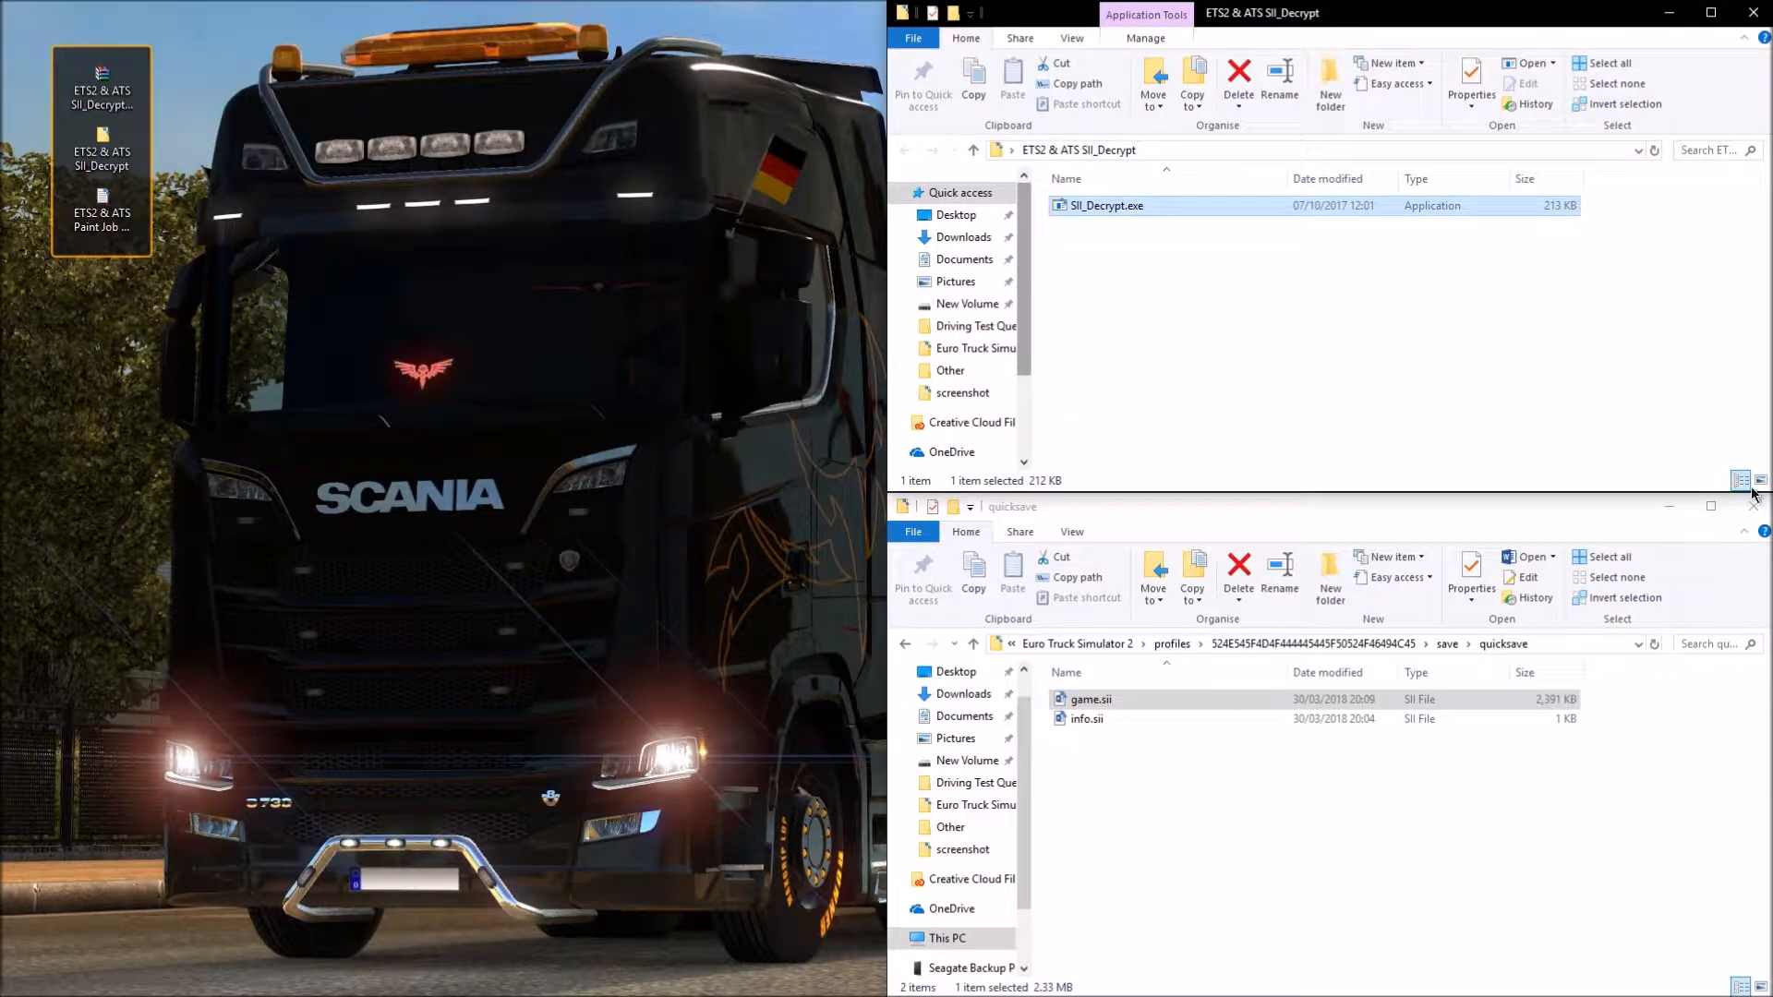
Step: Switch to the game and load the Quicksave, confirming Yes so the edited trailer appears
key(alt+tab)
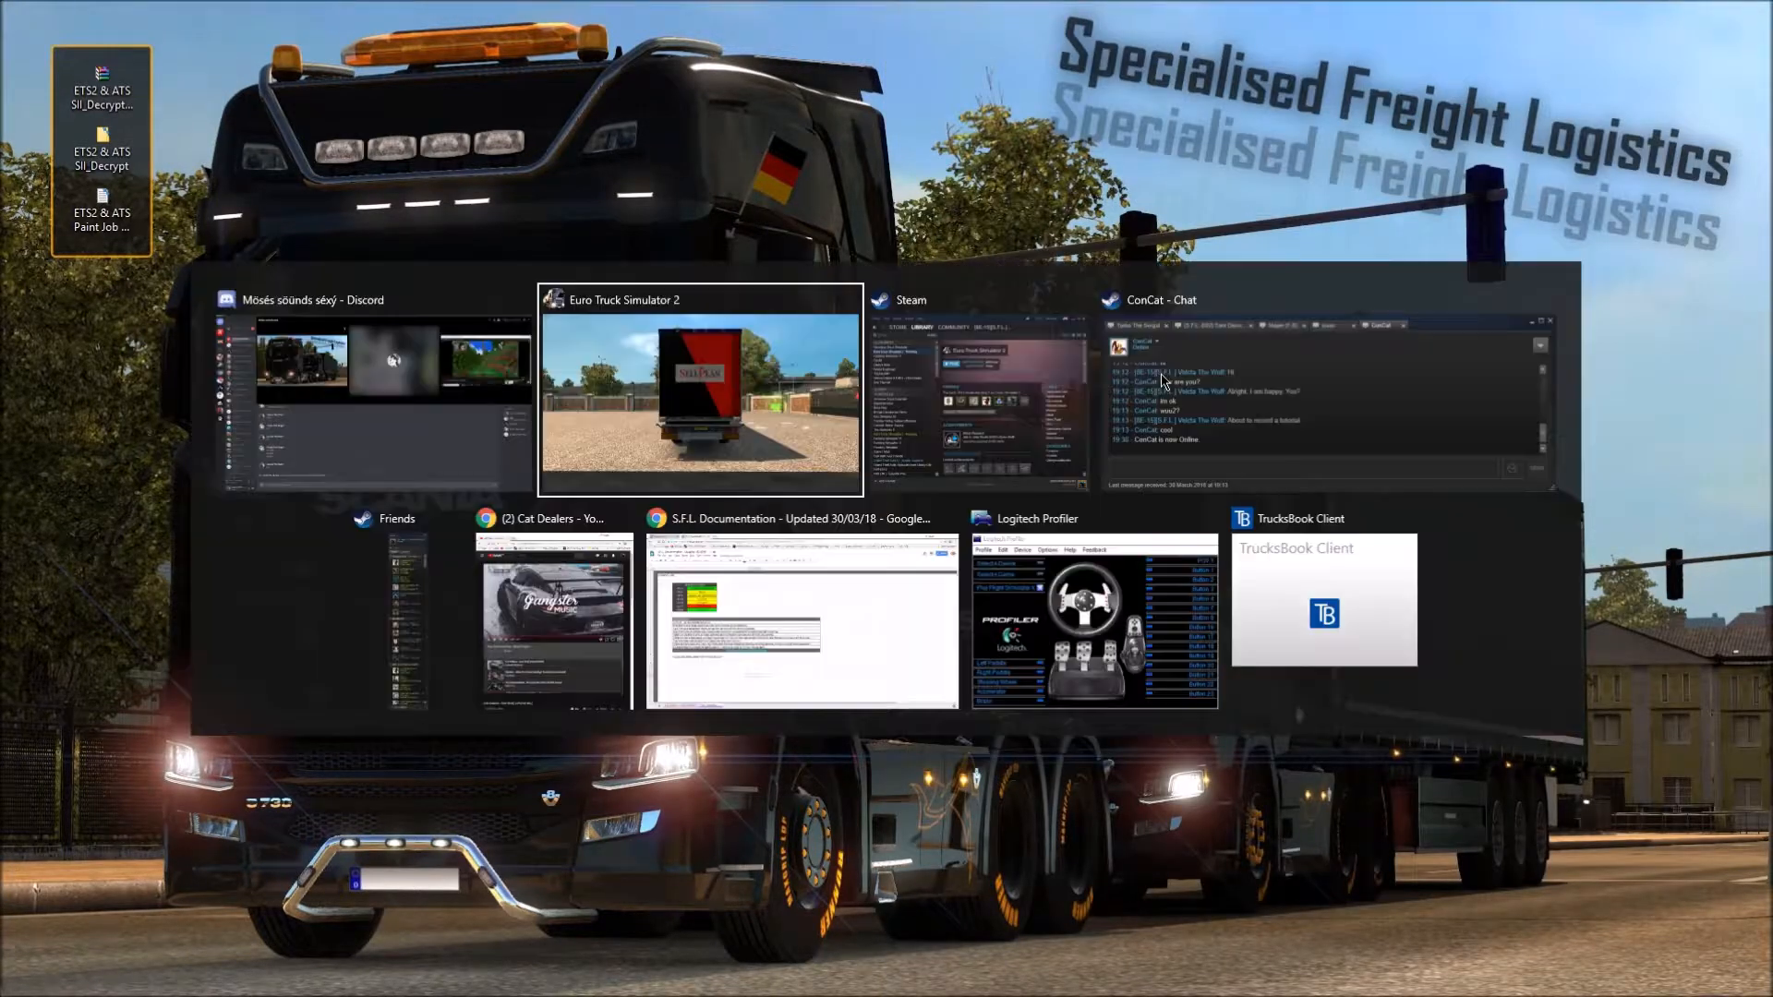
click(698, 391)
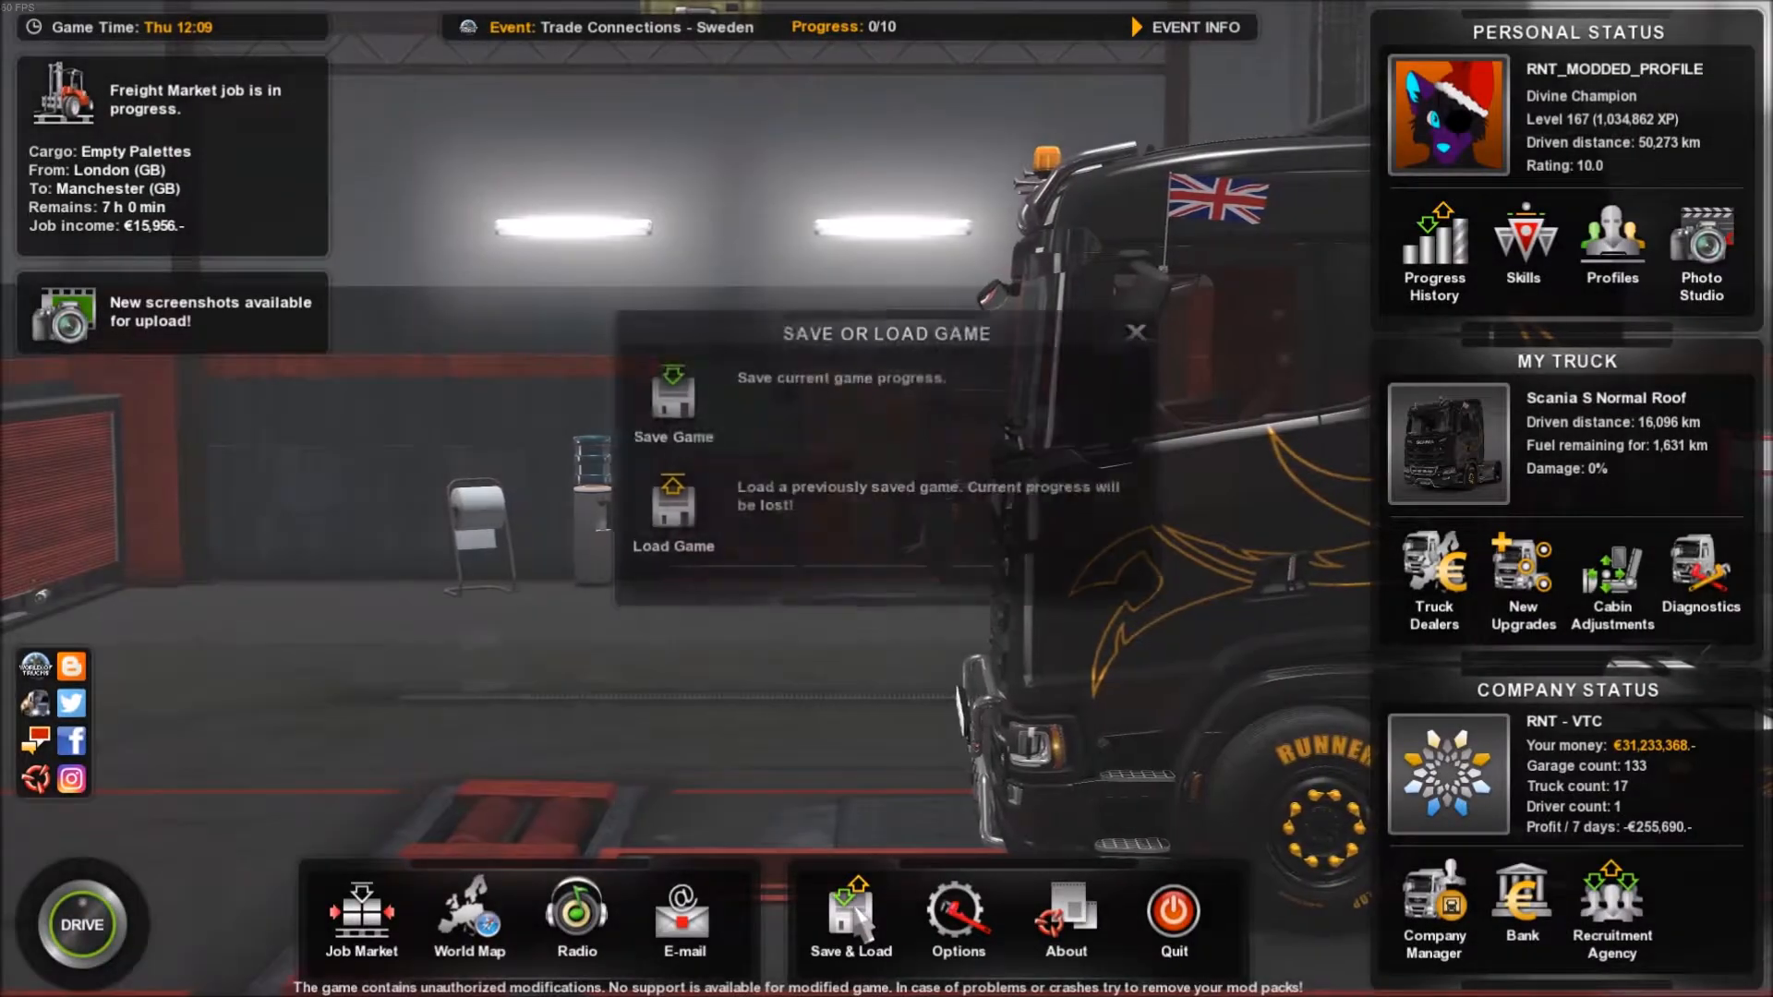
click(672, 497)
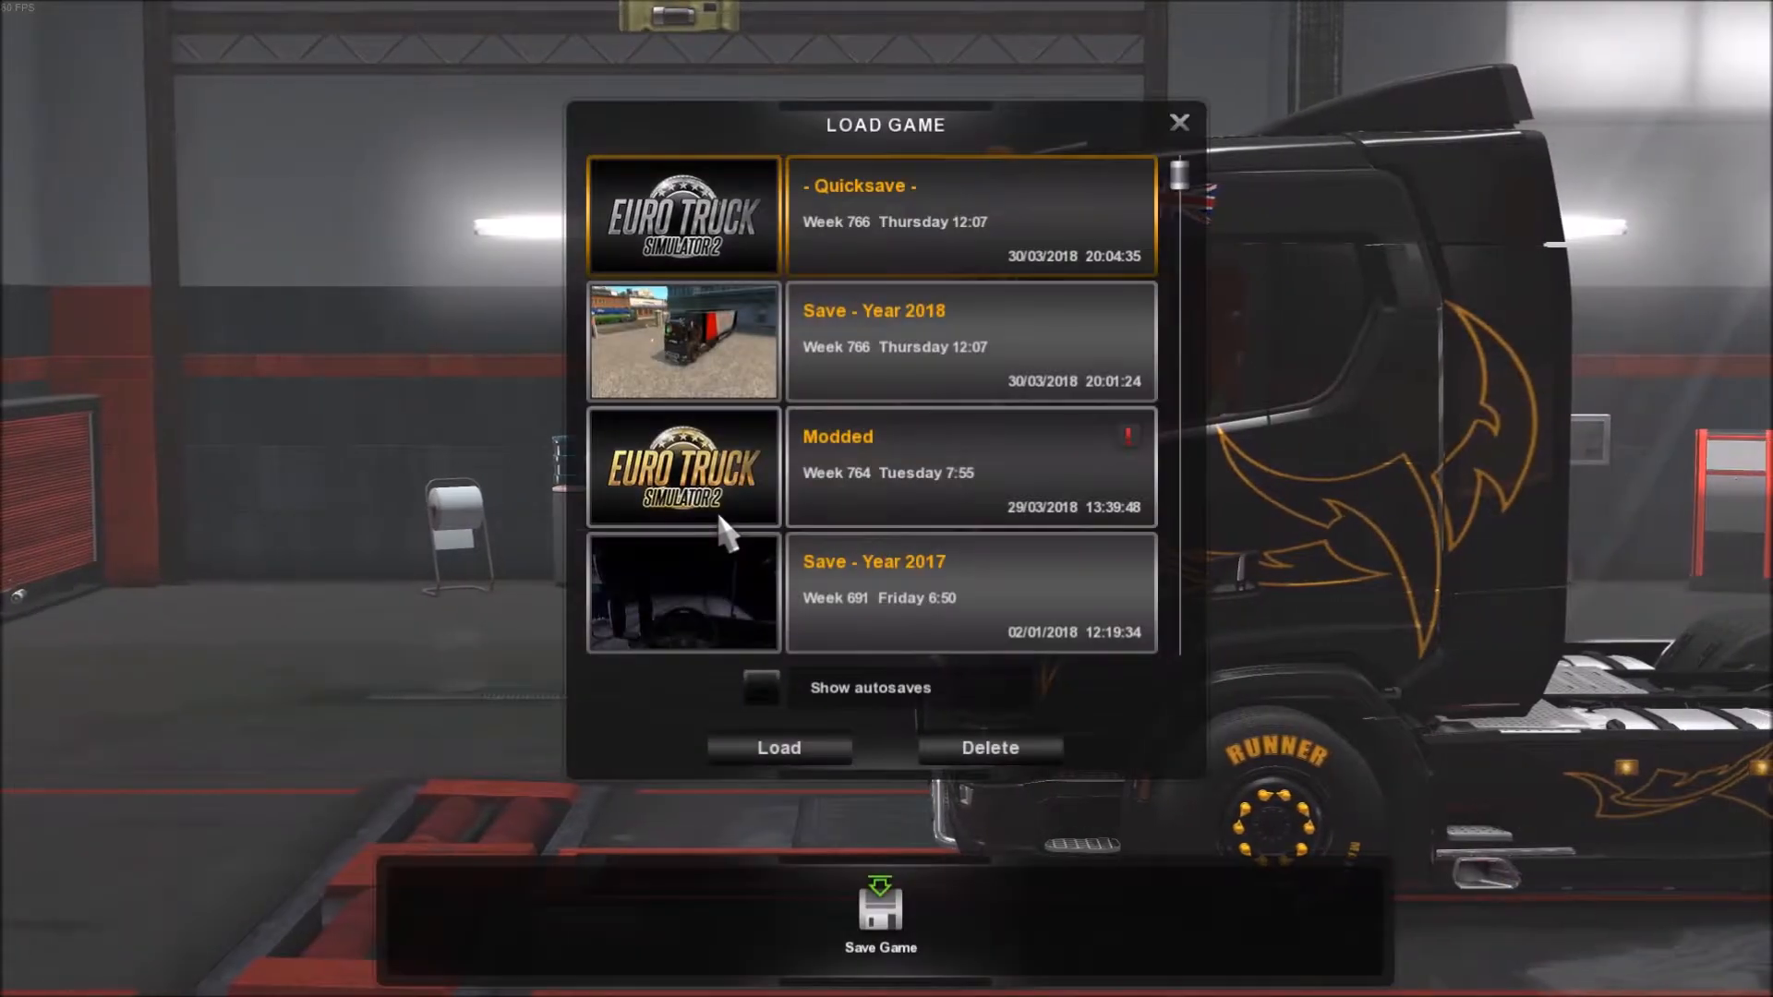
click(778, 748)
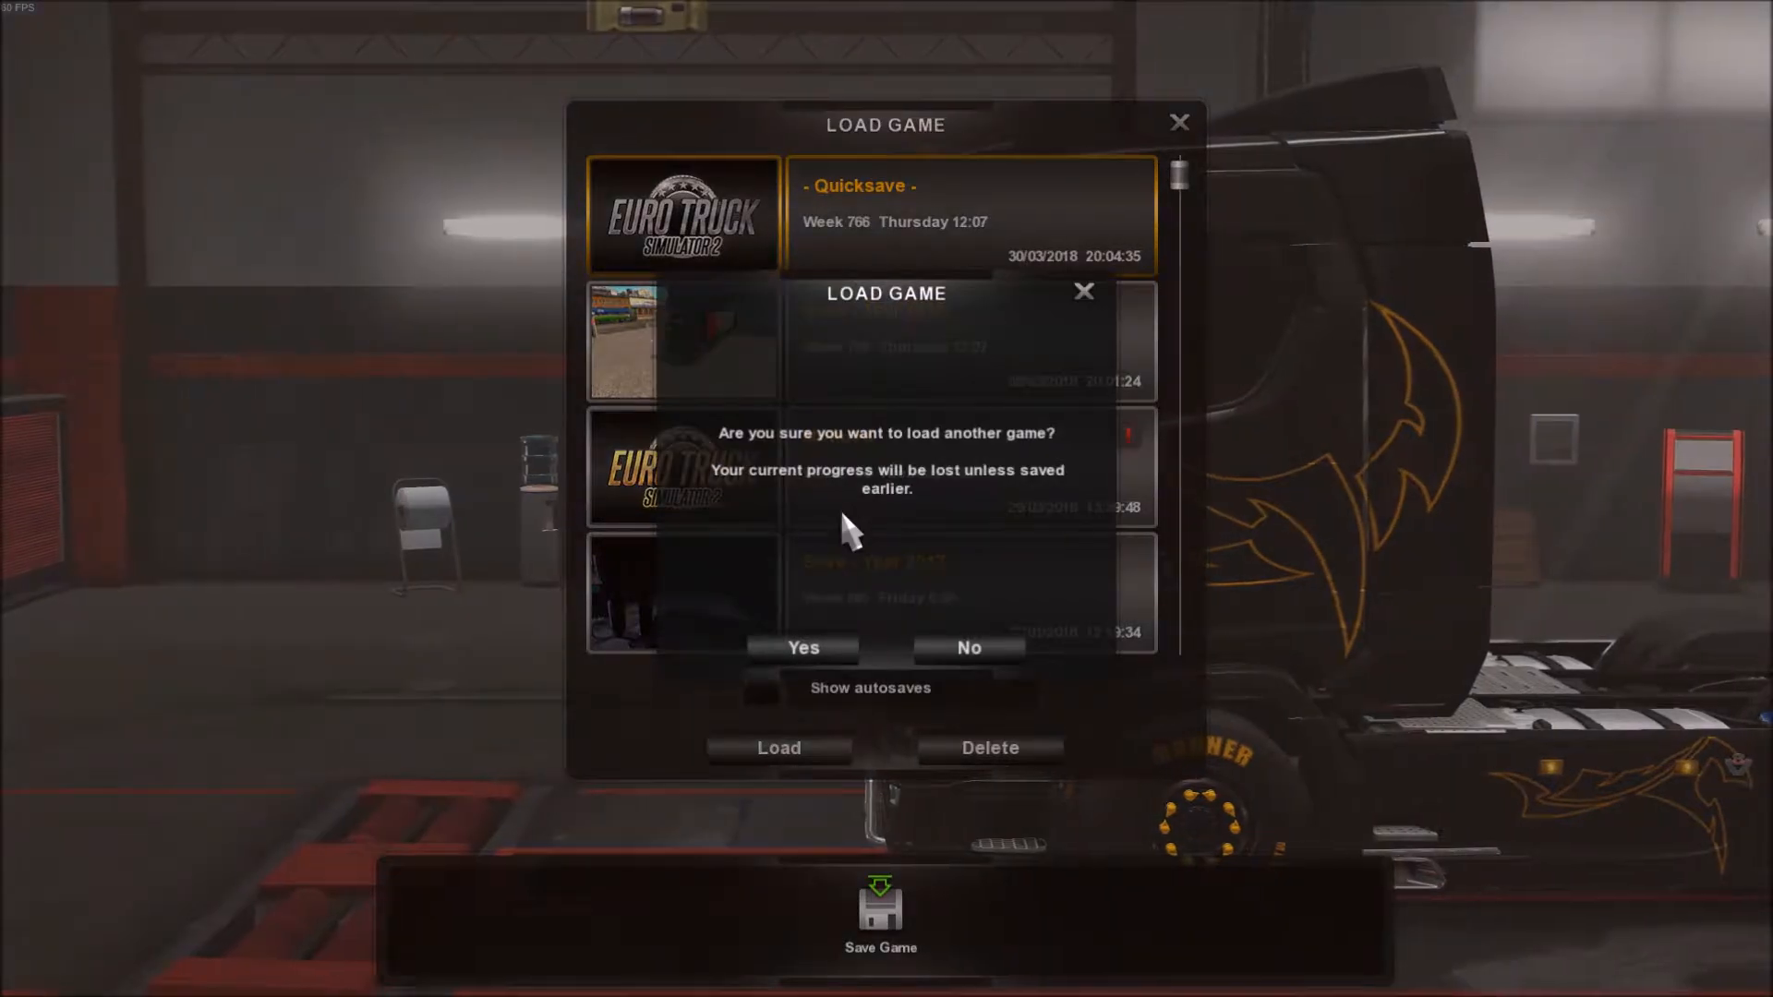
click(967, 648)
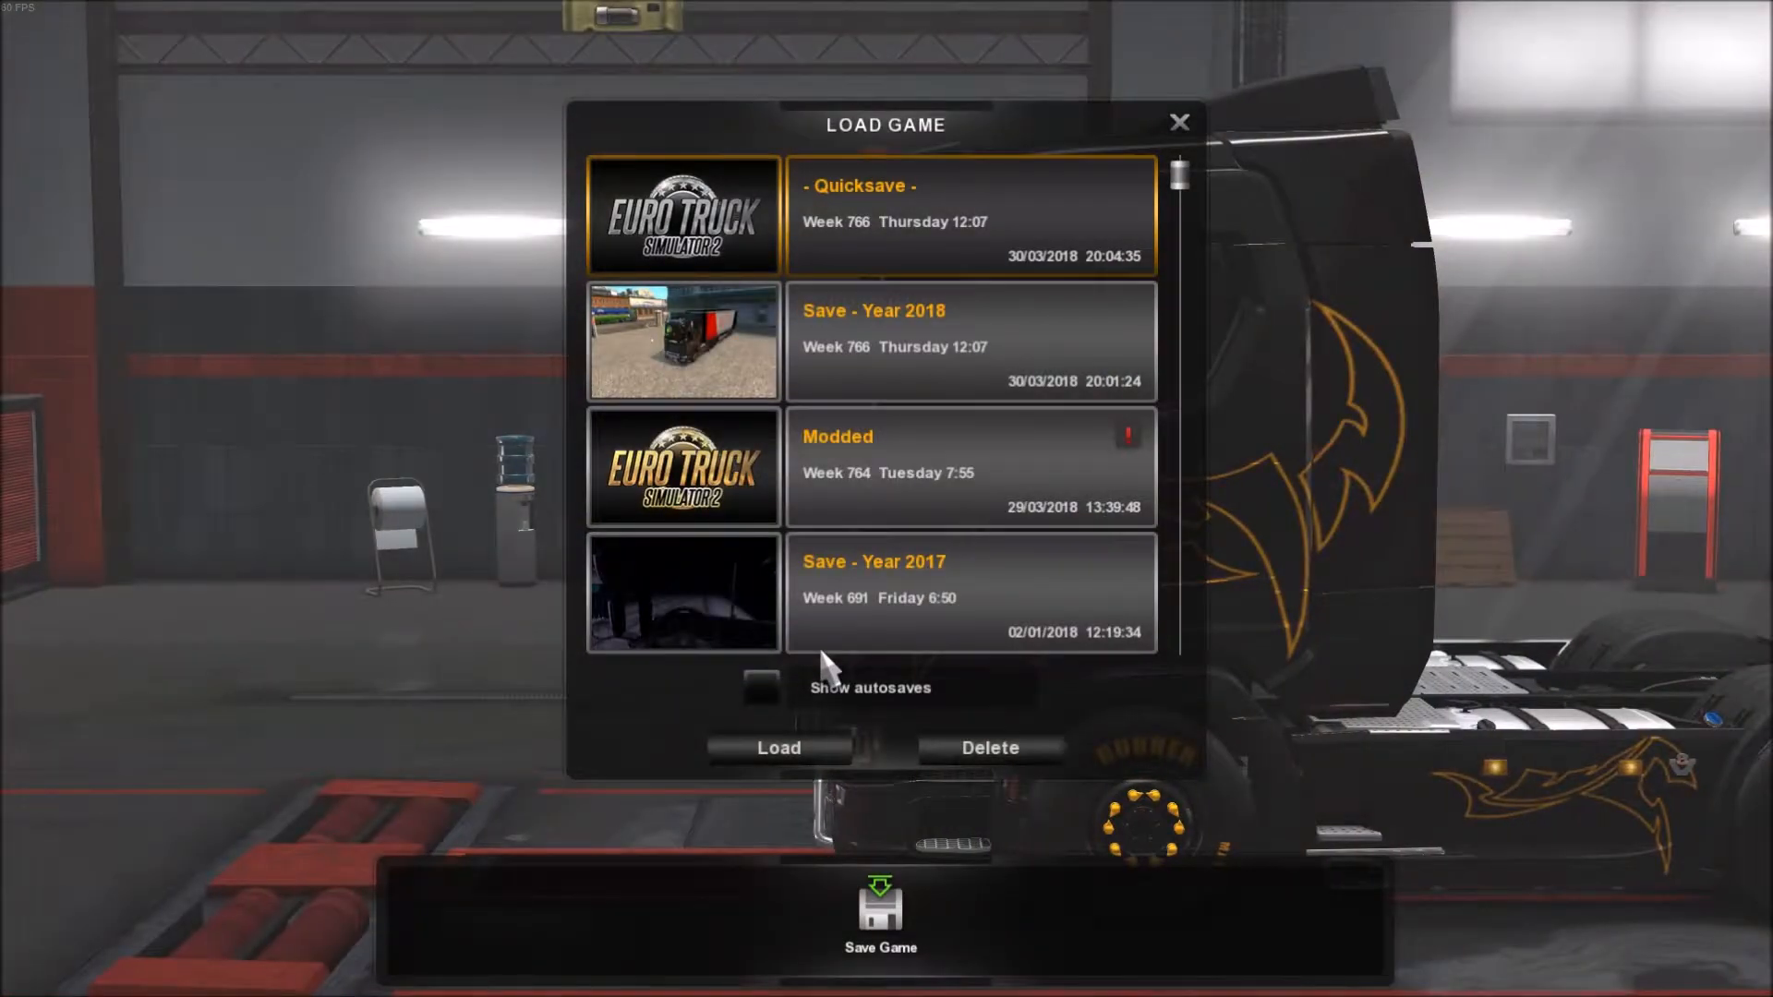
click(778, 748)
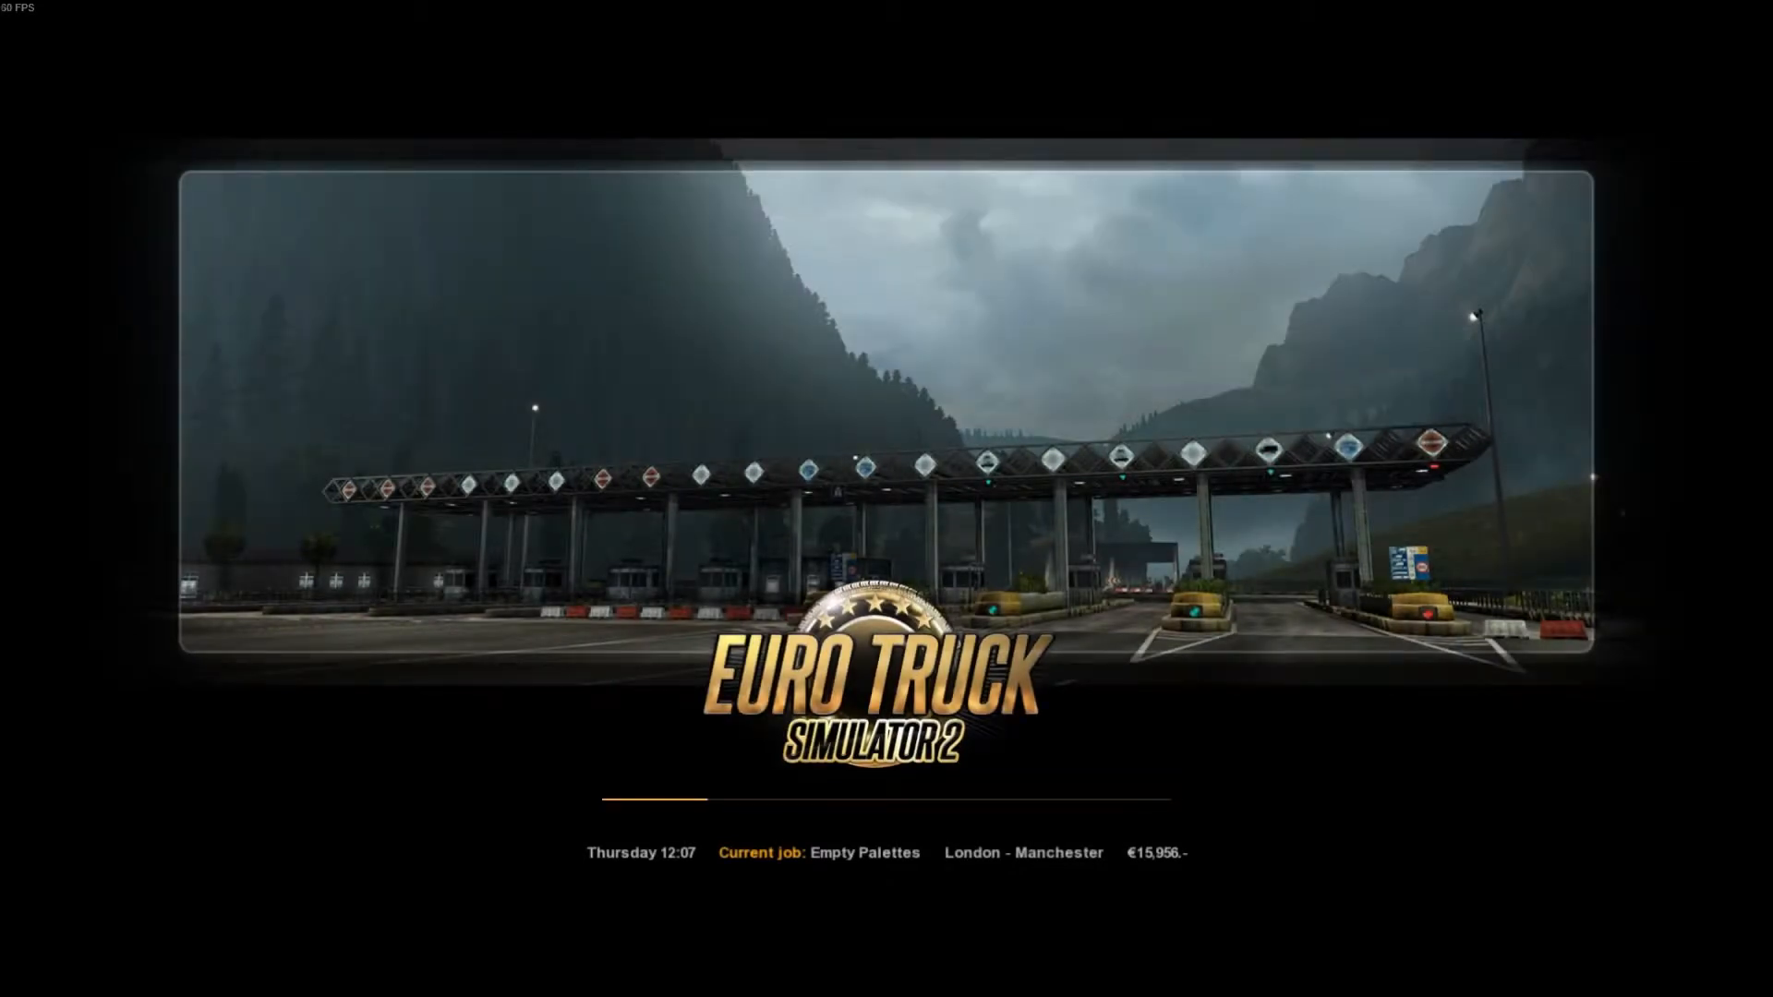